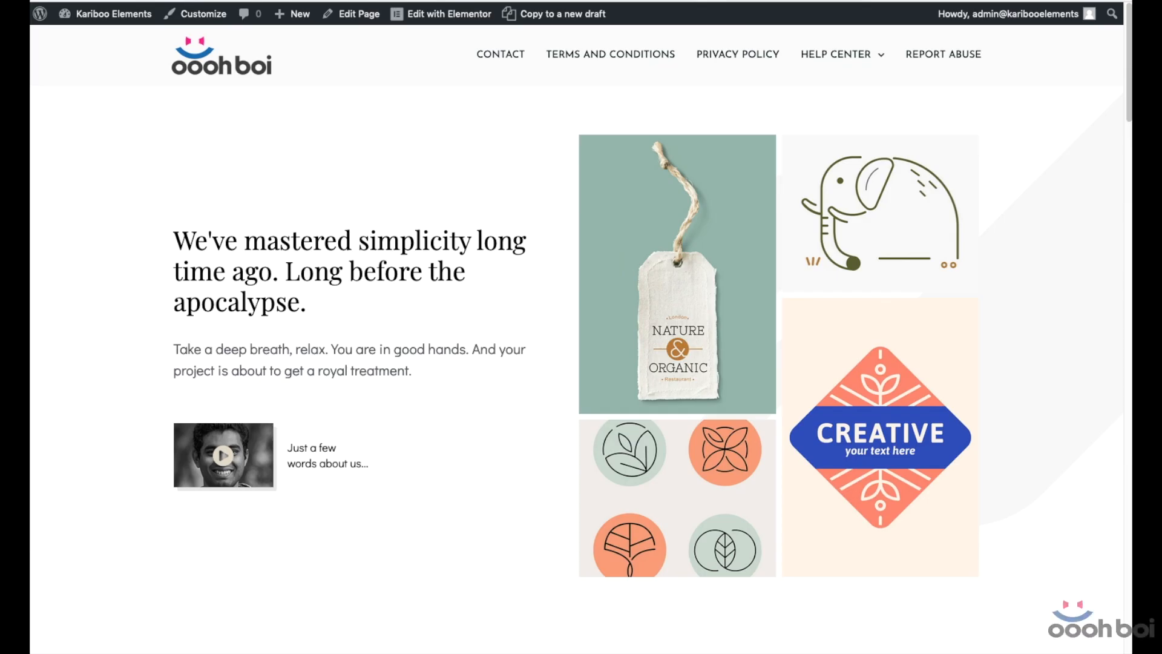
pyautogui.moveTo(936, 140)
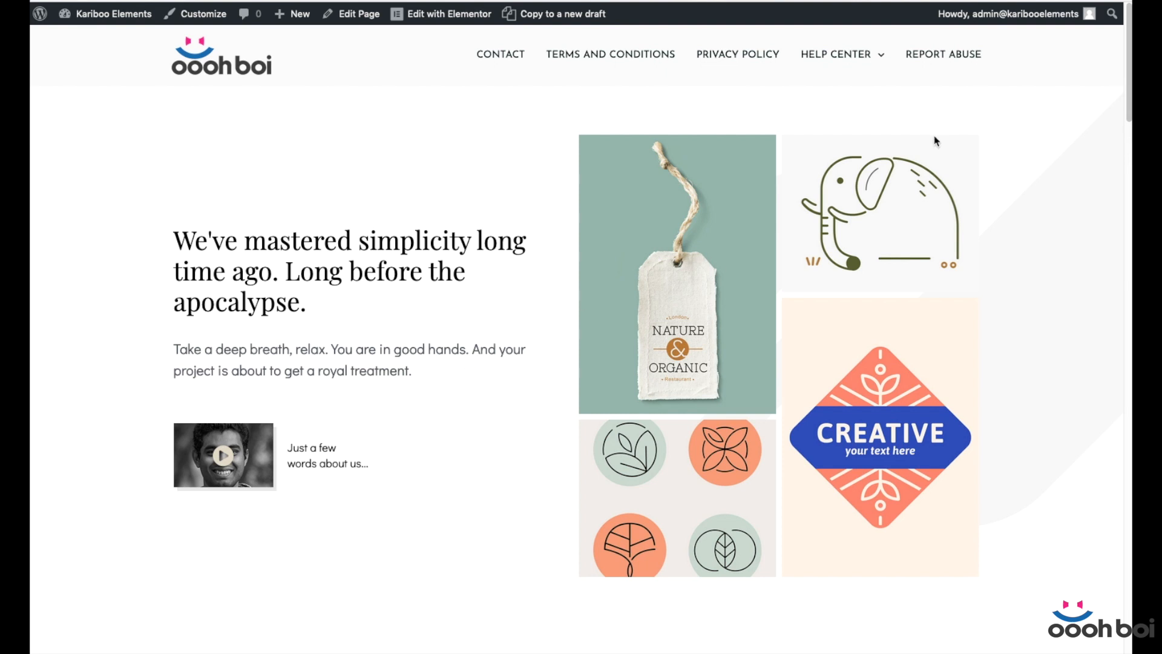
pyautogui.moveTo(792, 226)
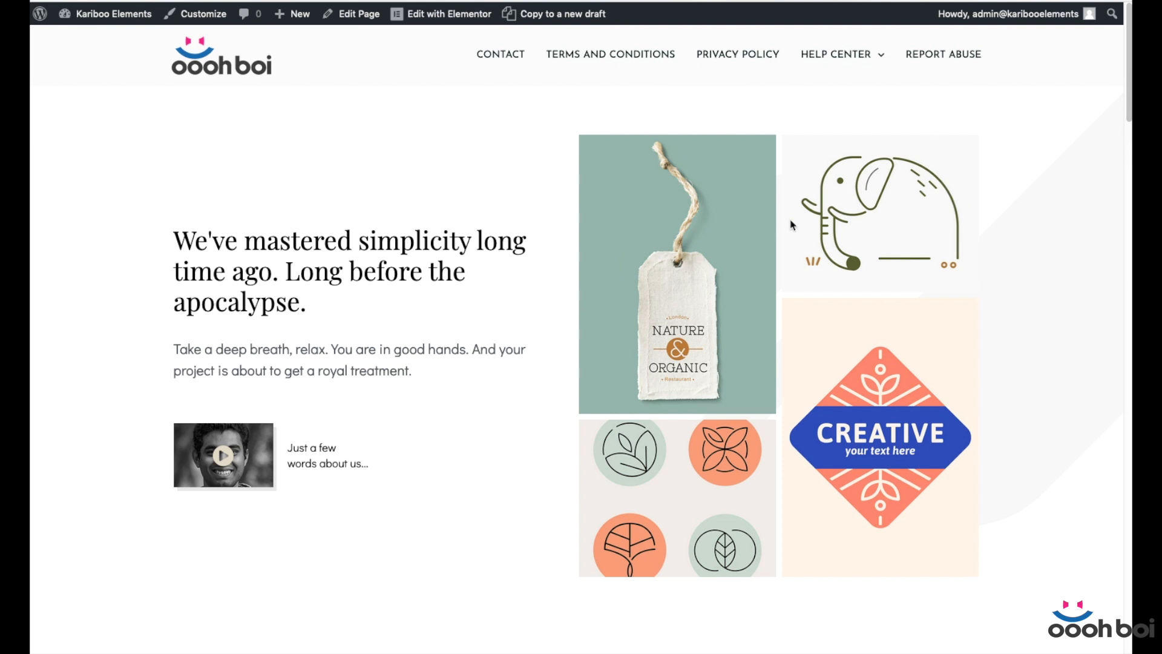
pyautogui.moveTo(460, 282)
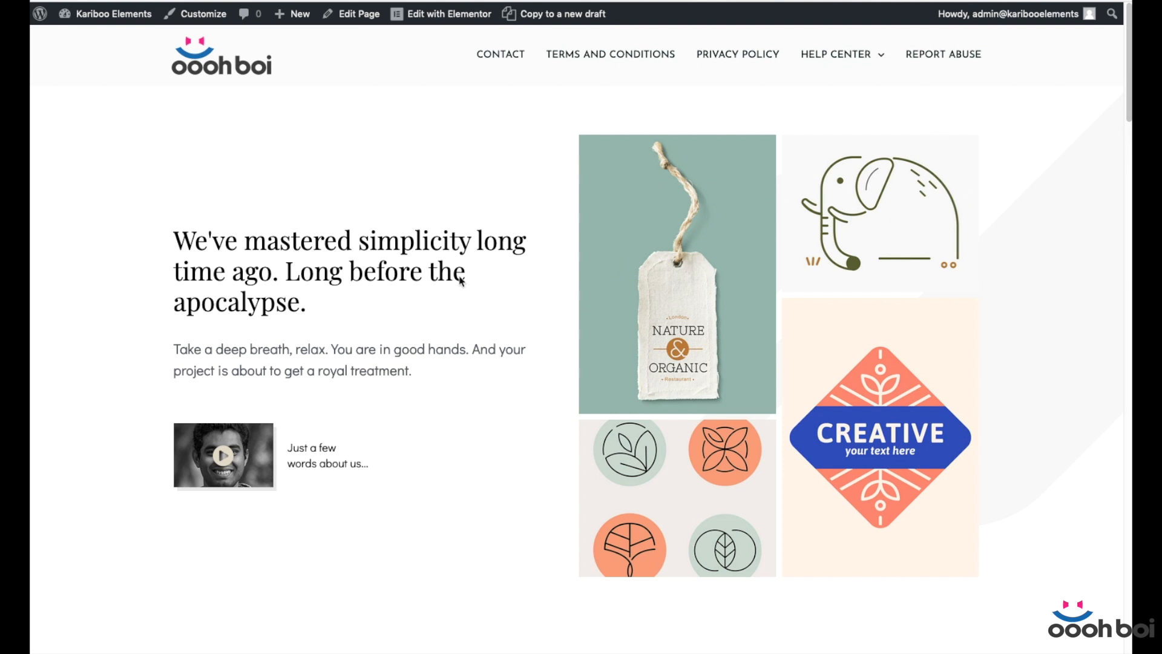
pyautogui.moveTo(834, 239)
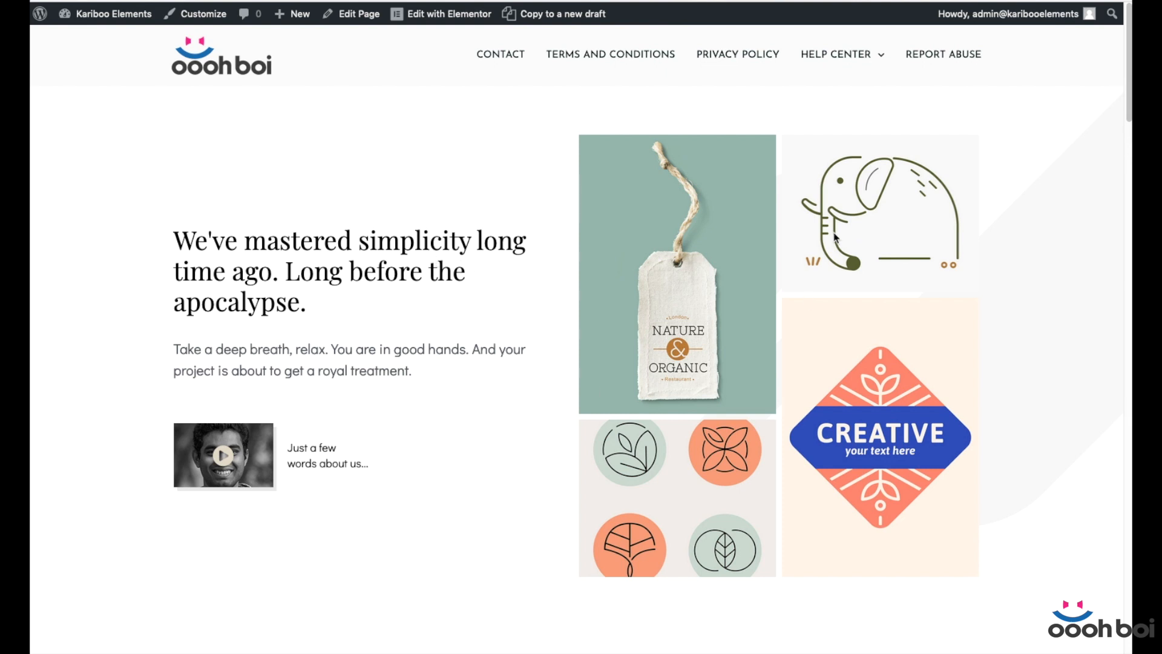
pyautogui.moveTo(1025, 250)
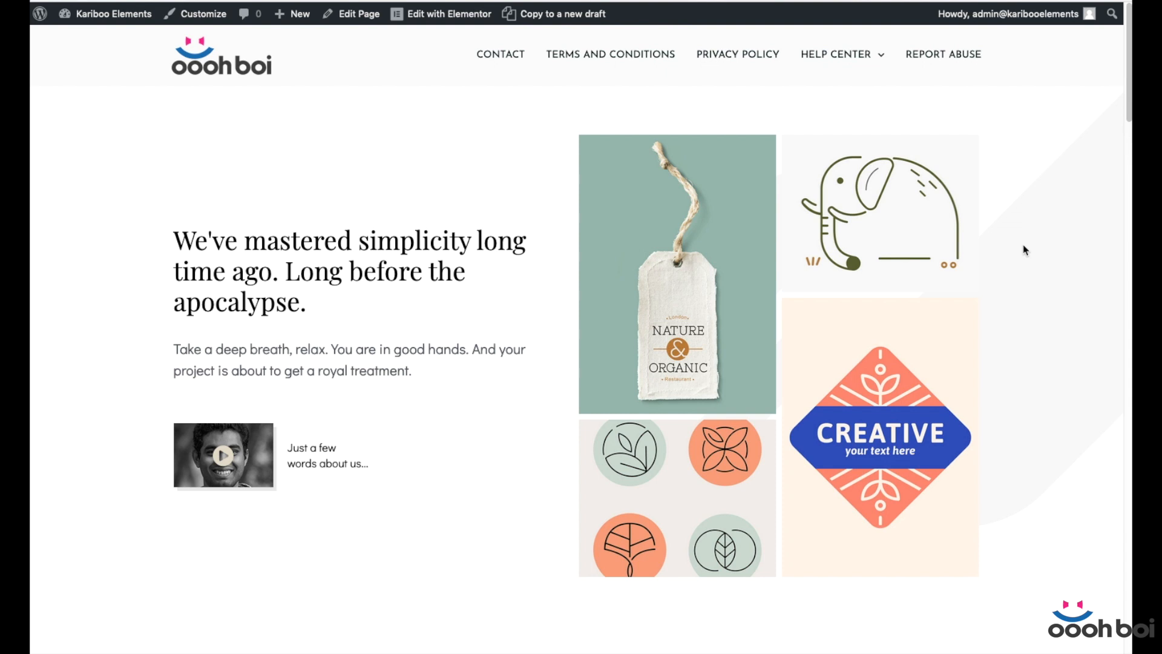
pyautogui.moveTo(978, 263)
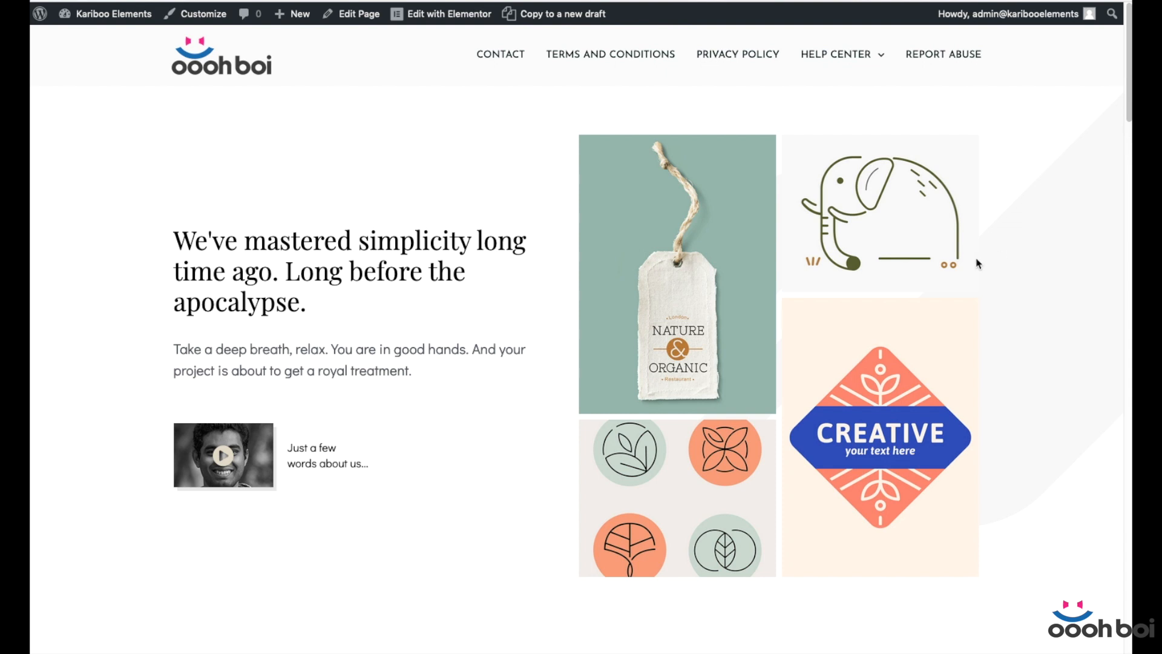
pyautogui.moveTo(926, 193)
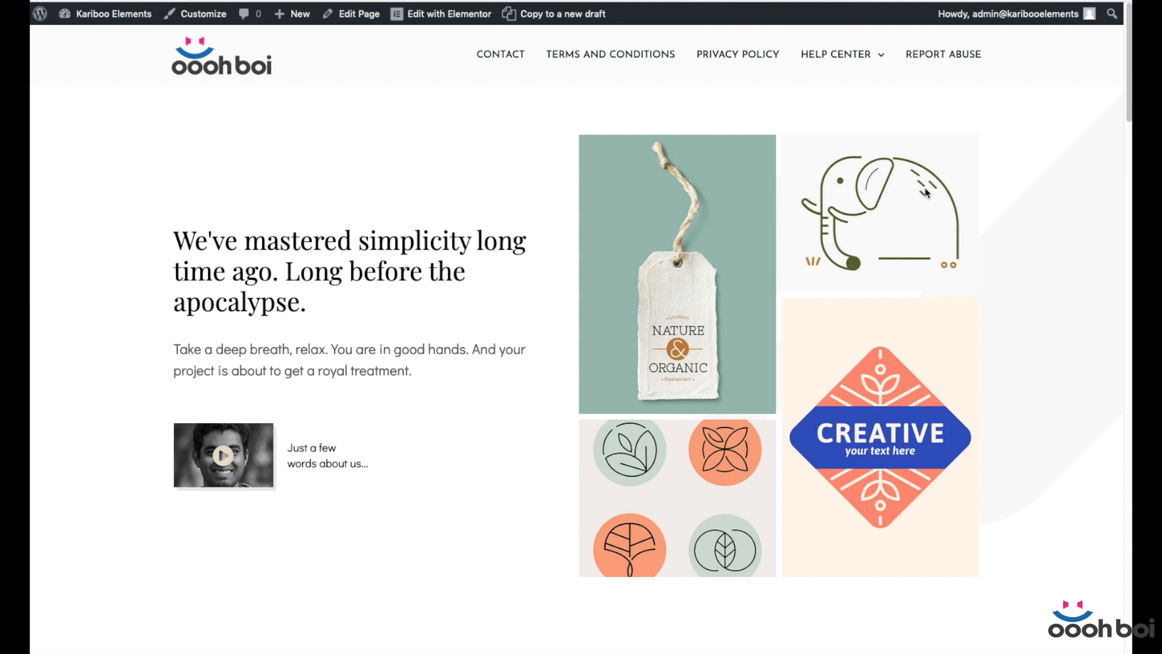
pyautogui.moveTo(1049, 198)
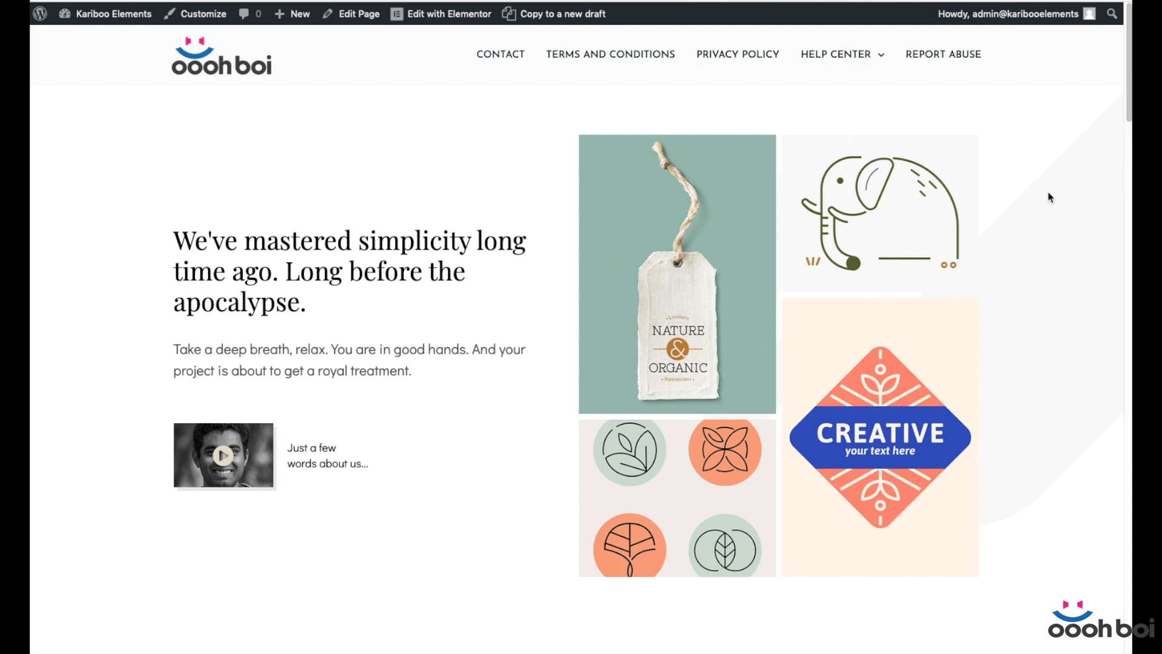
pyautogui.moveTo(465, 198)
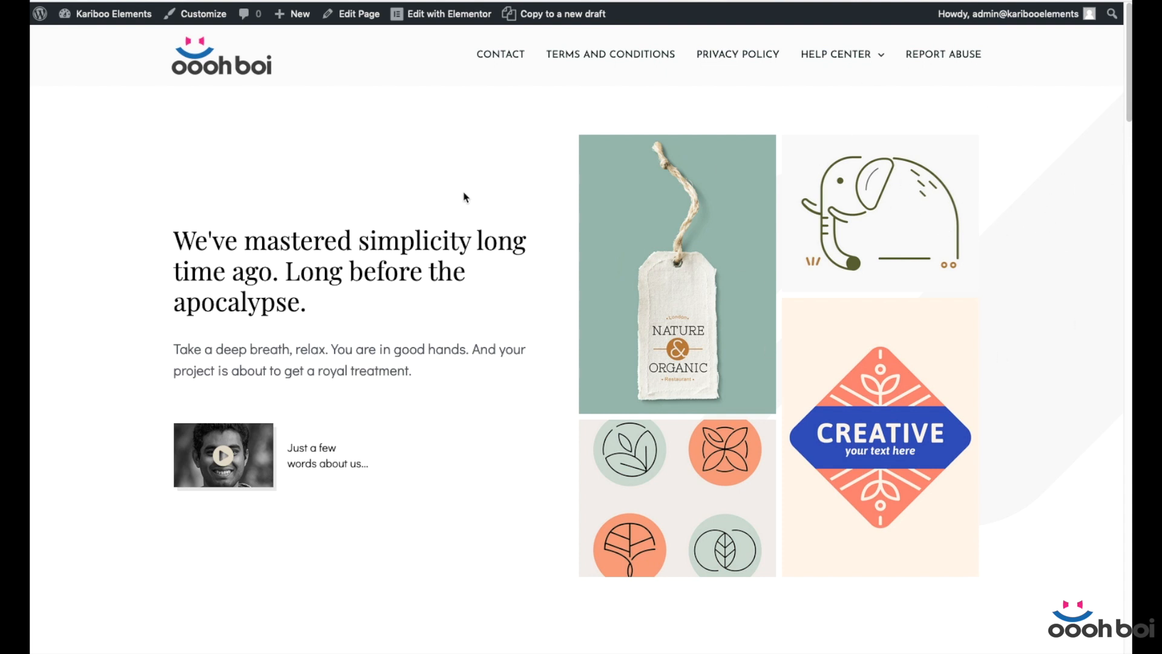
pyautogui.moveTo(364, 169)
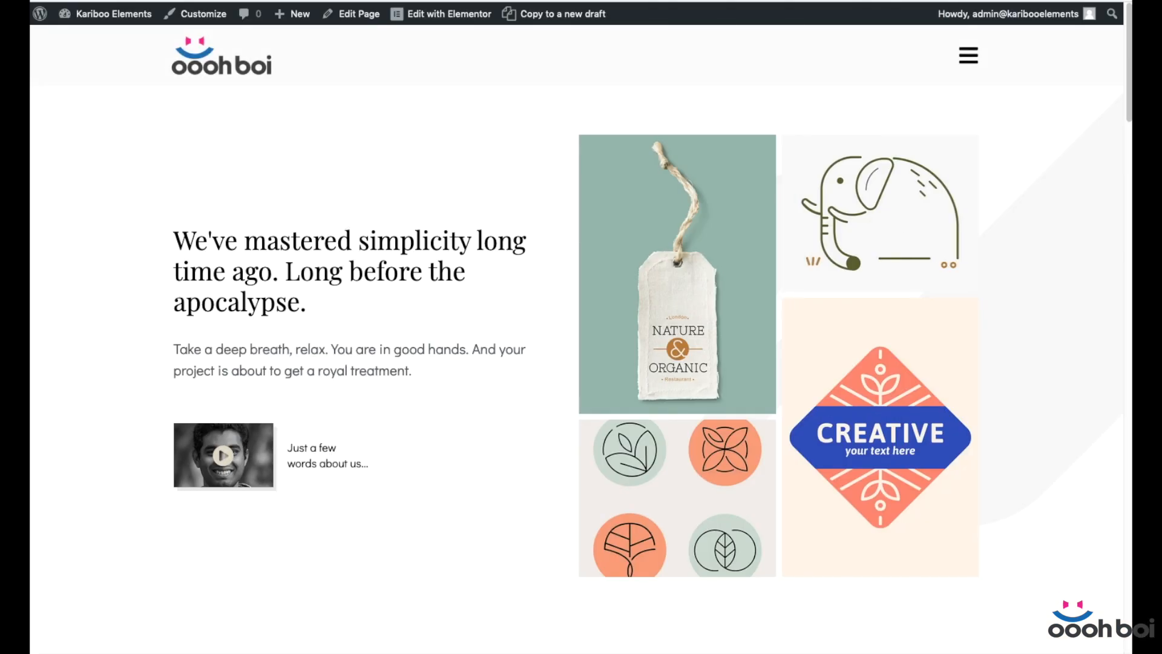
# - Open the off-canvas panel from the header hamburger, expand Help Center, close and repeat to check it
pyautogui.click(967, 54)
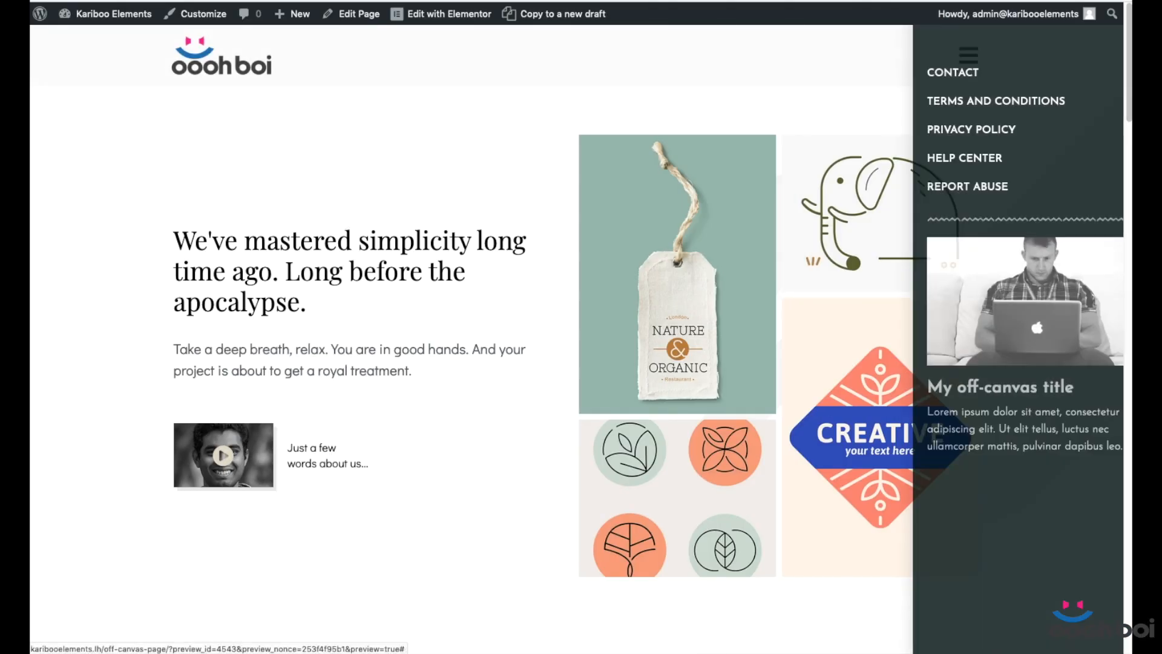
pyautogui.click(965, 158)
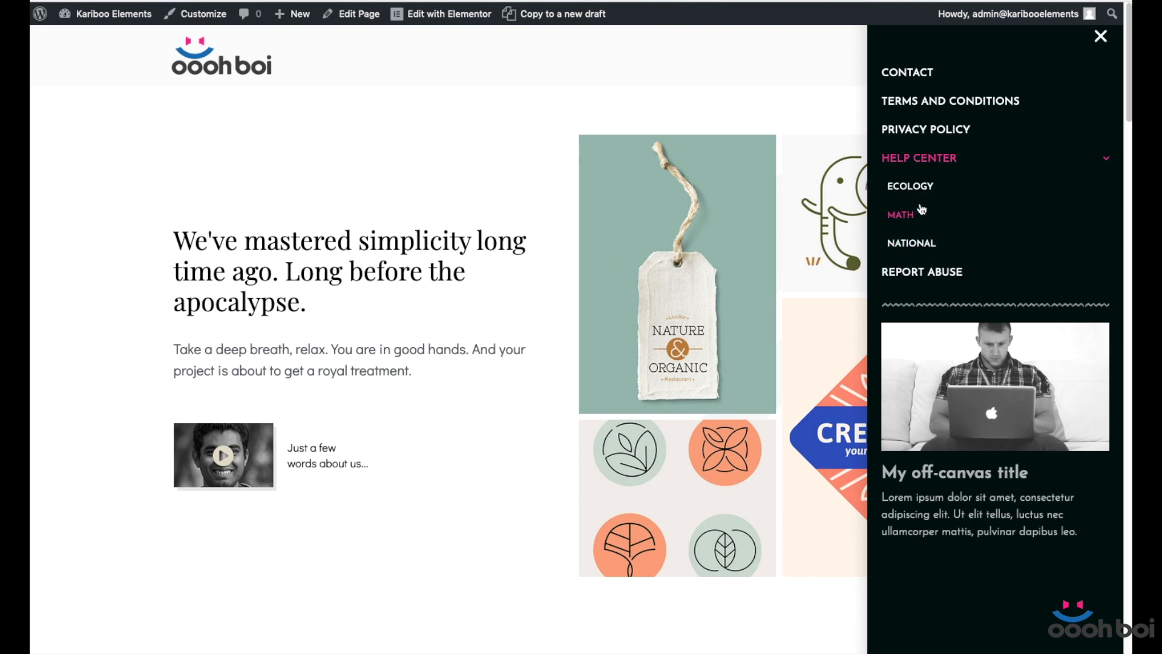
pyautogui.click(1100, 36)
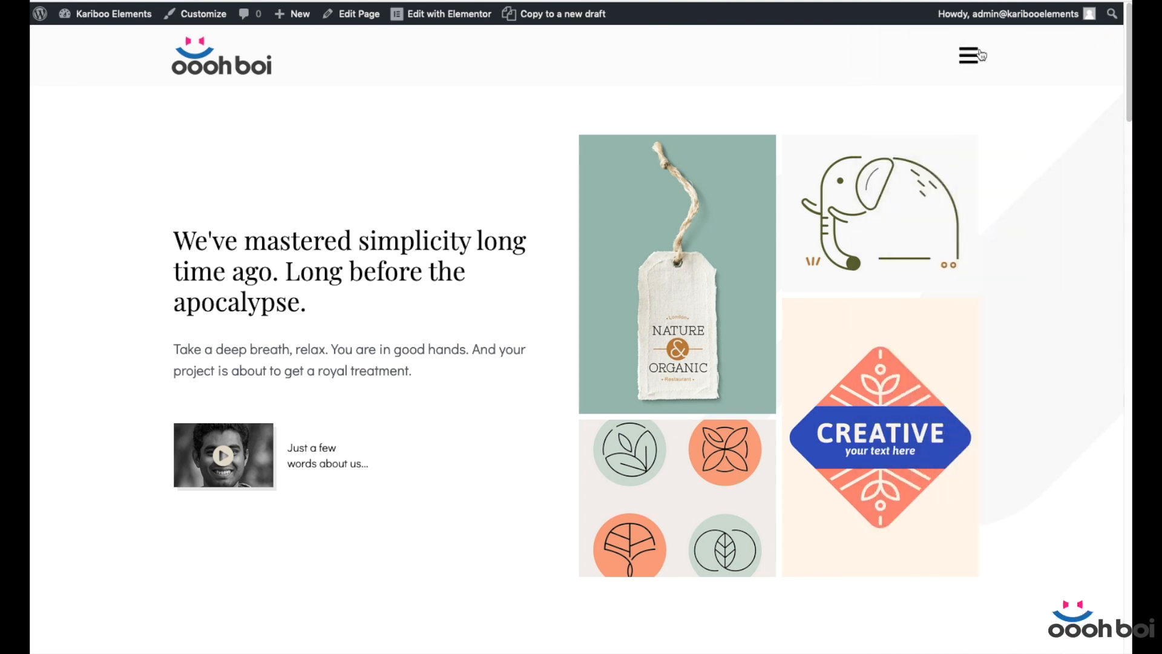
pyautogui.click(968, 54)
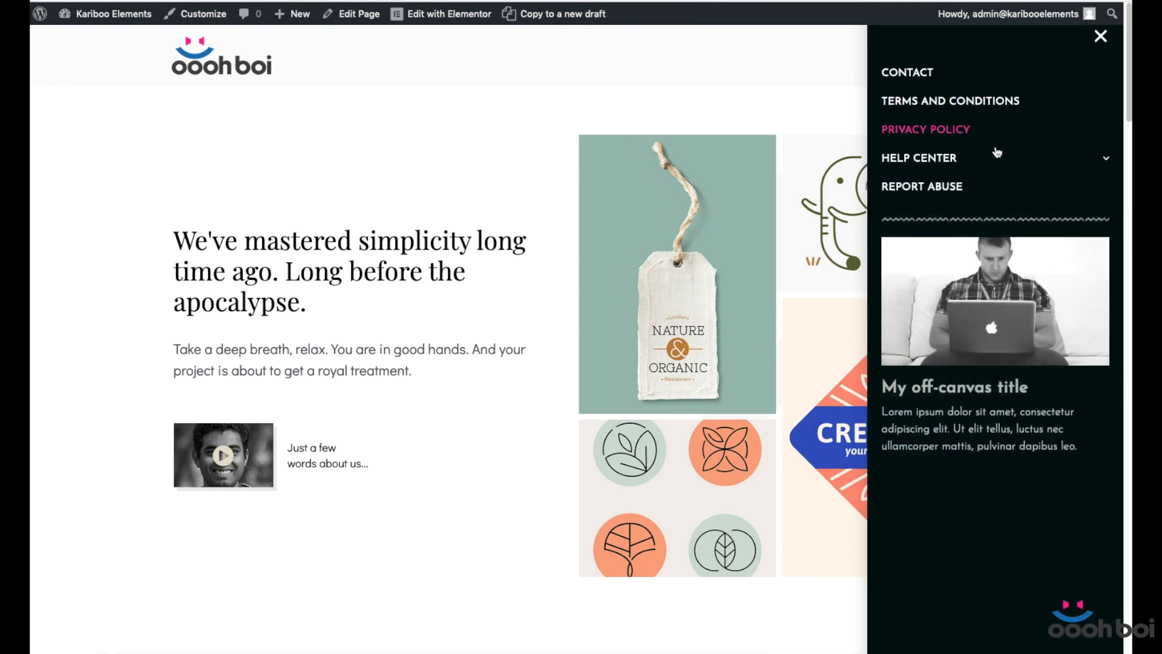
pyautogui.click(919, 158)
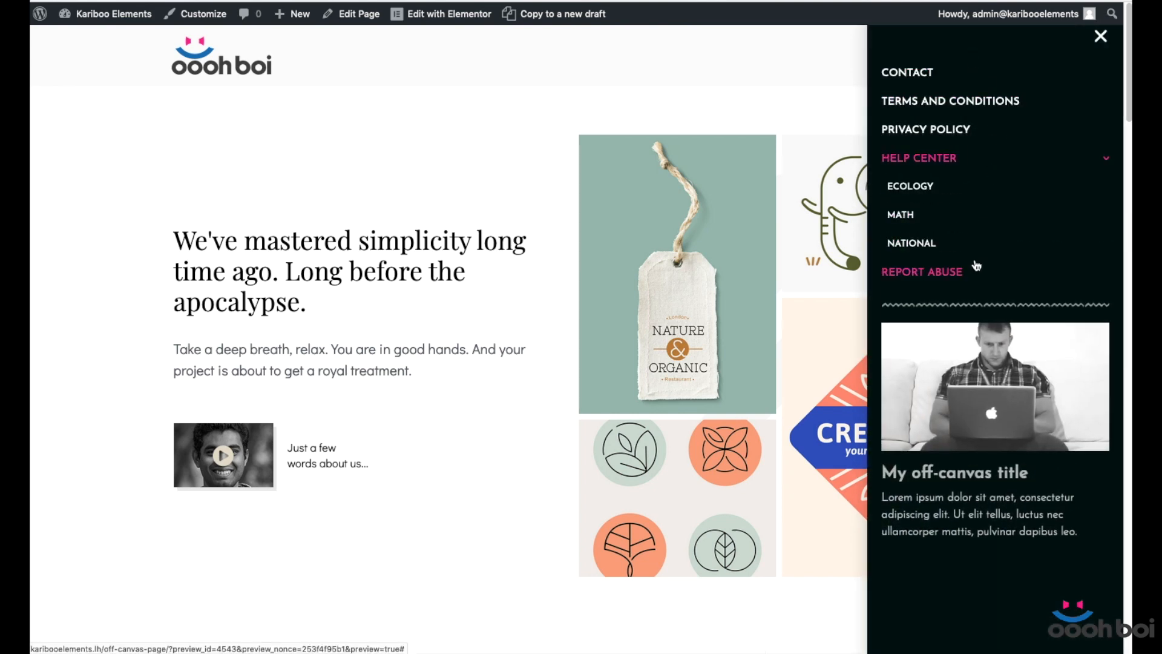
pyautogui.click(1101, 35)
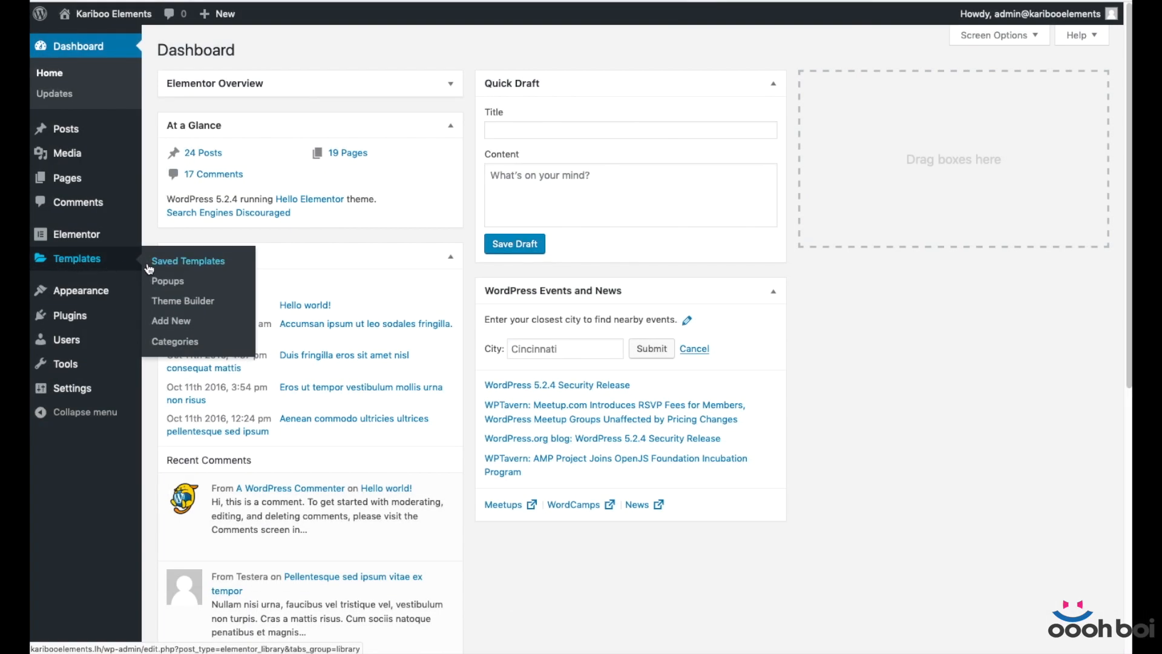
pyautogui.moveTo(167, 283)
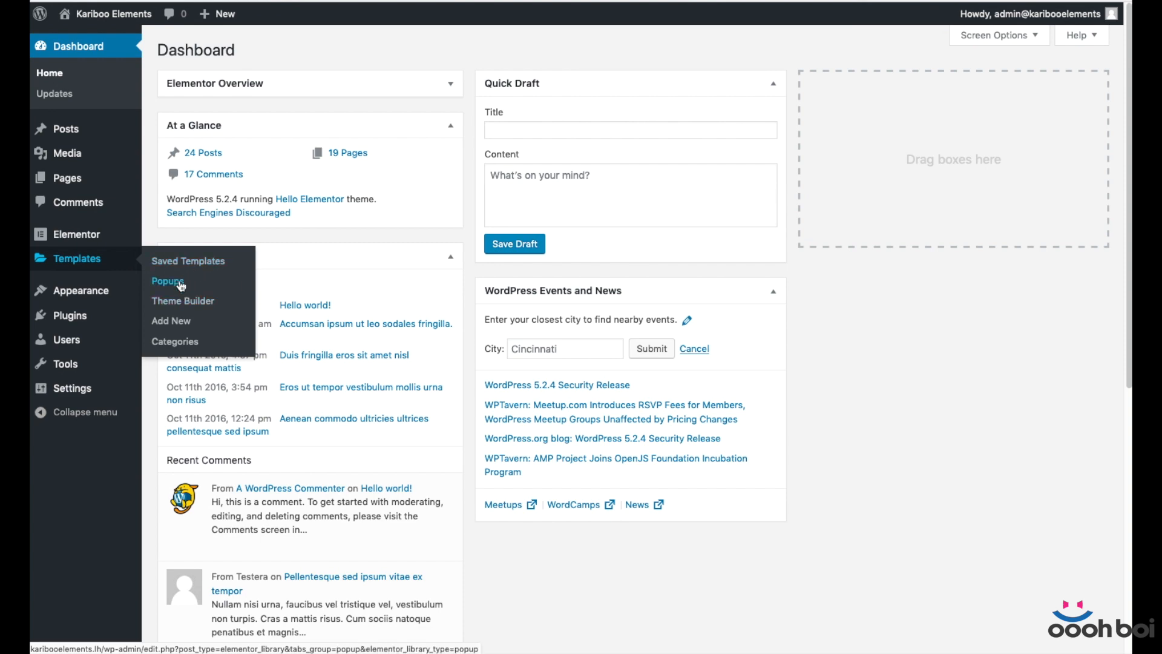
# - Create a new Popup template named 'Off-canvas Menu' from Templates > Popups
pyautogui.click(167, 279)
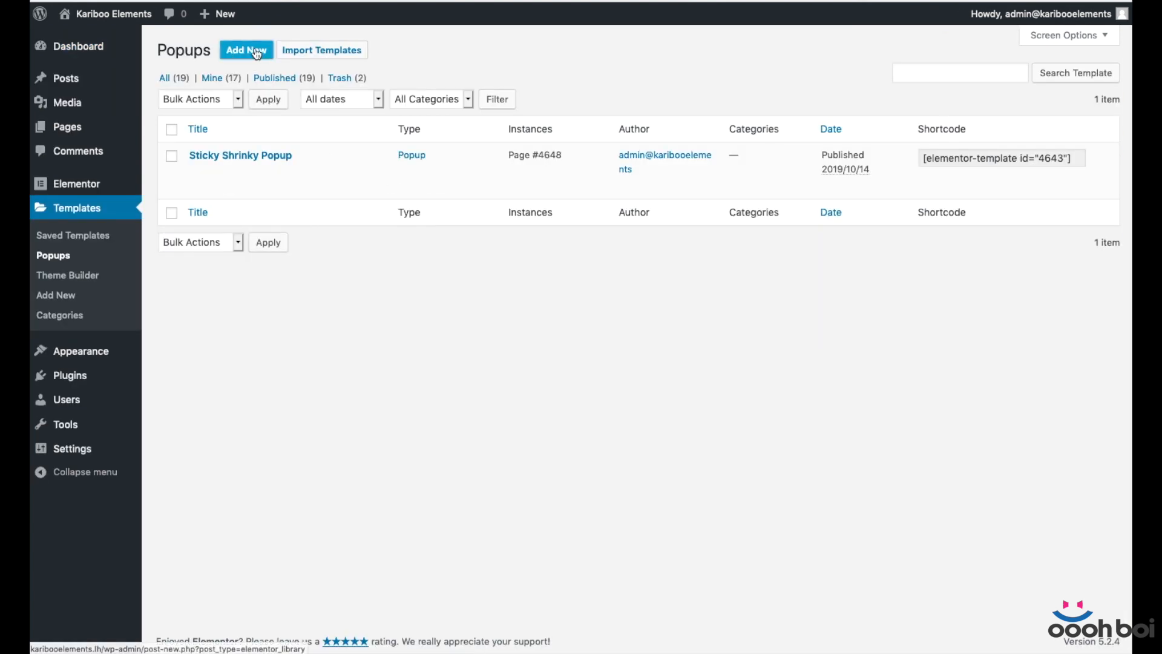
pyautogui.click(245, 50)
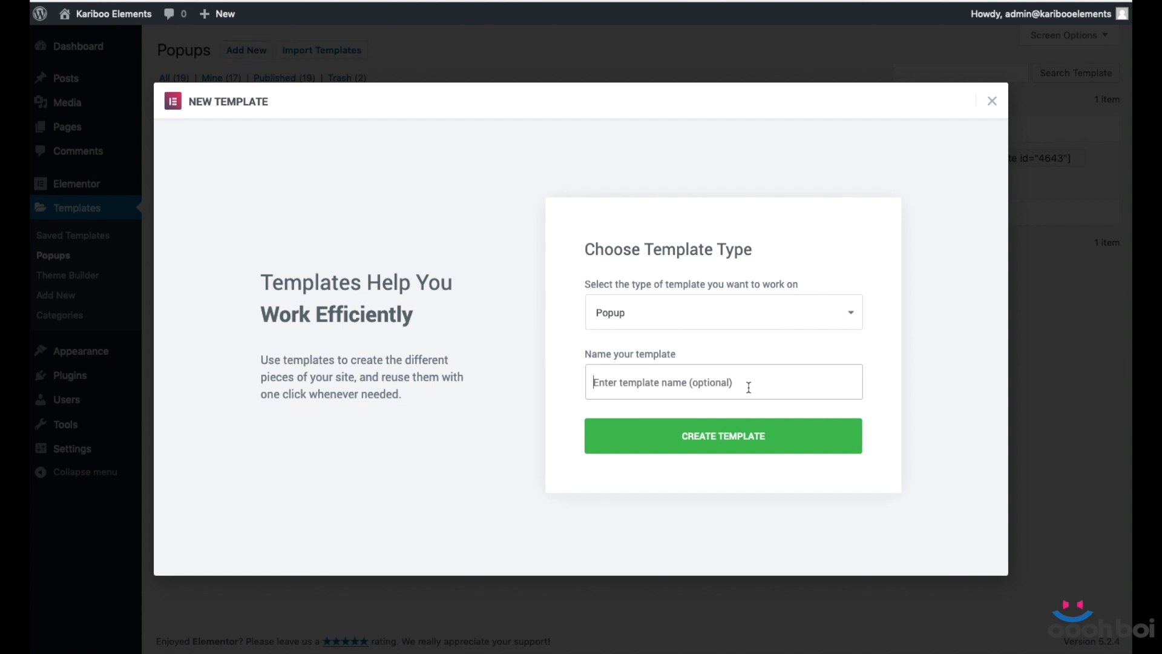
pyautogui.write('Off')
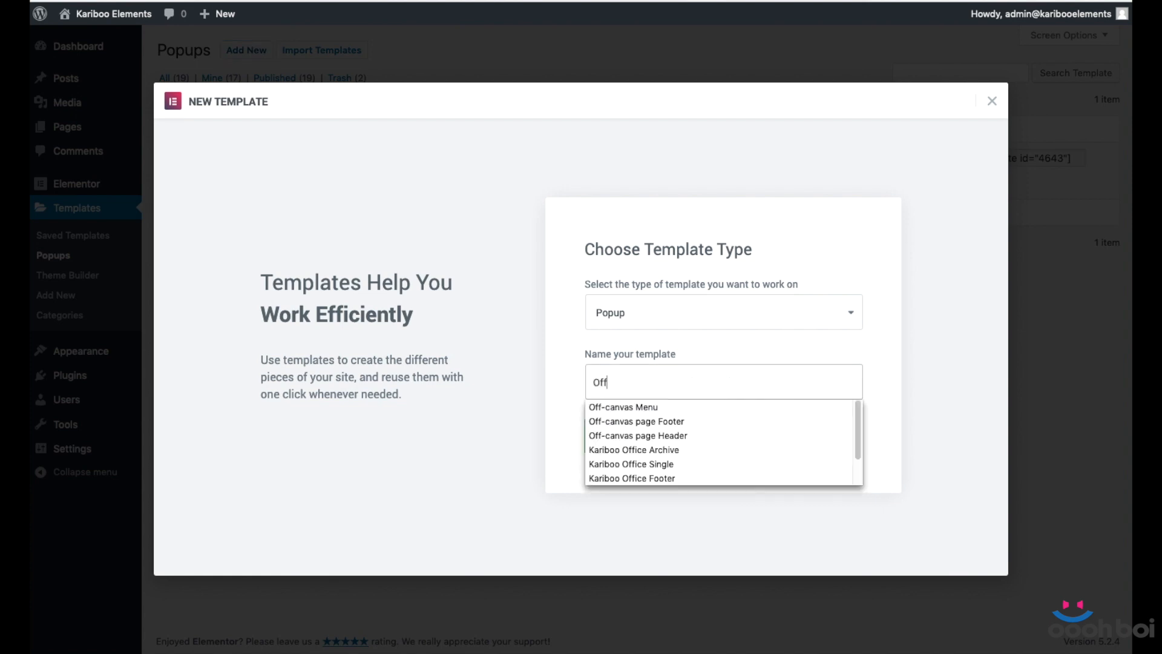
pyautogui.click(623, 407)
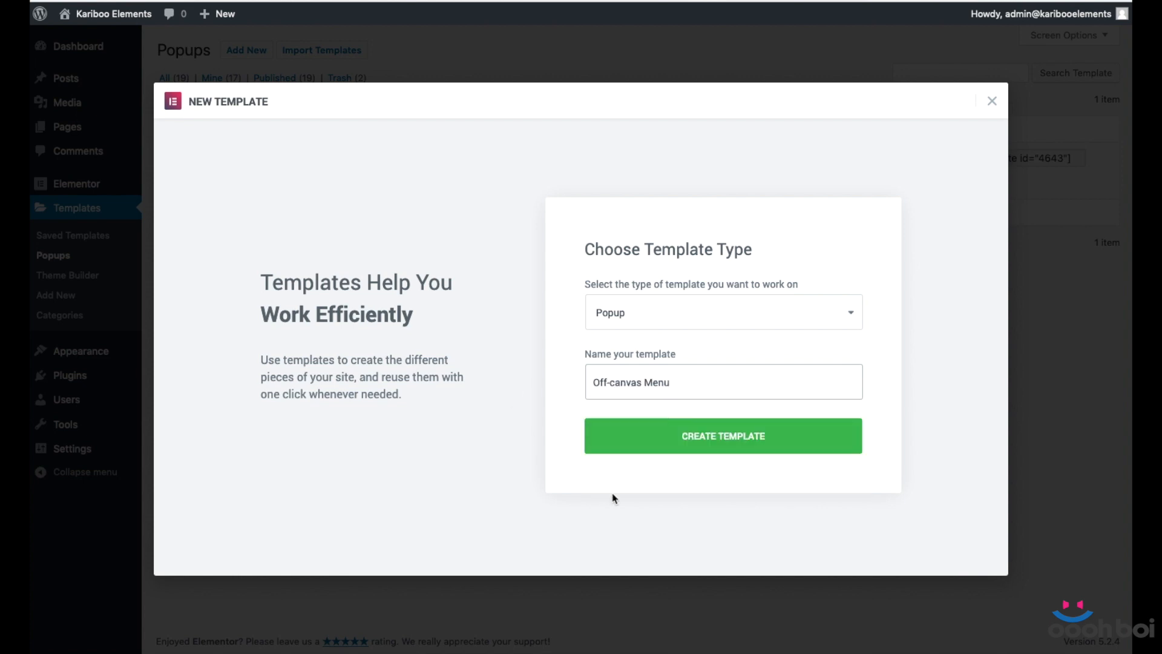
pyautogui.click(721, 436)
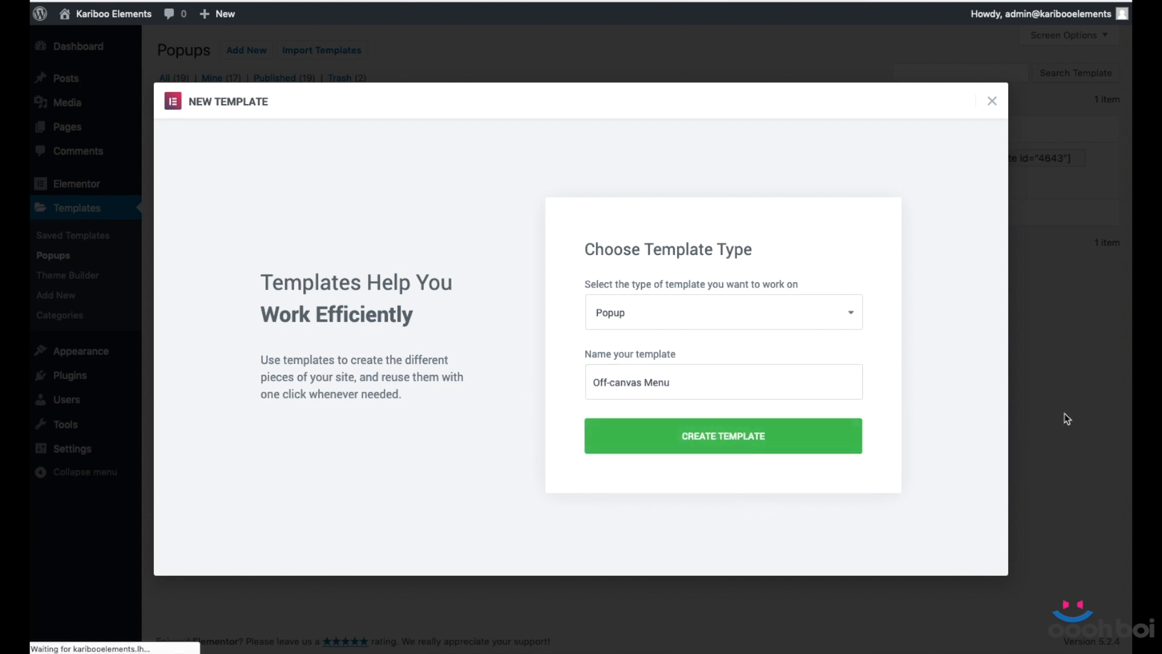
pyautogui.click(721, 436)
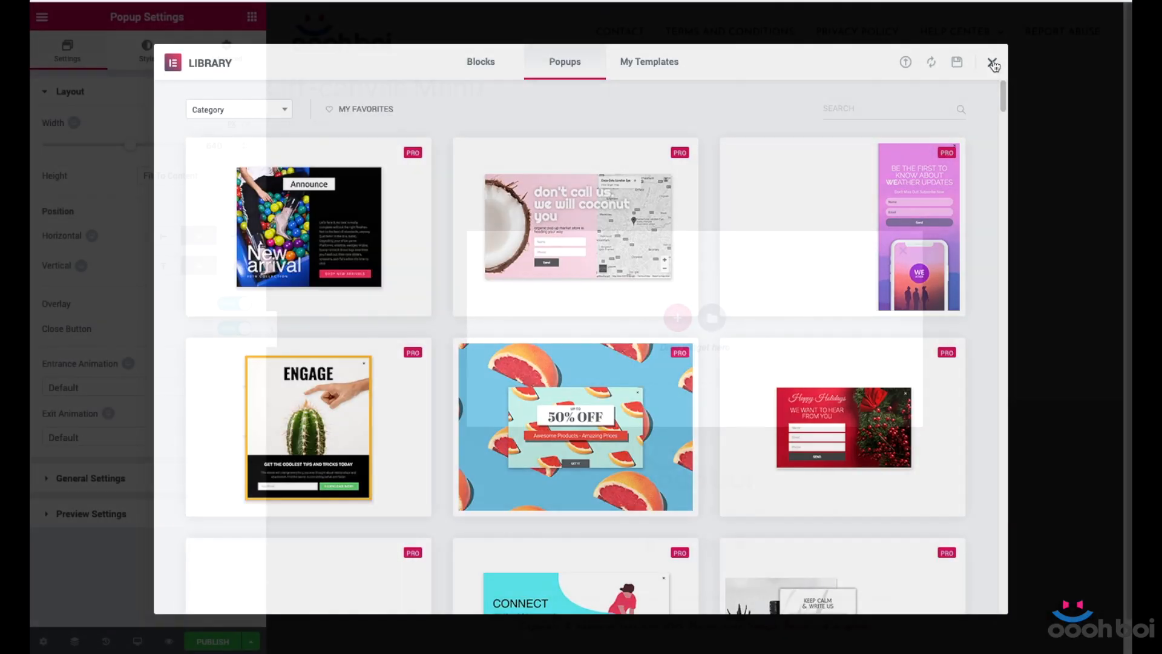
# - Dismiss the popup library and set the popup layout to 360 px wide with Fit To Screen height
pyautogui.click(993, 62)
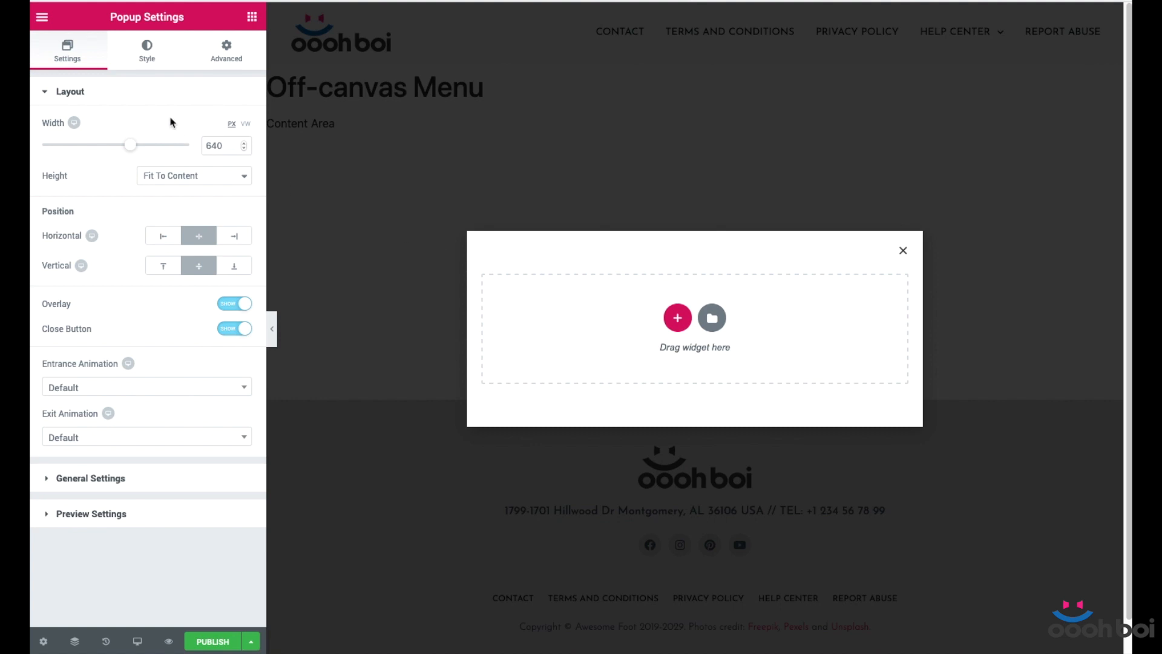
pyautogui.moveTo(146, 50)
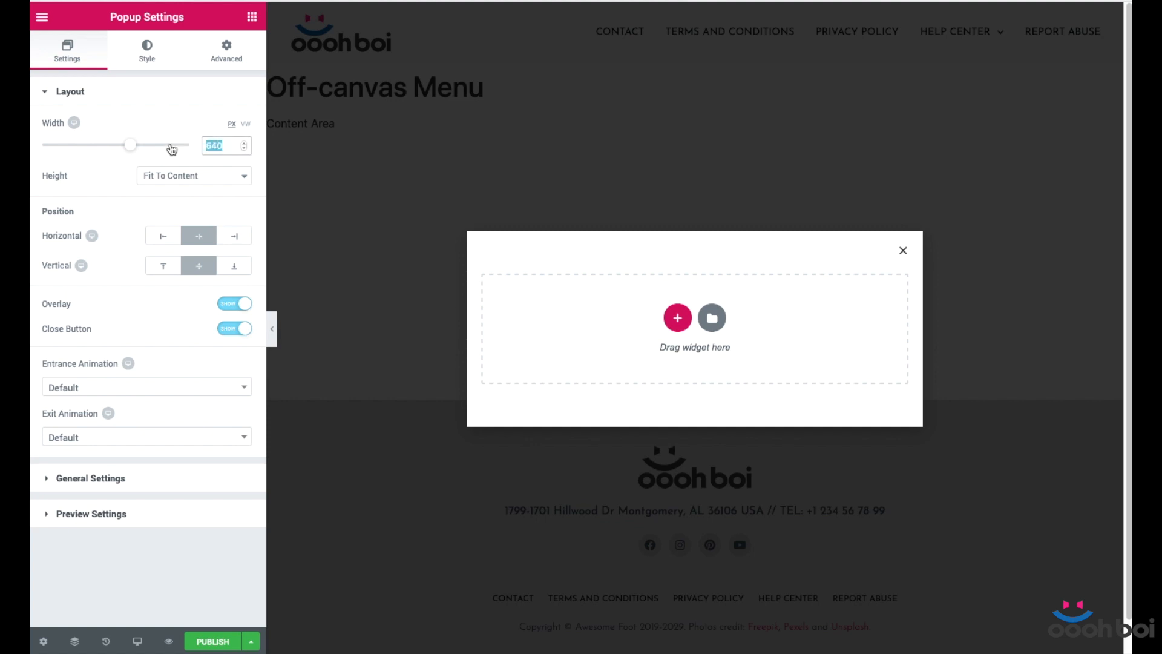
pyautogui.moveTo(181, 147)
pyautogui.write('360')
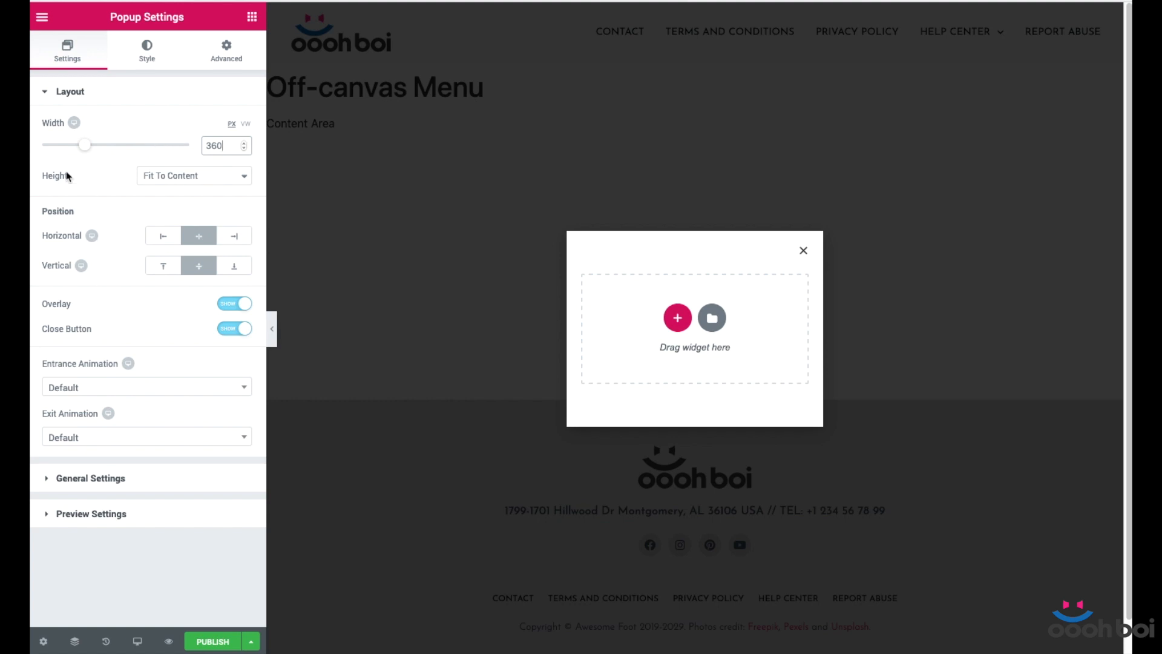
pyautogui.click(194, 175)
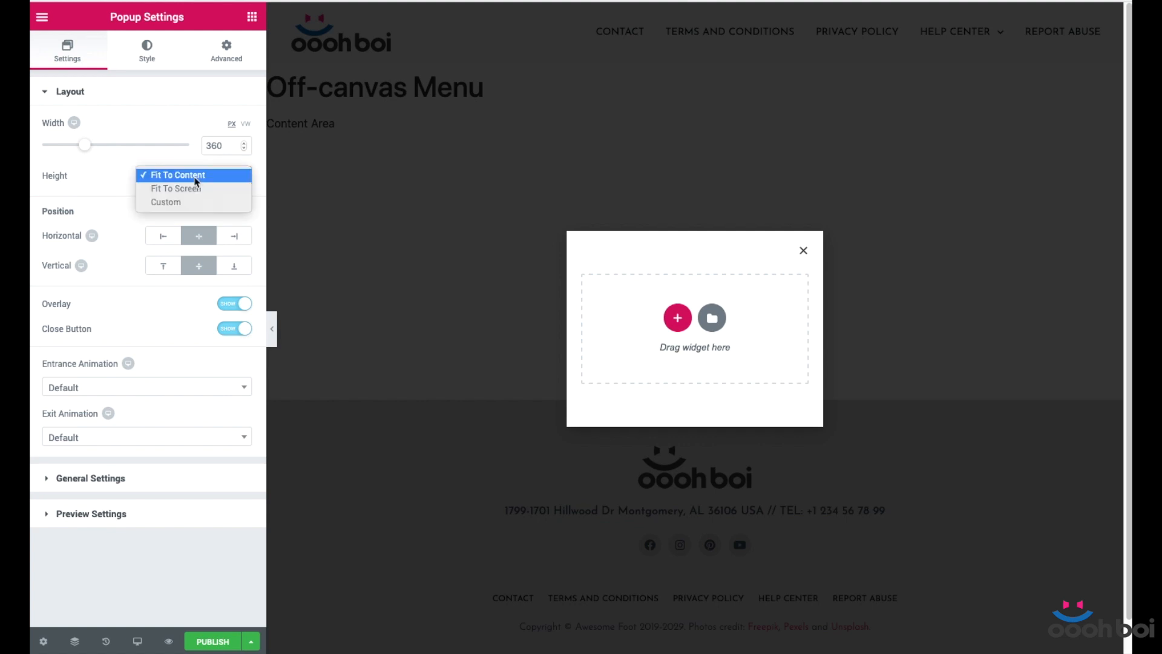
pyautogui.click(175, 187)
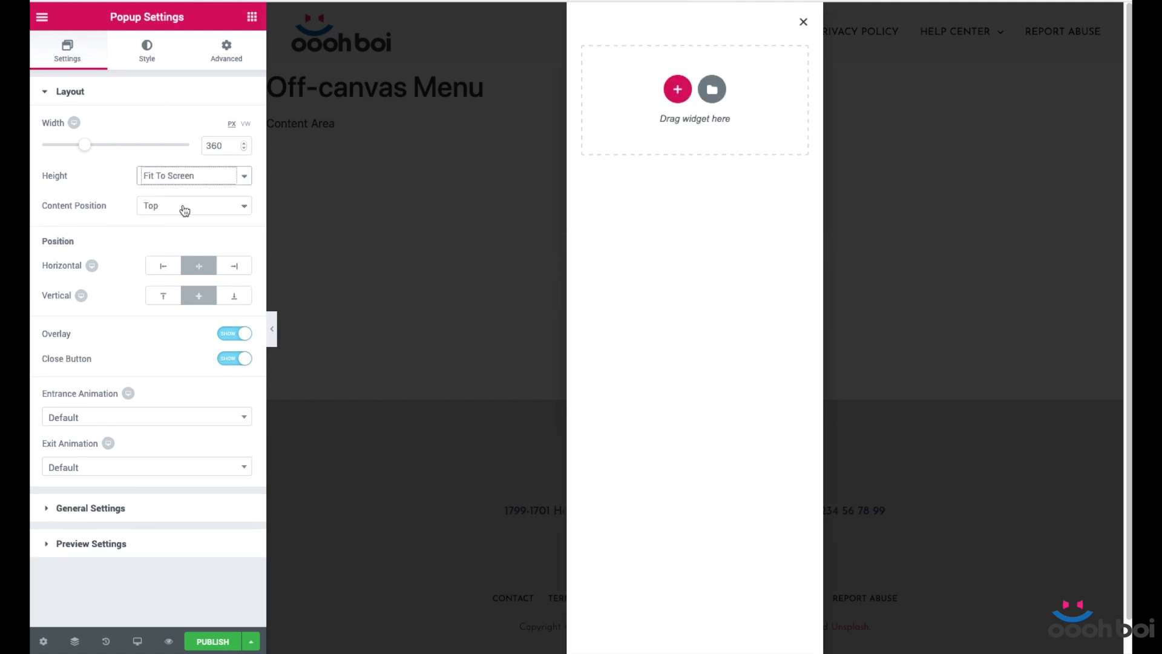
pyautogui.moveTo(116, 283)
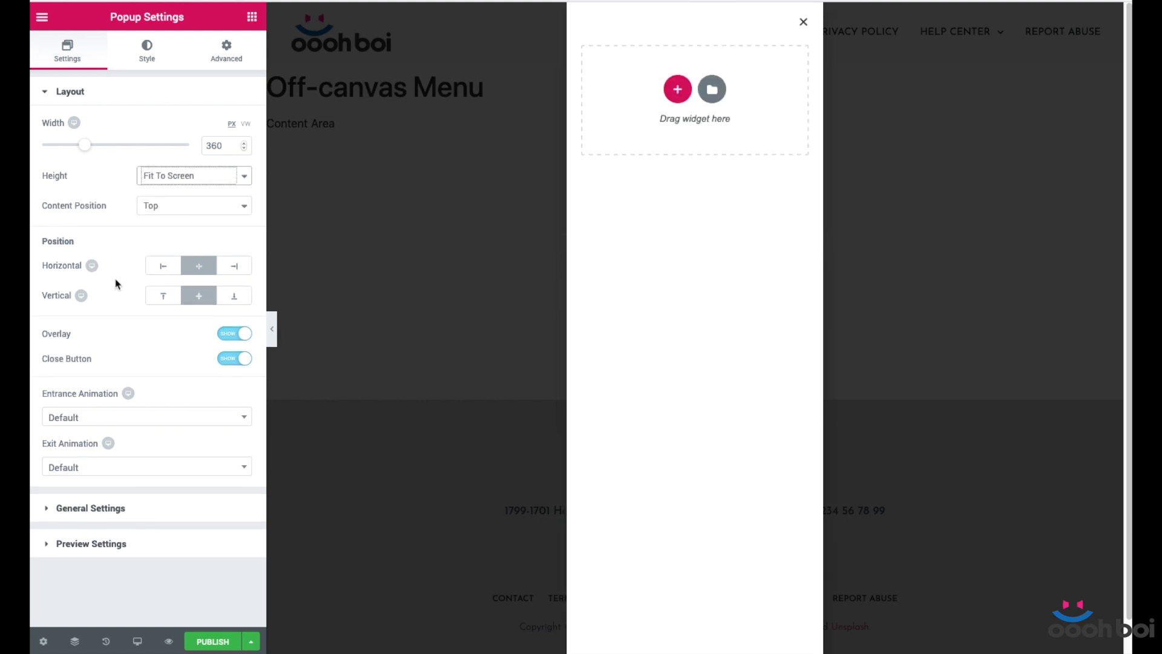
# - Dock the popup top right and keep the overlay and close button switched on
pyautogui.click(234, 265)
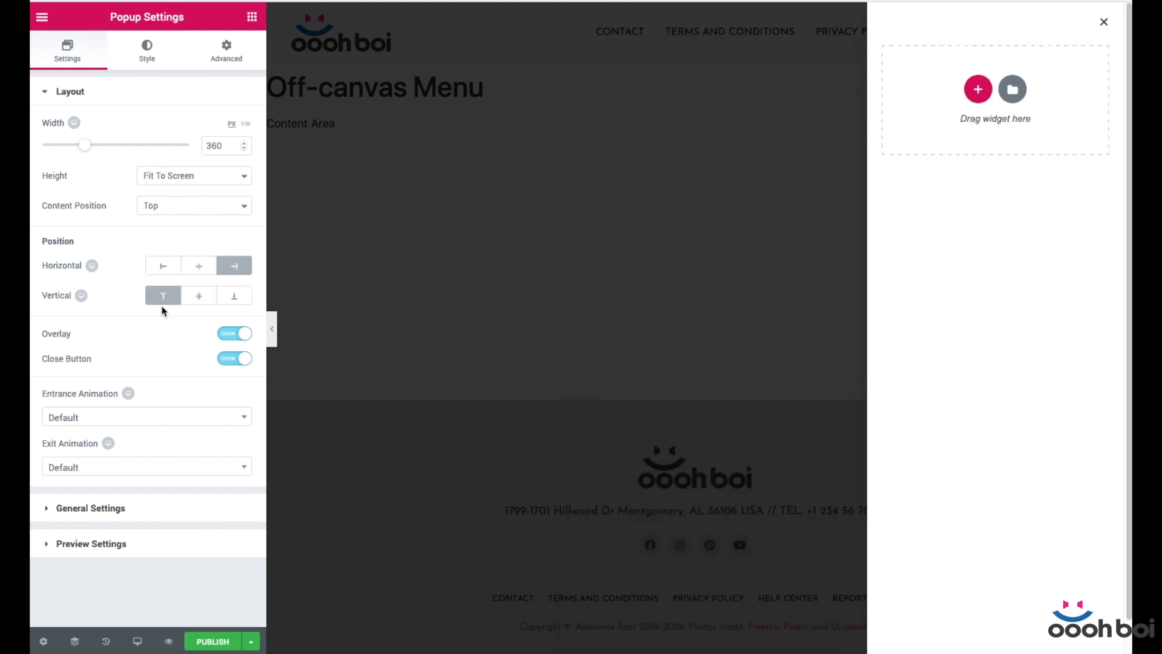
pyautogui.moveTo(148, 351)
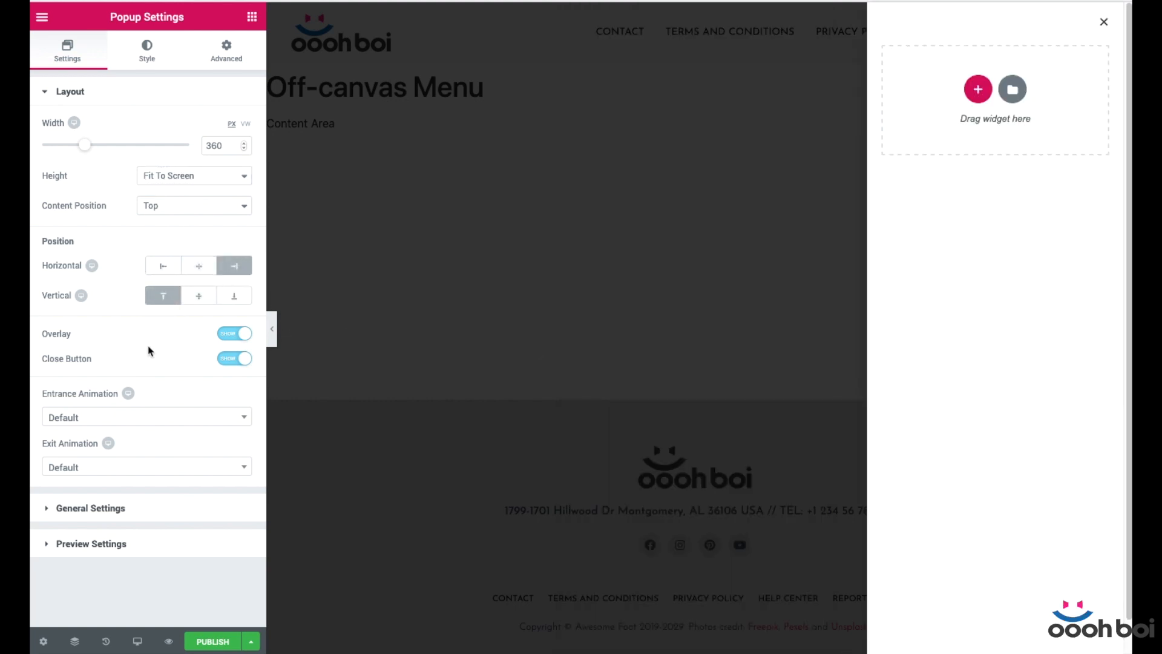
pyautogui.click(234, 333)
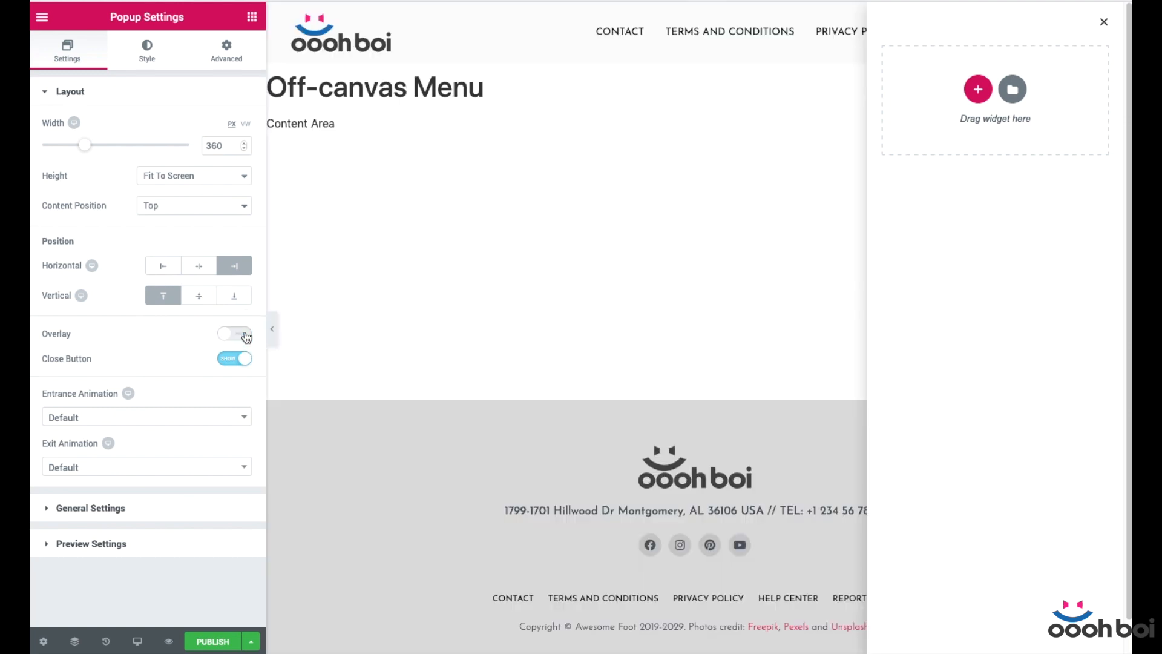
pyautogui.click(233, 332)
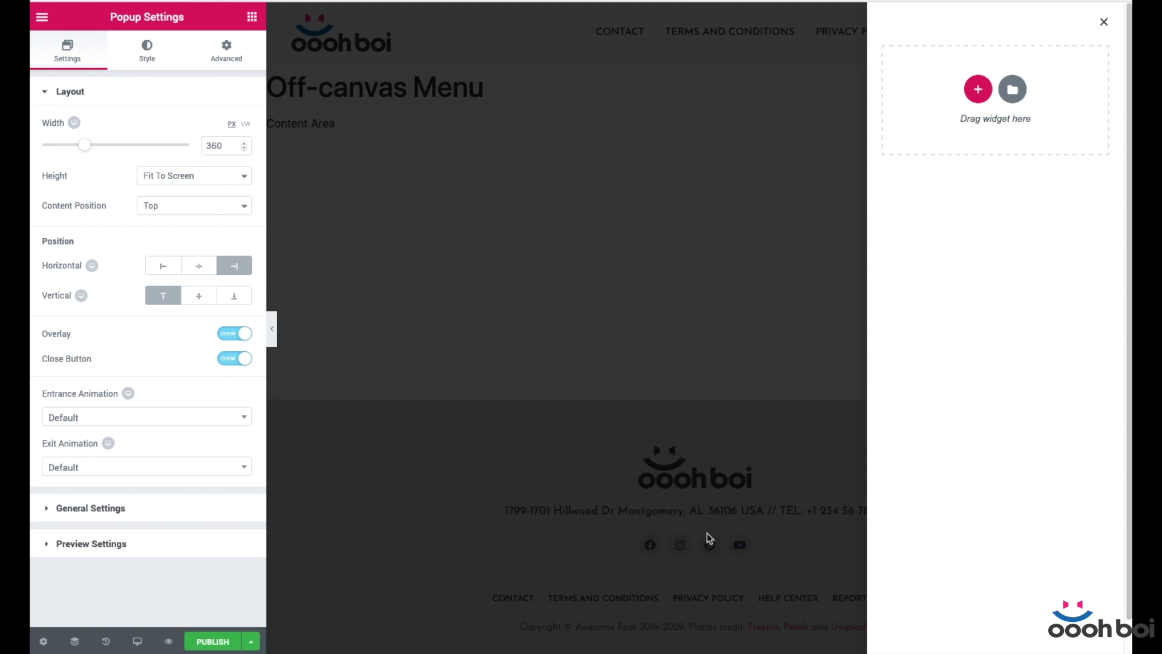
pyautogui.scroll(-3)
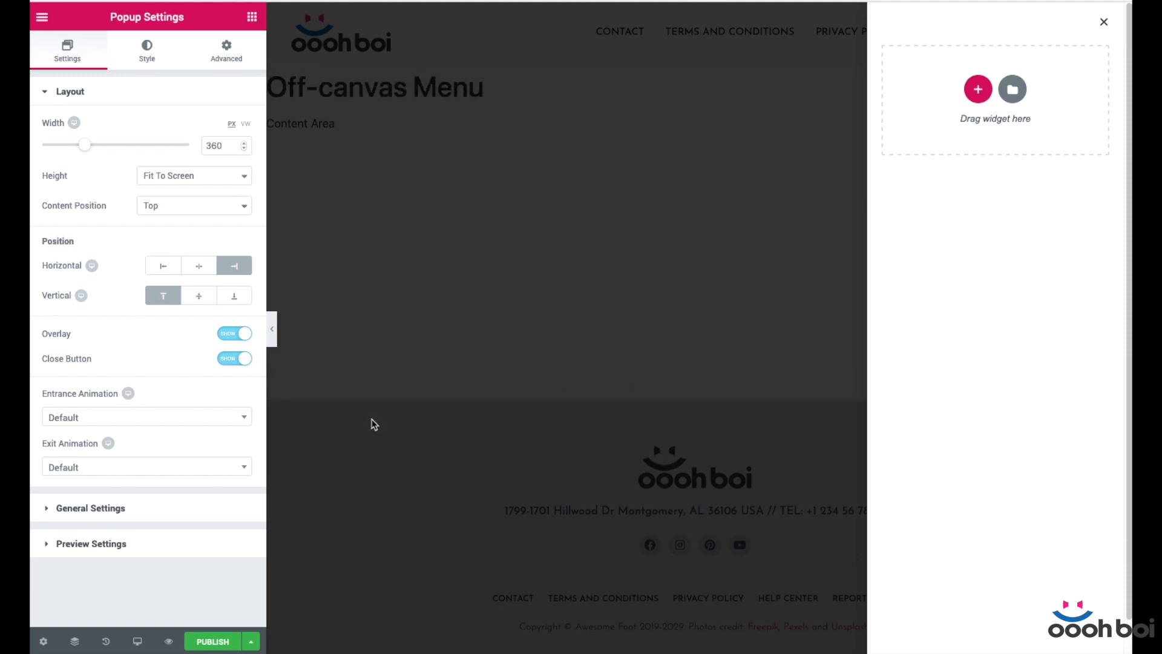
pyautogui.moveTo(1031, 83)
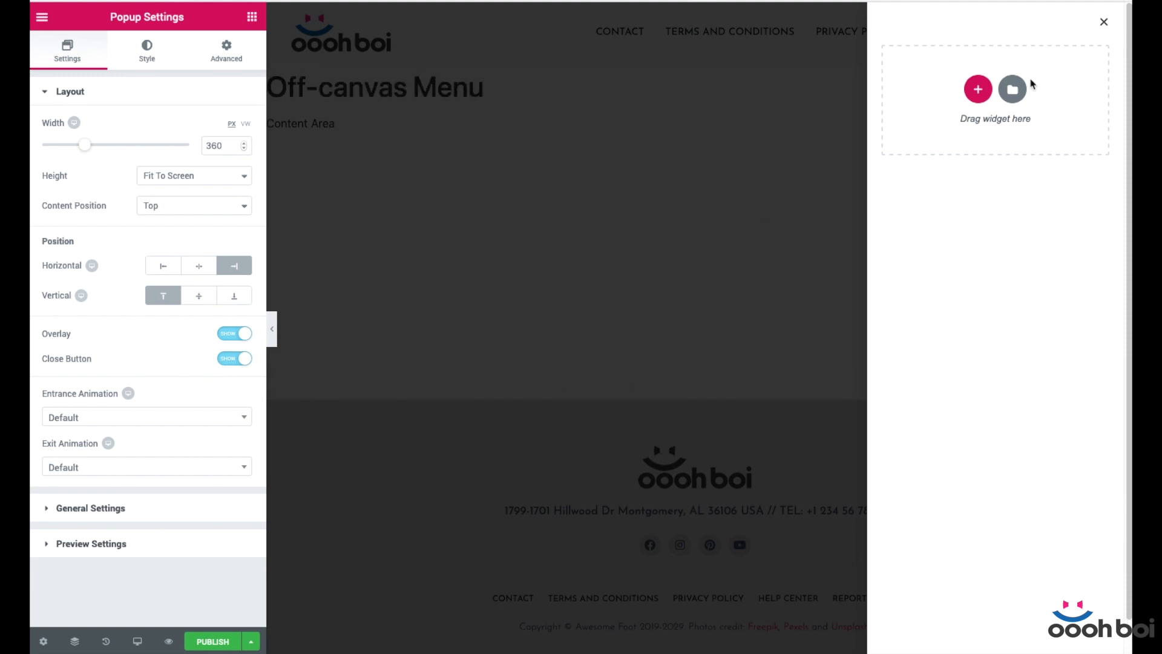
pyautogui.click(234, 358)
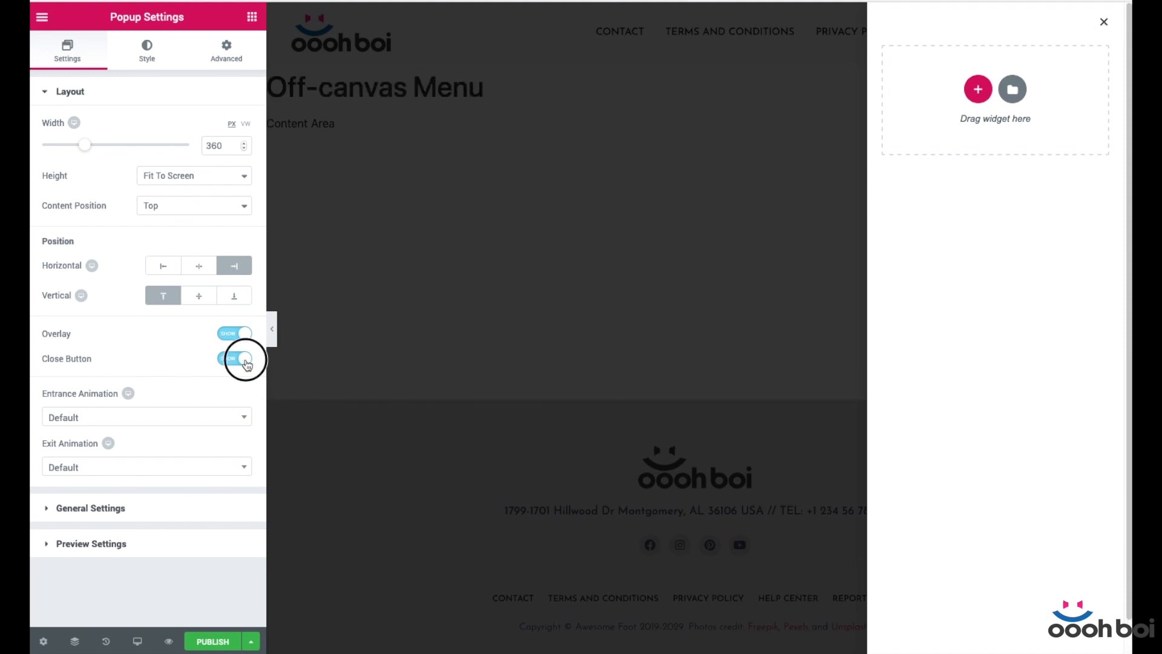
pyautogui.click(234, 358)
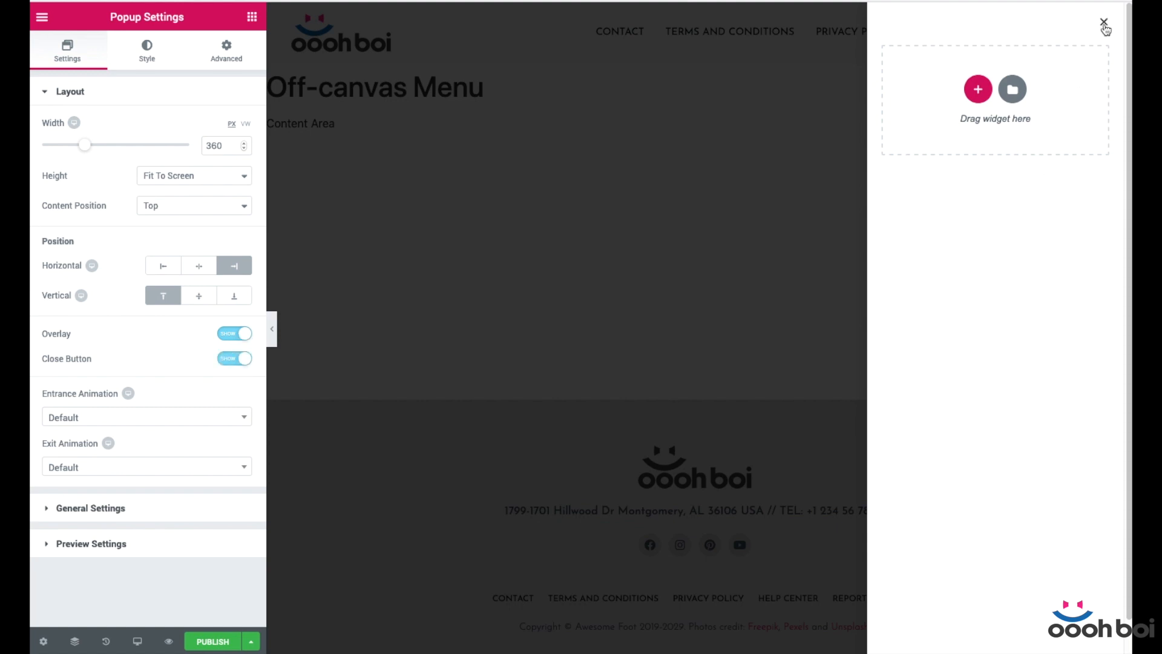
pyautogui.moveTo(911, 247)
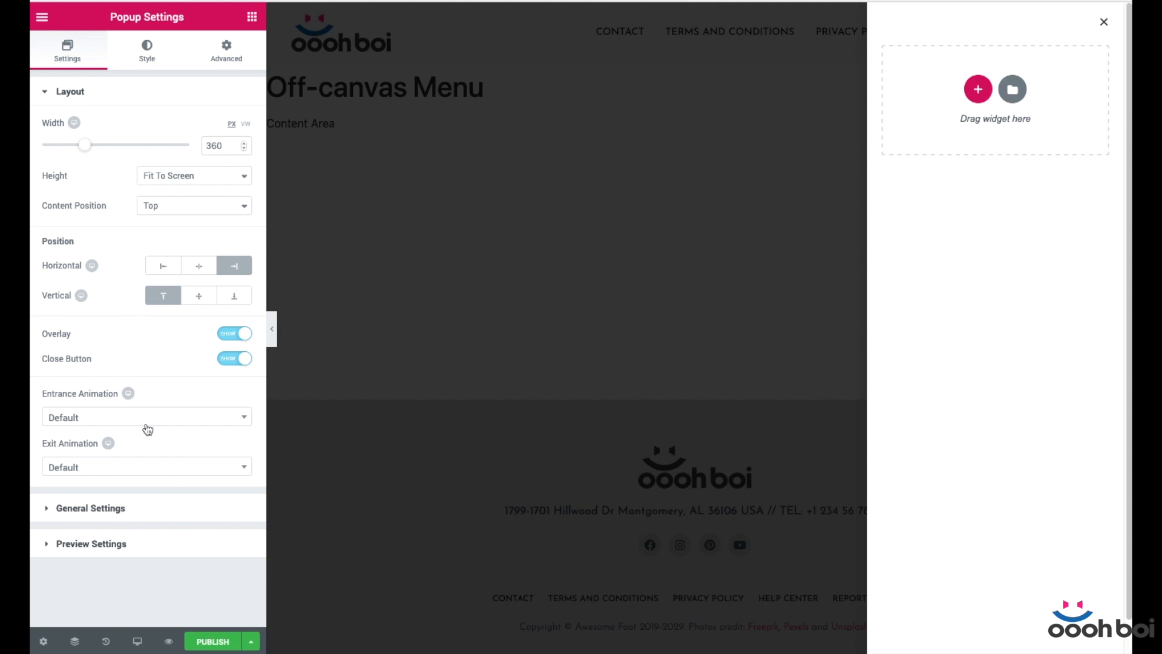
# - Set entrance animation Fade In Right, exit animation Fade Out Right, and a shorter animation duration
pyautogui.click(147, 416)
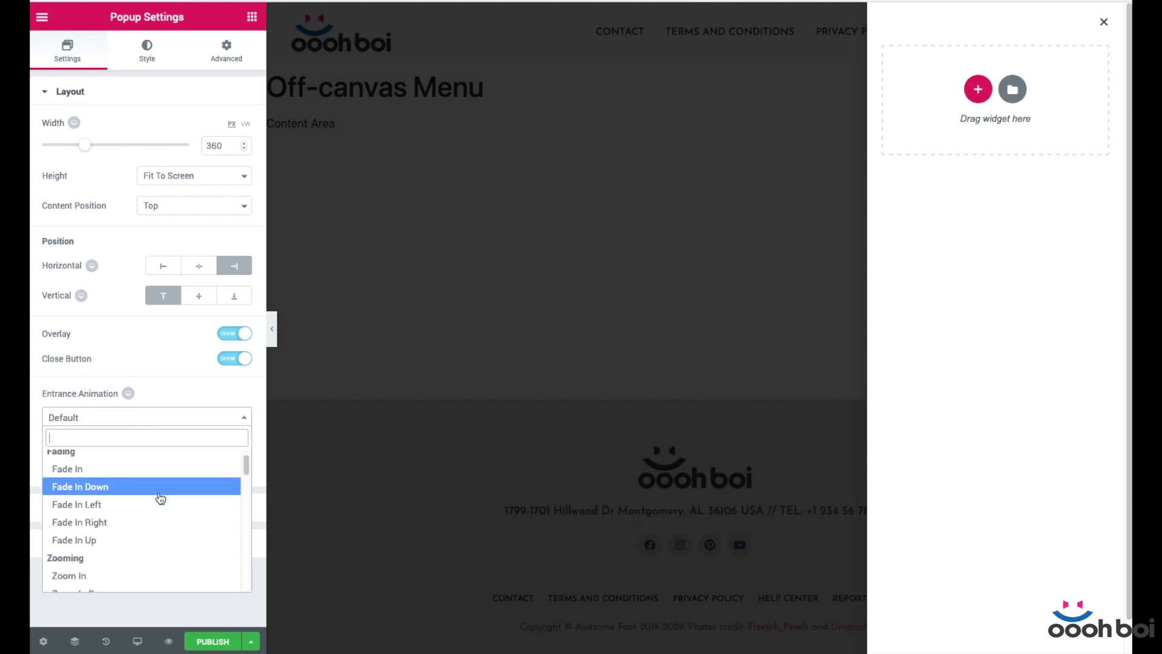
pyautogui.click(79, 522)
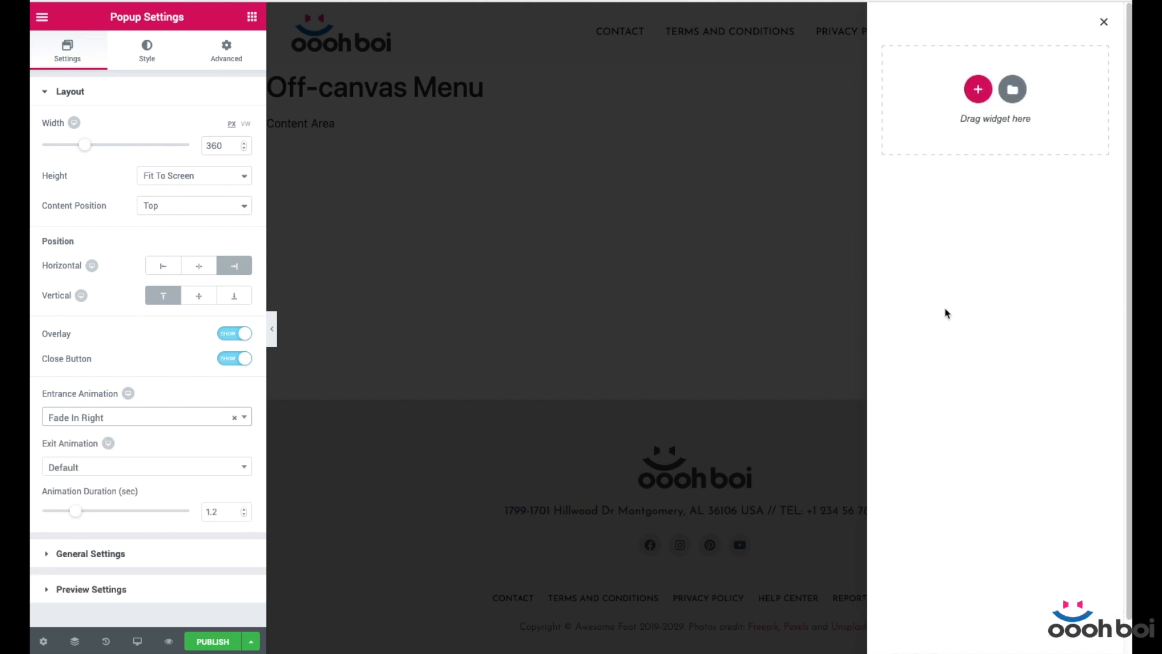
pyautogui.moveTo(146, 426)
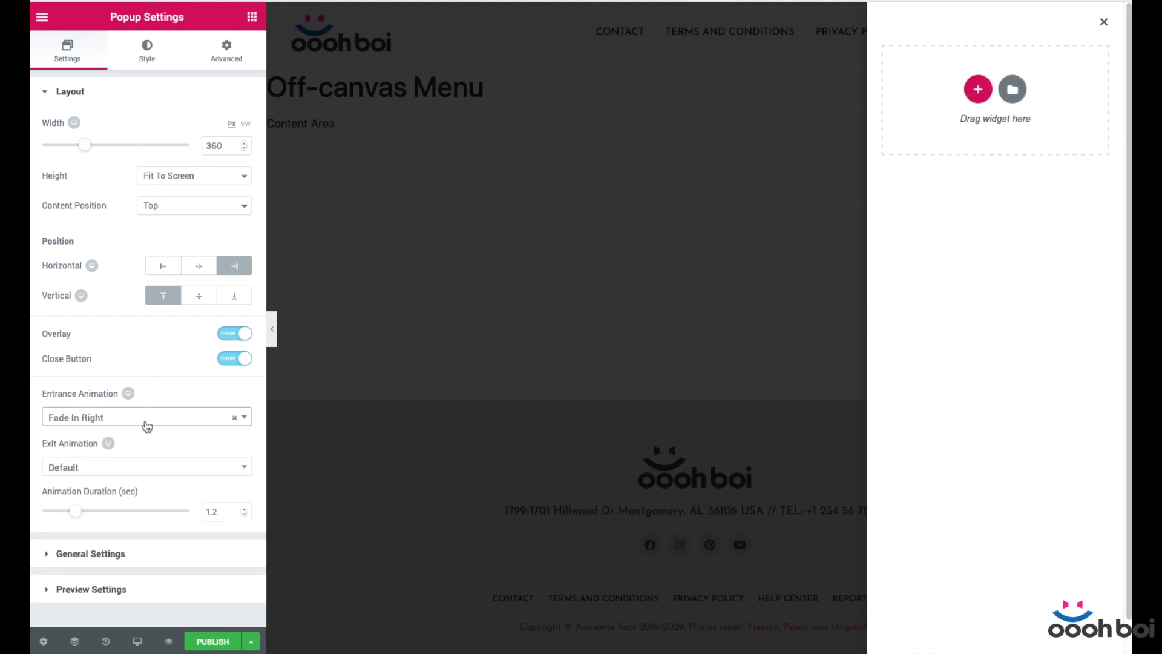
pyautogui.click(145, 417)
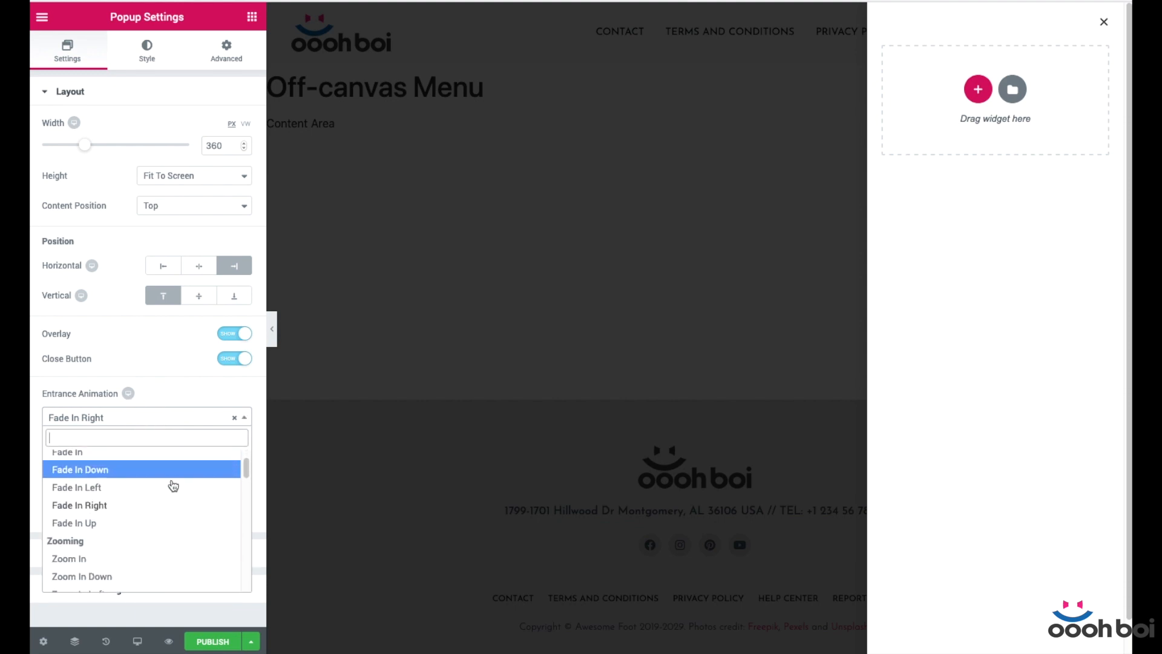
pyautogui.scroll(-3)
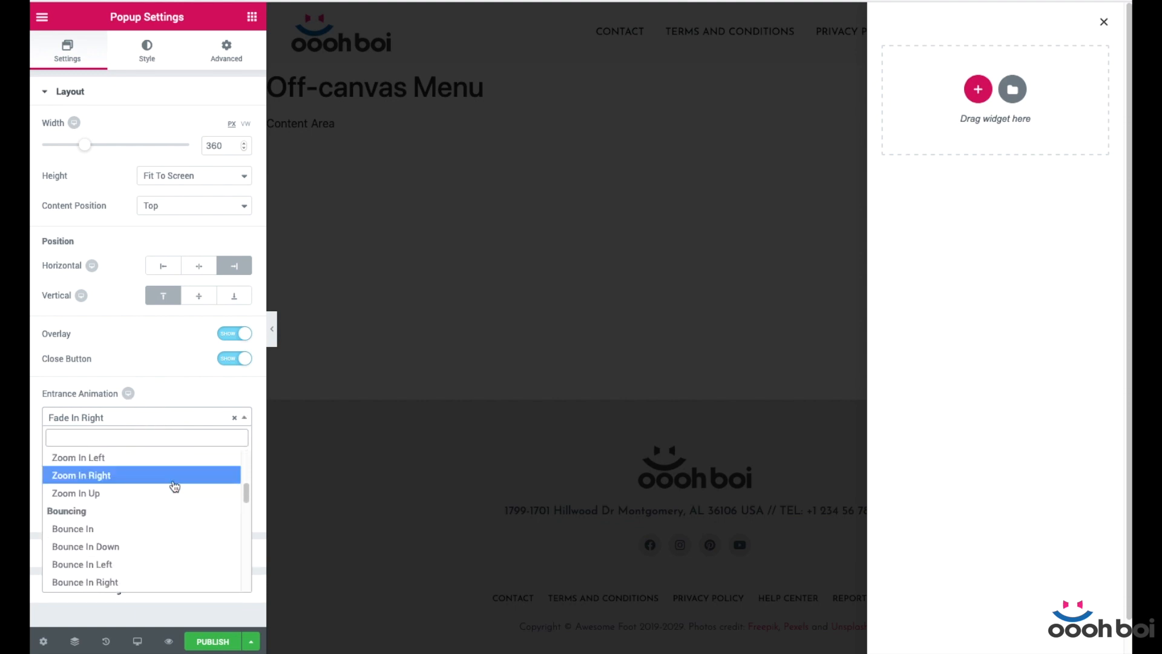
pyautogui.scroll(-3)
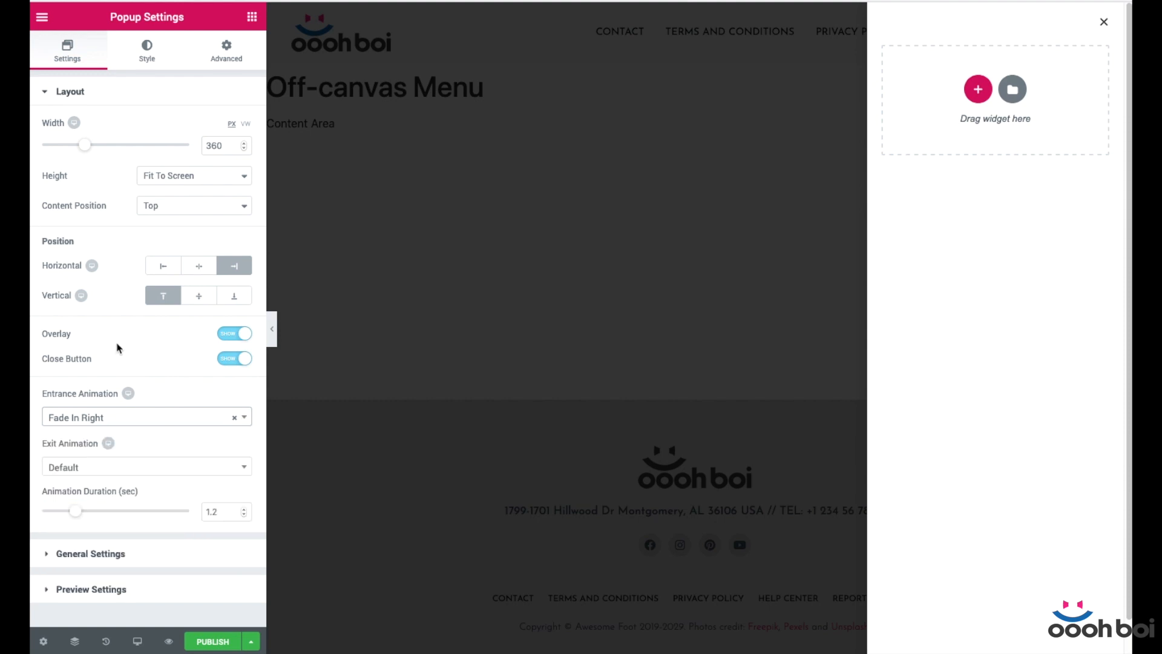
pyautogui.moveTo(141, 468)
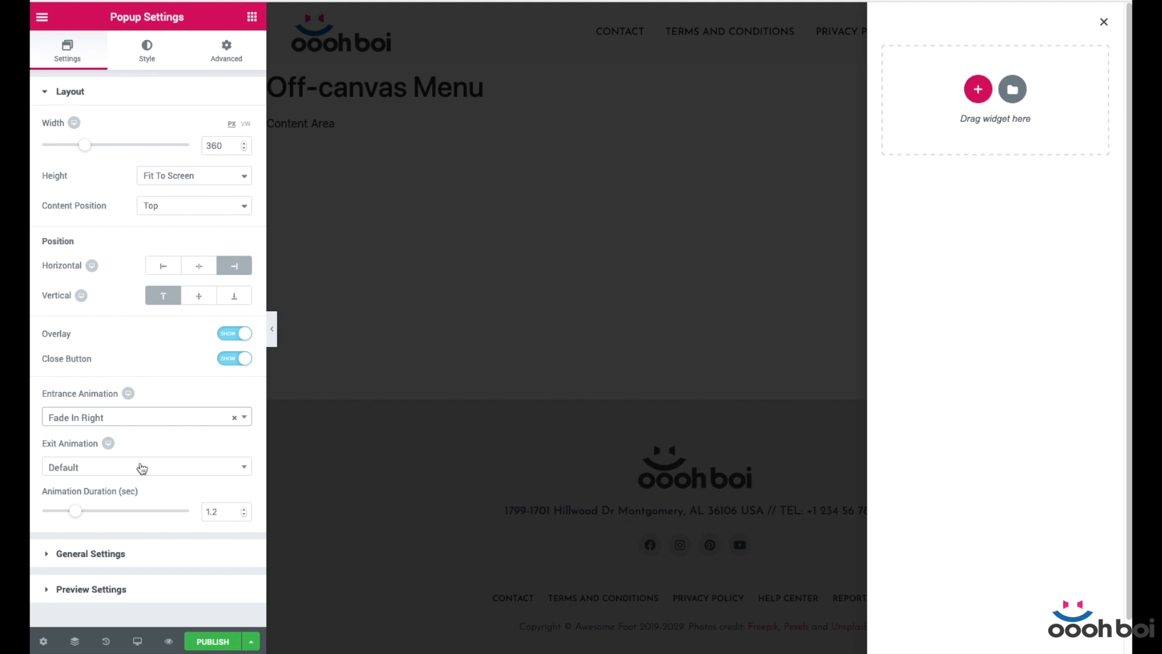
pyautogui.click(146, 467)
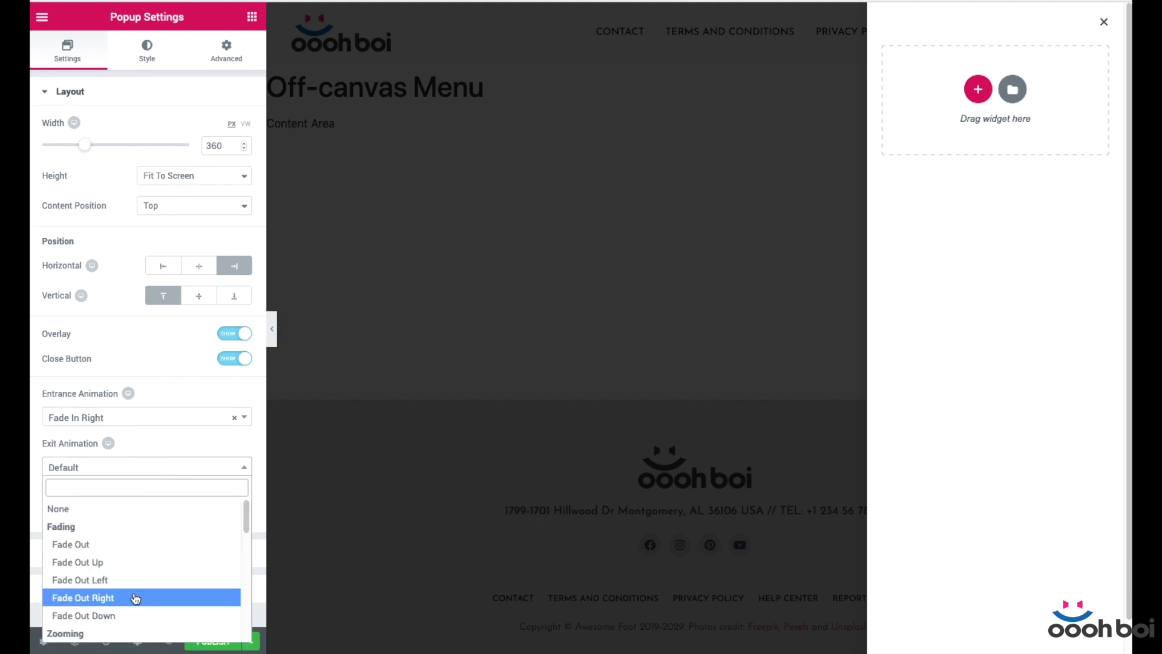
pyautogui.click(83, 597)
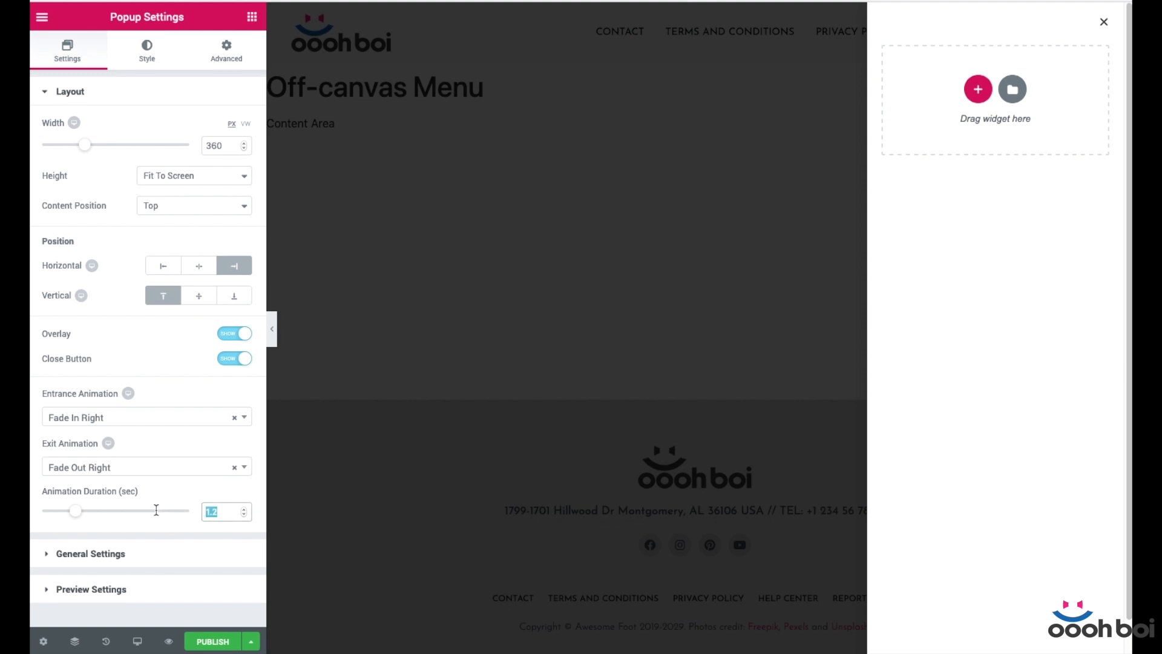
pyautogui.write('0')
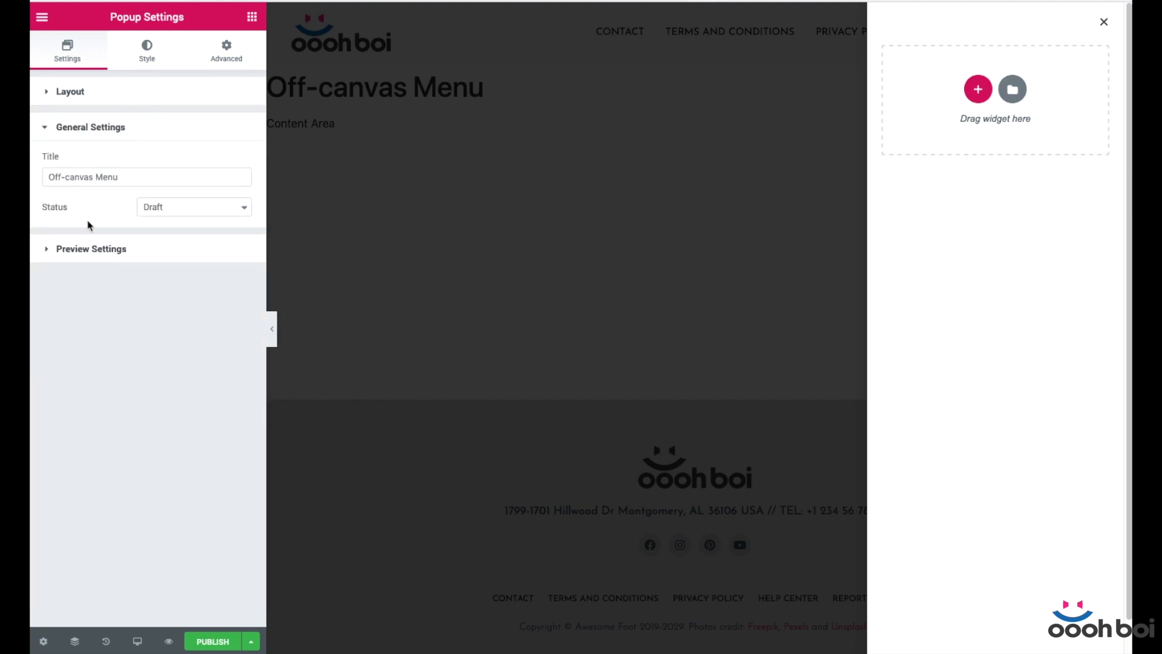
# - In the popup Style settings, give it a Classic background with a near-black colour
pyautogui.click(69, 91)
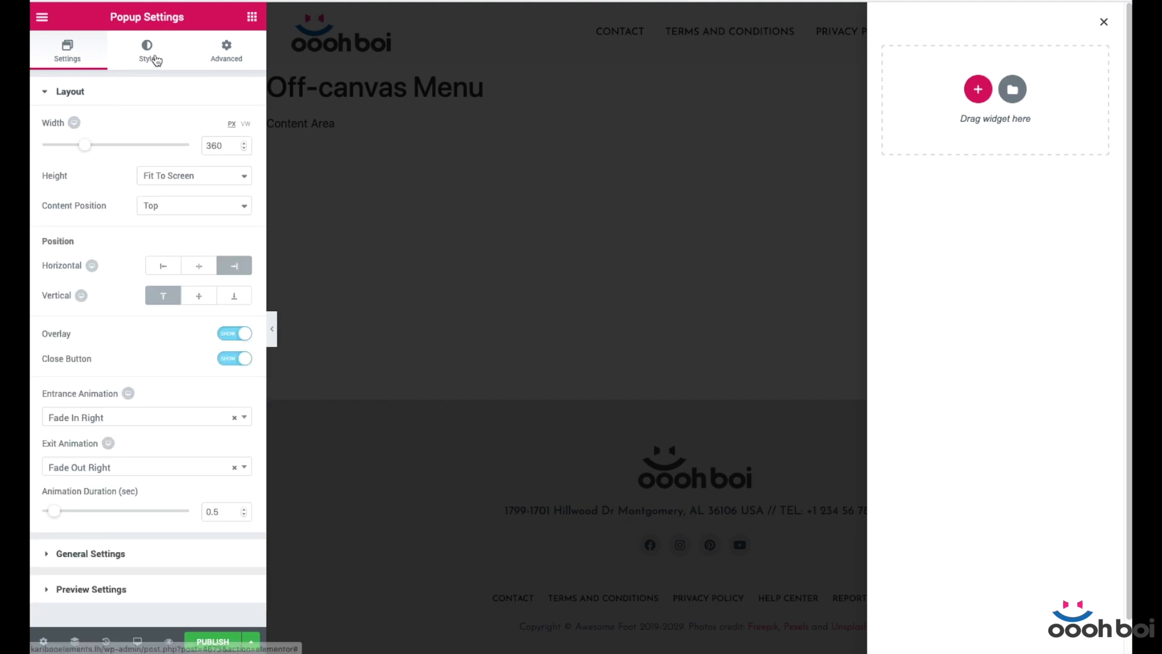
pyautogui.click(146, 52)
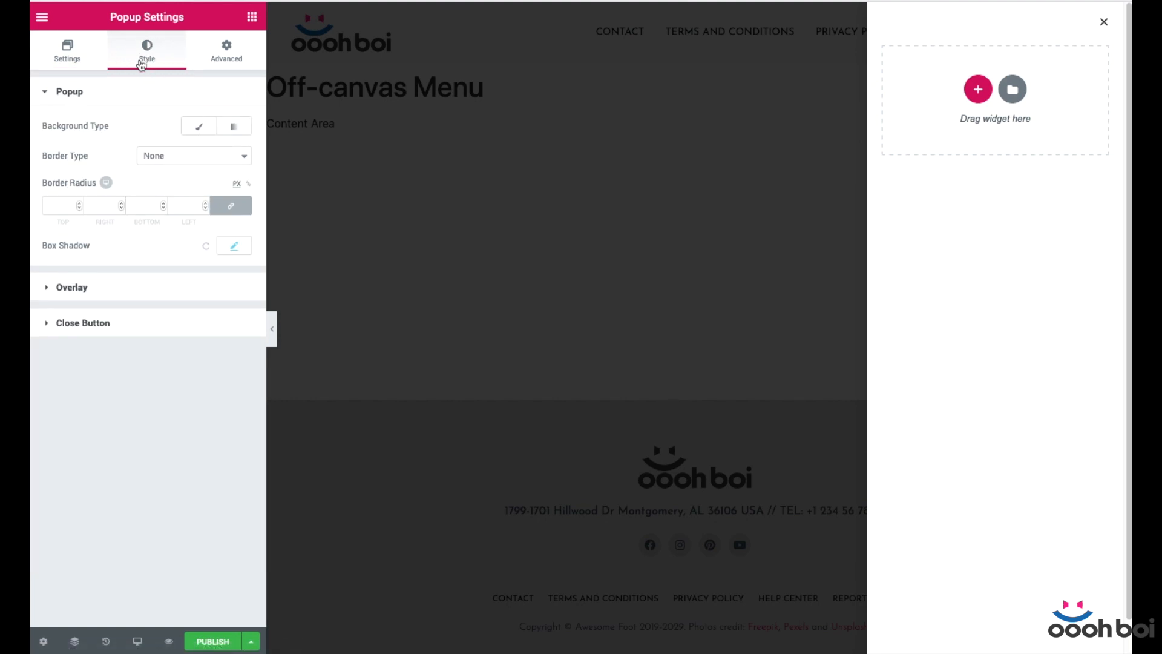
pyautogui.moveTo(156, 127)
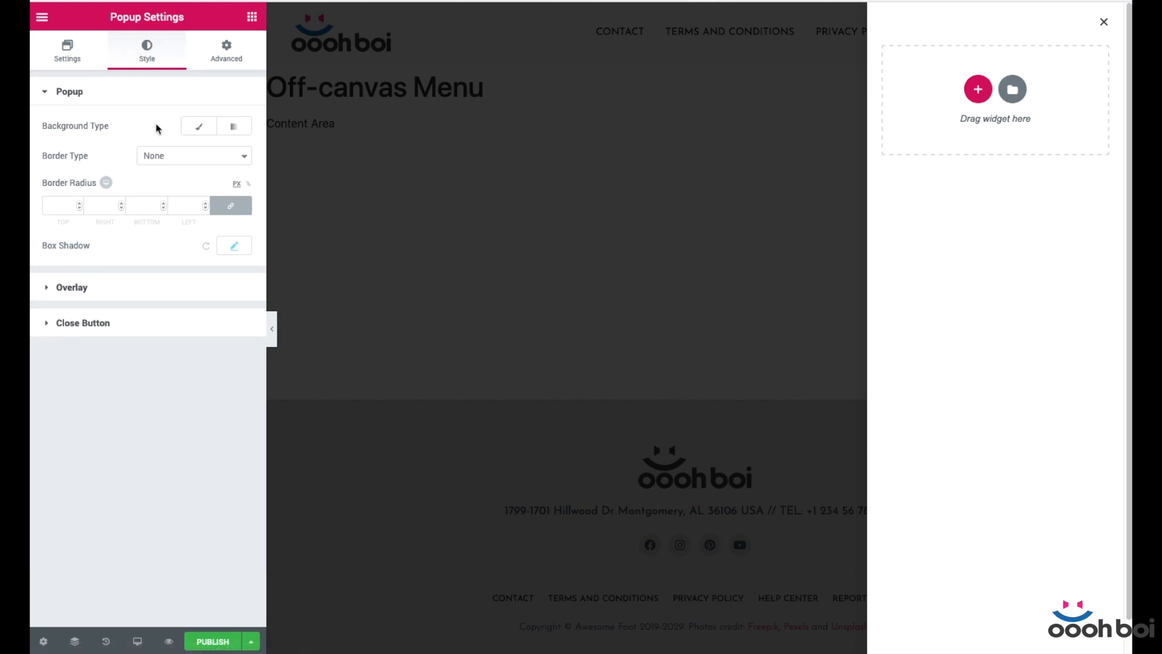
pyautogui.click(198, 125)
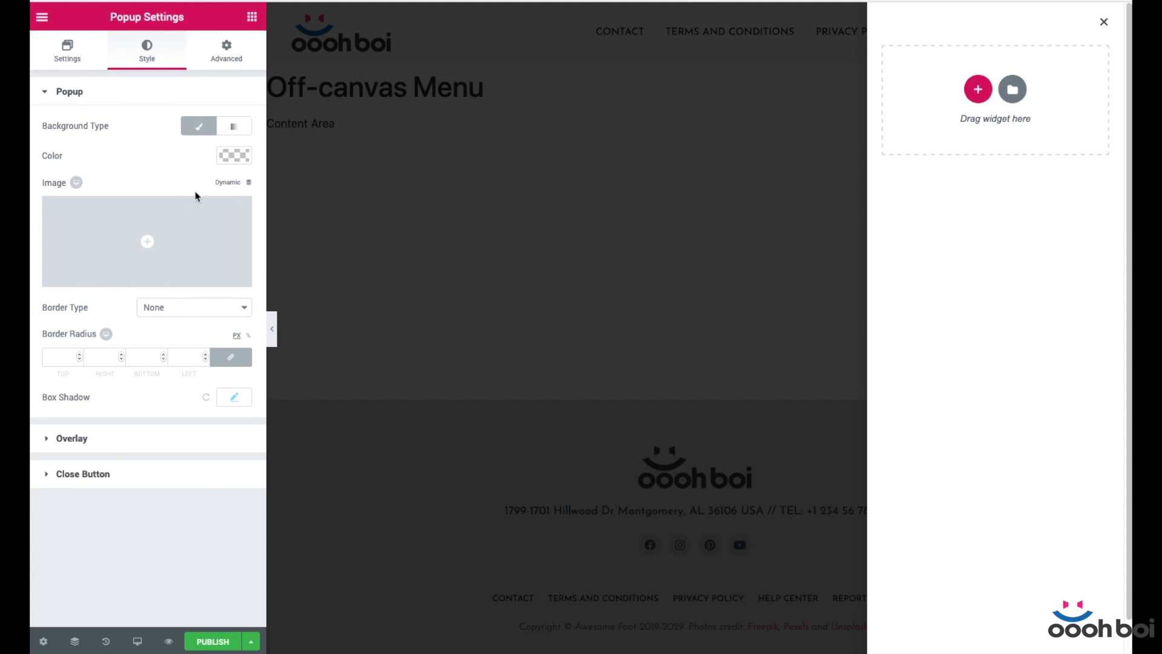
pyautogui.click(234, 155)
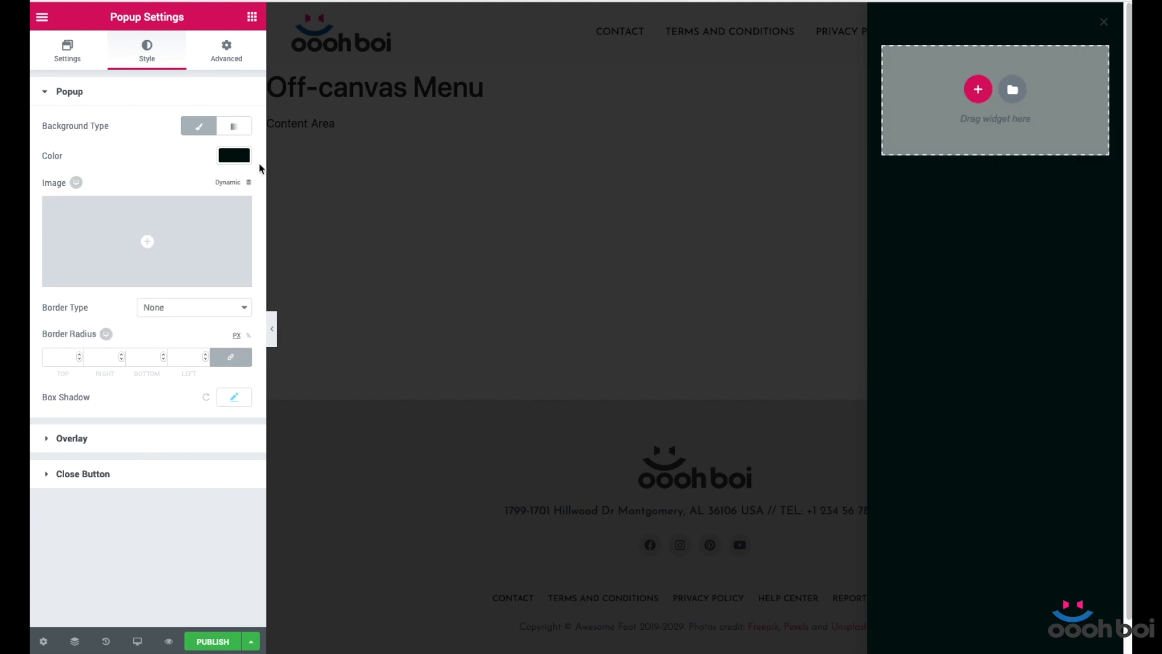
pyautogui.moveTo(145, 164)
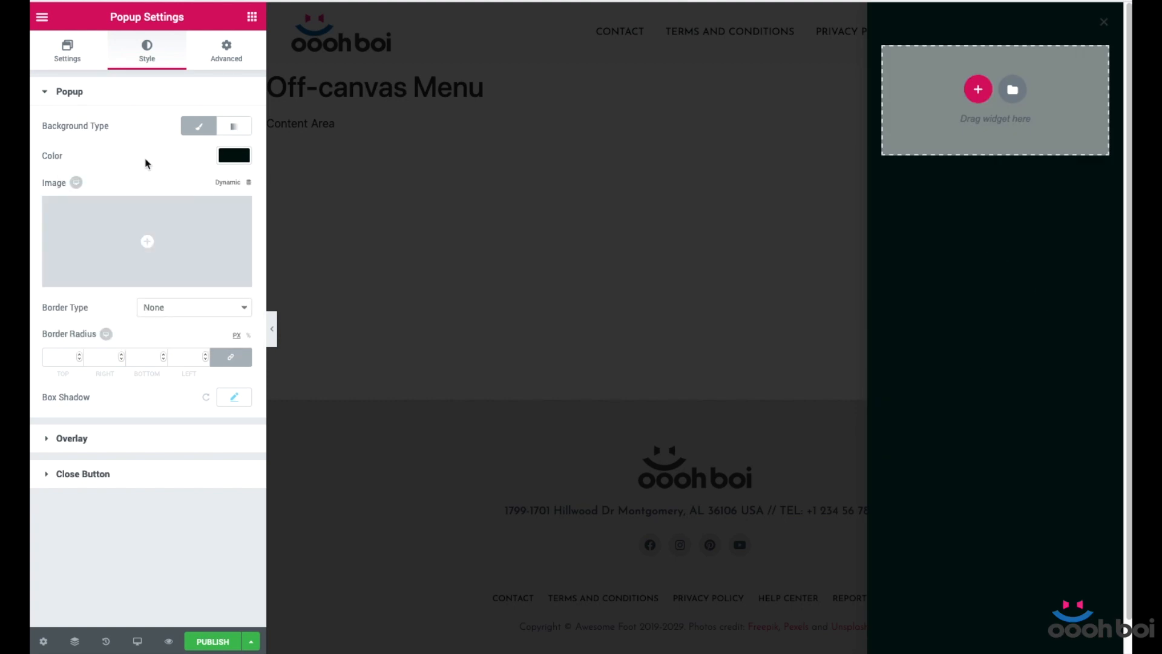
pyautogui.moveTo(140, 139)
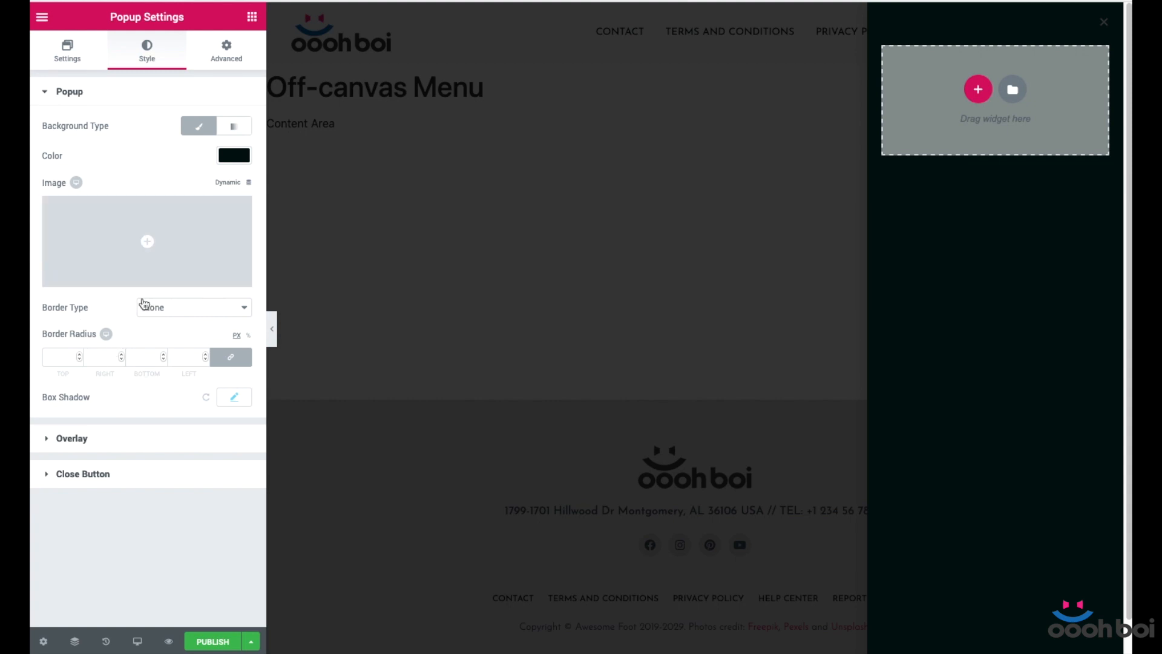
pyautogui.moveTo(197, 172)
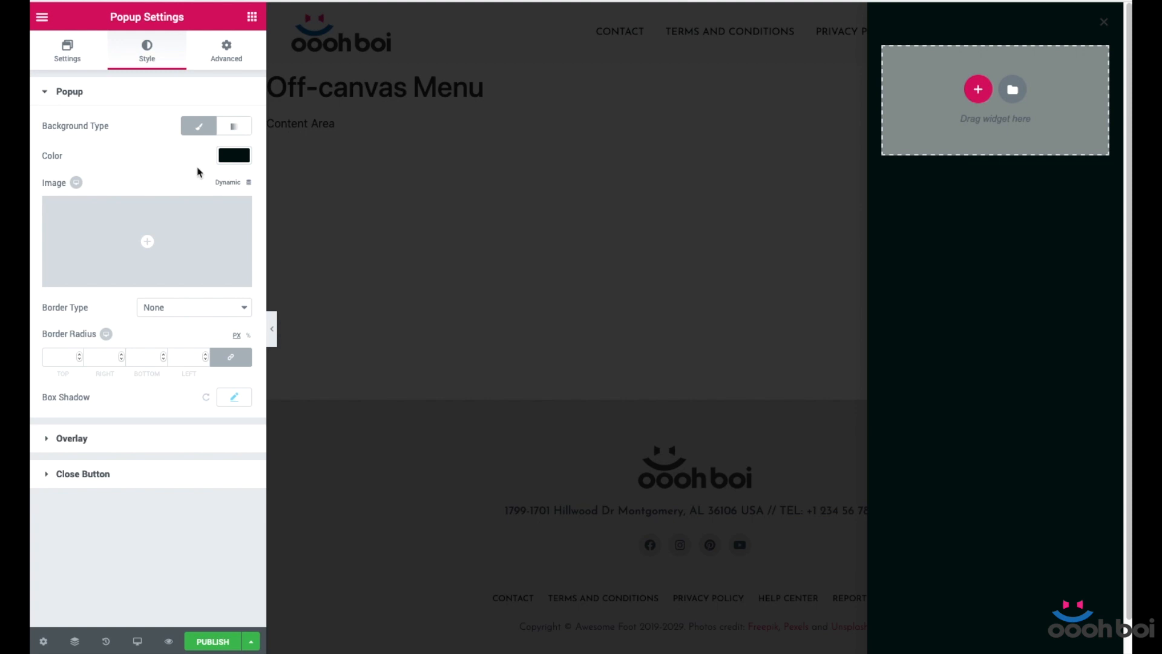
pyautogui.moveTo(71, 404)
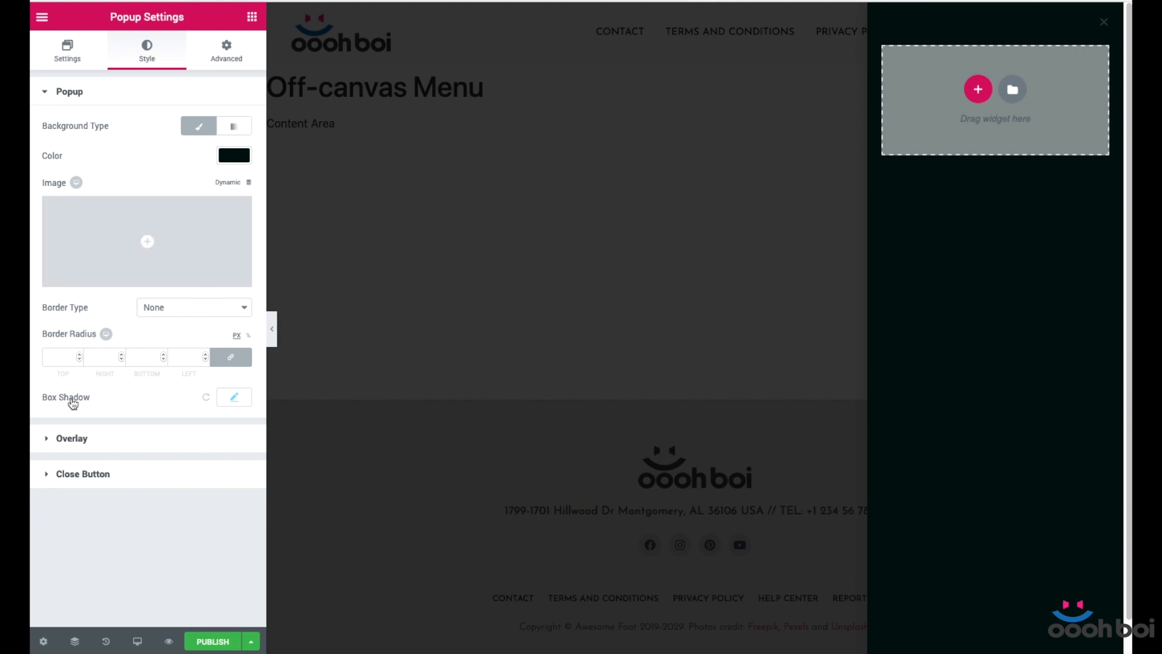
pyautogui.moveTo(106, 443)
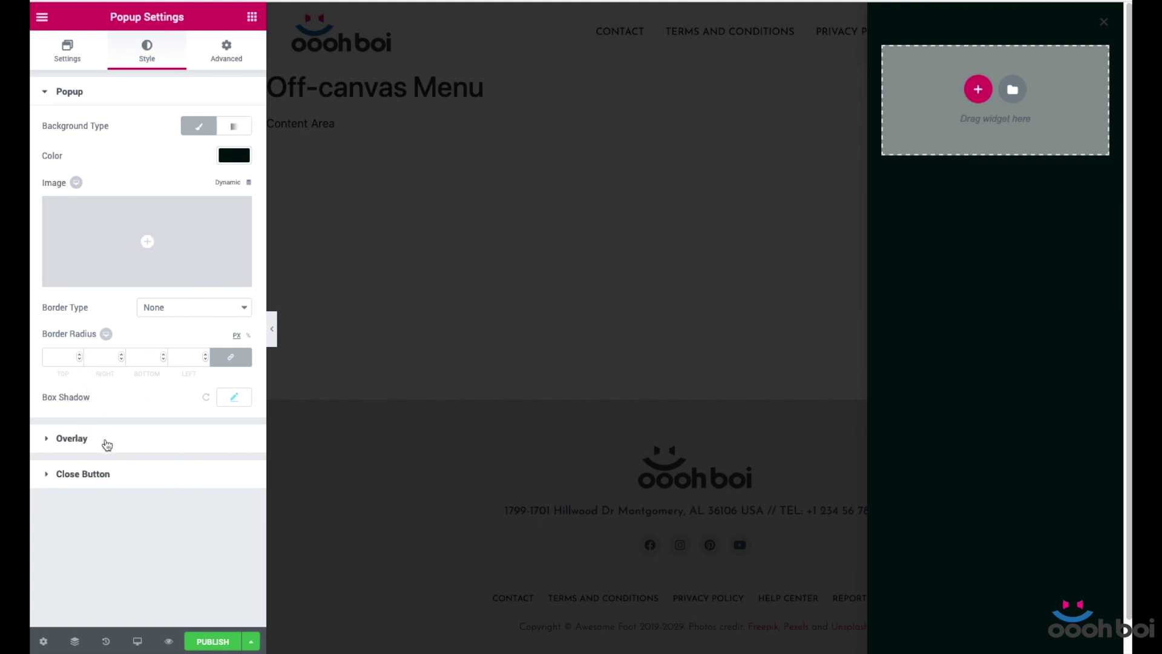
pyautogui.moveTo(97, 402)
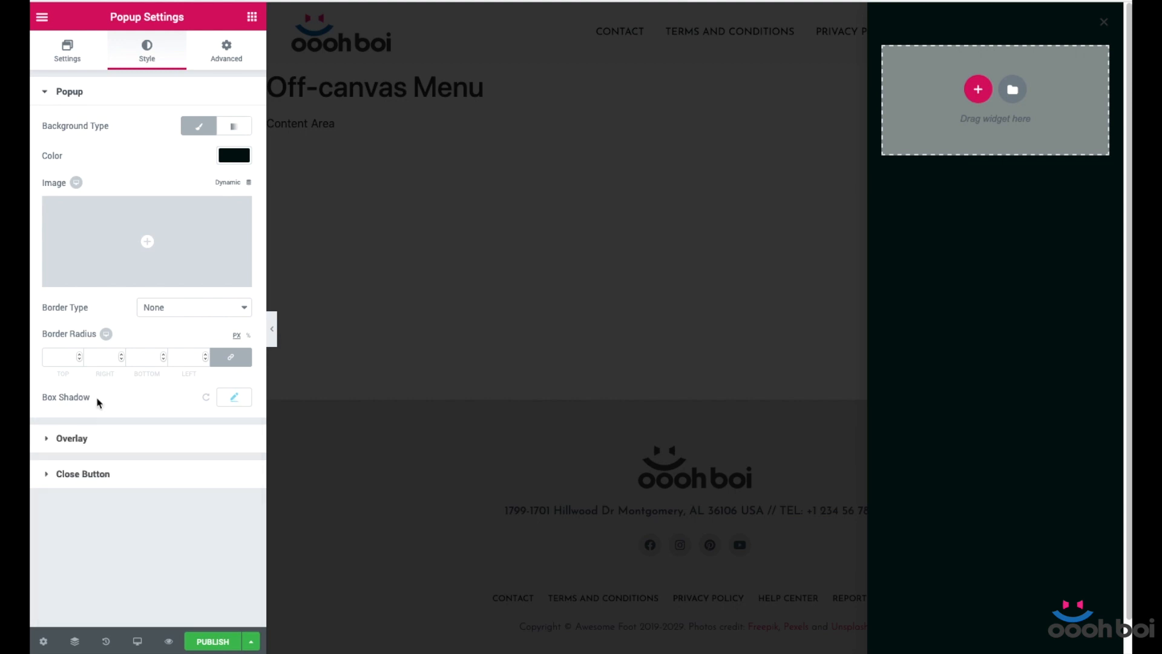
pyautogui.moveTo(107, 445)
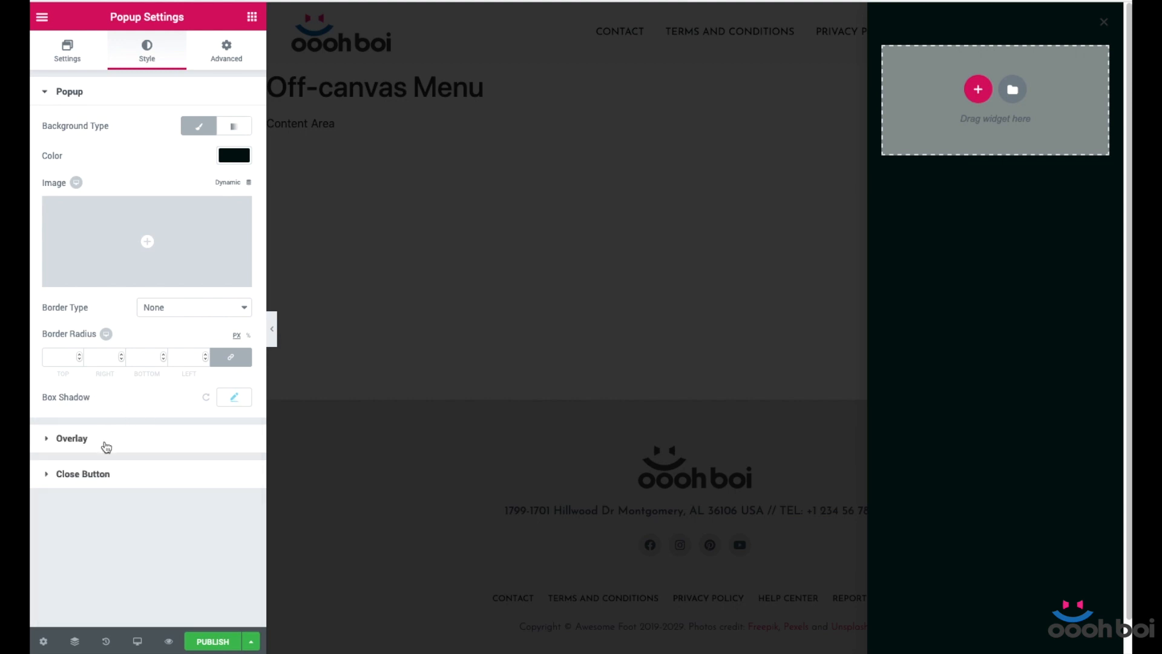
# - Clear the popup overlay colour so the page behind is no longer dimmed
pyautogui.click(71, 438)
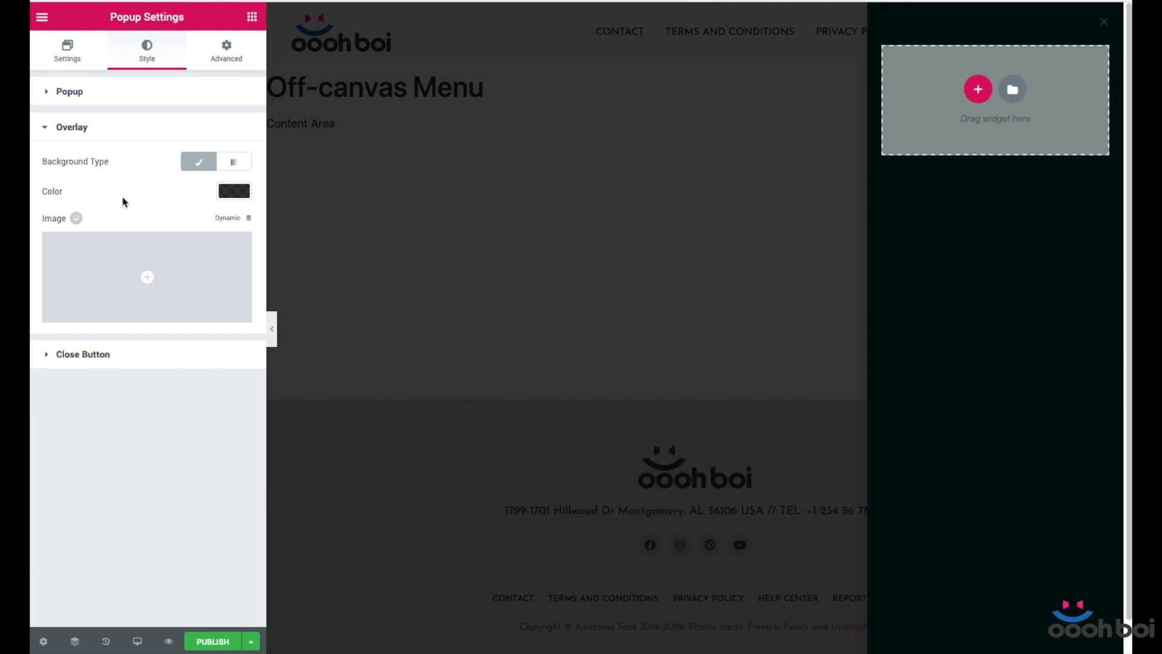
pyautogui.moveTo(559, 98)
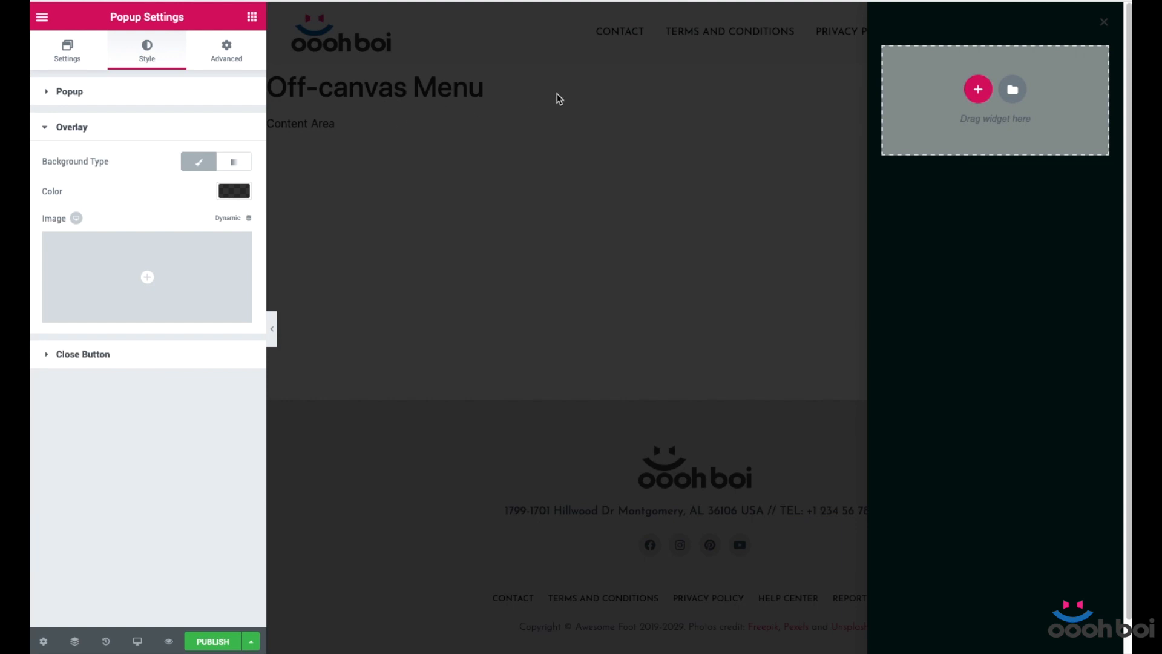
pyautogui.scroll(-3)
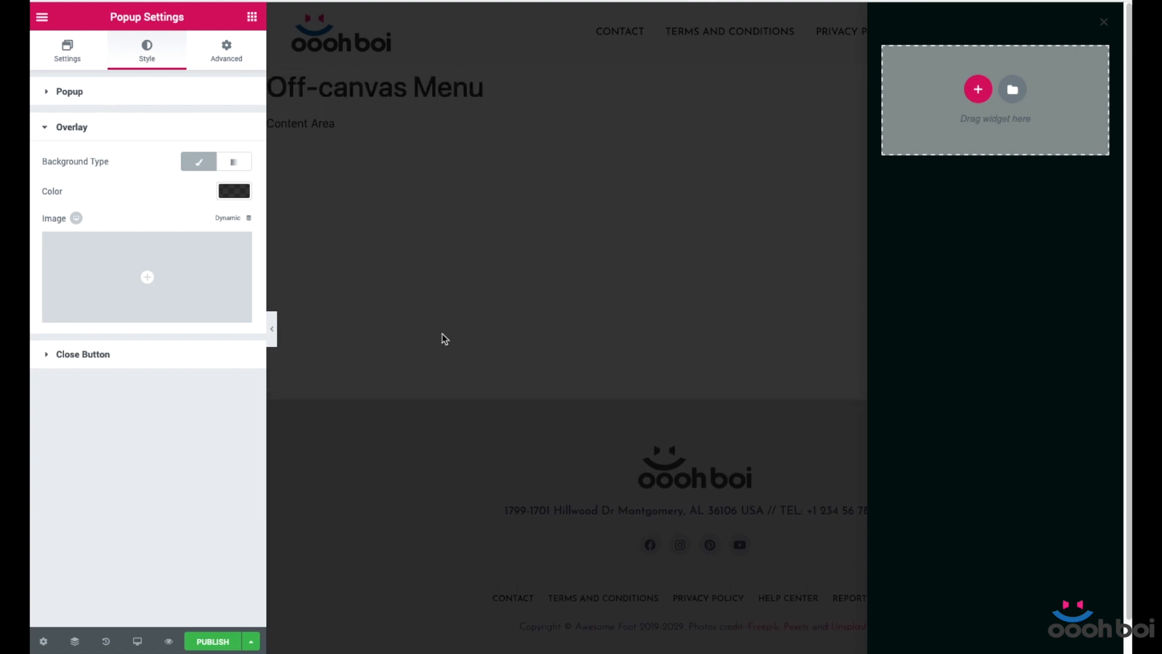
pyautogui.click(234, 190)
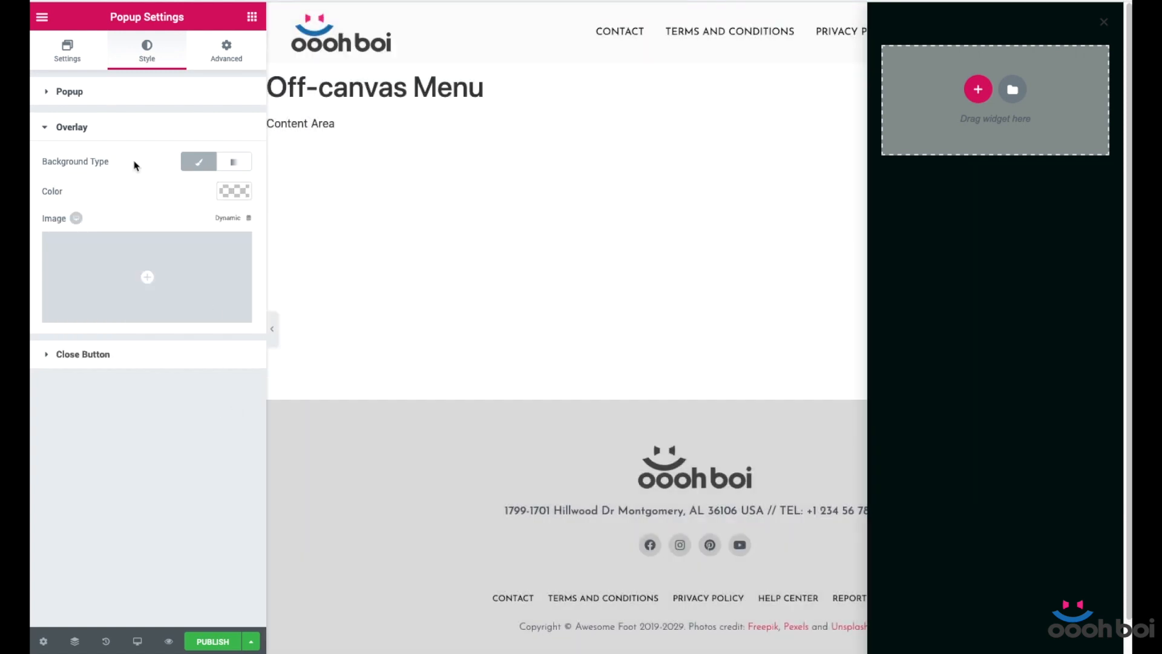
pyautogui.moveTo(775, 517)
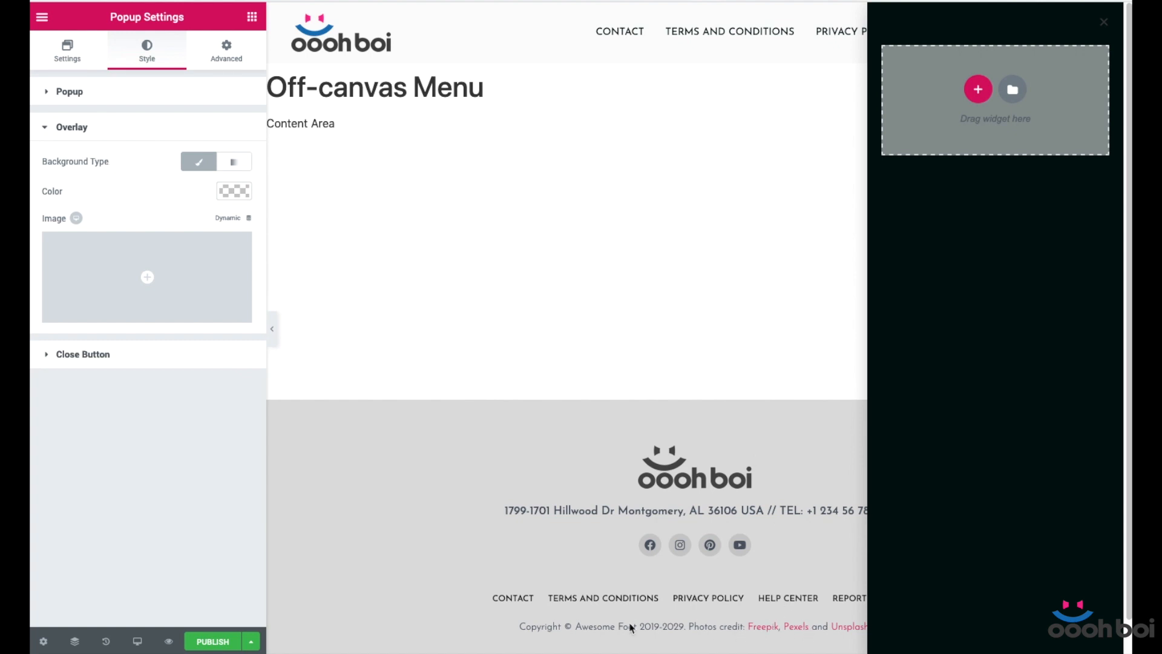
pyautogui.moveTo(507, 281)
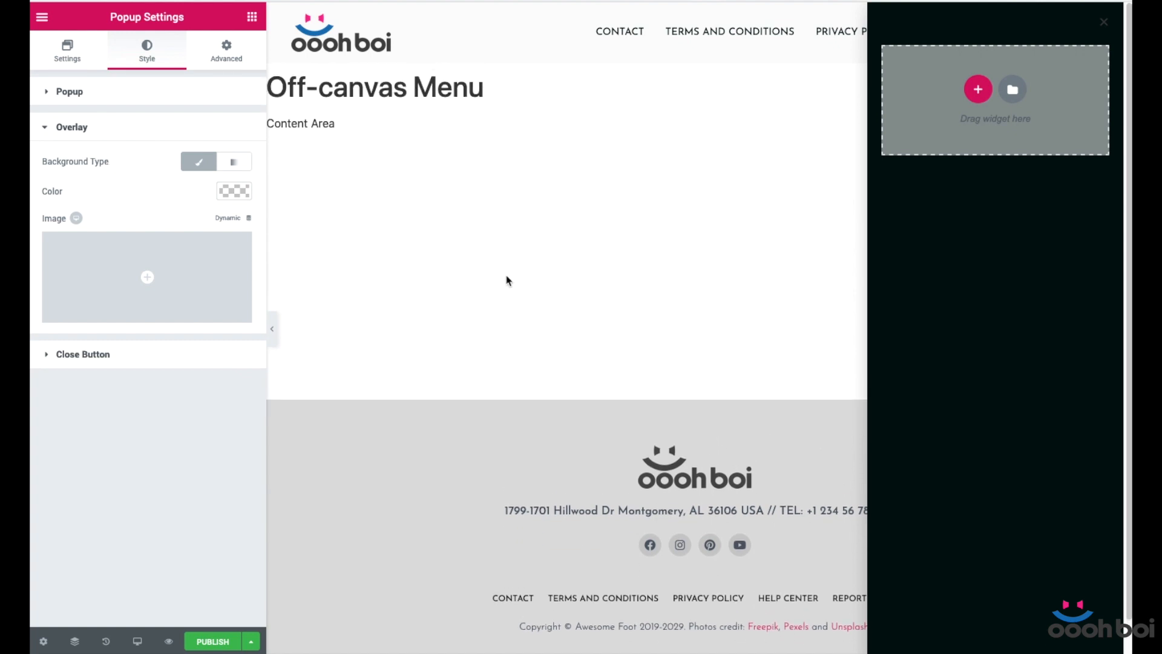
pyautogui.moveTo(560, 184)
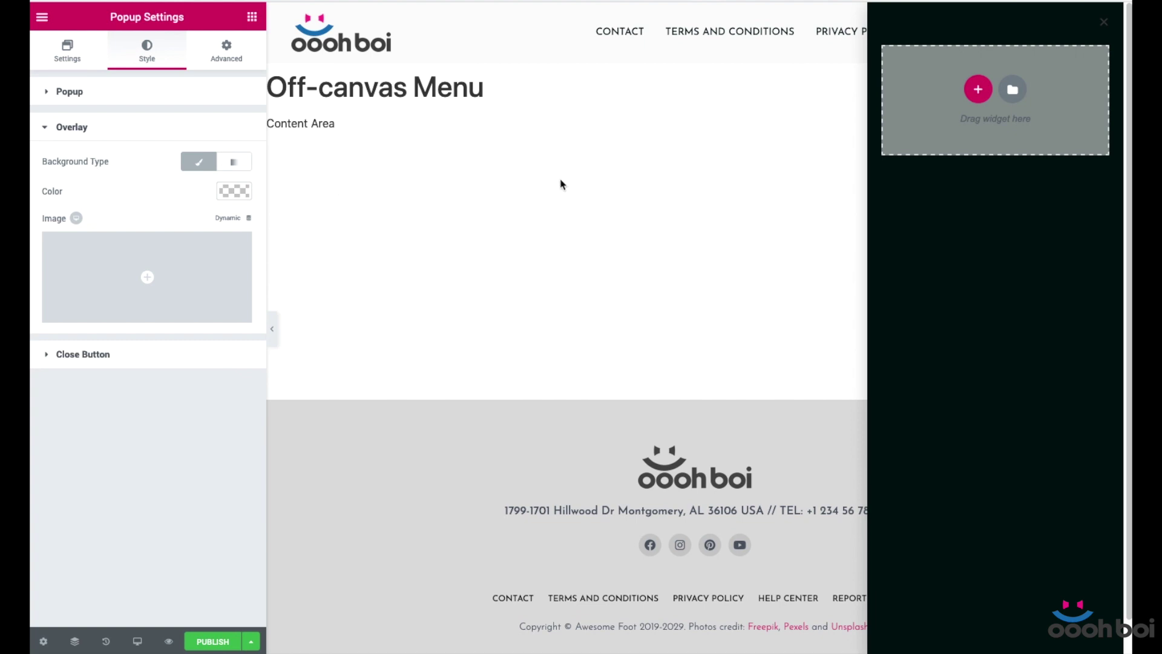
pyautogui.moveTo(661, 261)
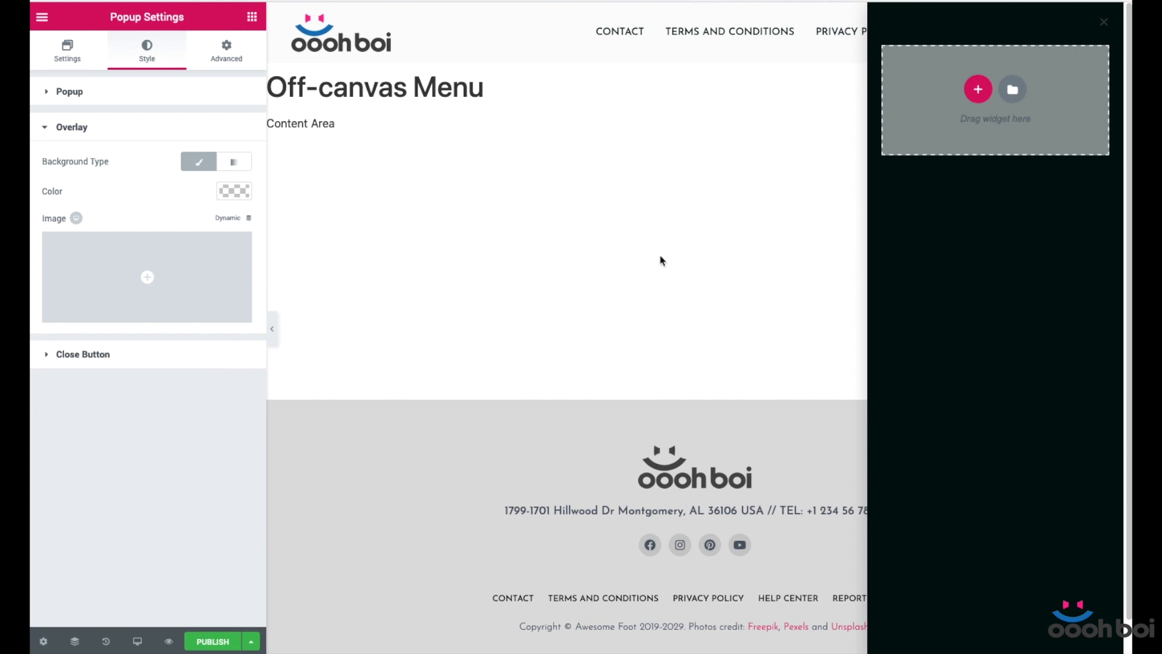
pyautogui.moveTo(193, 370)
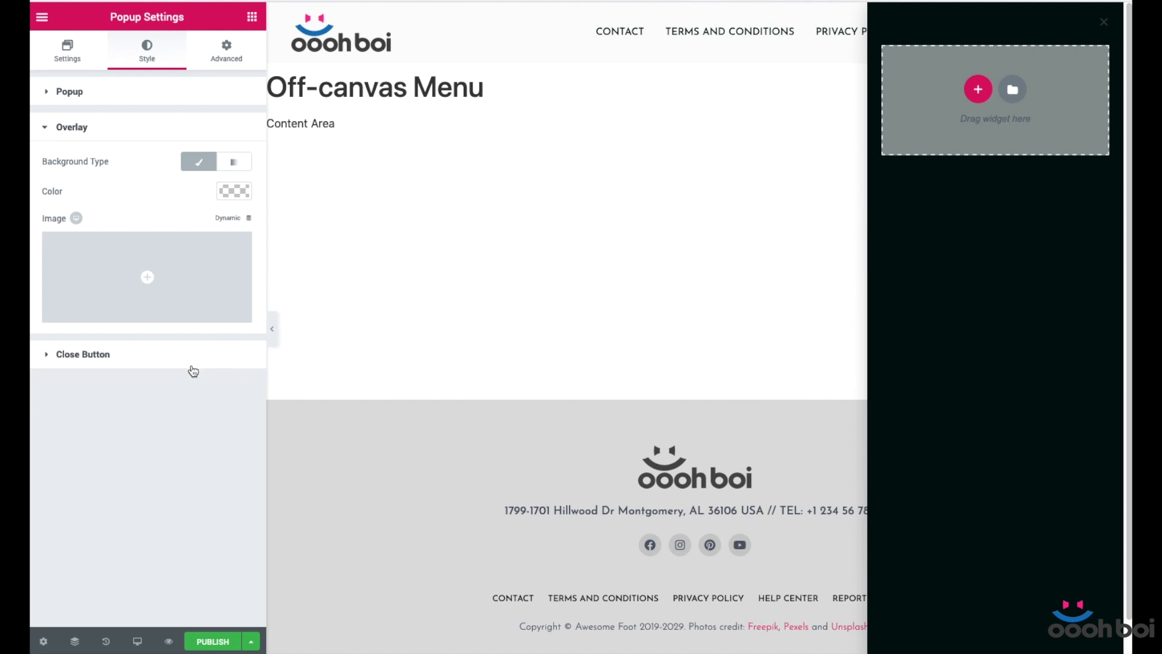
# - Keep the close button positioned inside and set its normal colour to white
pyautogui.click(82, 353)
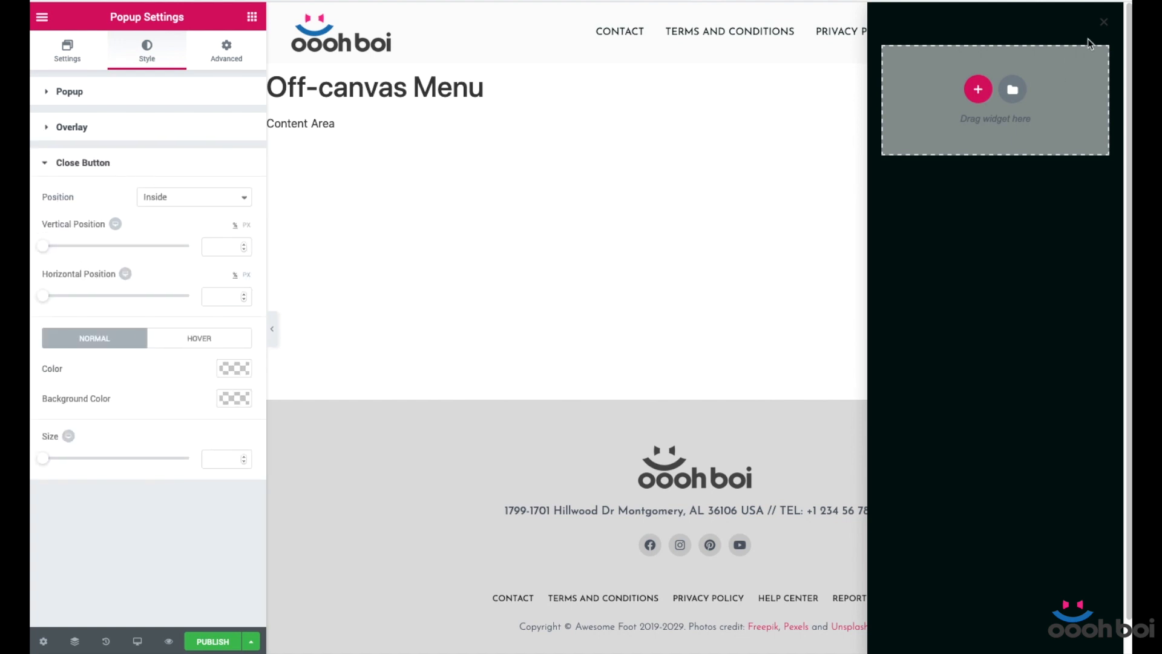
pyautogui.moveTo(1108, 18)
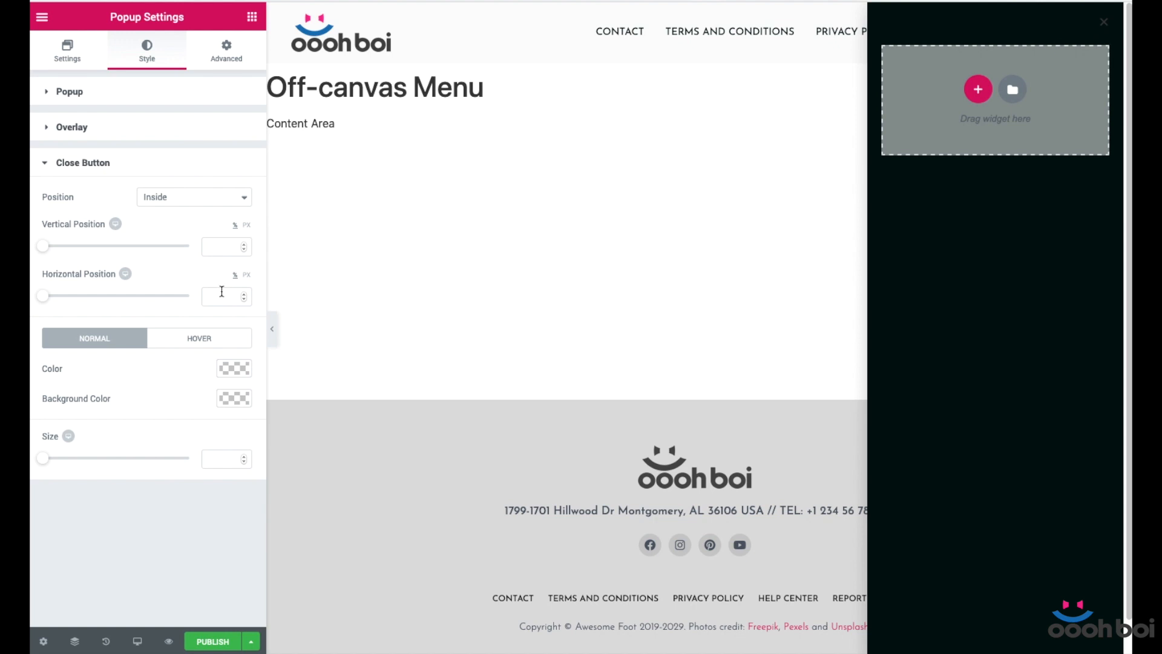
pyautogui.click(194, 196)
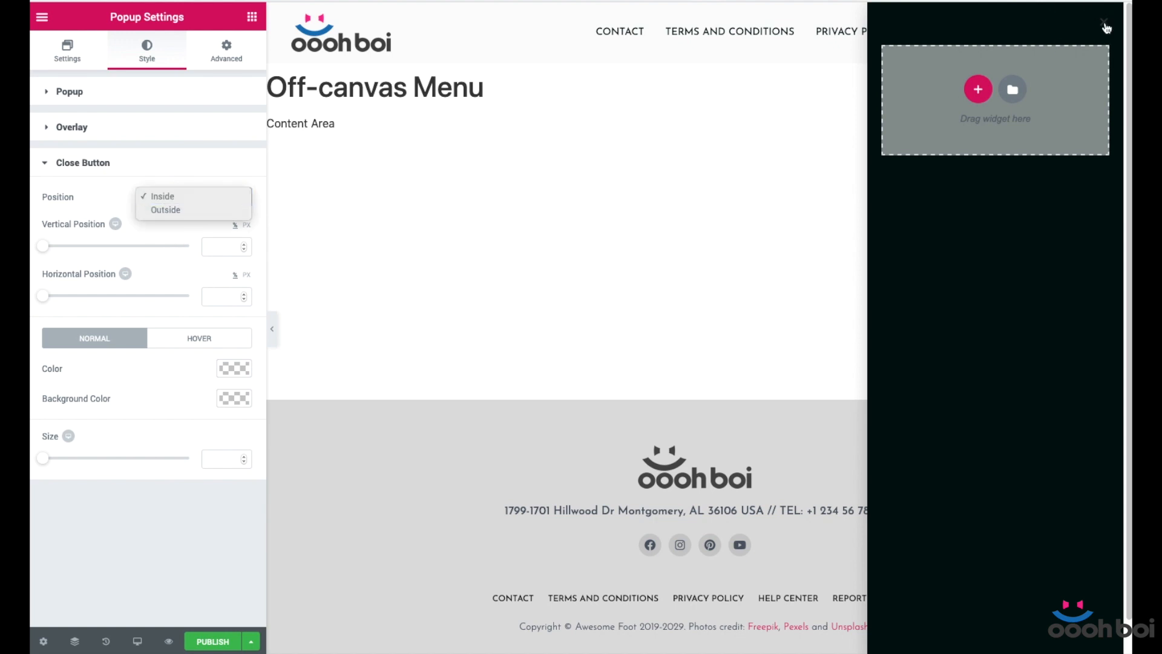
pyautogui.moveTo(236, 120)
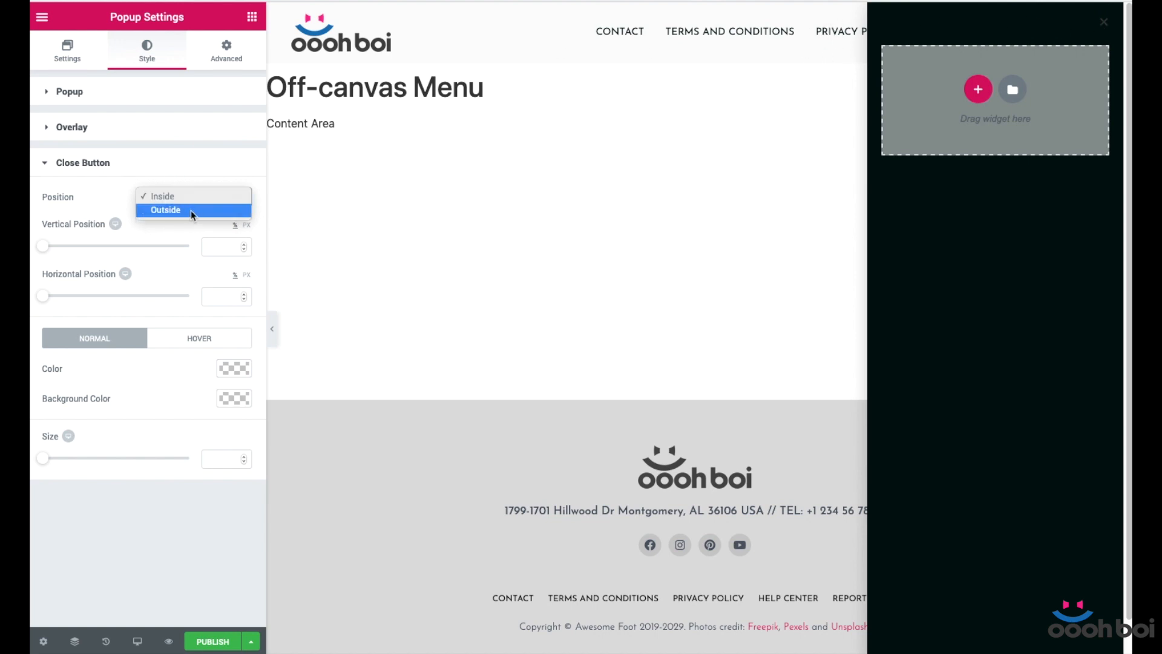
pyautogui.click(161, 196)
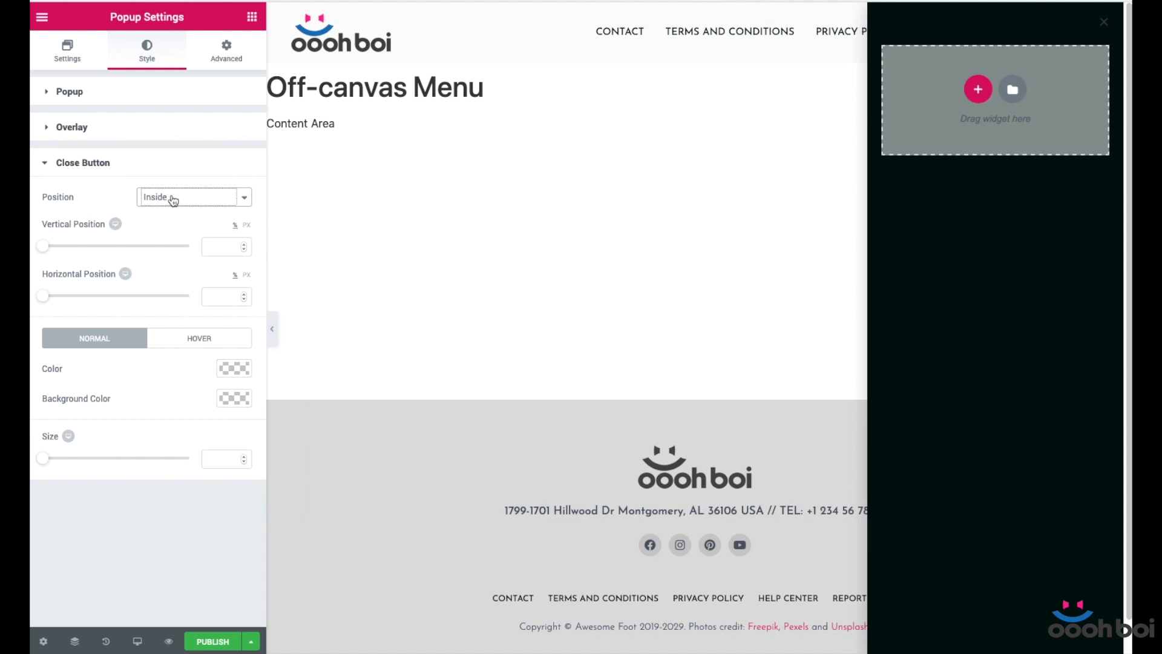
pyautogui.moveTo(142, 249)
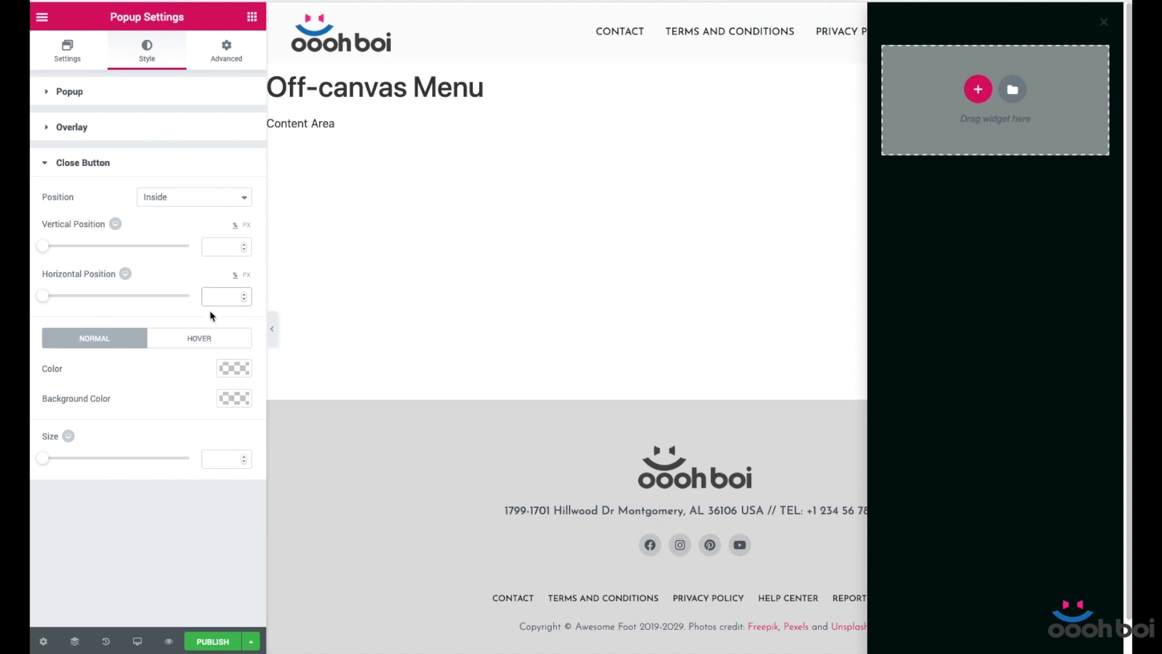
pyautogui.moveTo(102, 289)
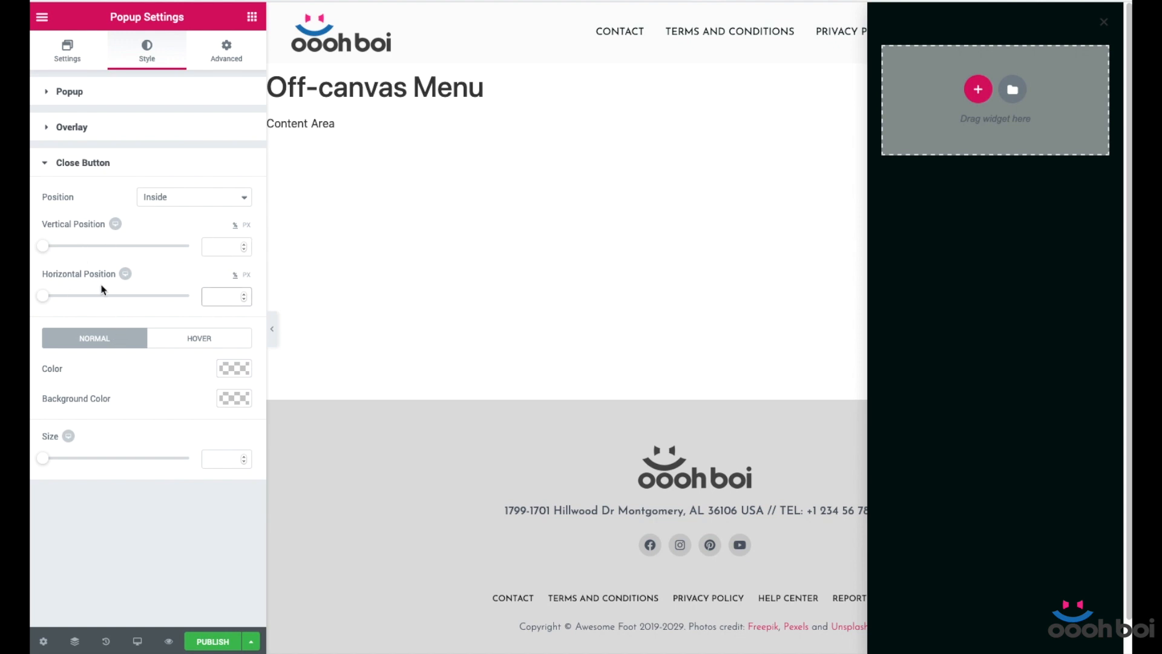
pyautogui.click(220, 295)
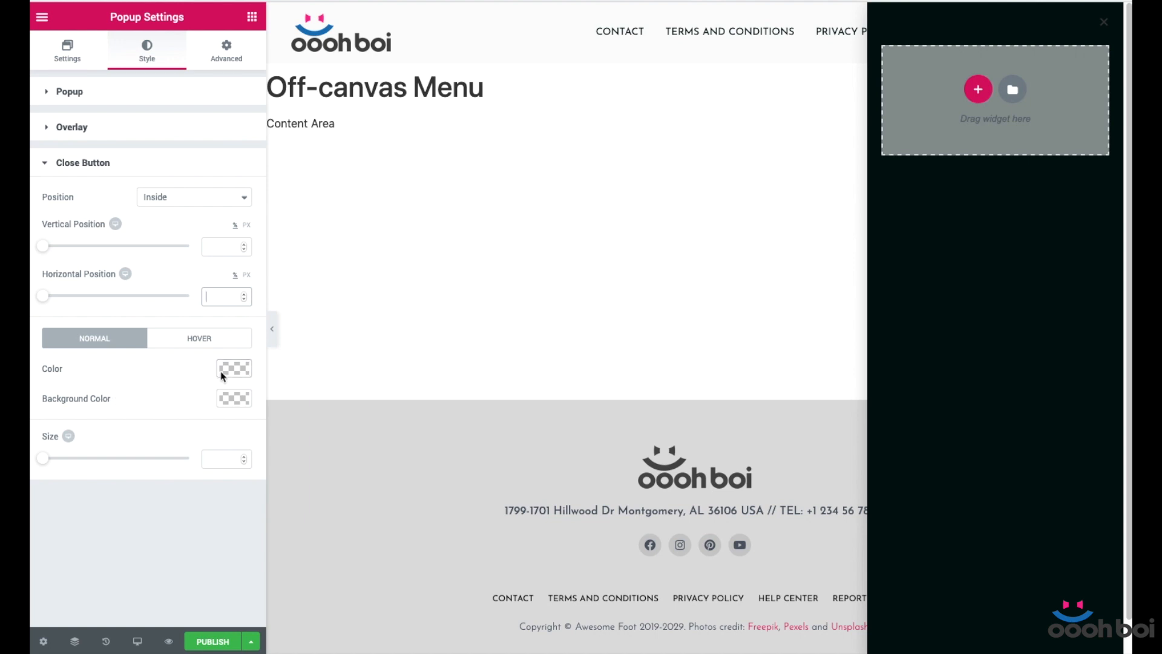
pyautogui.click(233, 368)
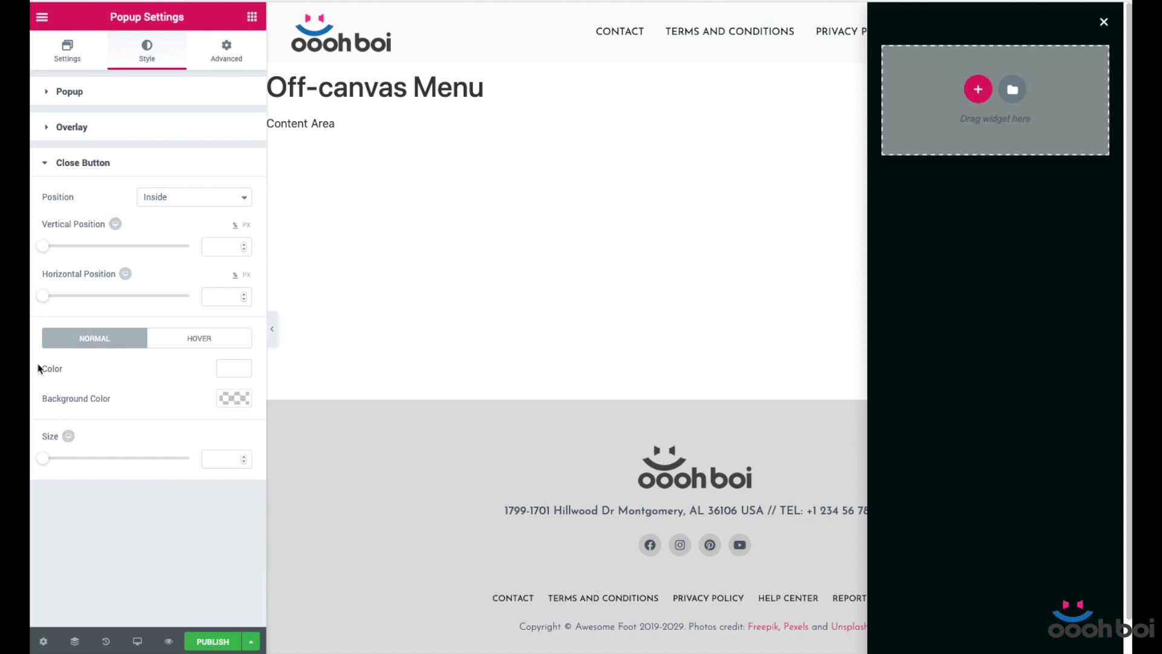
pyautogui.click(233, 399)
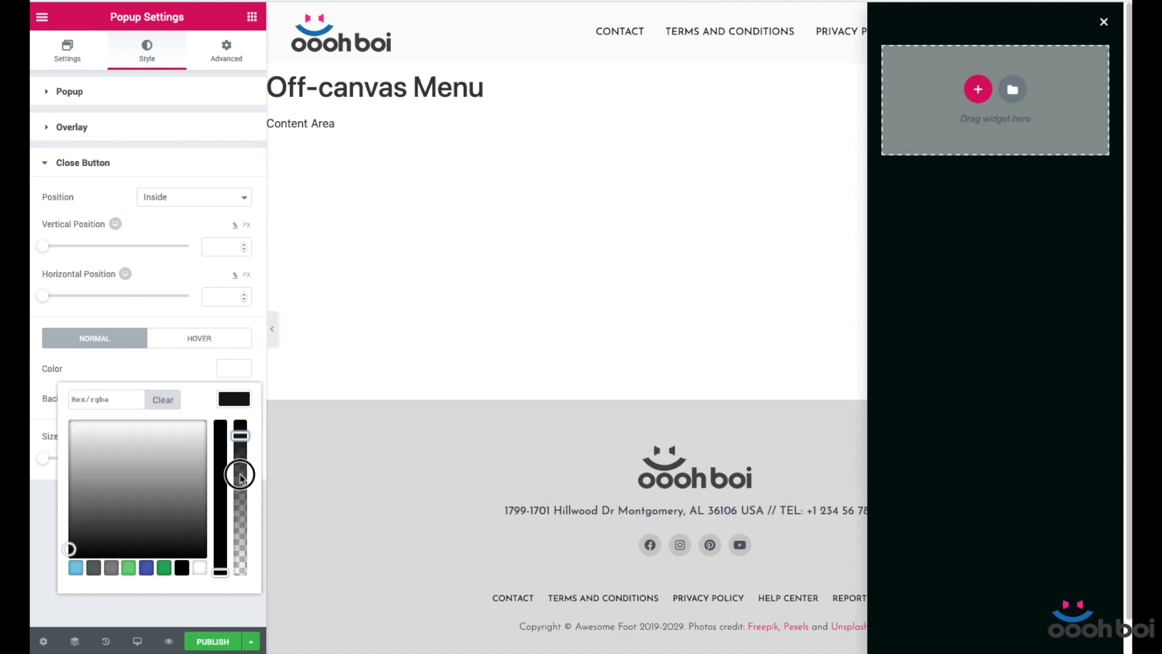
pyautogui.click(151, 371)
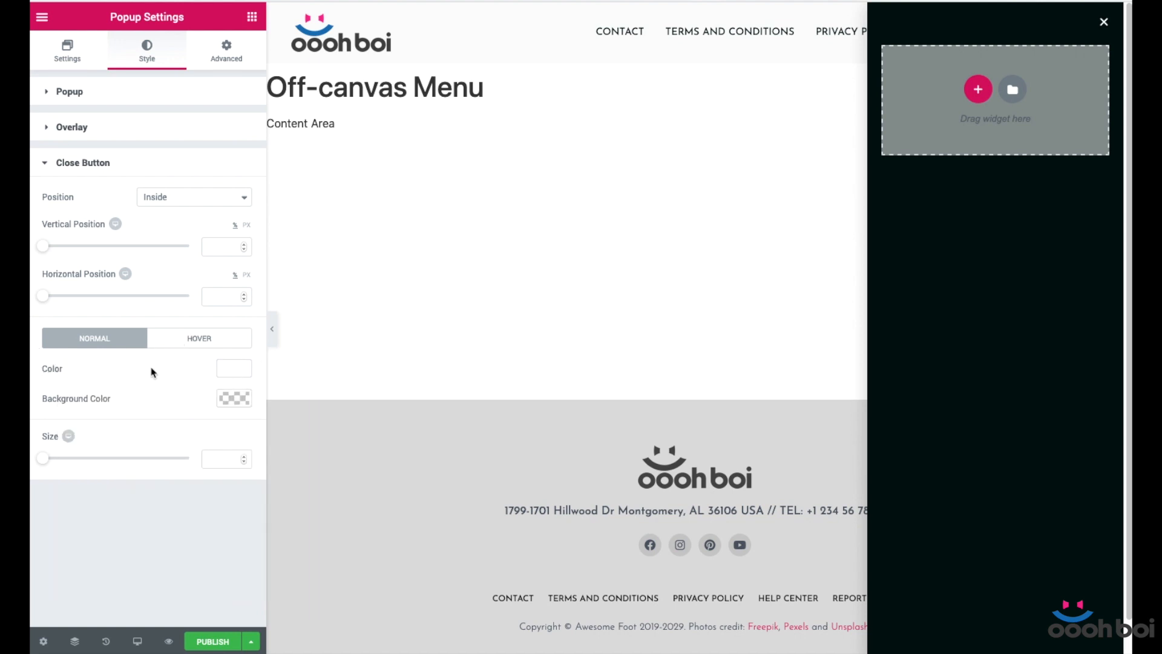
# - Set the close icon size to 24 and move to Advanced to give the popup 20 px padding all round
pyautogui.click(199, 338)
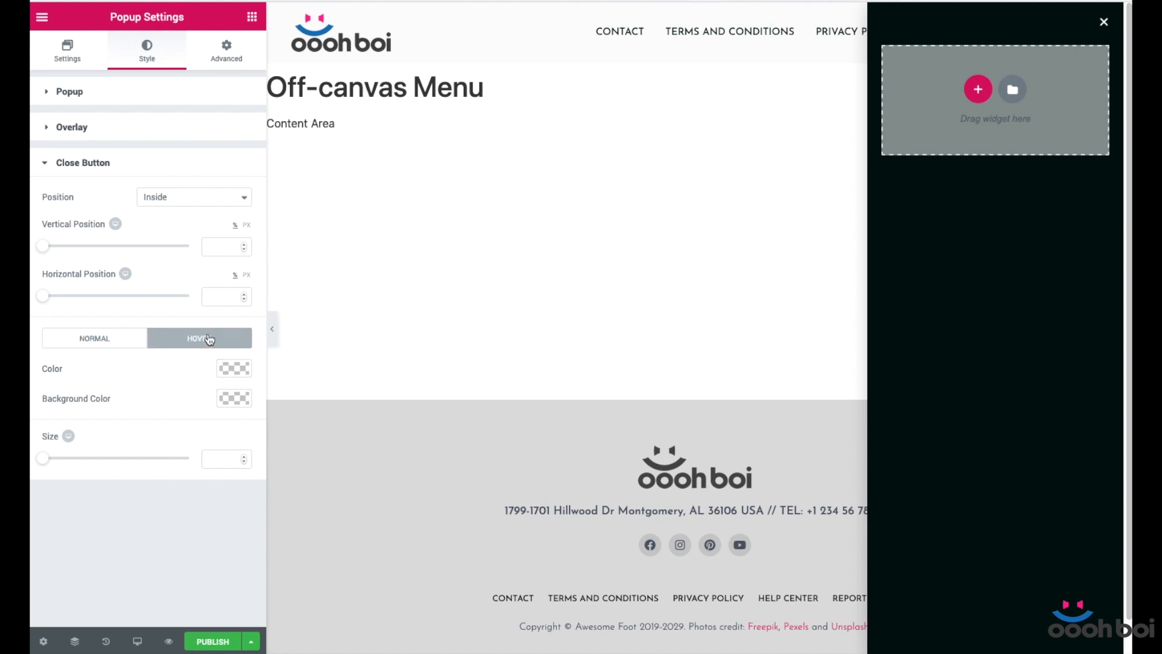
pyautogui.click(233, 368)
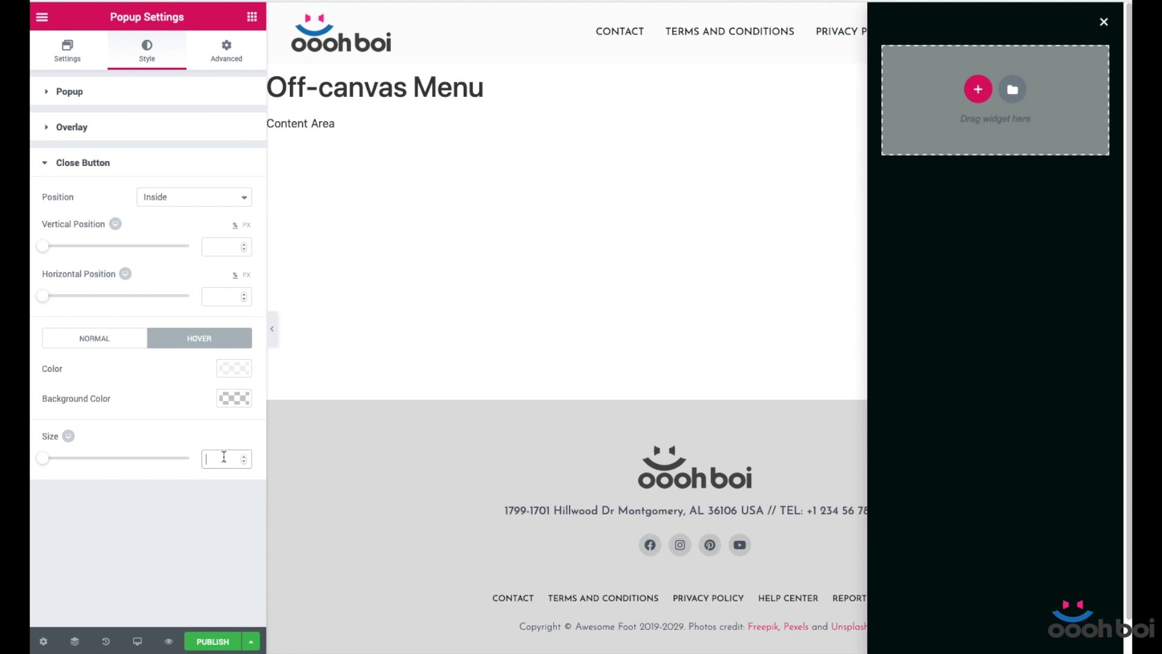
pyautogui.write('24')
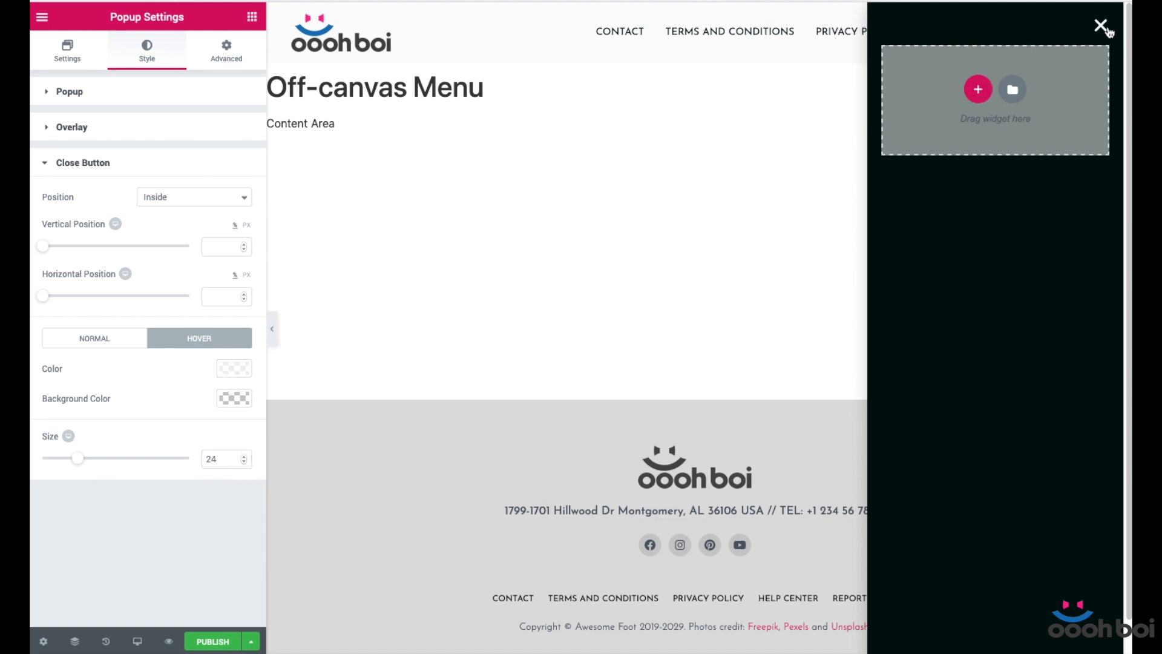
pyautogui.click(227, 50)
pyautogui.write('20')
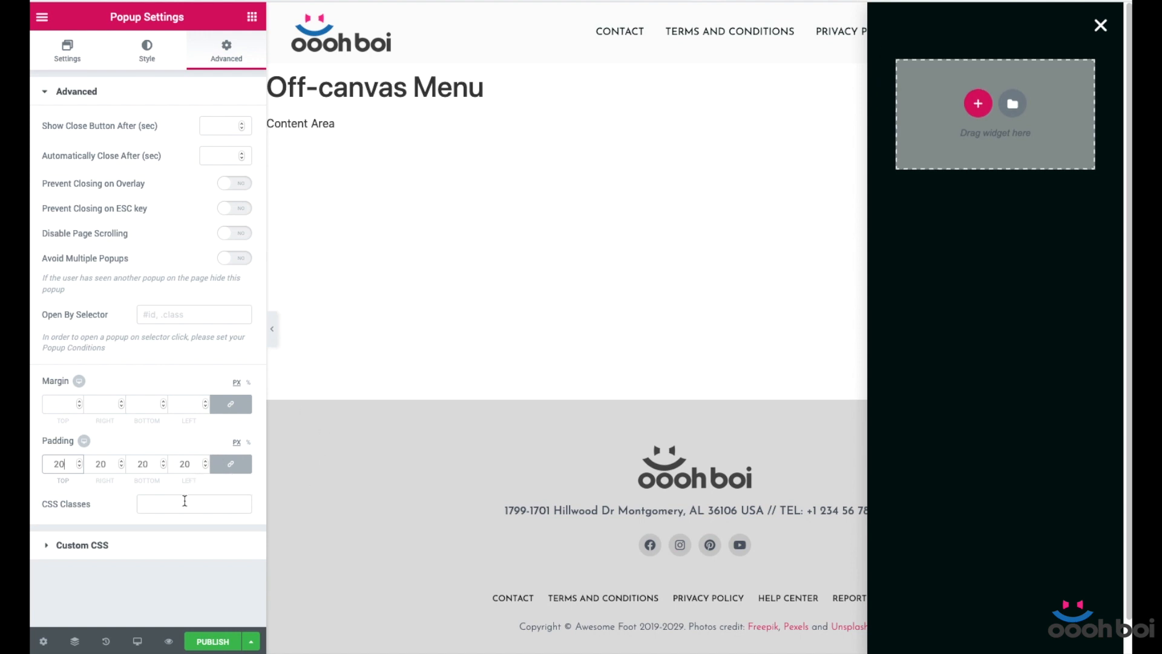
pyautogui.moveTo(991, 56)
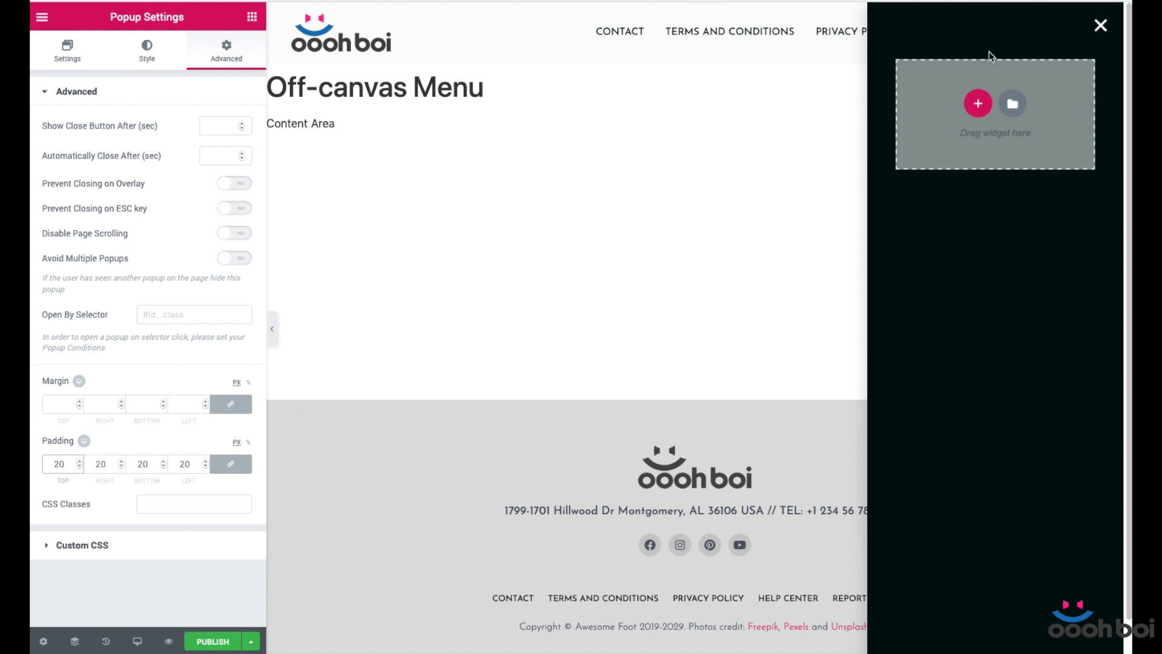
pyautogui.moveTo(94, 358)
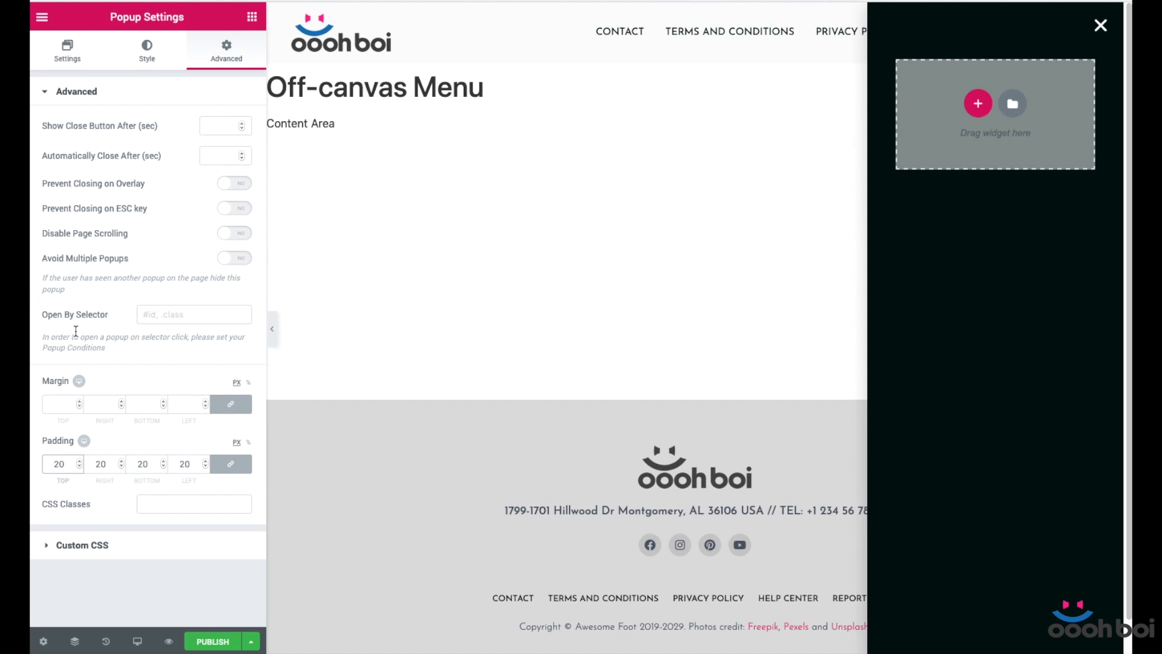
pyautogui.moveTo(118, 143)
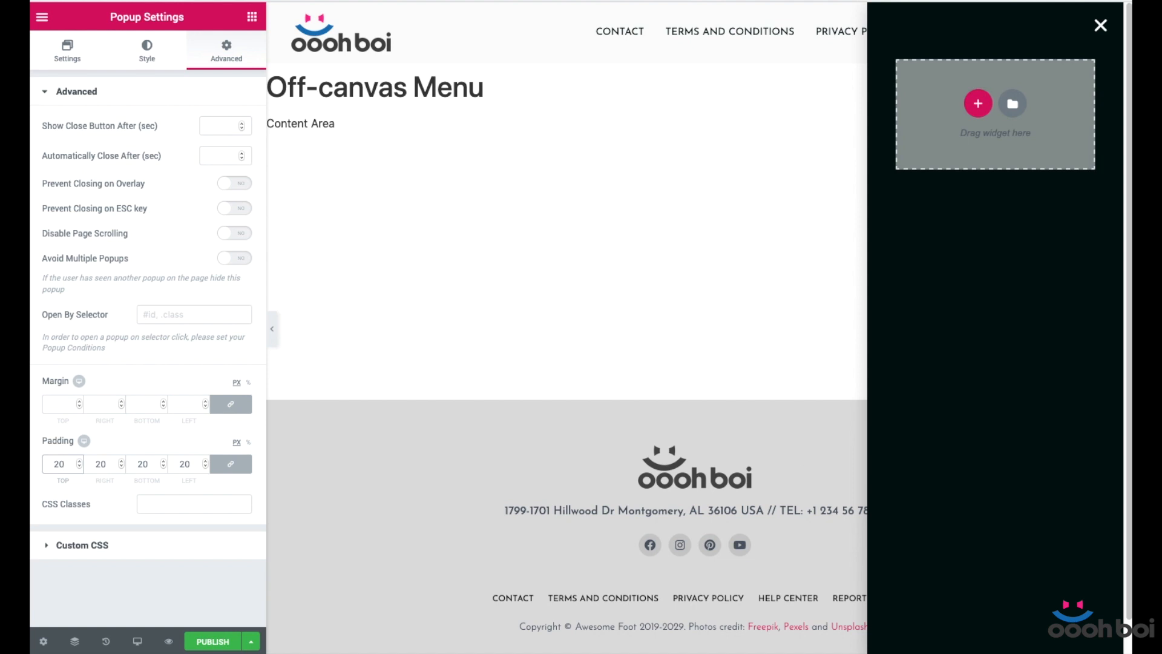
pyautogui.moveTo(630, 161)
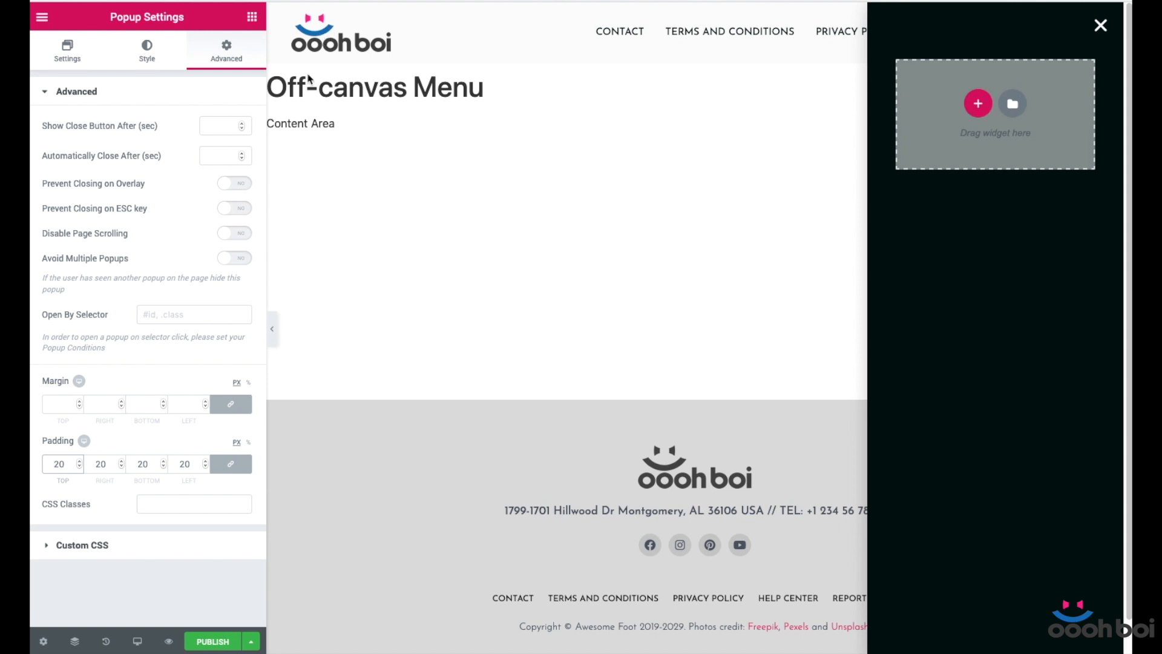
pyautogui.moveTo(1021, 507)
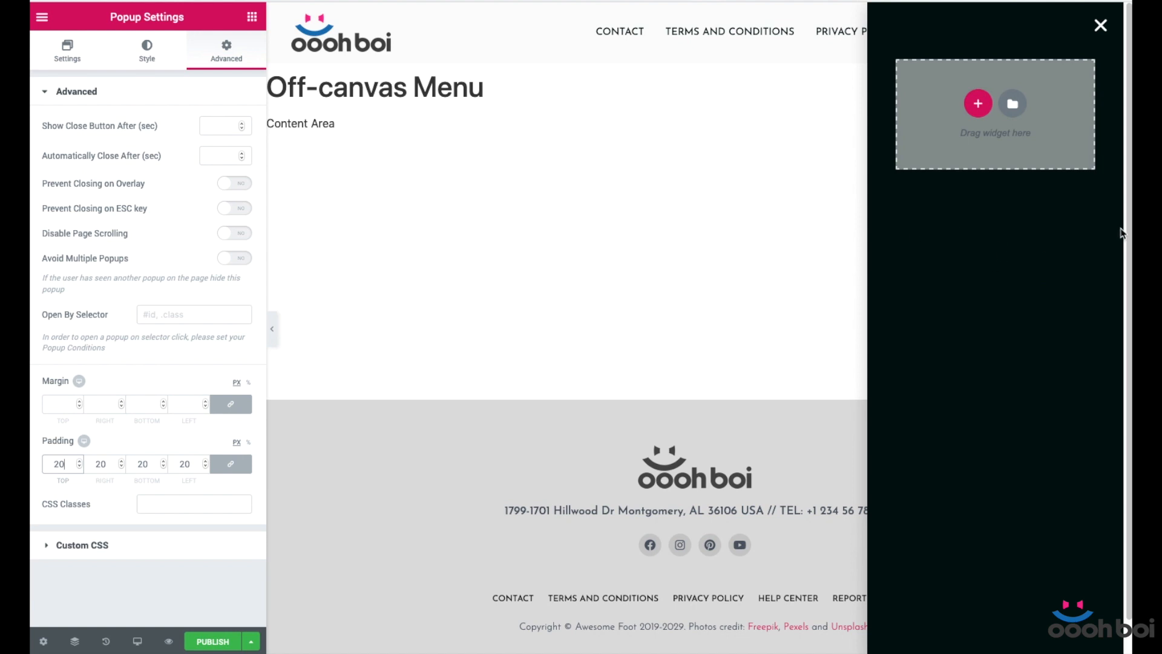
pyautogui.moveTo(1012, 259)
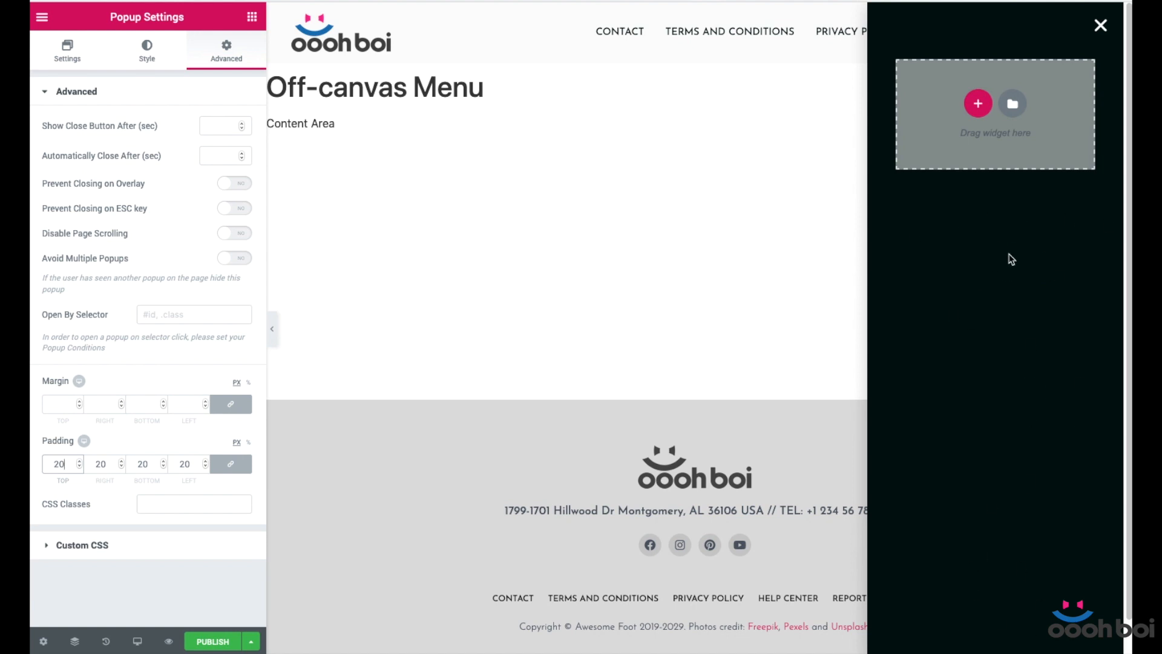
pyautogui.moveTo(936, 270)
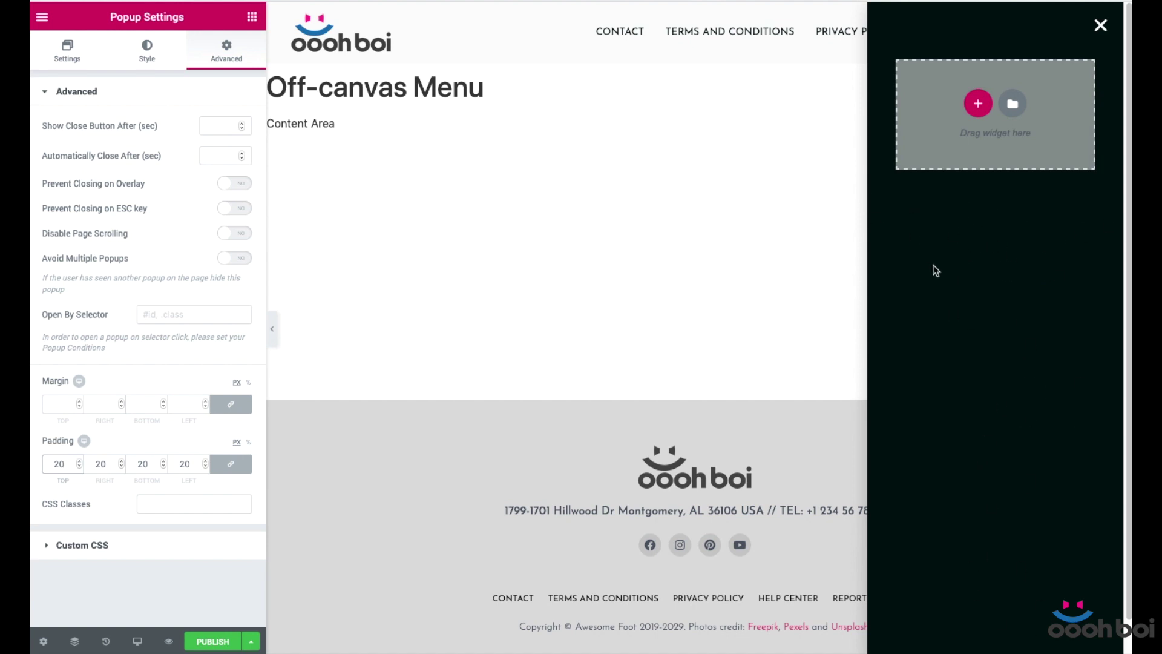
pyautogui.moveTo(952, 318)
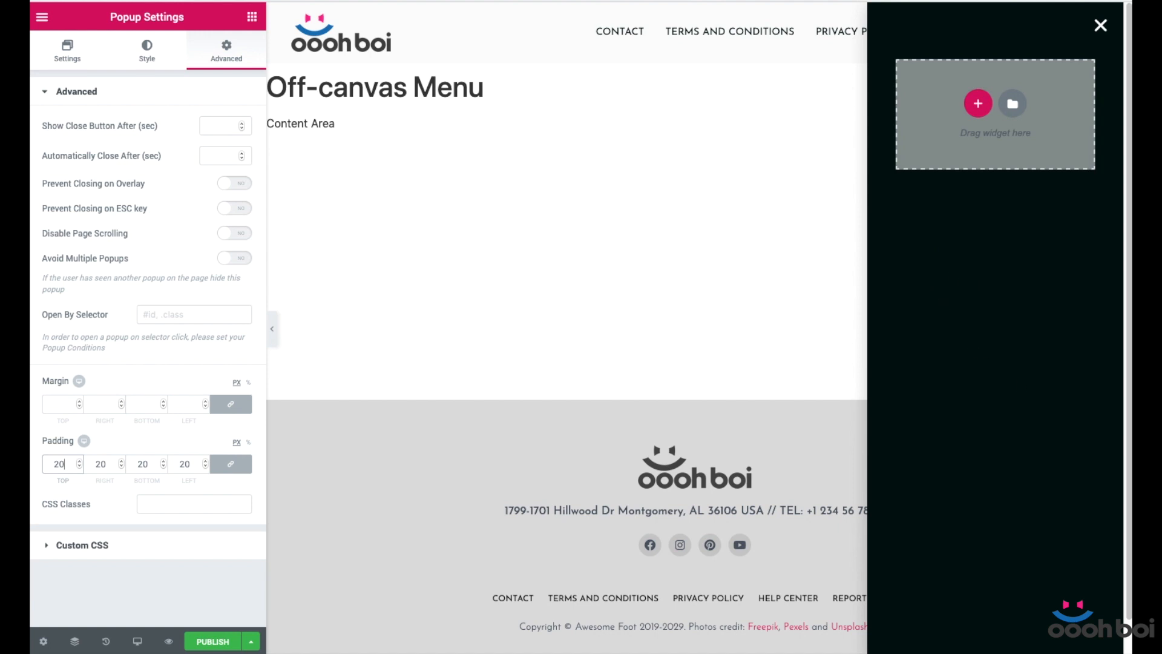
pyautogui.moveTo(1020, 304)
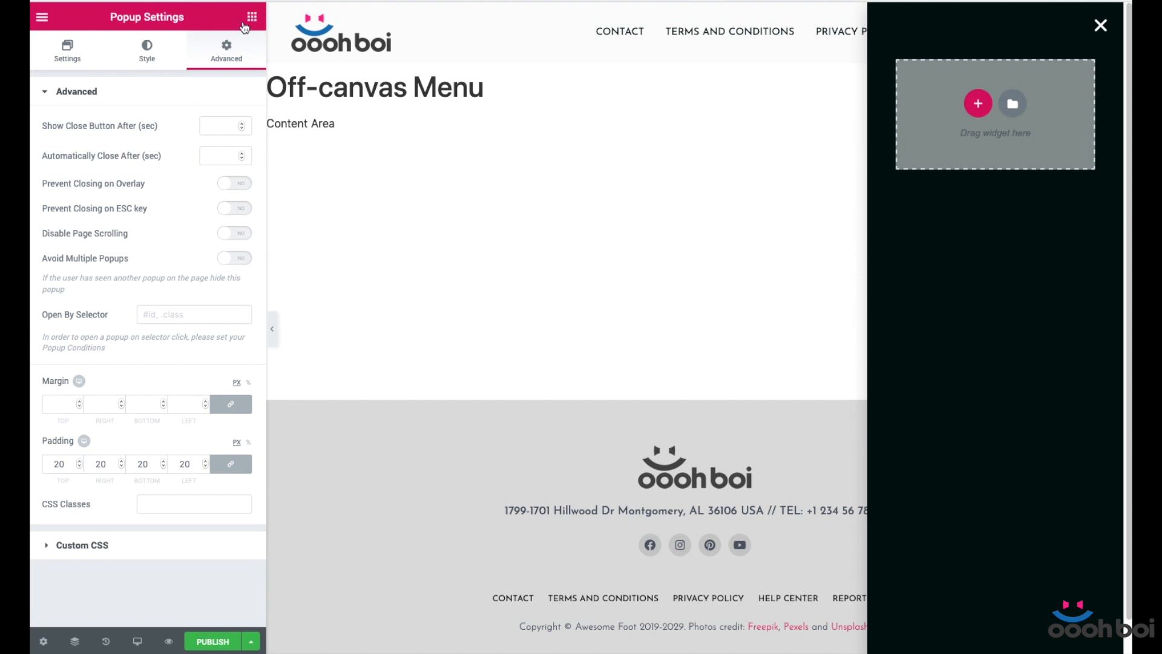
# - Search 'nav', add a Nav Menu widget to the popup and keep Abstract Menu 01 as its menu
pyautogui.click(252, 15)
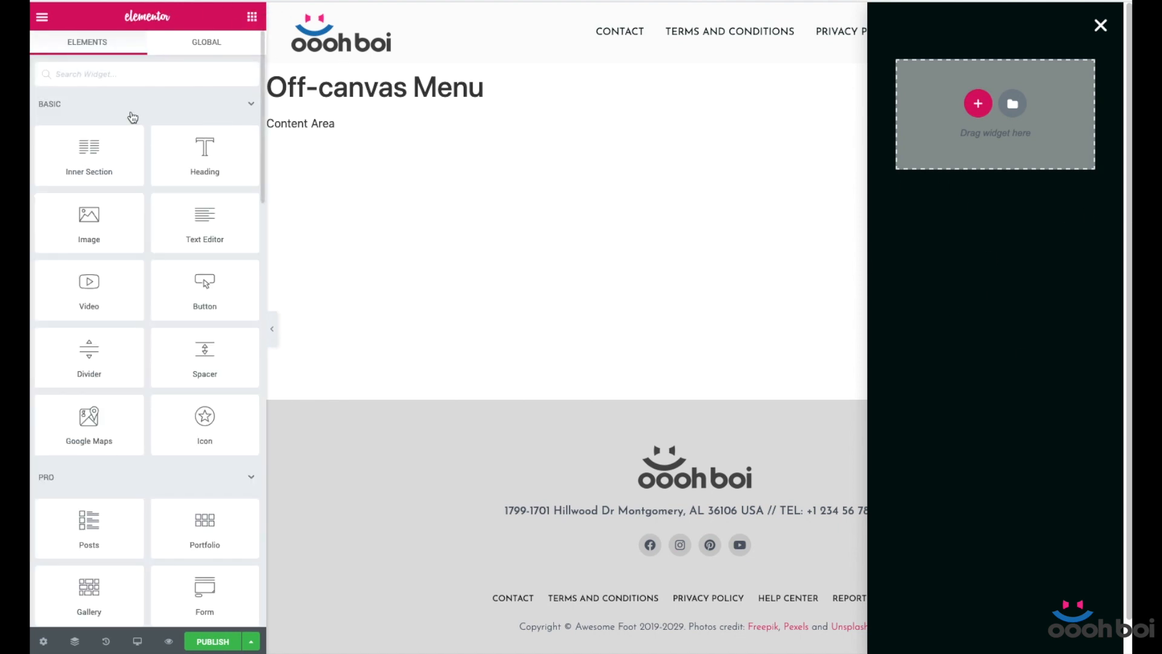
pyautogui.write('nav')
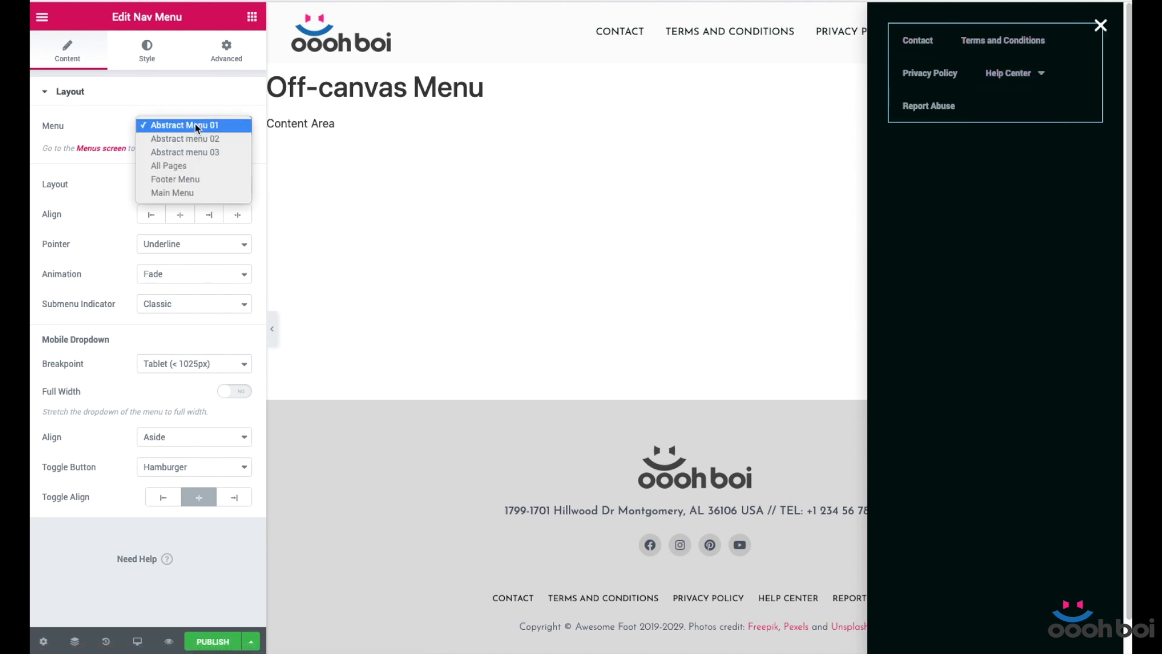
pyautogui.click(186, 125)
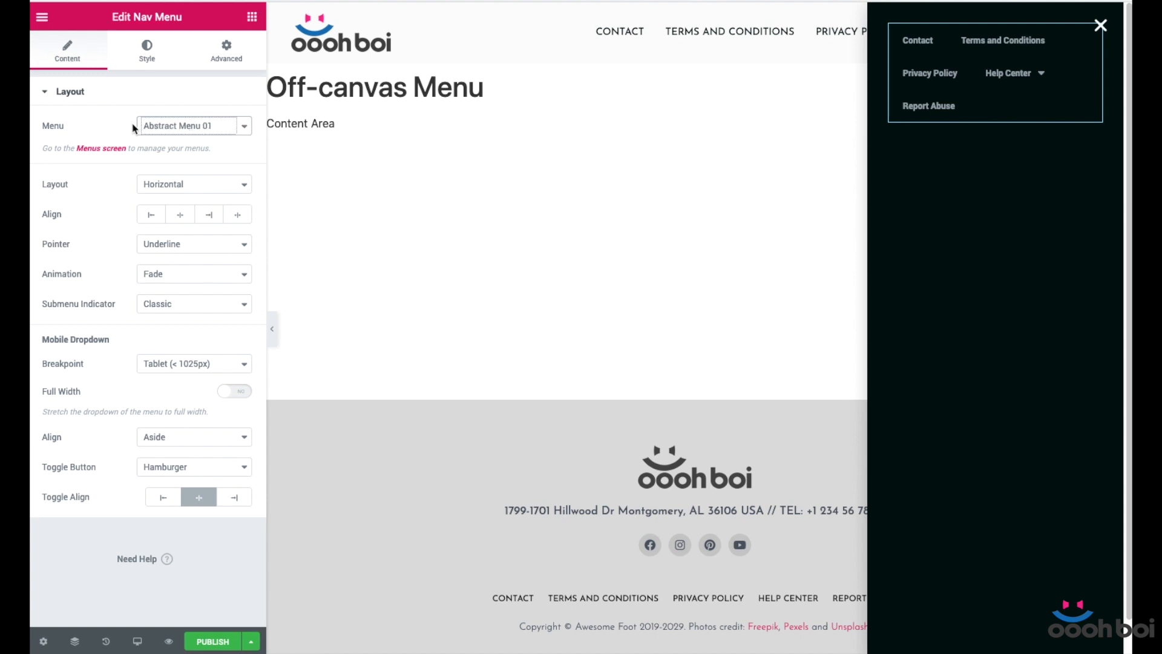
pyautogui.moveTo(92, 183)
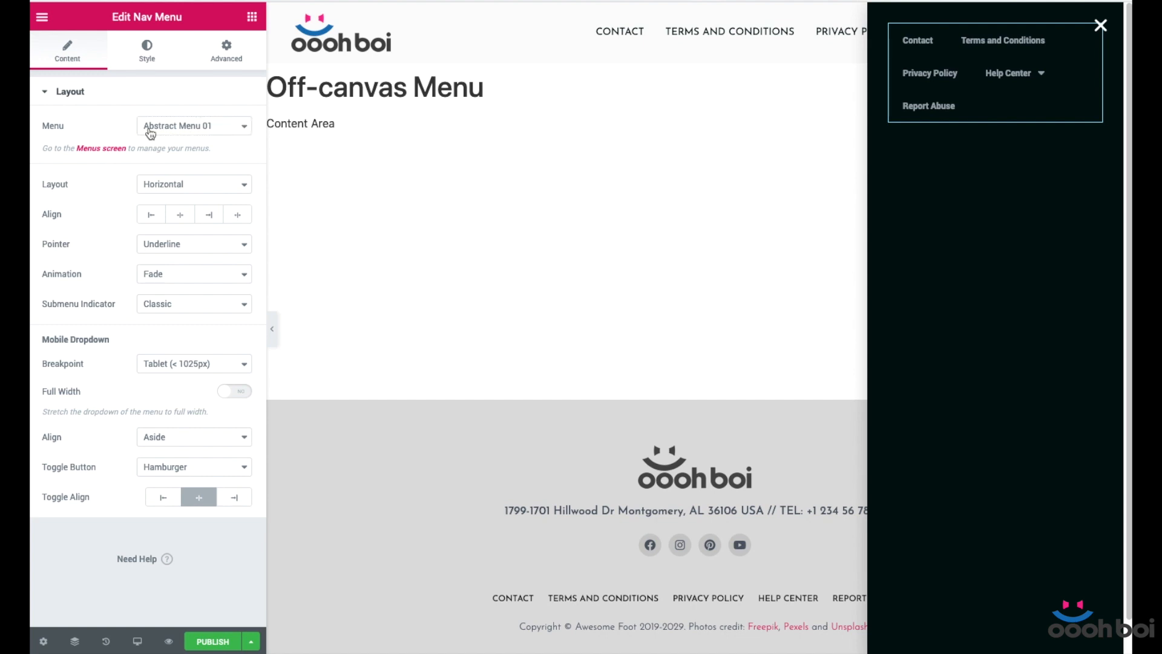
pyautogui.moveTo(274, 138)
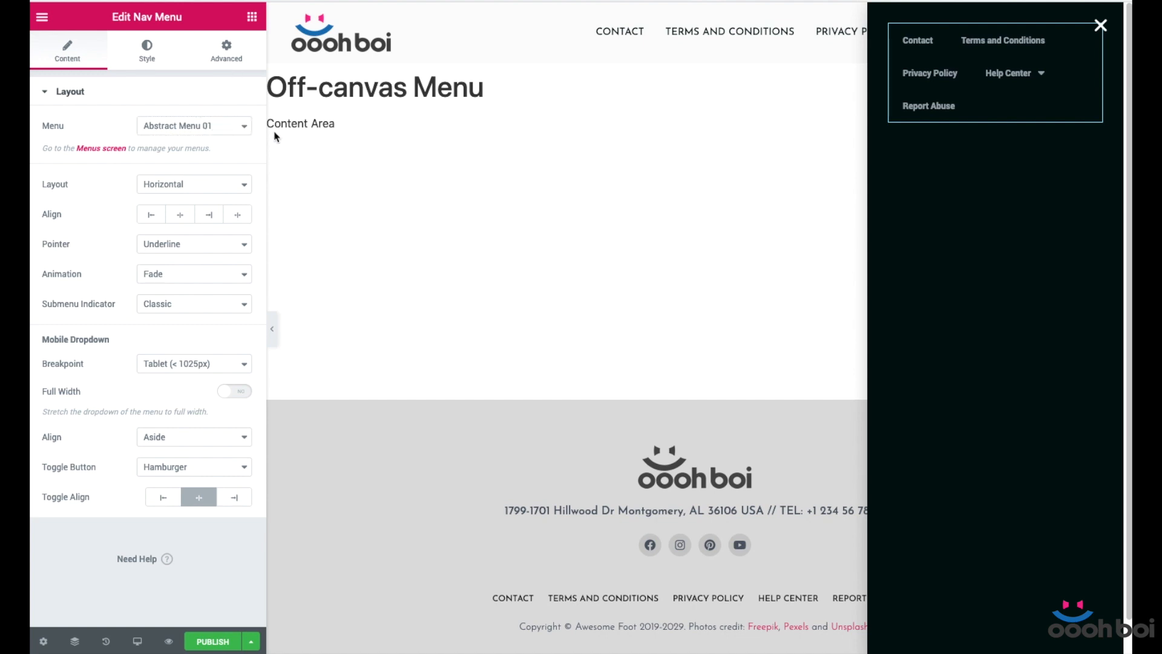
pyautogui.moveTo(216, 140)
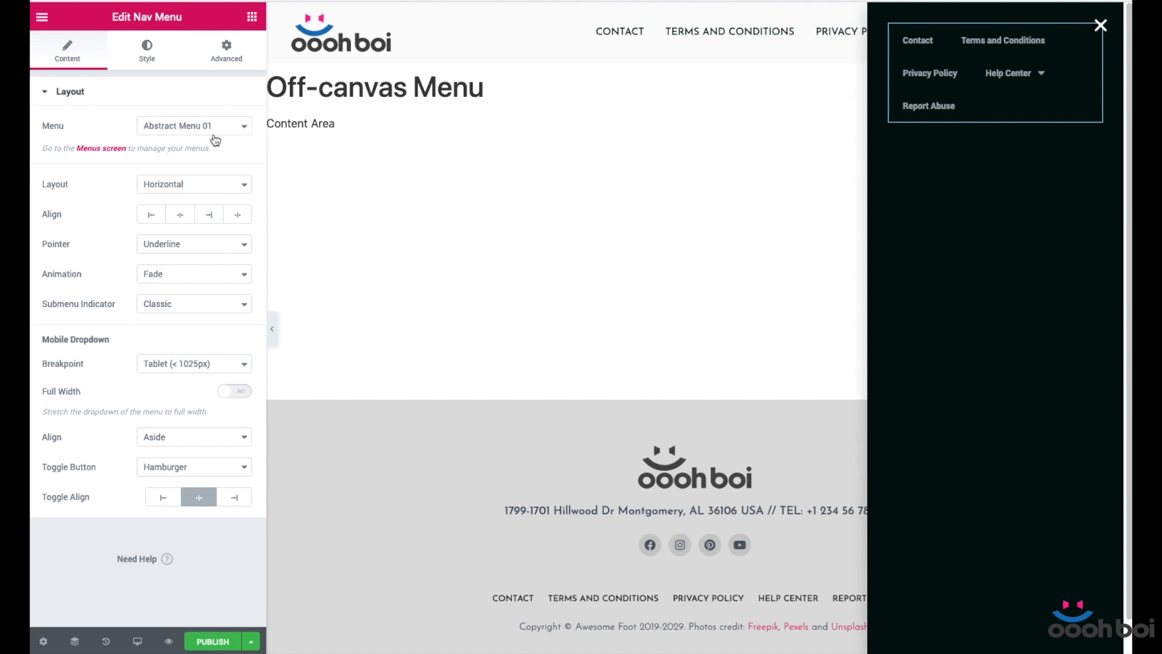
pyautogui.moveTo(228, 112)
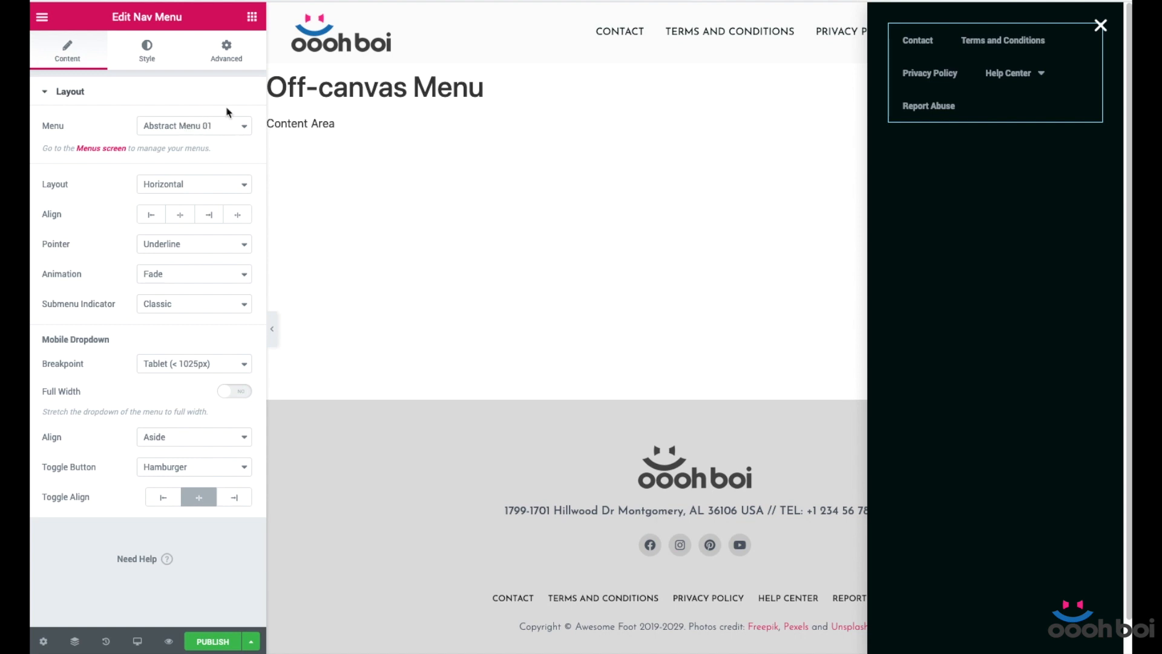
# - Set the menu layout to Dropdown (after trying Vertical) with chevron submenu indicators
pyautogui.click(193, 184)
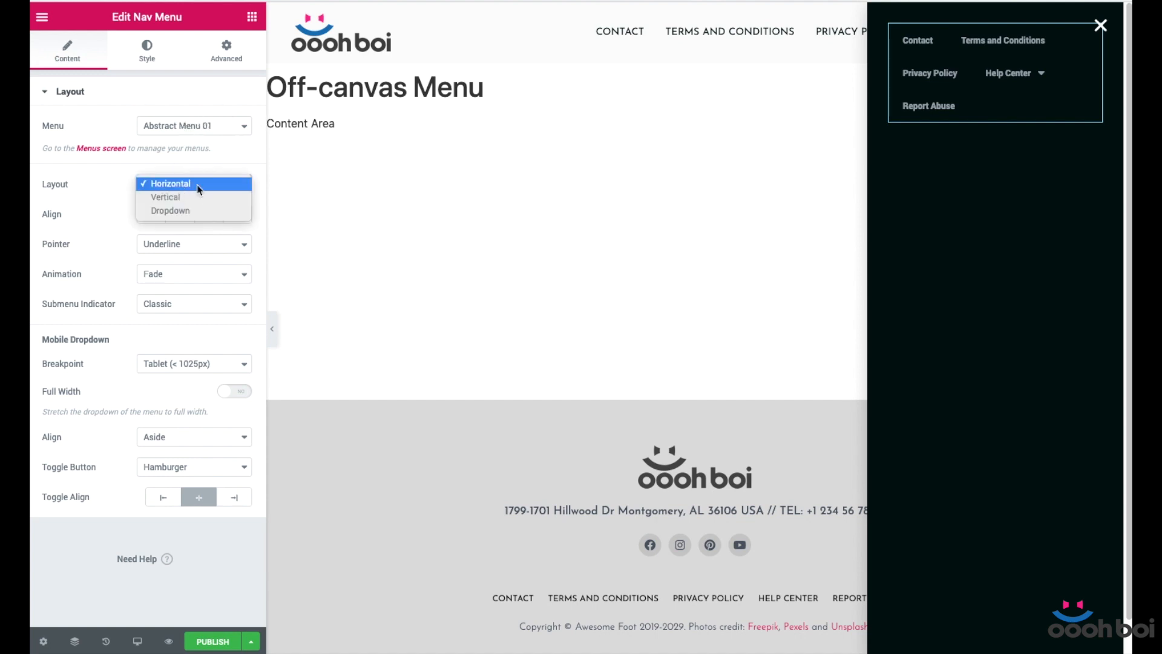
pyautogui.click(169, 210)
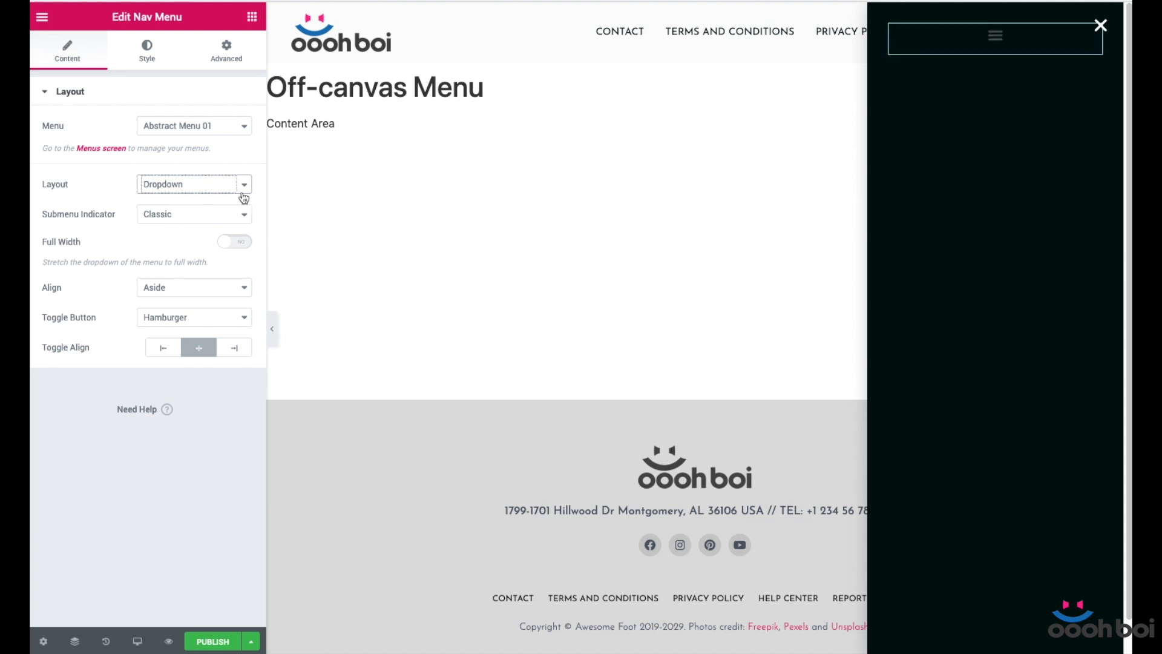
pyautogui.click(193, 184)
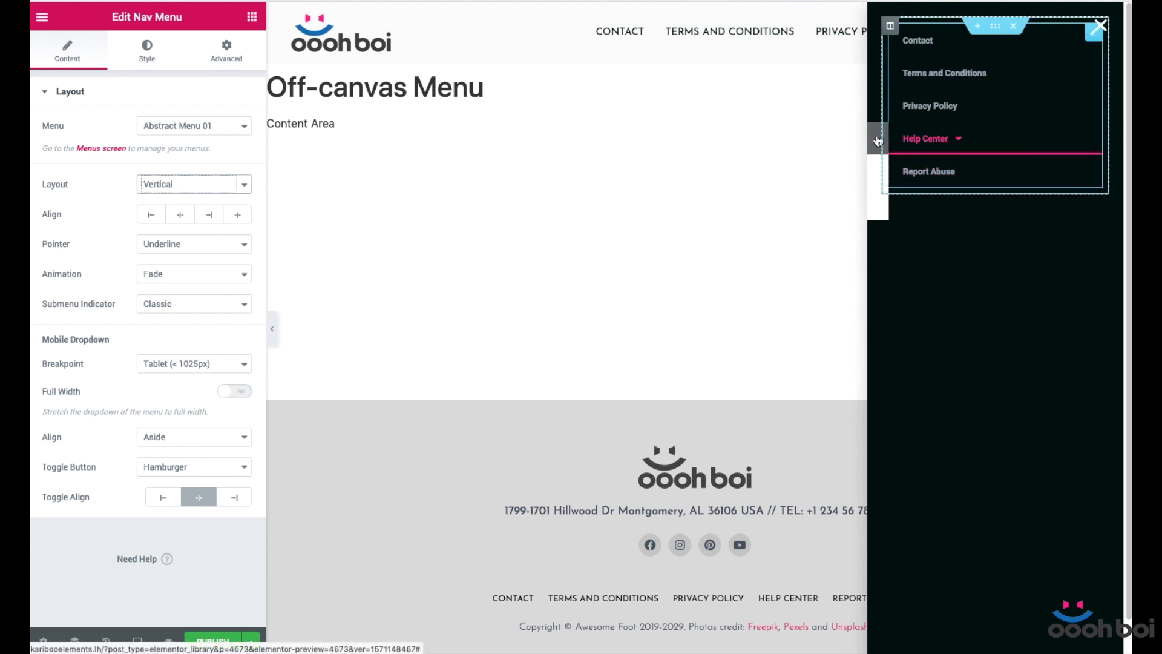
pyautogui.click(192, 184)
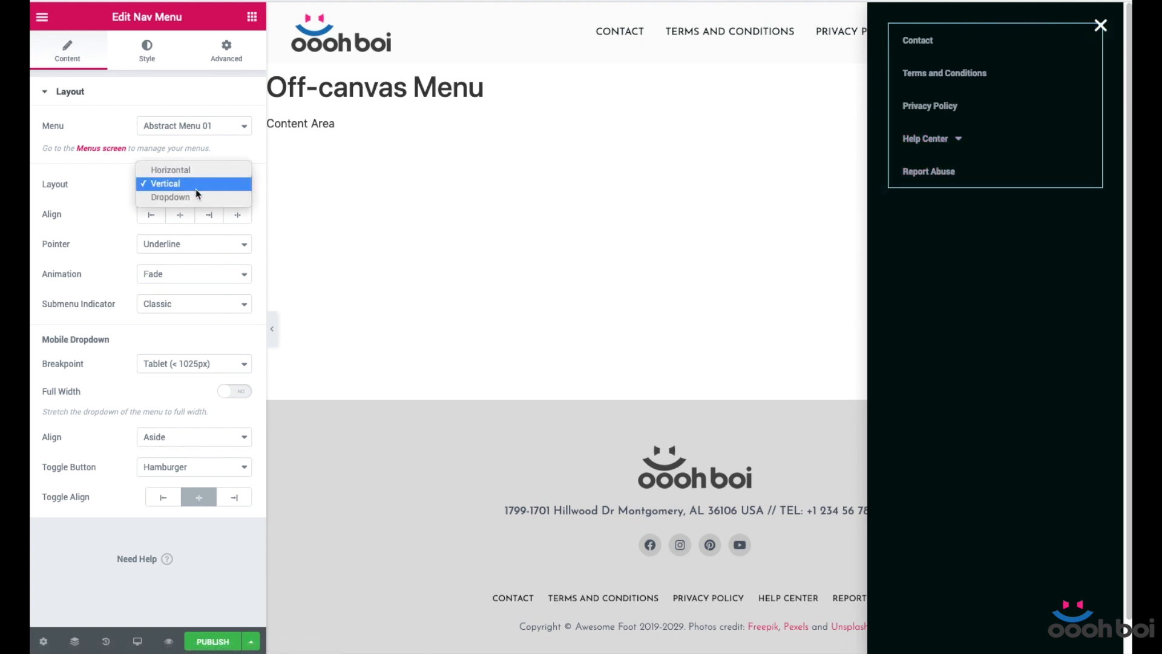
pyautogui.click(170, 196)
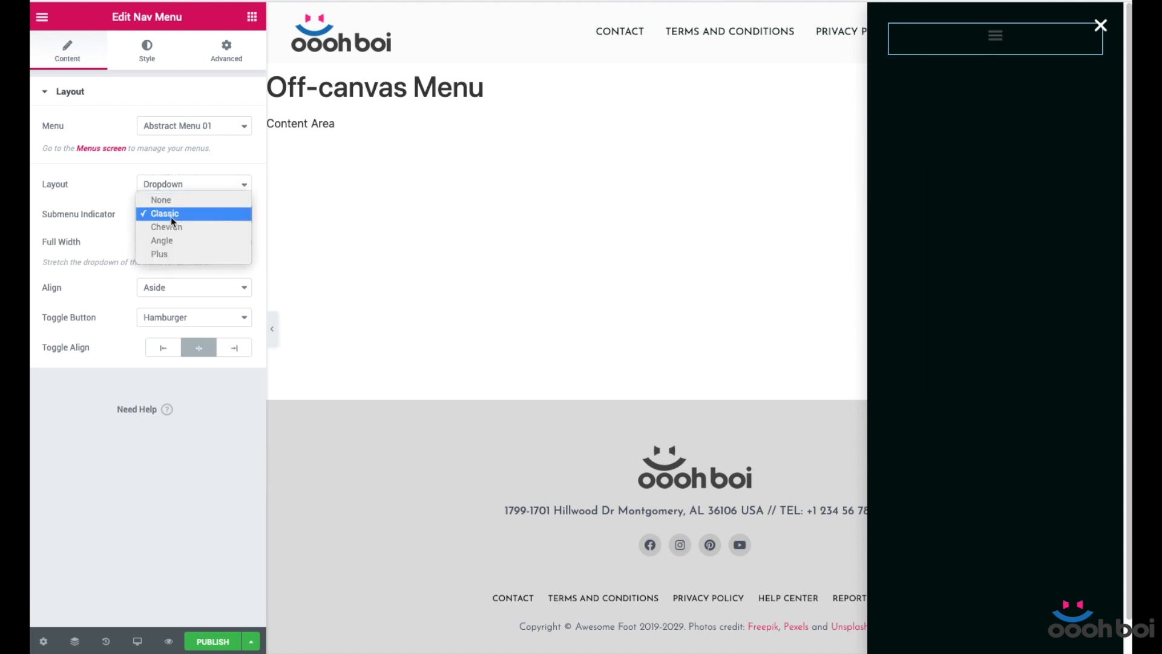
pyautogui.click(165, 227)
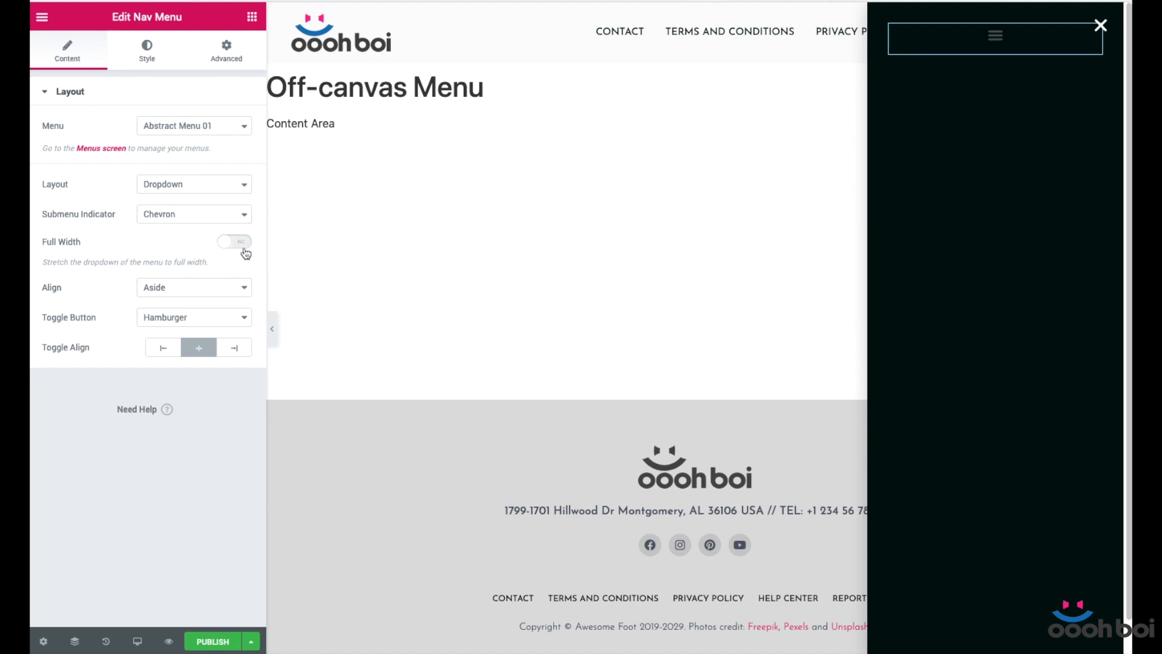
pyautogui.moveTo(203, 245)
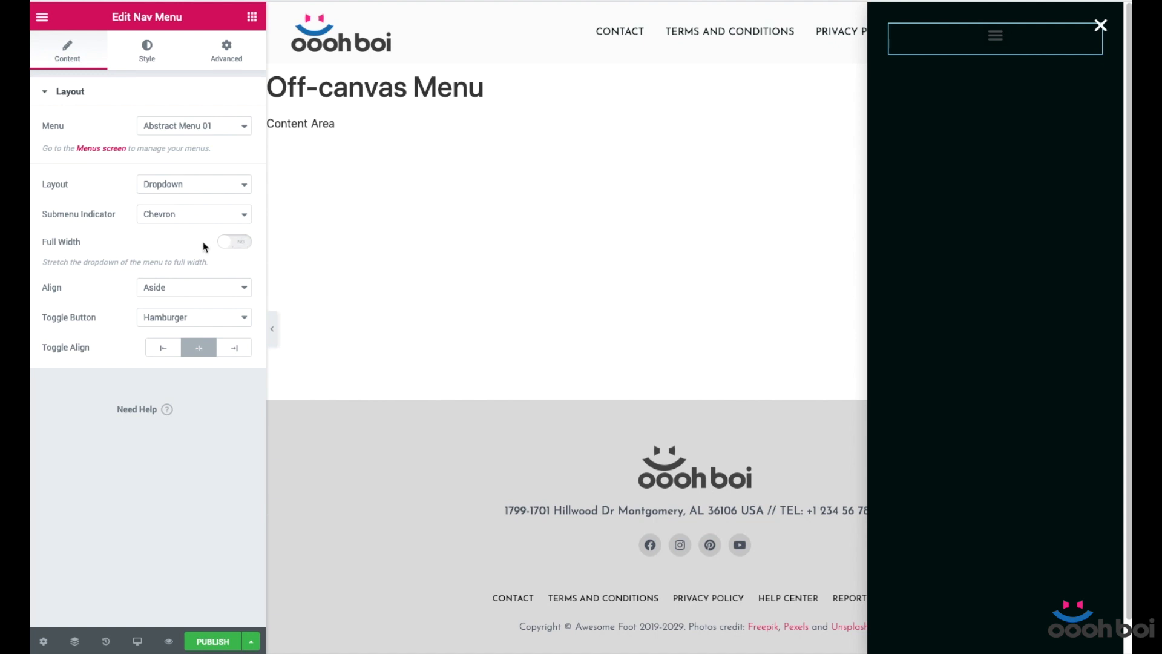
pyautogui.moveTo(210, 252)
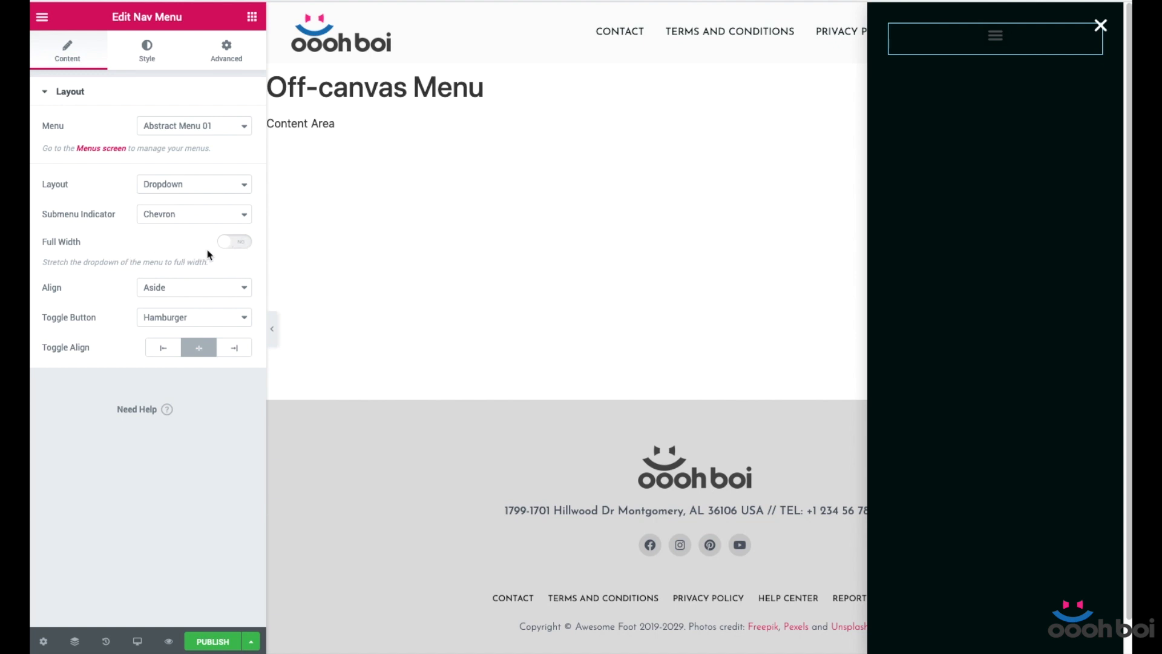
# - Keep the menu items aside-aligned (after trying center) and set the toggle button to None
pyautogui.click(194, 289)
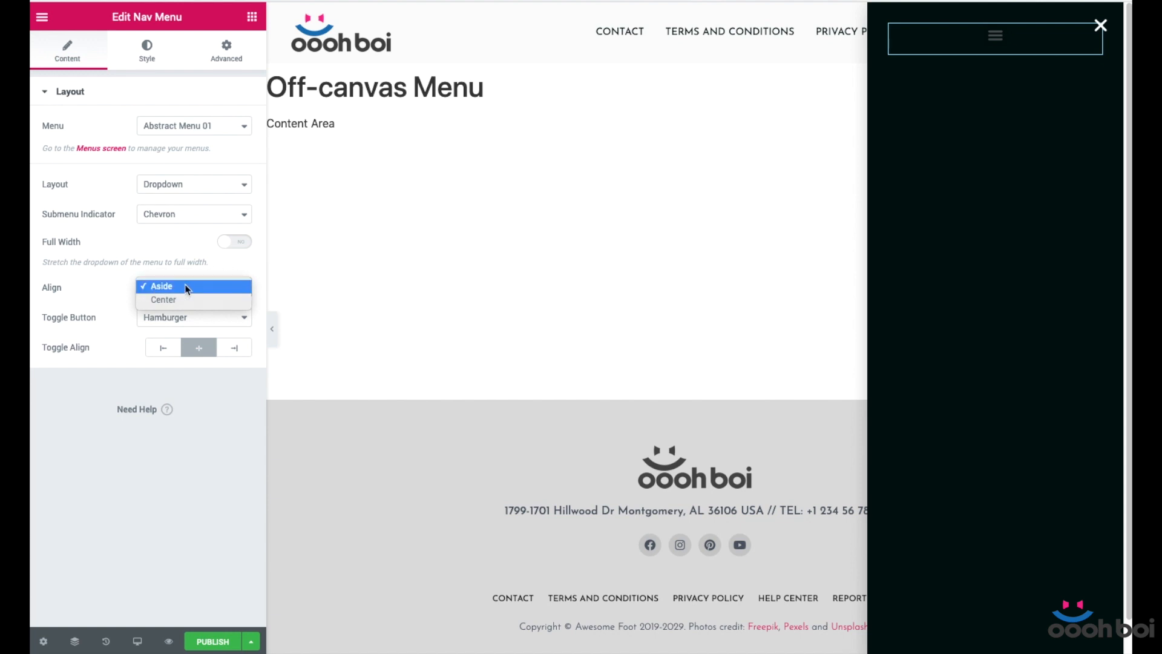
pyautogui.moveTo(111, 282)
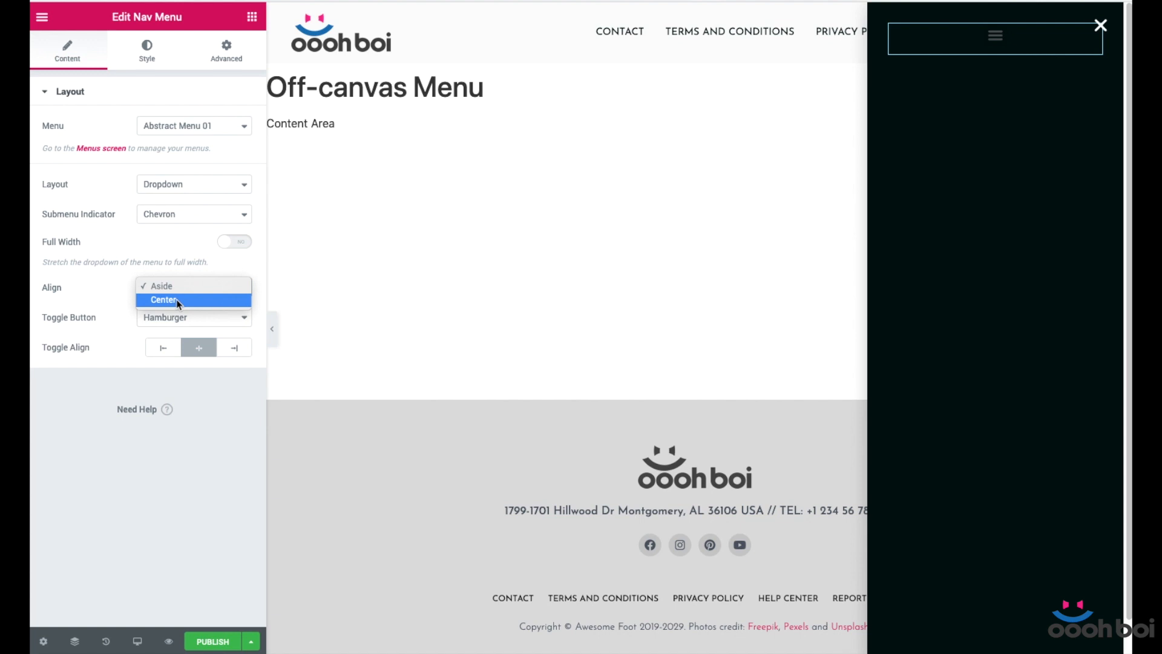
pyautogui.click(163, 299)
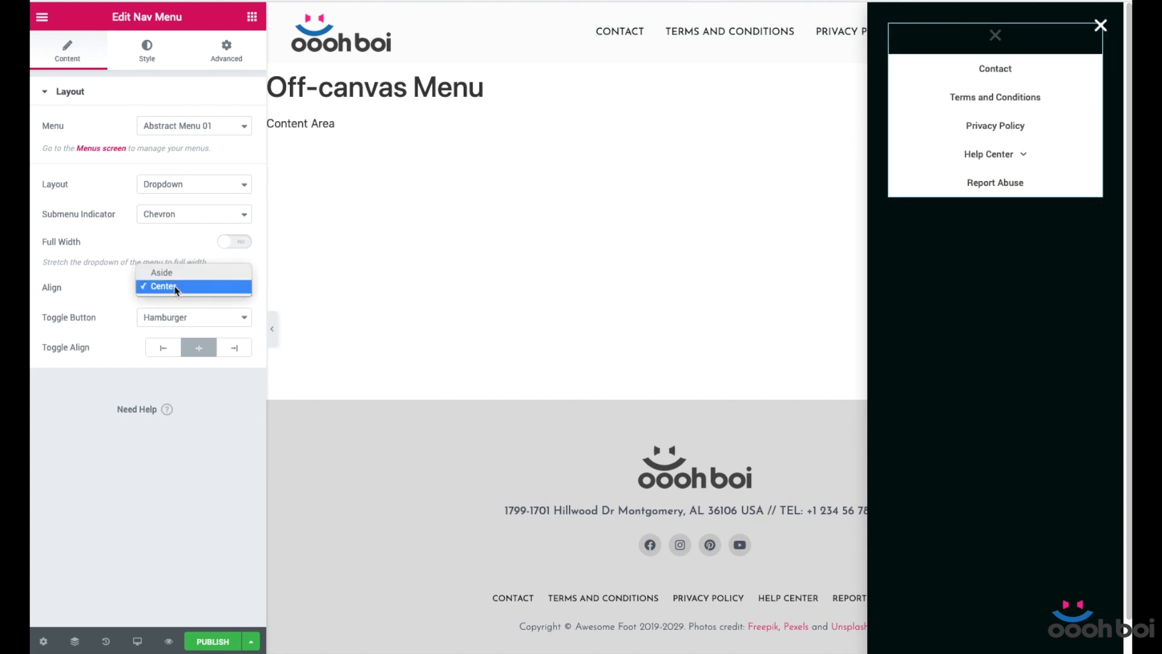
pyautogui.click(161, 272)
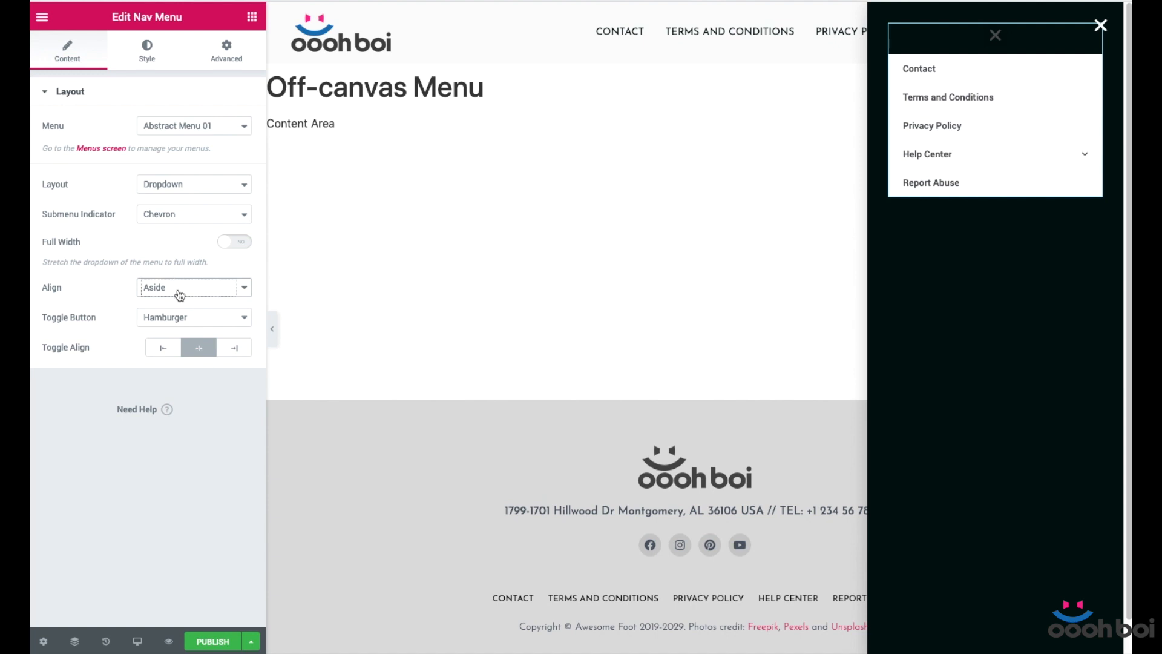
pyautogui.click(193, 288)
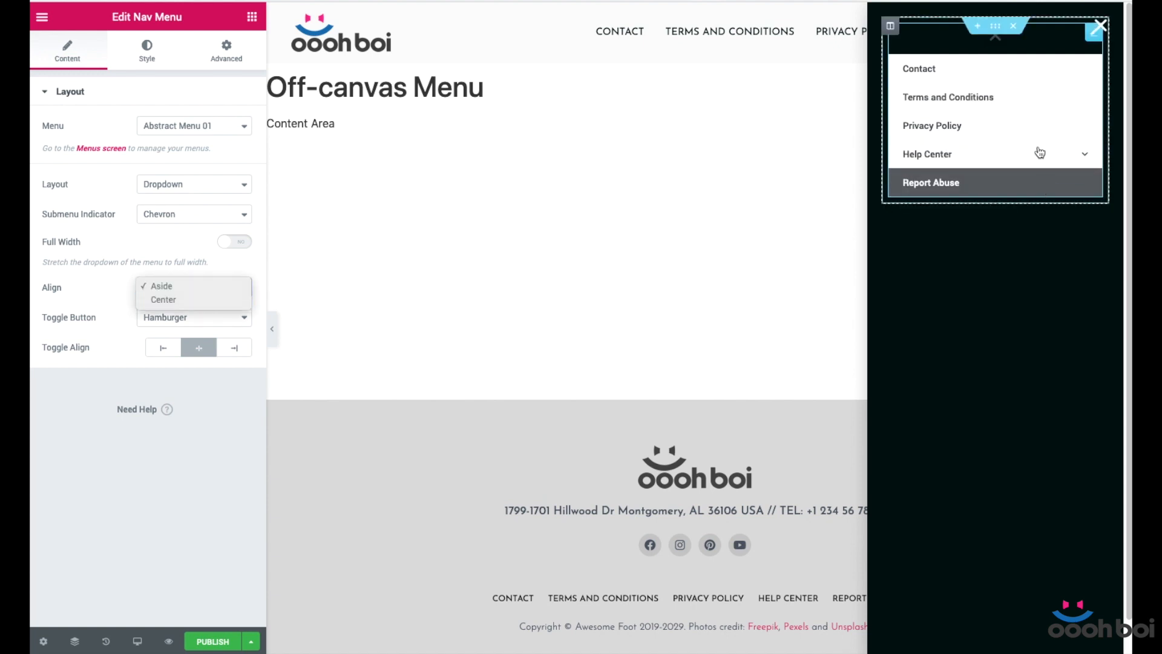
pyautogui.click(160, 286)
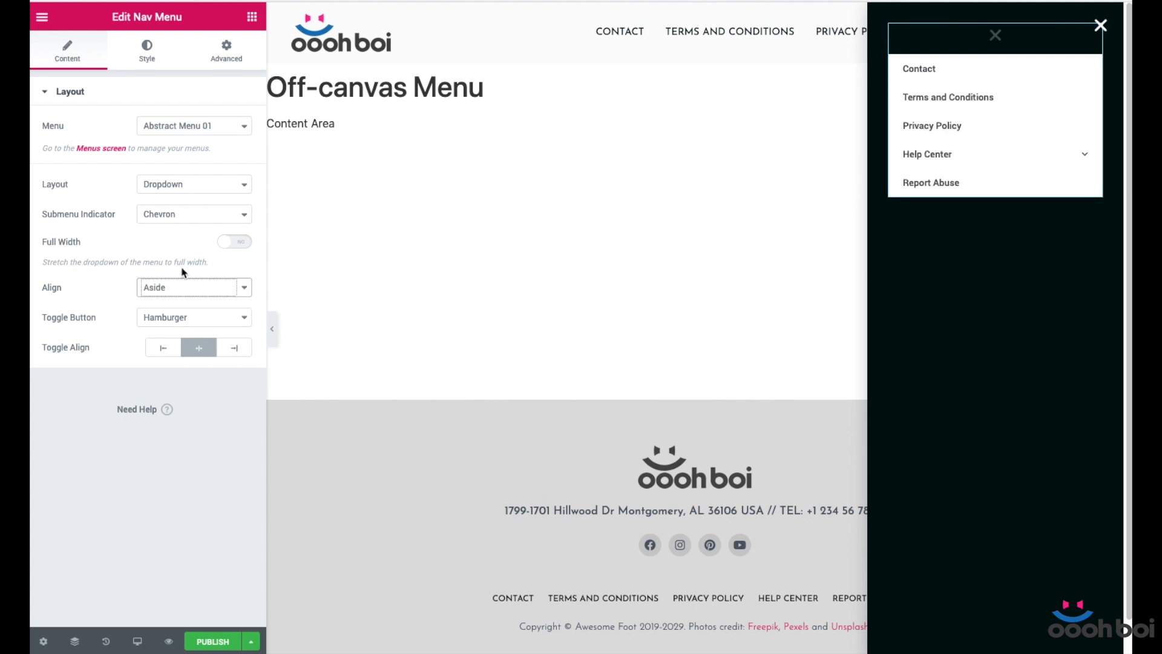
pyautogui.click(194, 316)
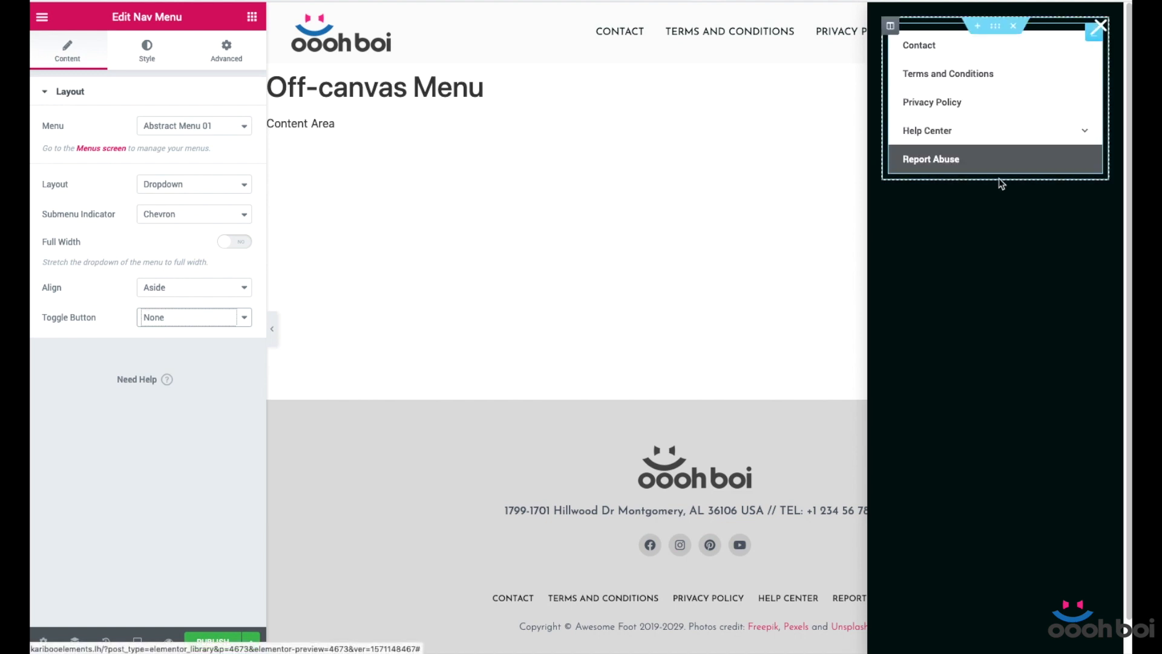
pyautogui.moveTo(1023, 73)
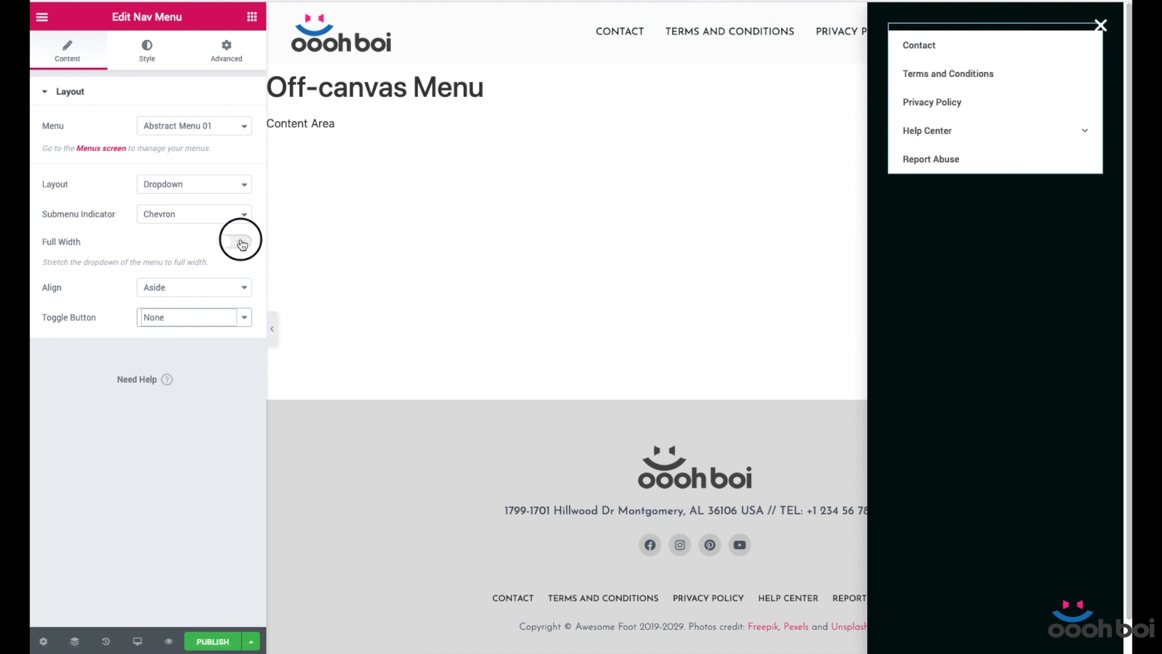
pyautogui.click(234, 241)
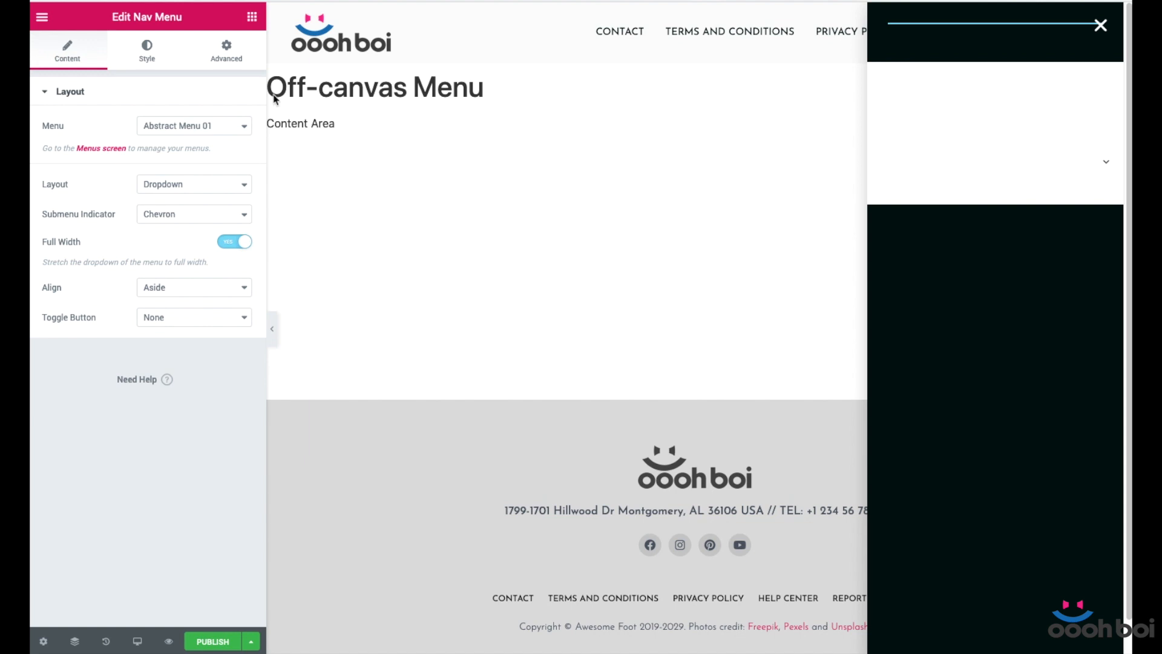
pyautogui.moveTo(269, 89)
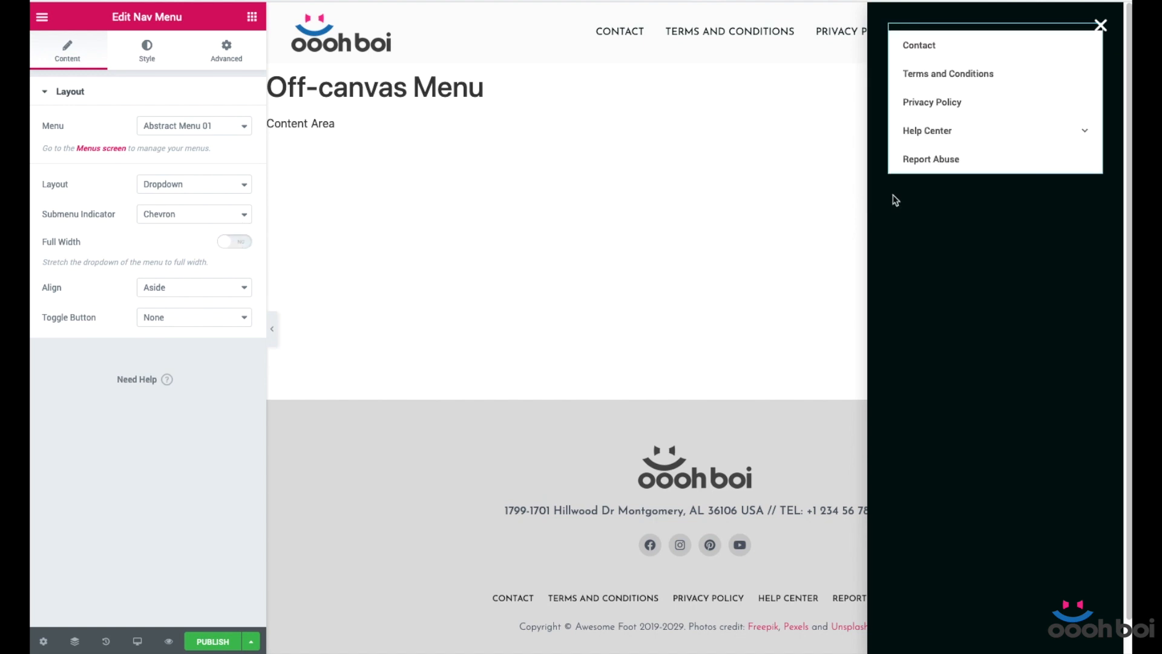
pyautogui.click(226, 51)
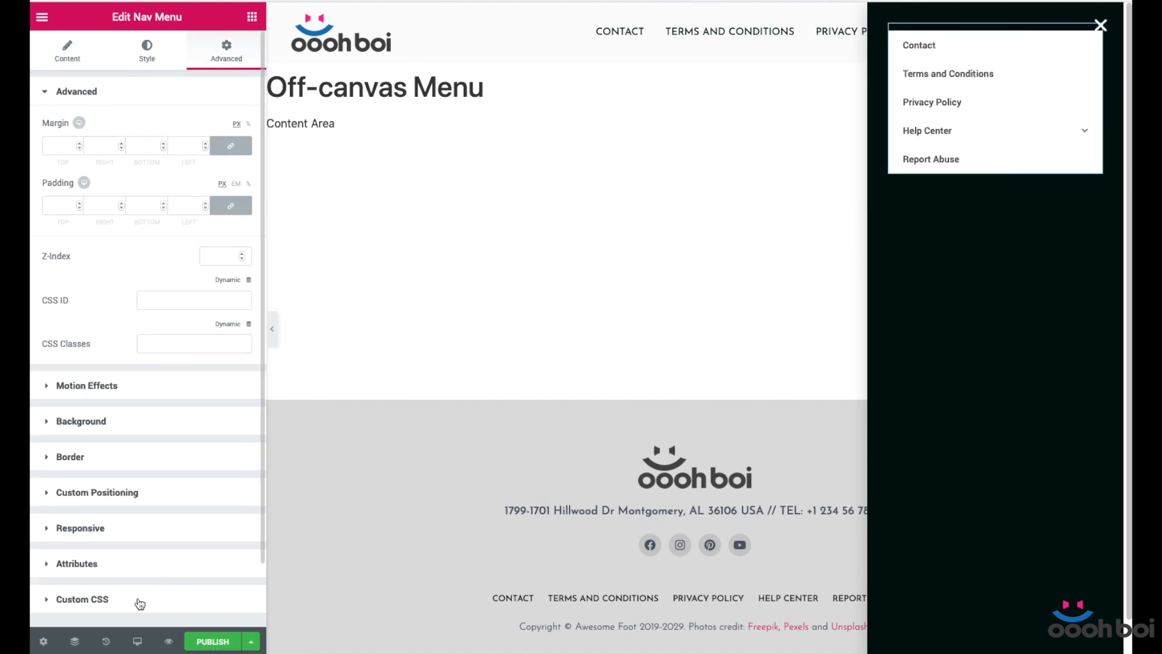
pyautogui.click(82, 600)
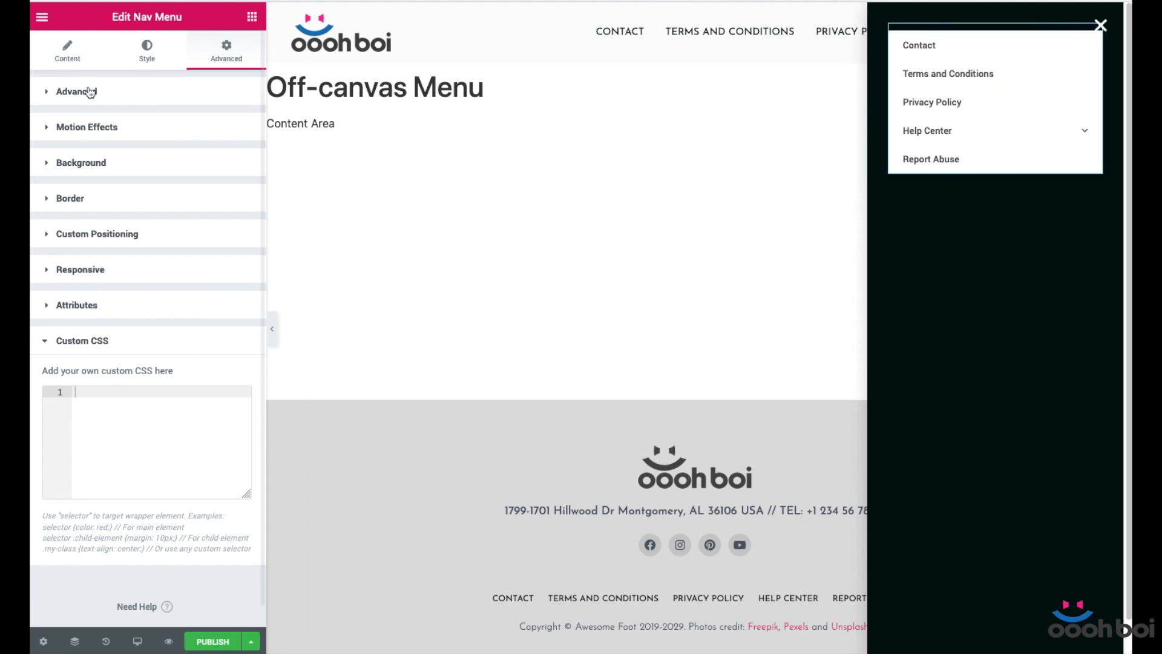
pyautogui.click(67, 51)
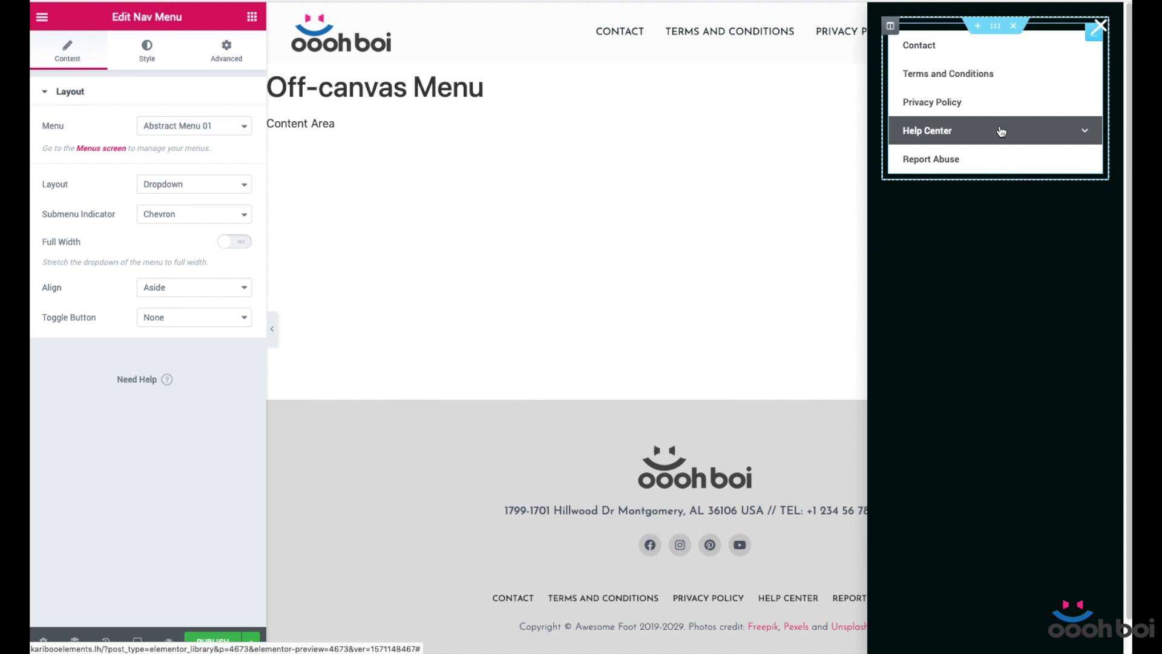
pyautogui.moveTo(903, 32)
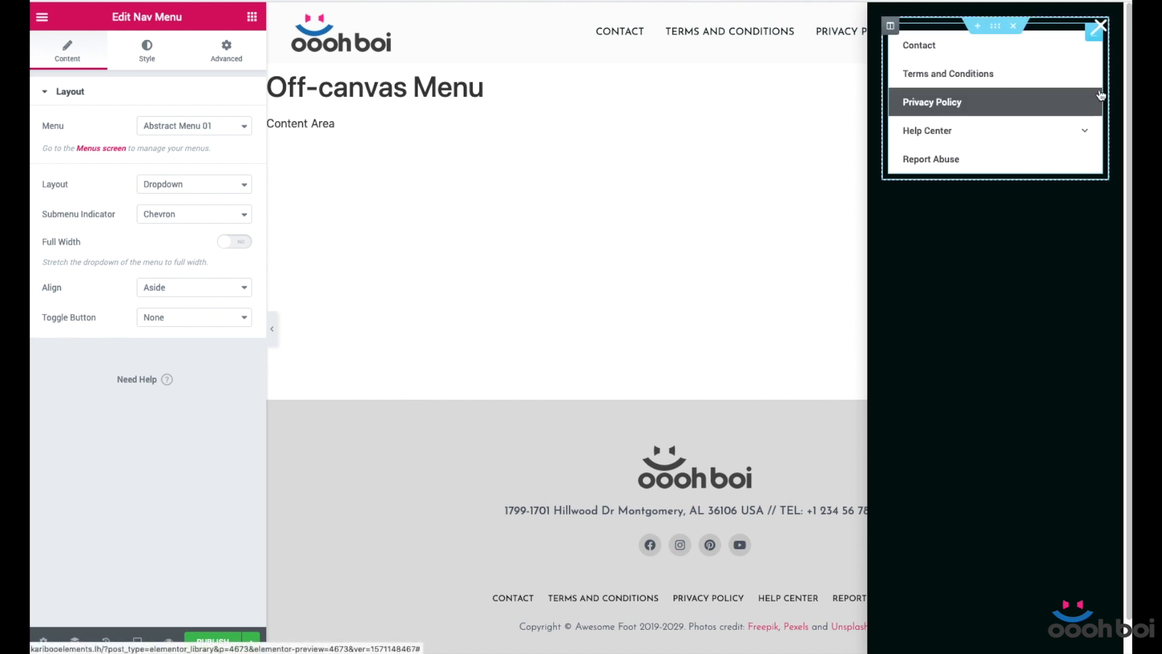
pyautogui.moveTo(930, 159)
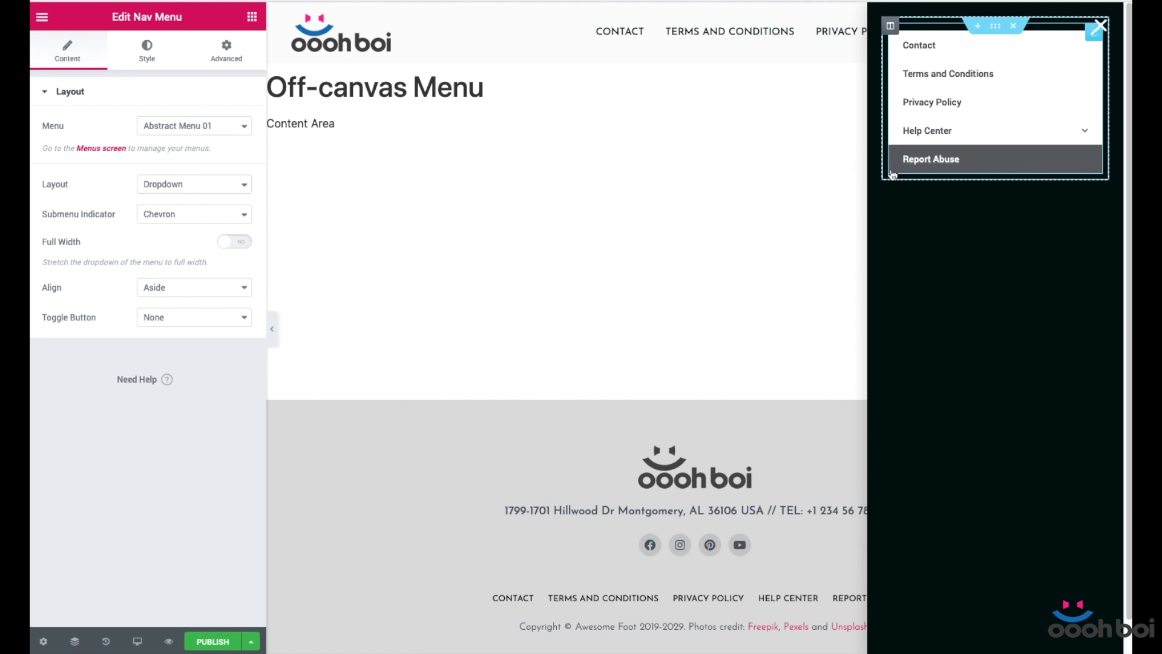
pyautogui.moveTo(997, 45)
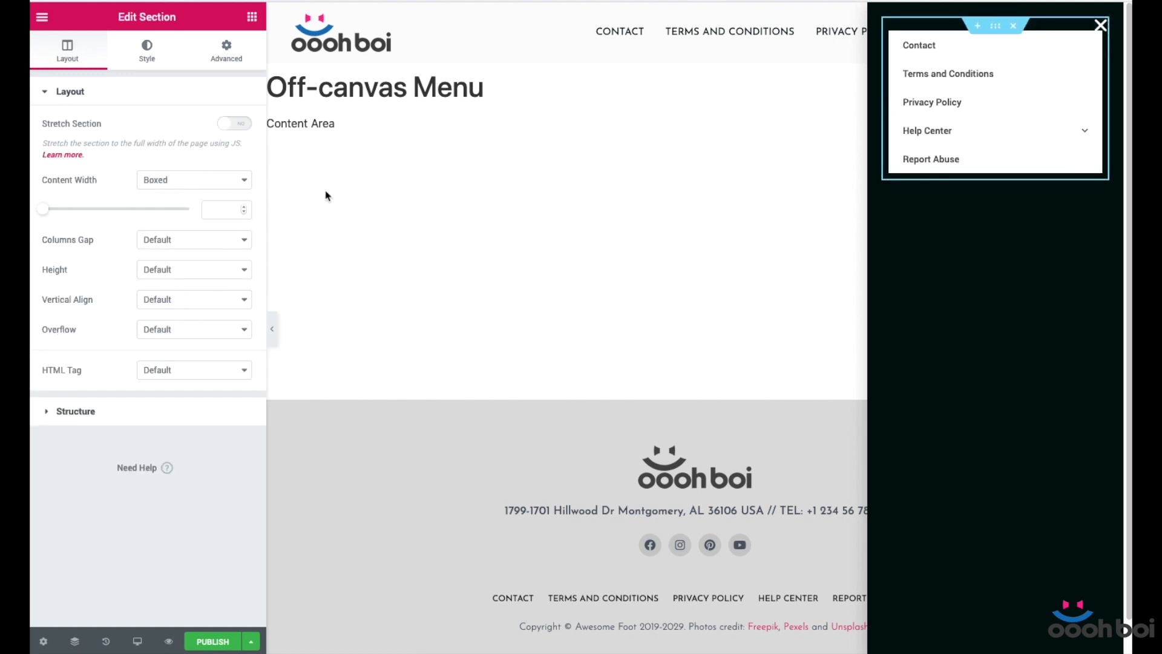
# - Set the menu section's Columns Gap to No Gap
pyautogui.click(194, 239)
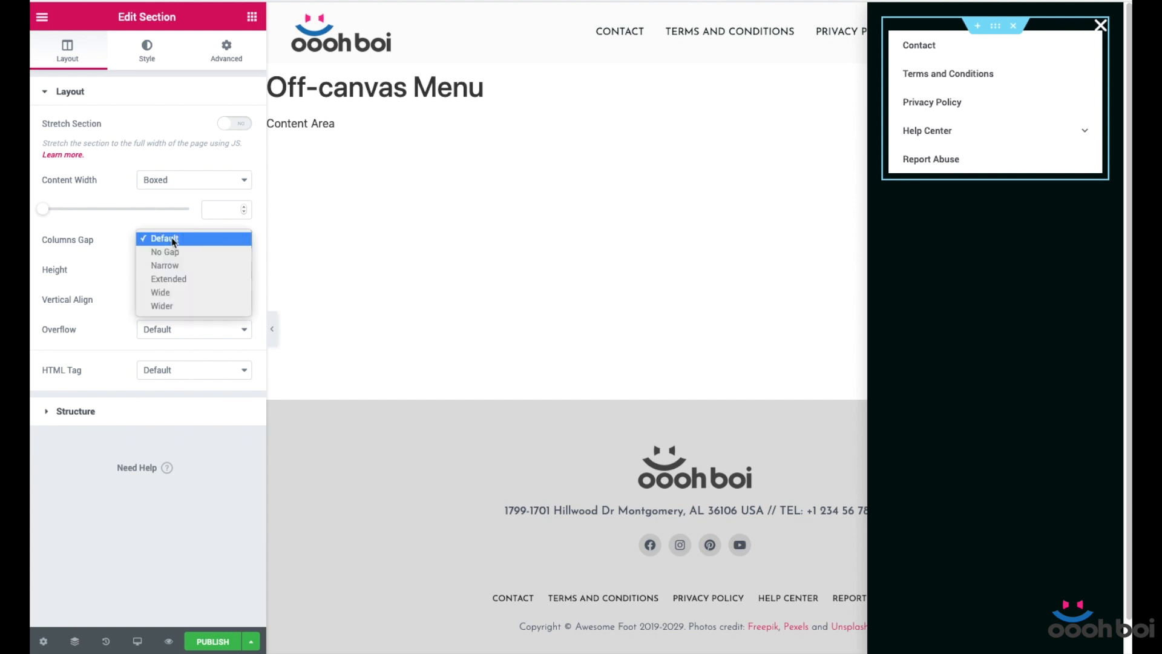
pyautogui.click(164, 252)
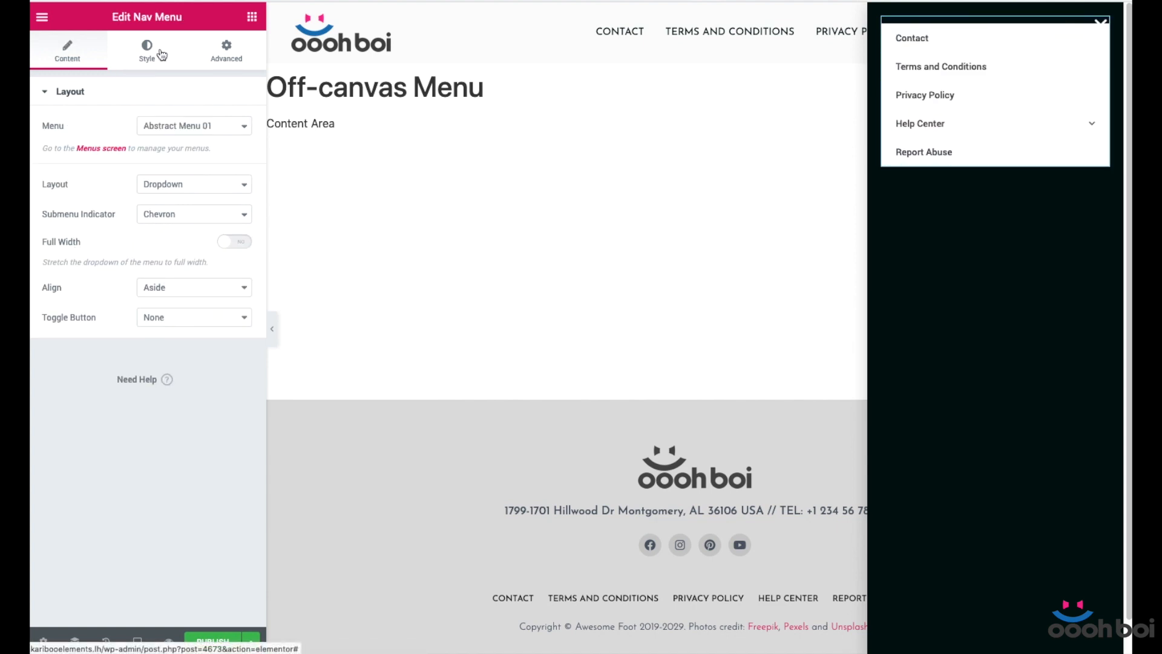
pyautogui.click(147, 51)
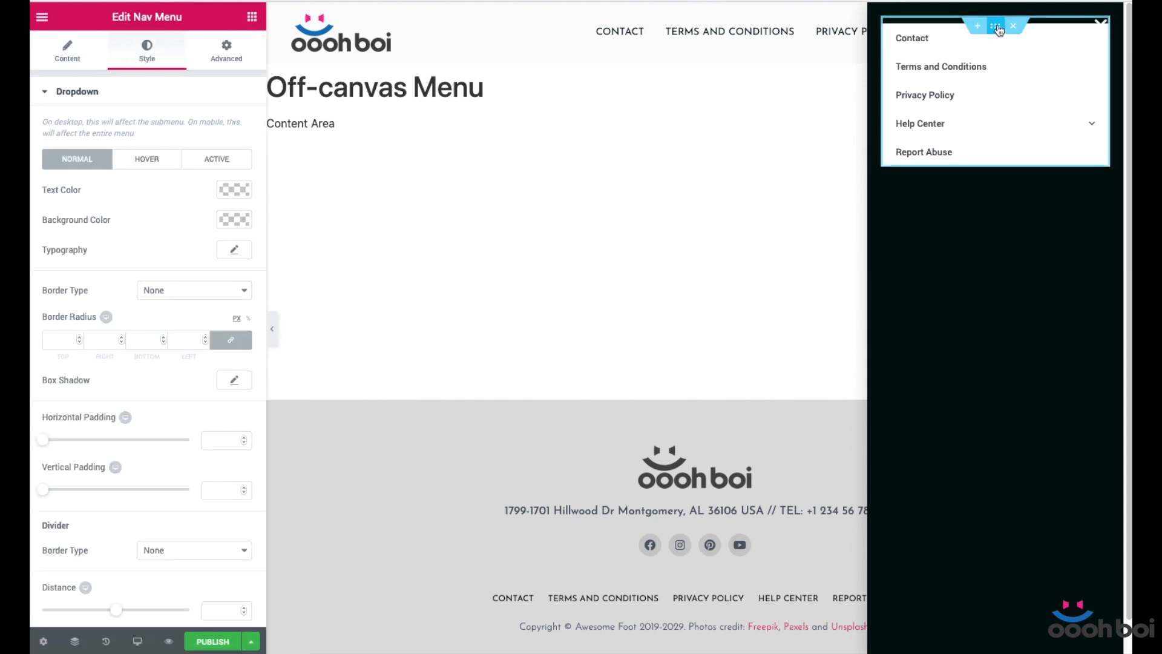
pyautogui.click(995, 26)
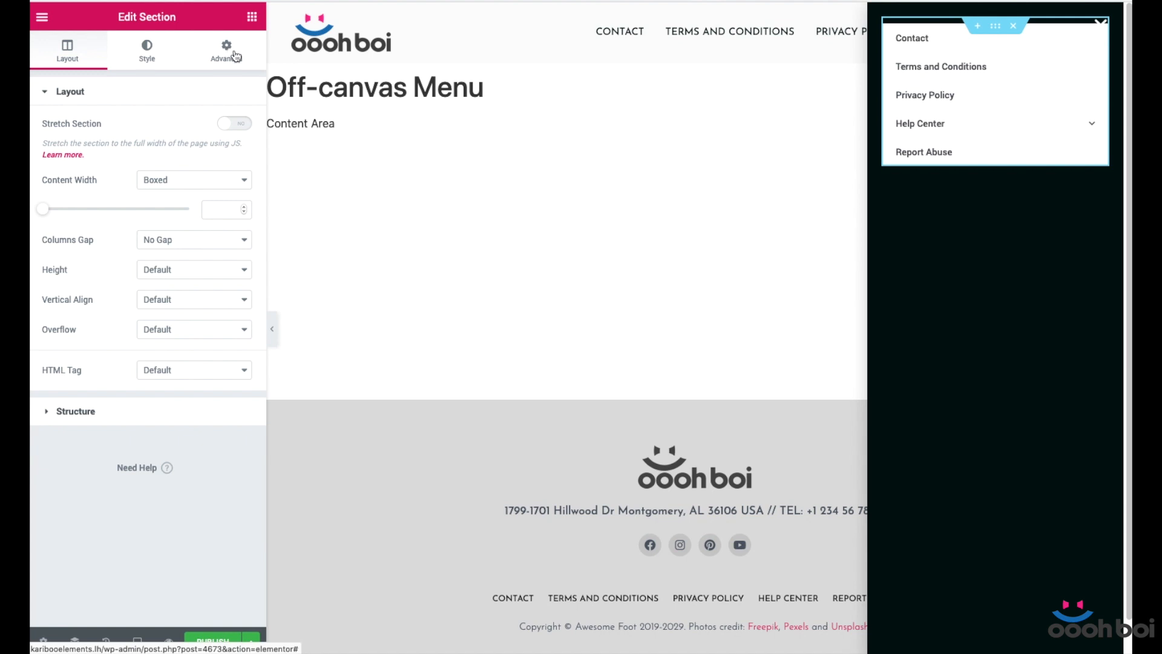
pyautogui.moveTo(1102, 31)
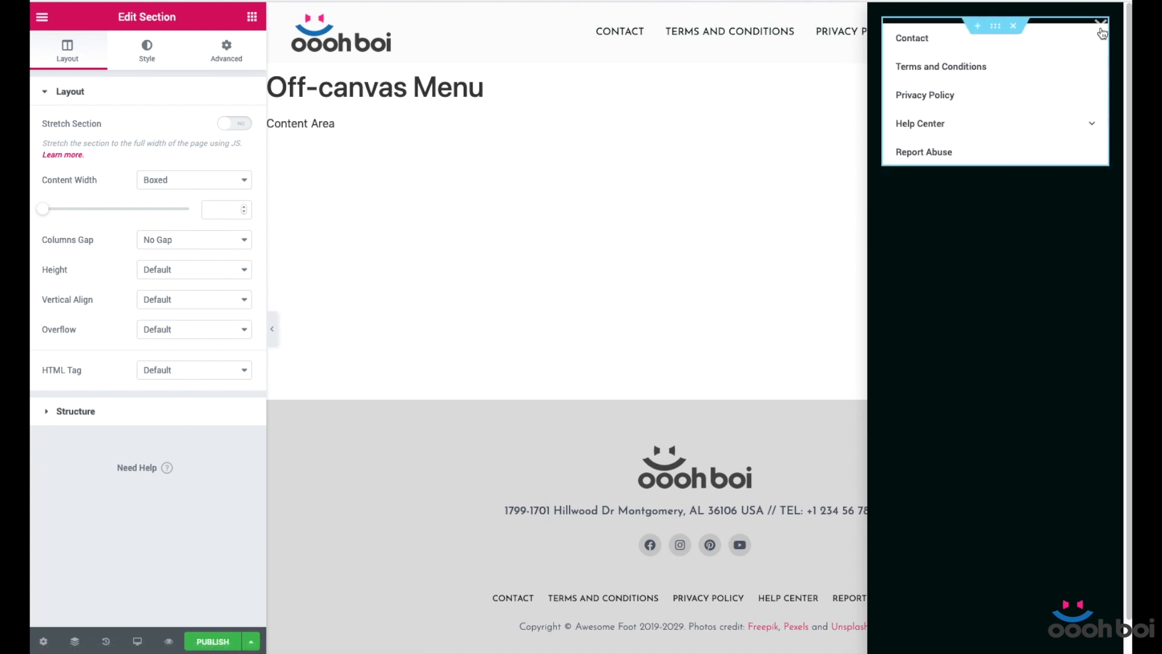
# - Unlink the section's margins and give it a 50 px top margin, pushing the menu below the close button
pyautogui.click(226, 51)
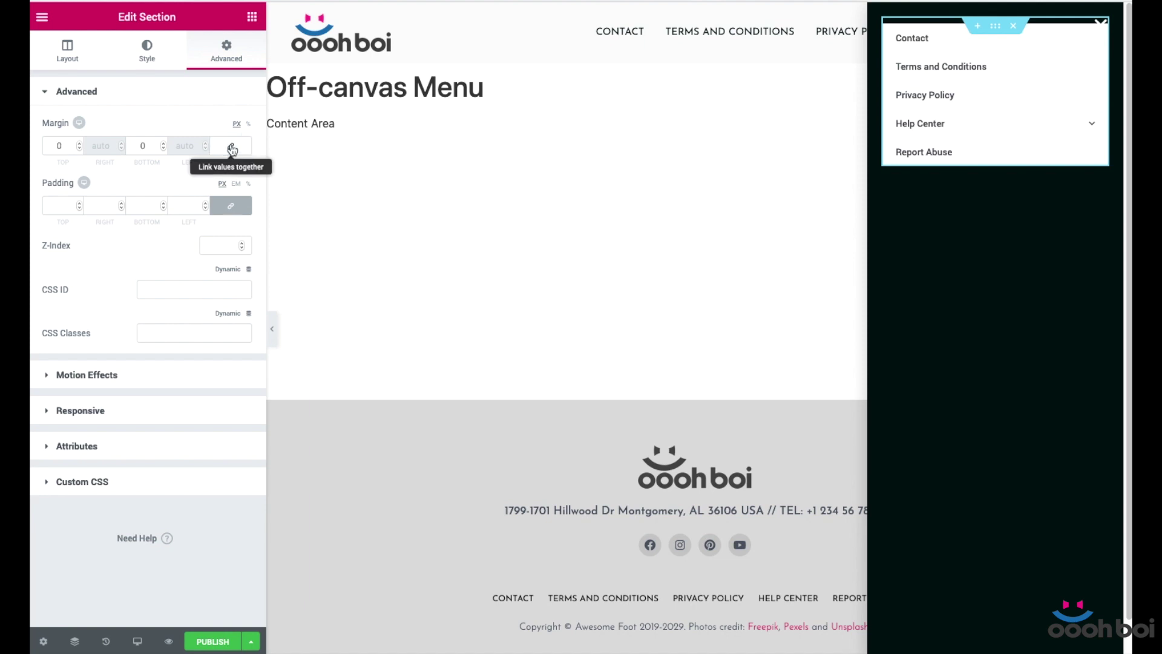
pyautogui.click(62, 146)
pyautogui.write('50')
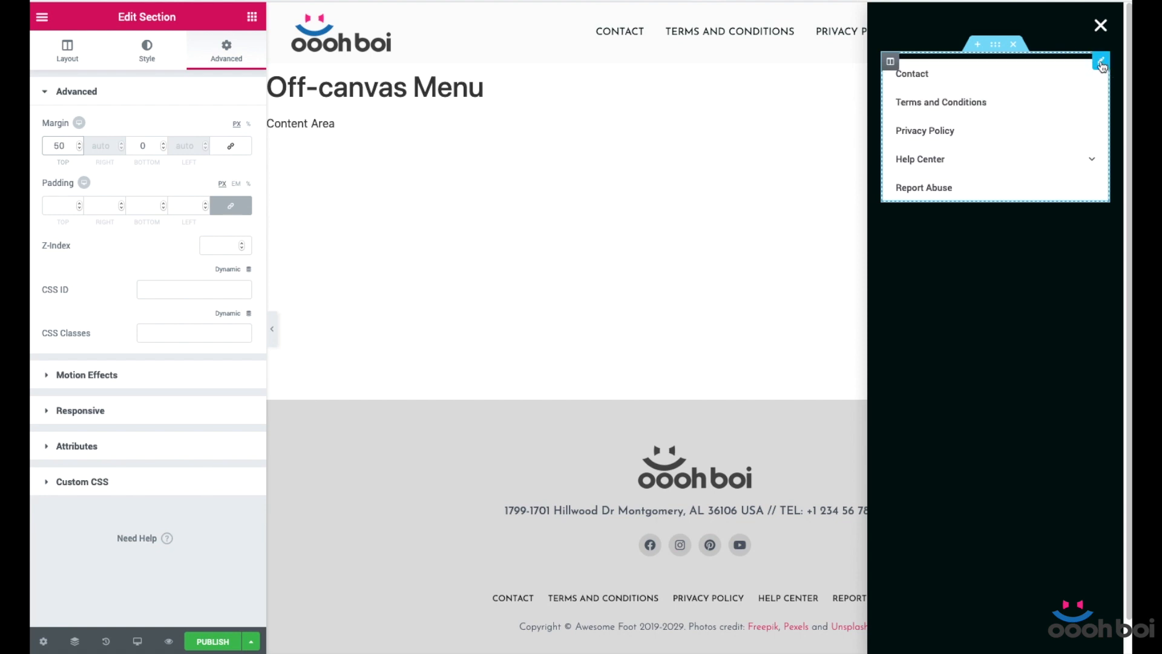
pyautogui.click(1101, 62)
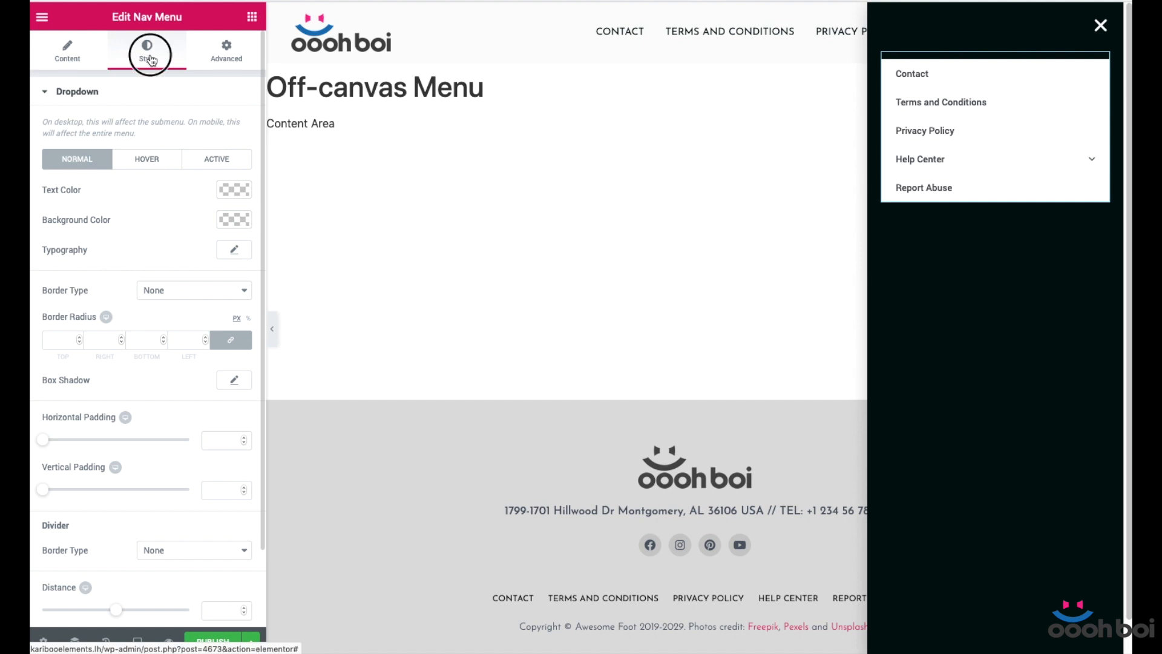
# - Style the dropdown items white in Josefin Sans, 15 px, uppercase
pyautogui.click(233, 189)
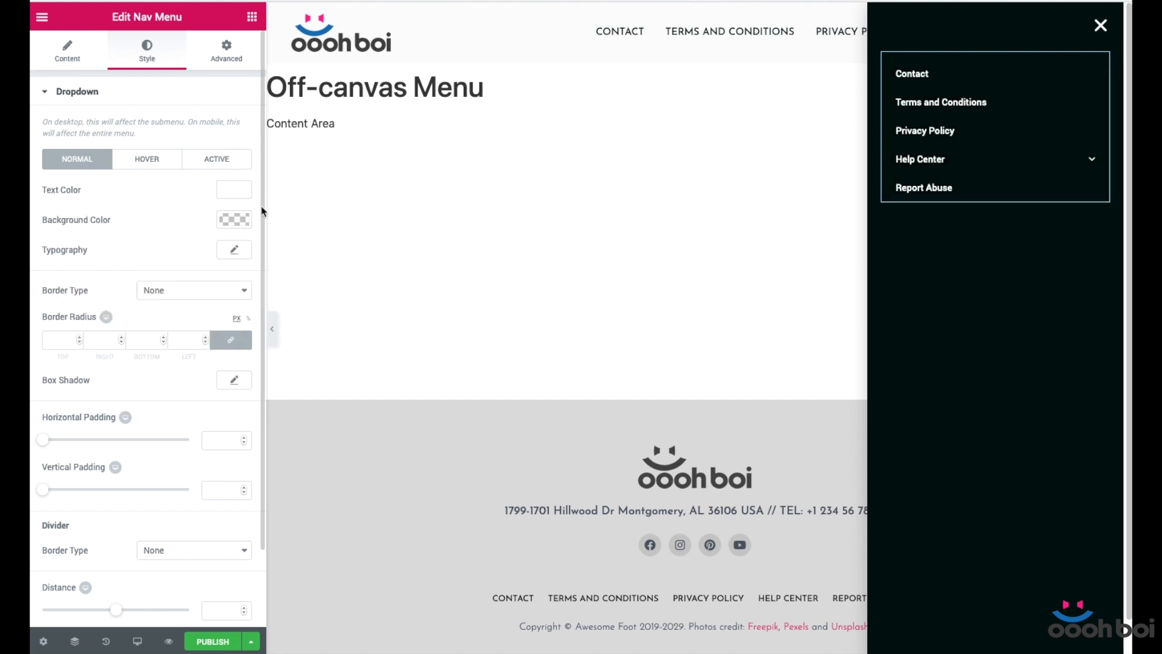
pyautogui.click(234, 250)
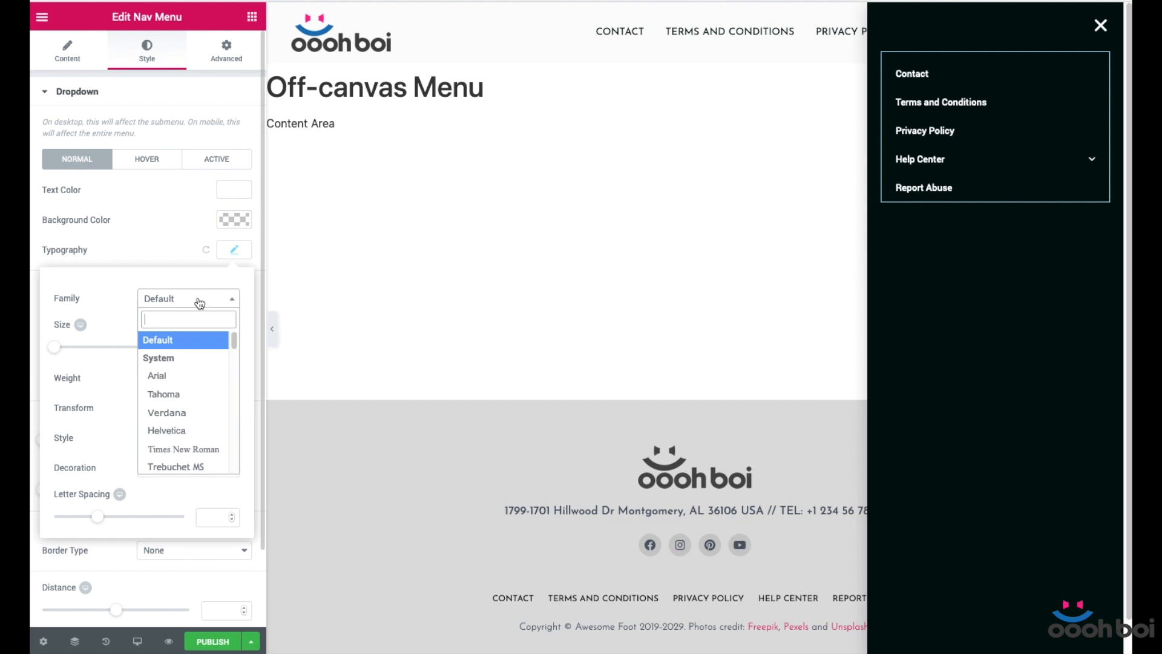
pyautogui.write('jose')
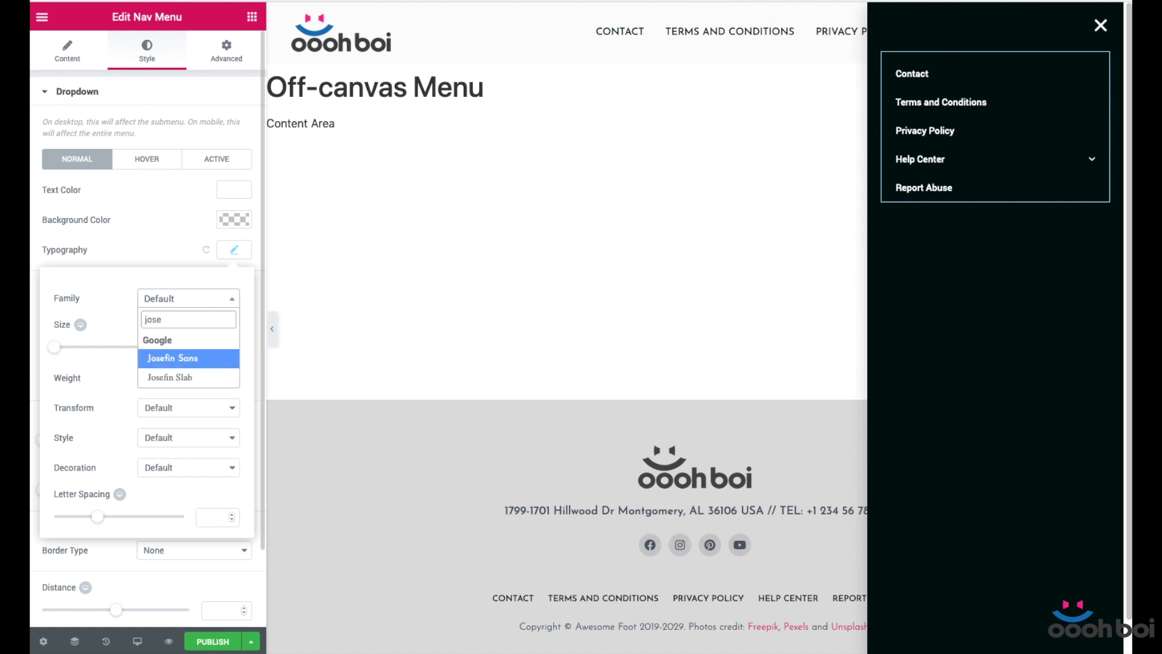
pyautogui.click(173, 358)
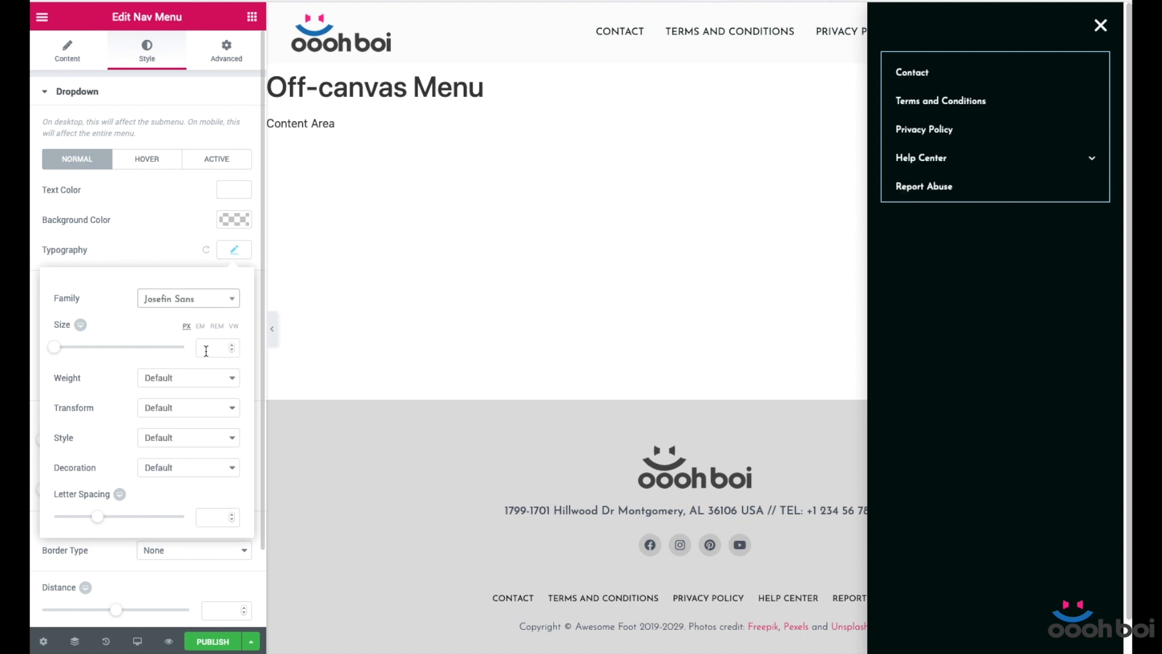
pyautogui.click(210, 347)
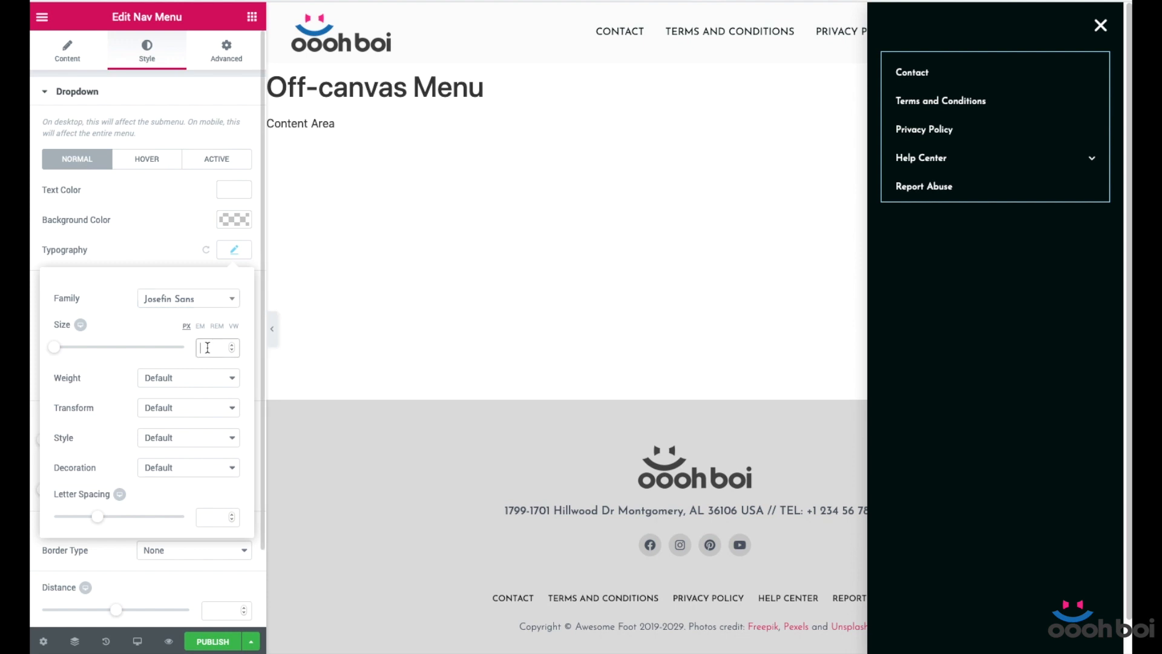
pyautogui.write('15')
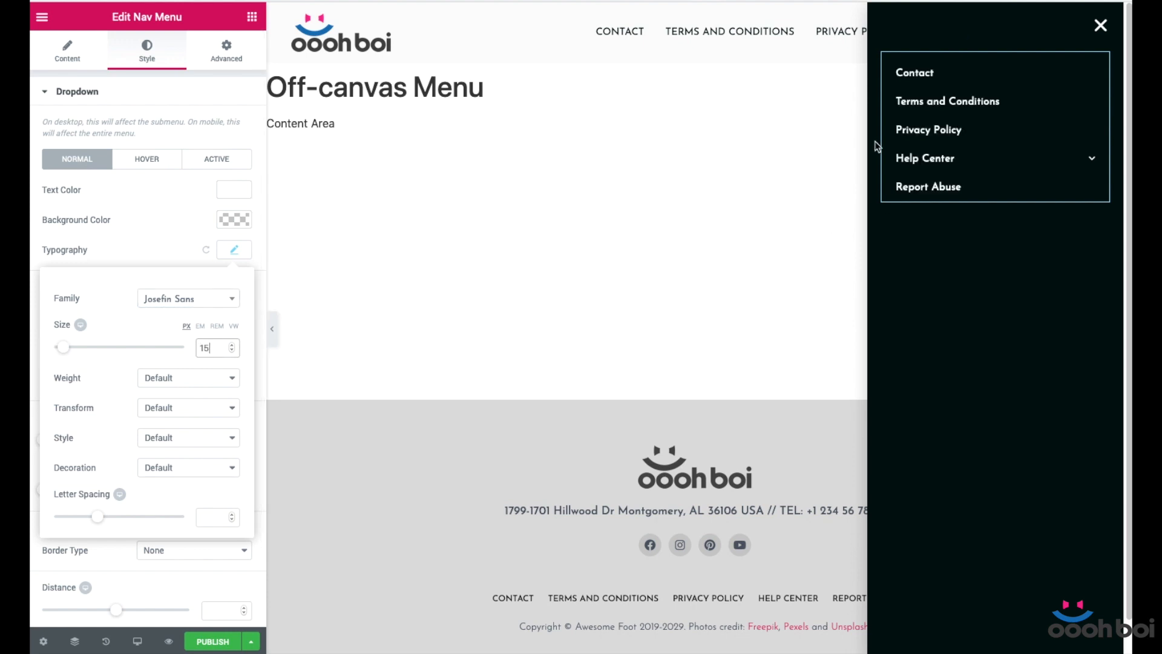
pyautogui.click(188, 407)
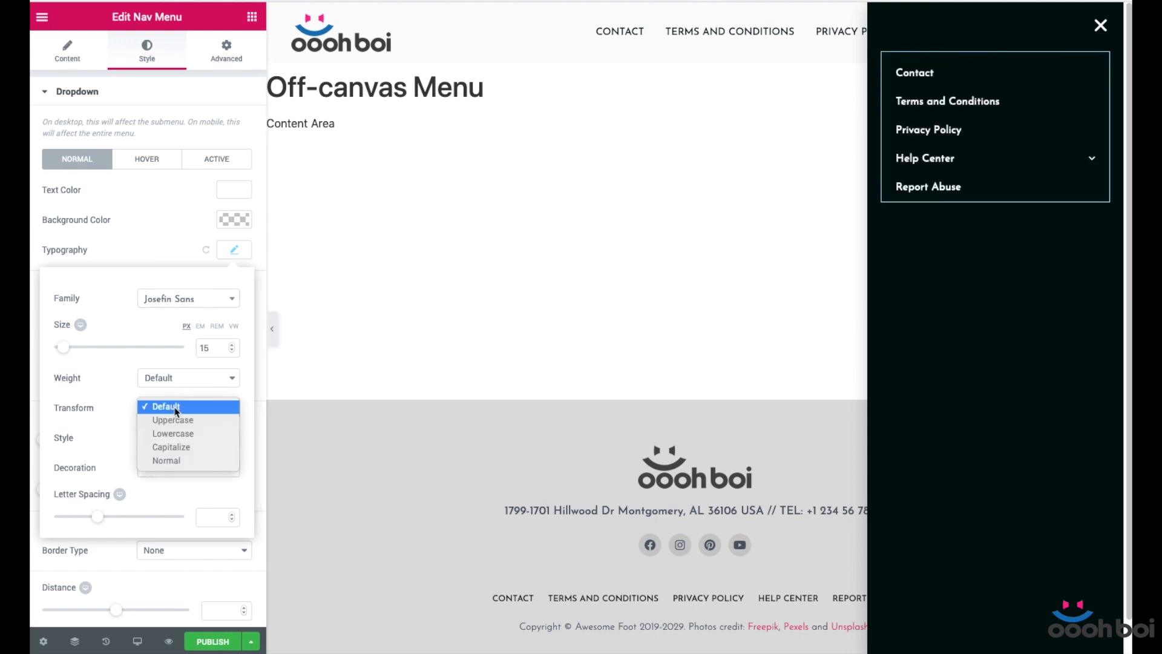
pyautogui.click(173, 420)
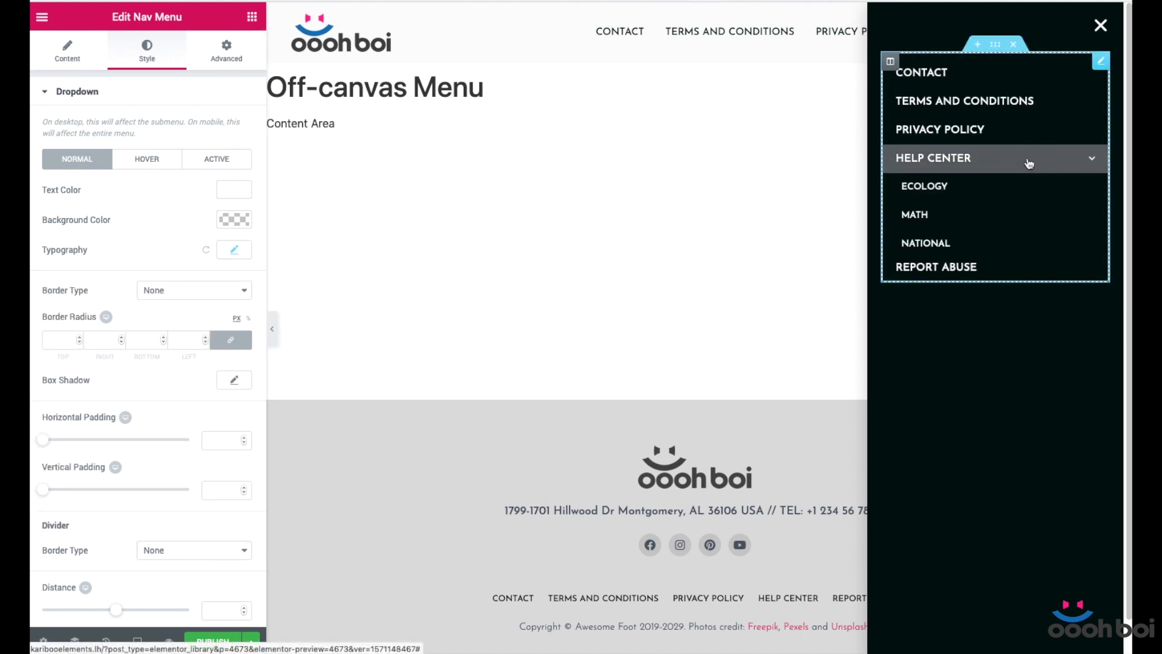
# - Give hovered dropdown items pink text and check the active-state styling
pyautogui.click(147, 158)
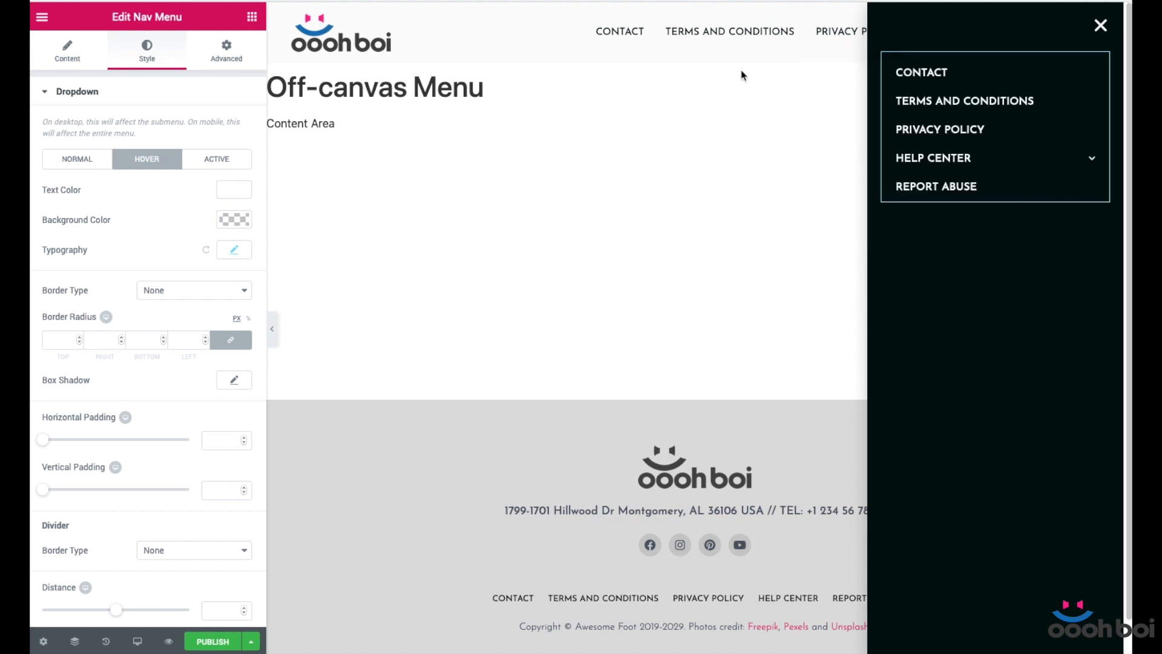
pyautogui.click(234, 188)
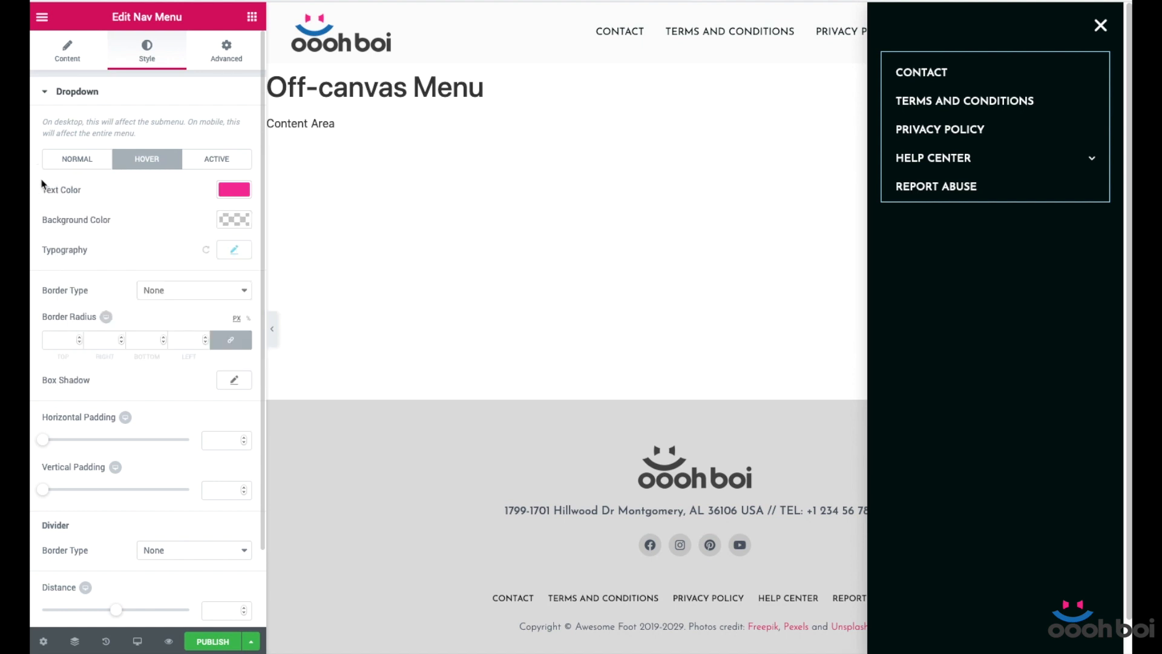
pyautogui.click(234, 219)
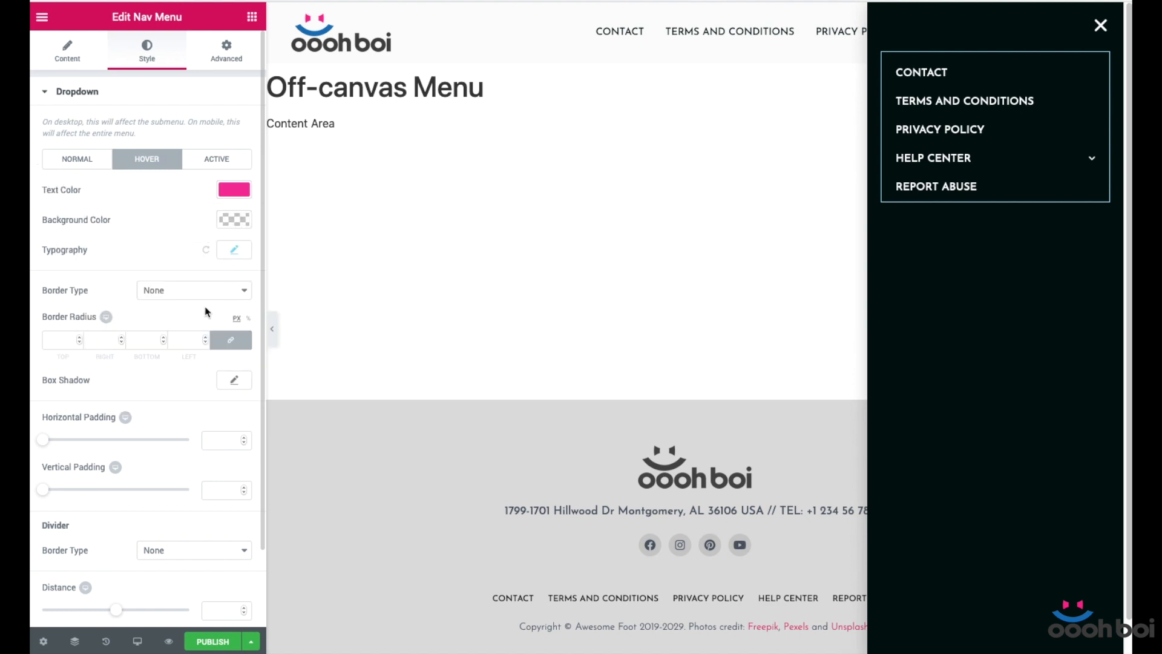
pyautogui.click(215, 158)
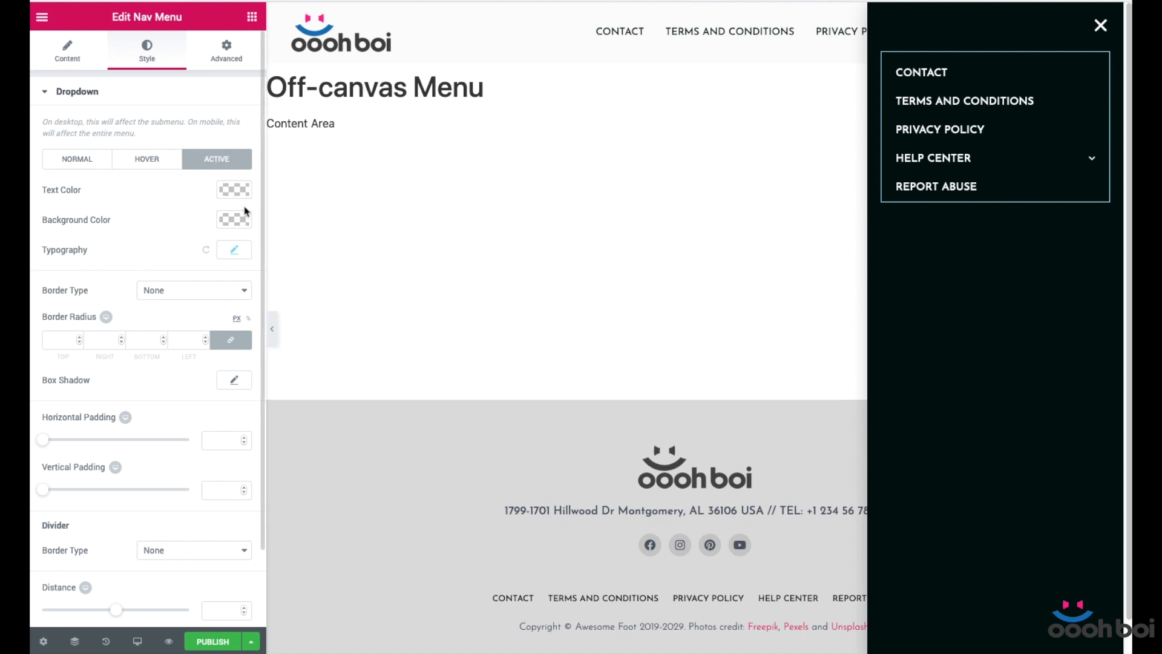
pyautogui.moveTo(237, 360)
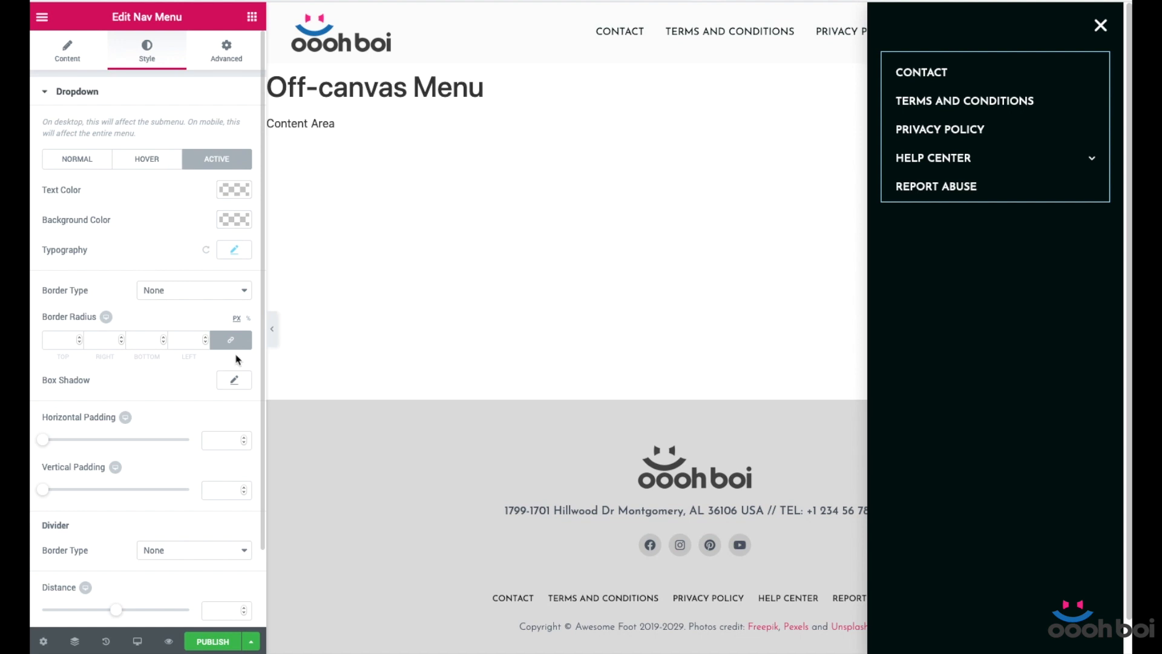
pyautogui.moveTo(146, 161)
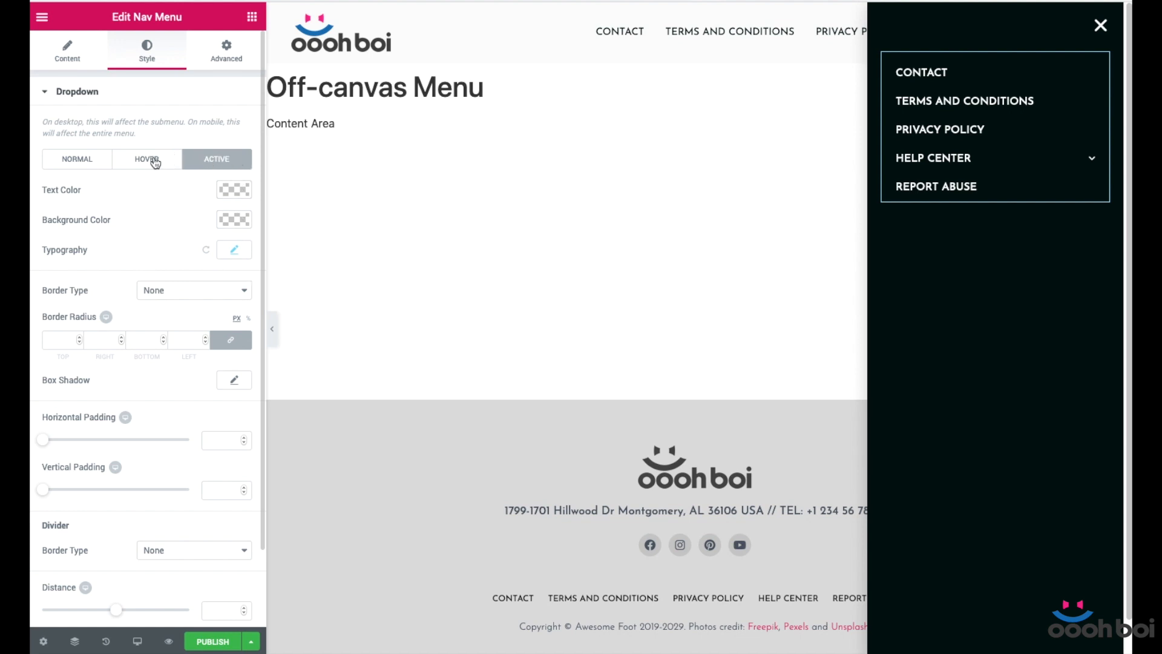
pyautogui.moveTo(756, 284)
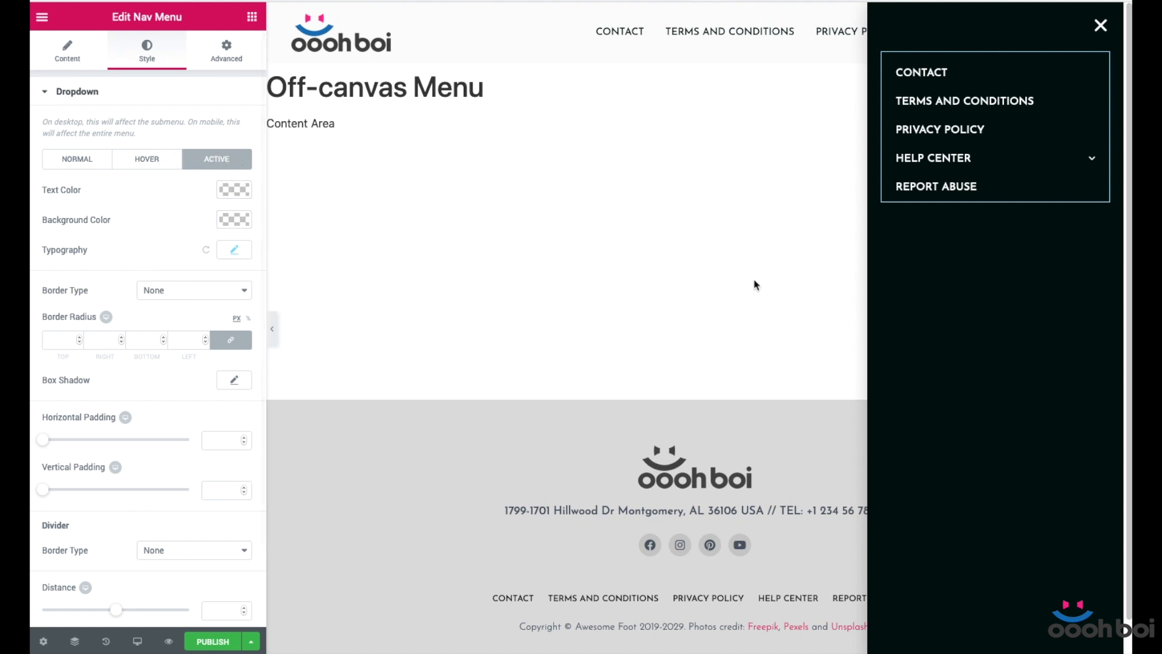
# - Expand the Help Center submenu in the preview and return to the dropdown's hover styling
pyautogui.click(932, 158)
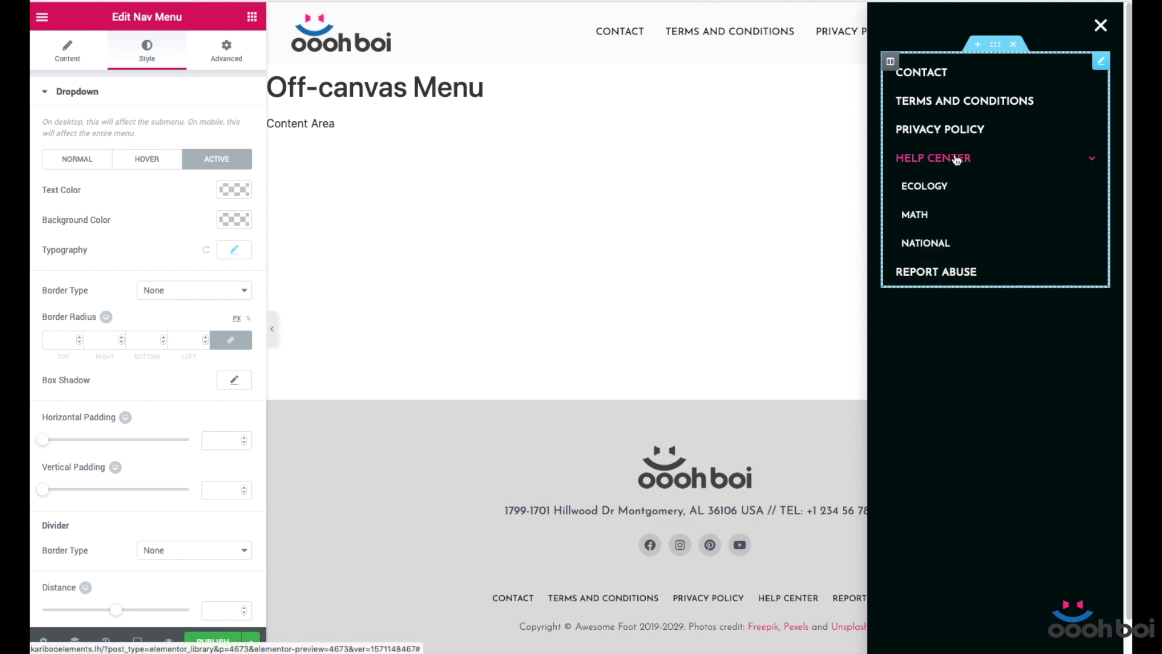
pyautogui.click(146, 158)
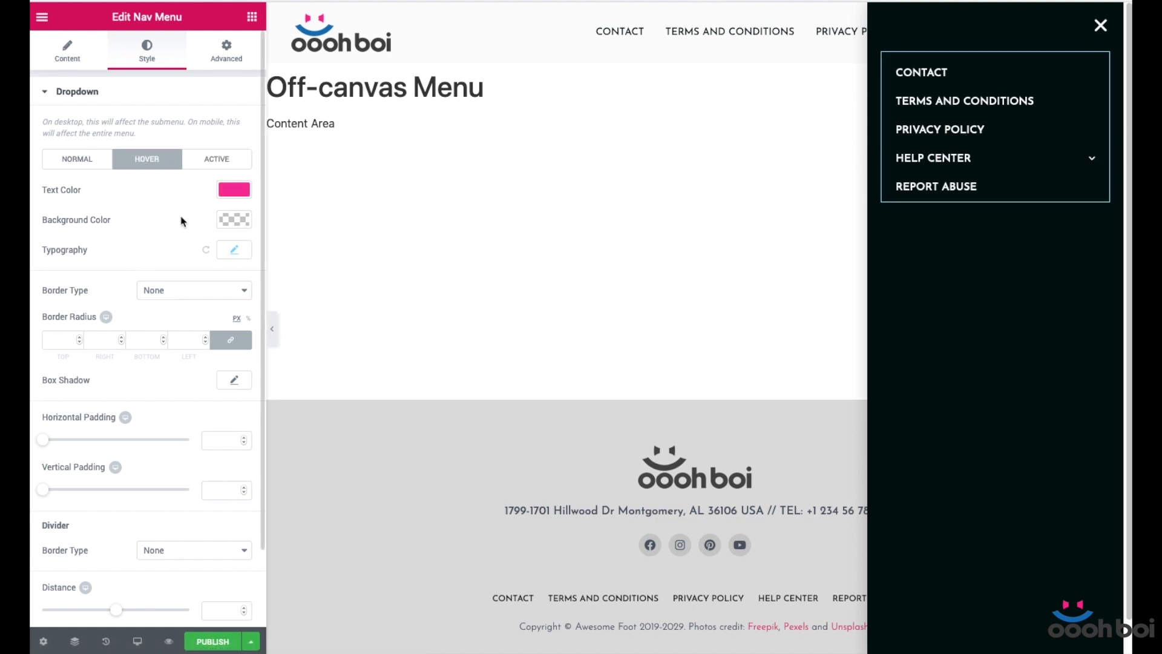
pyautogui.moveTo(229, 439)
pyautogui.write('0')
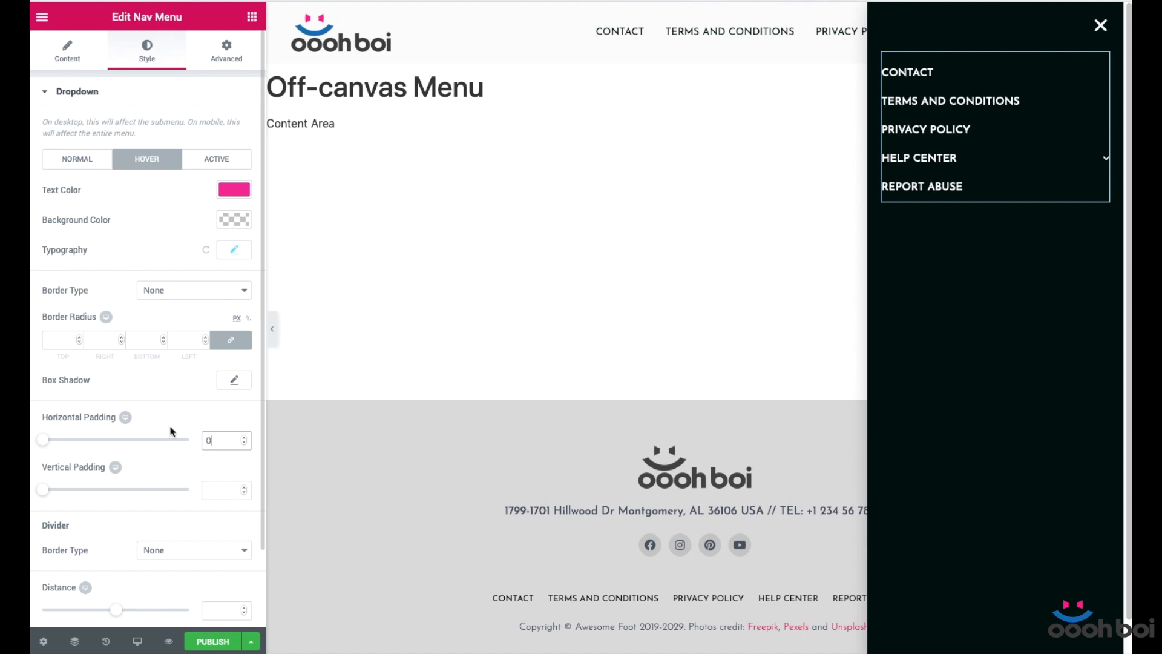
# - Set the dropdown items' horizontal padding to 0 and go back to the widget library
pyautogui.scroll(-3)
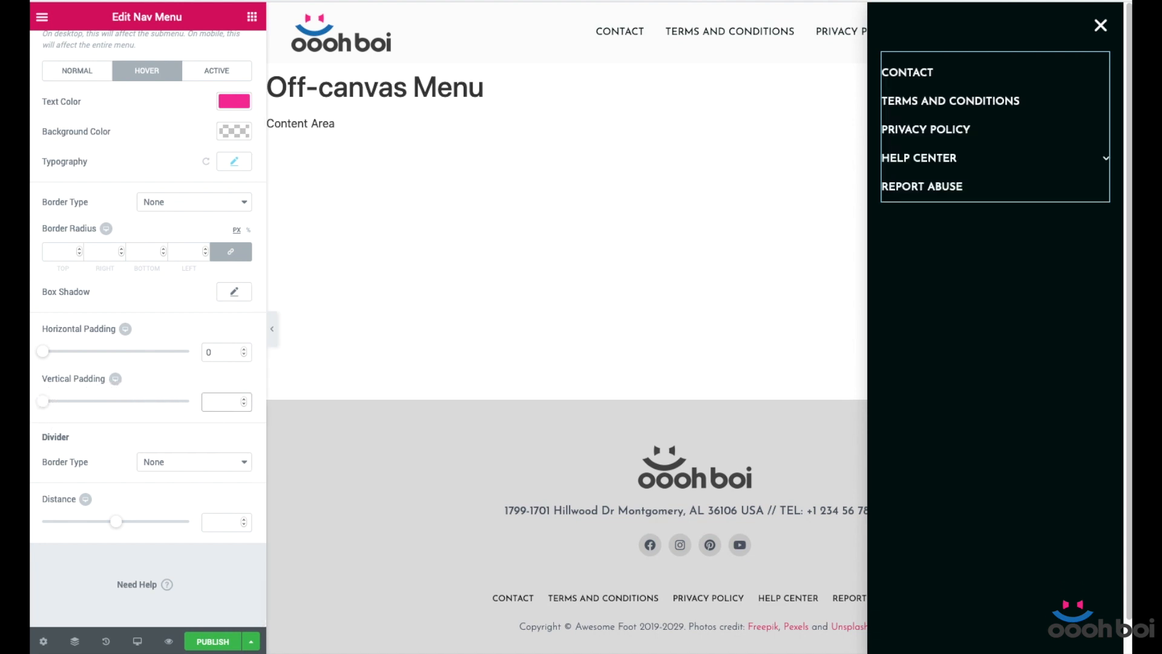
pyautogui.click(222, 401)
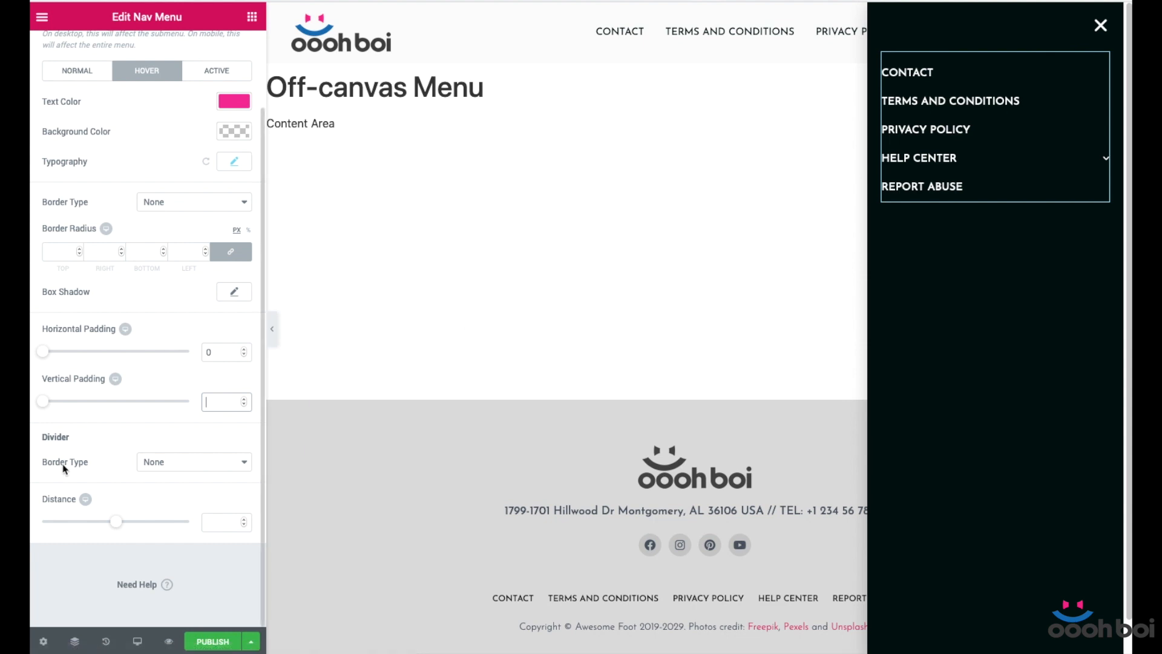
pyautogui.moveTo(200, 469)
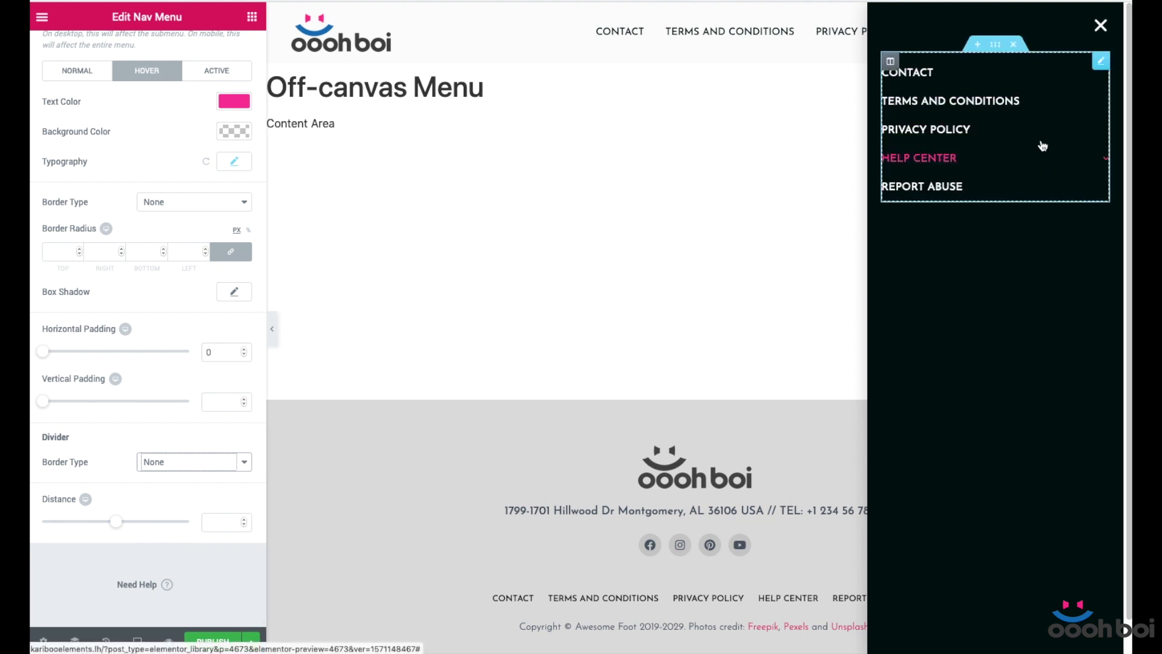
pyautogui.moveTo(1024, 265)
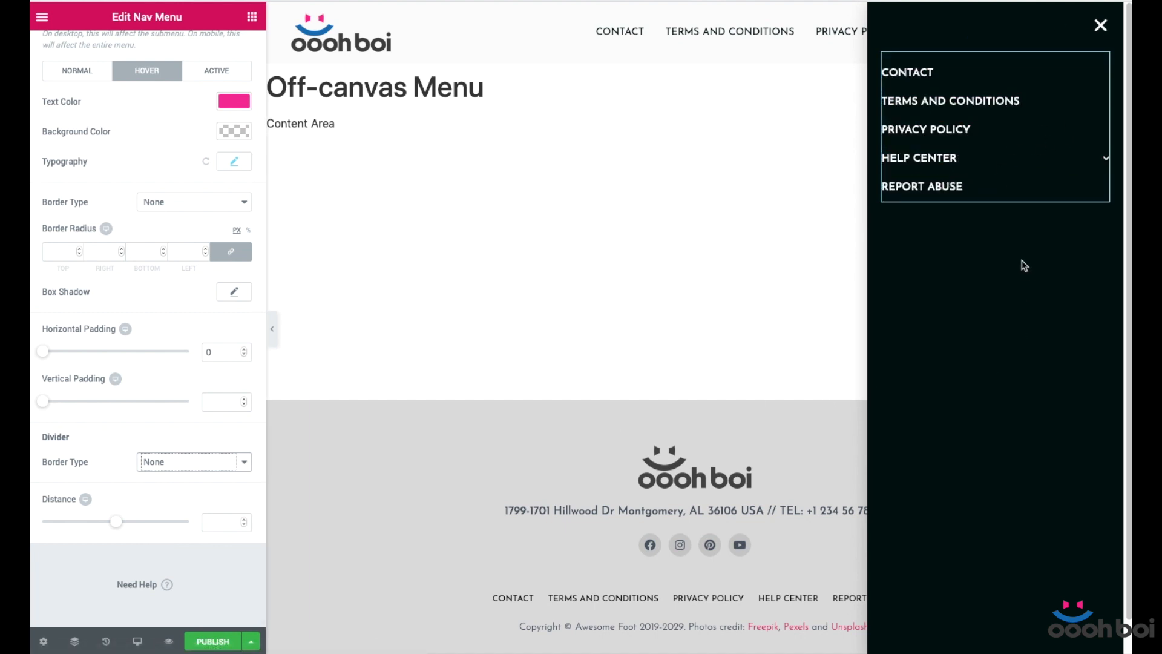
pyautogui.moveTo(448, 507)
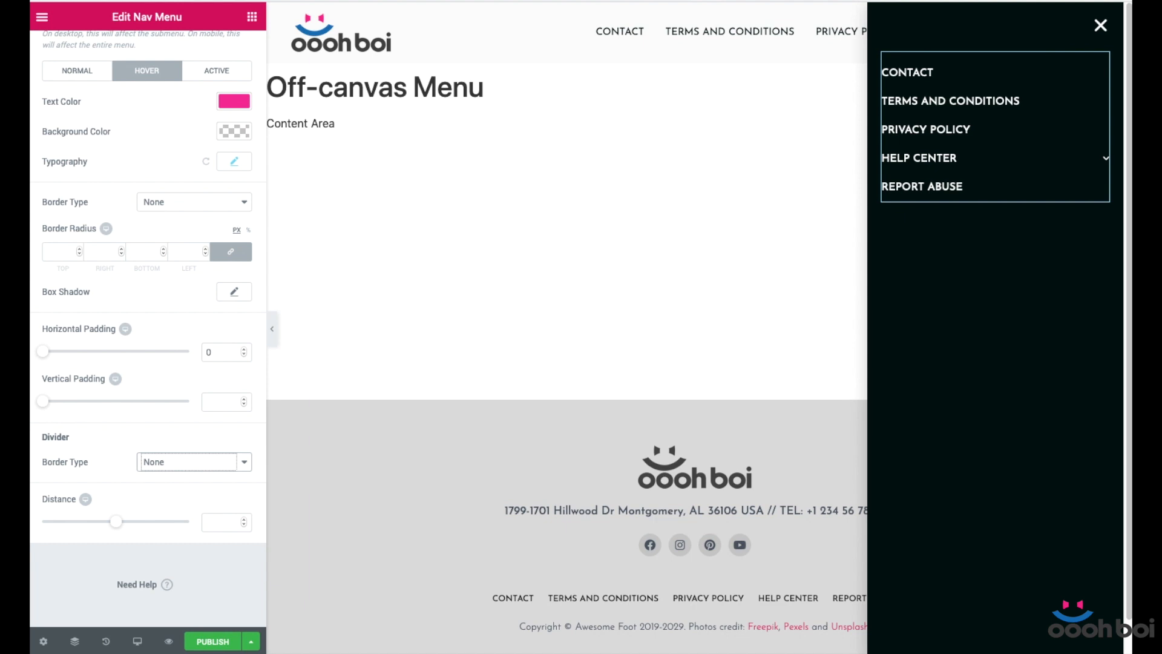
pyautogui.moveTo(953, 37)
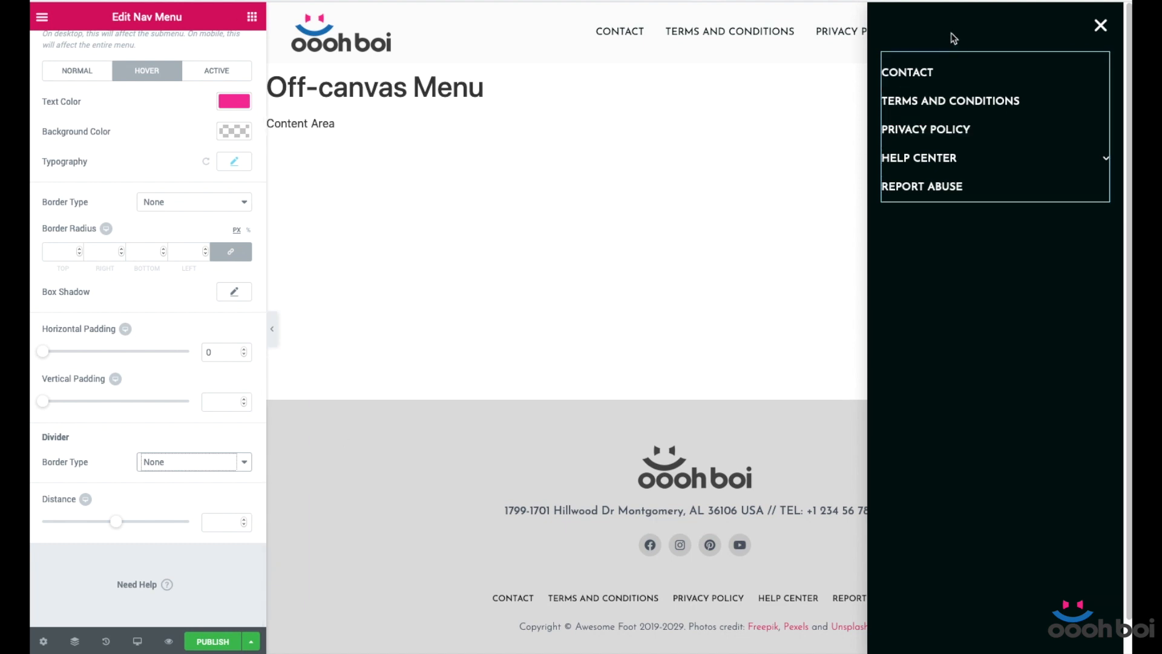
pyautogui.click(43, 15)
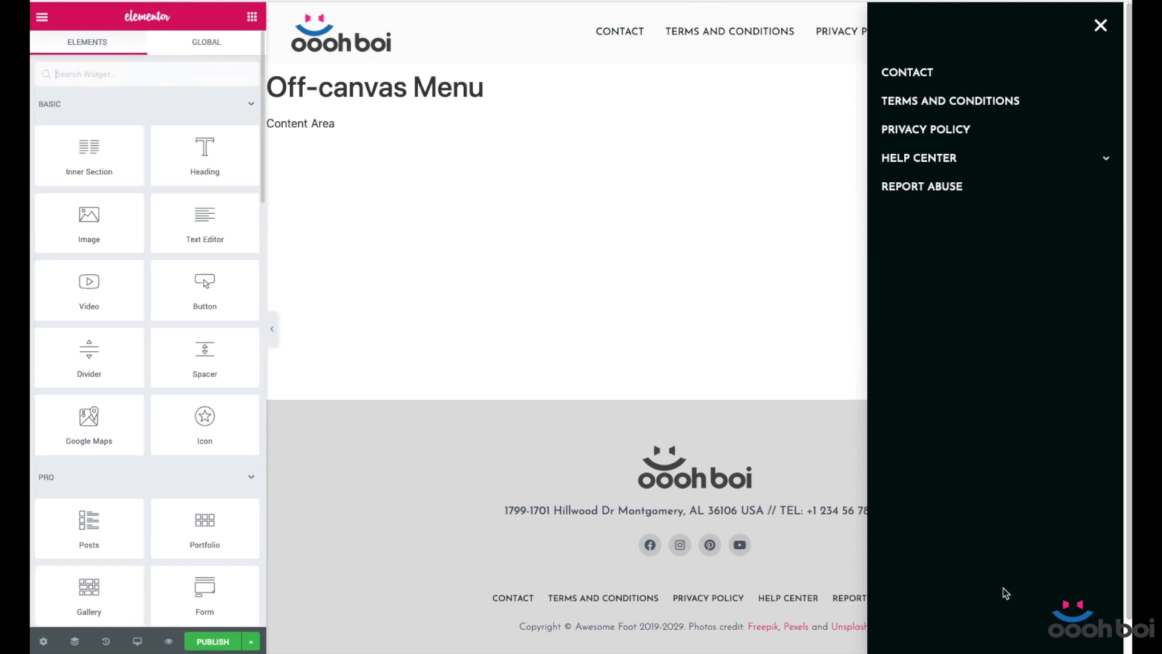
pyautogui.moveTo(43, 642)
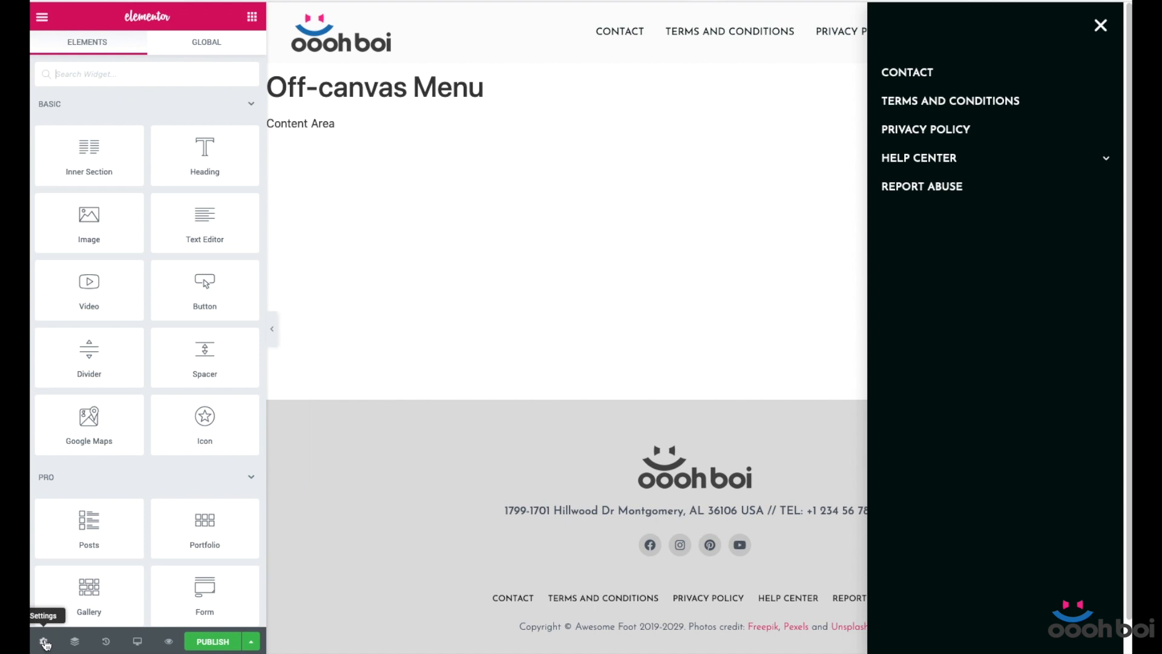
# - Review the popup's layout settings, then reselect the Nav Menu widget's dropdown styling
pyautogui.click(44, 642)
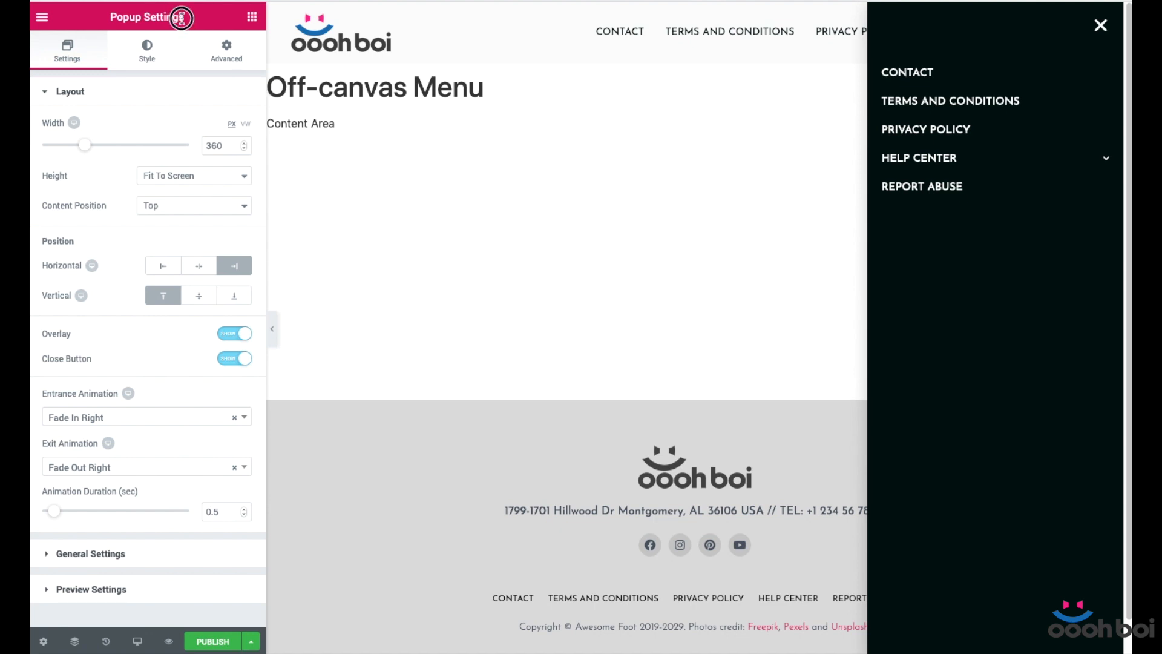
pyautogui.doubleClick(146, 15)
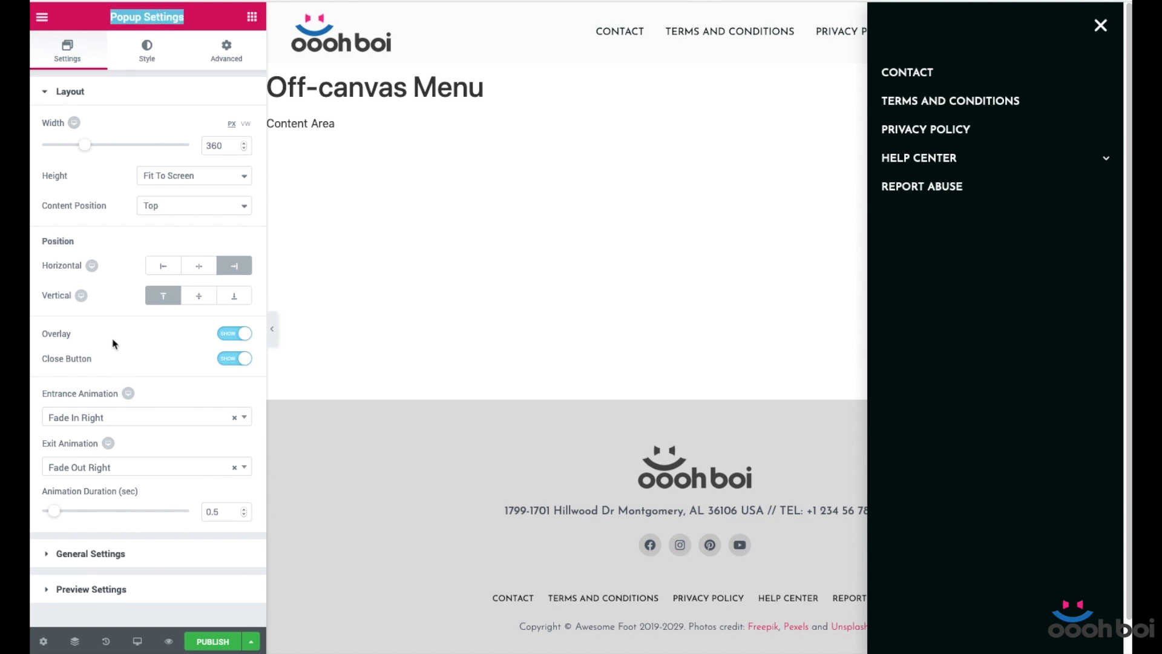
pyautogui.click(993, 126)
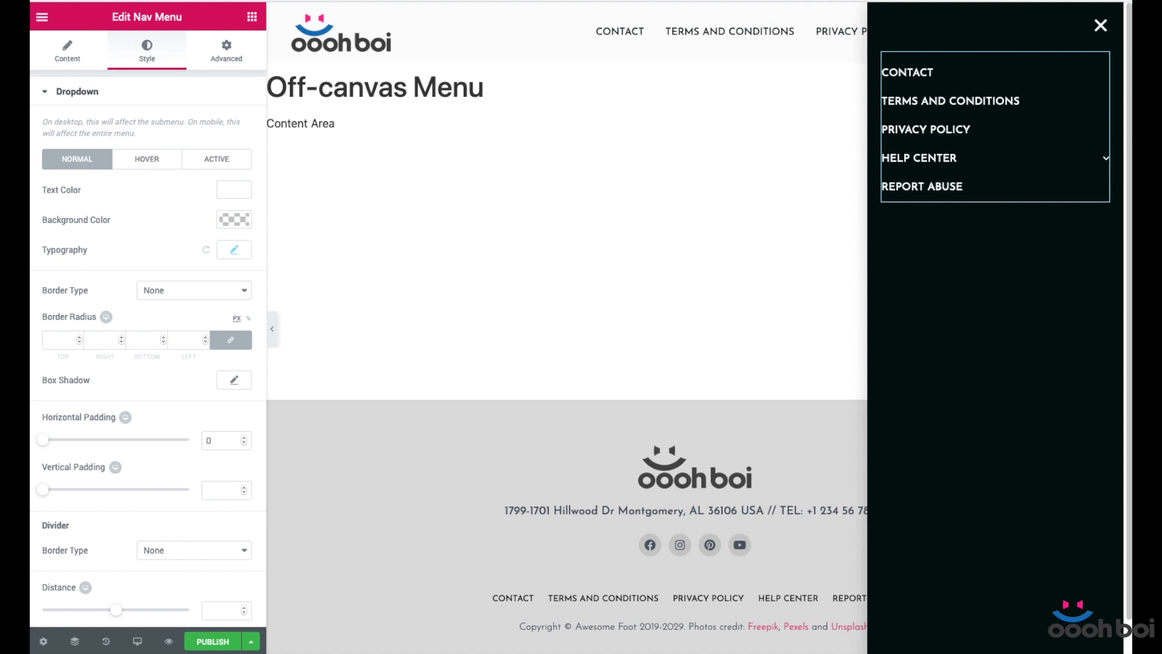
pyautogui.moveTo(1025, 210)
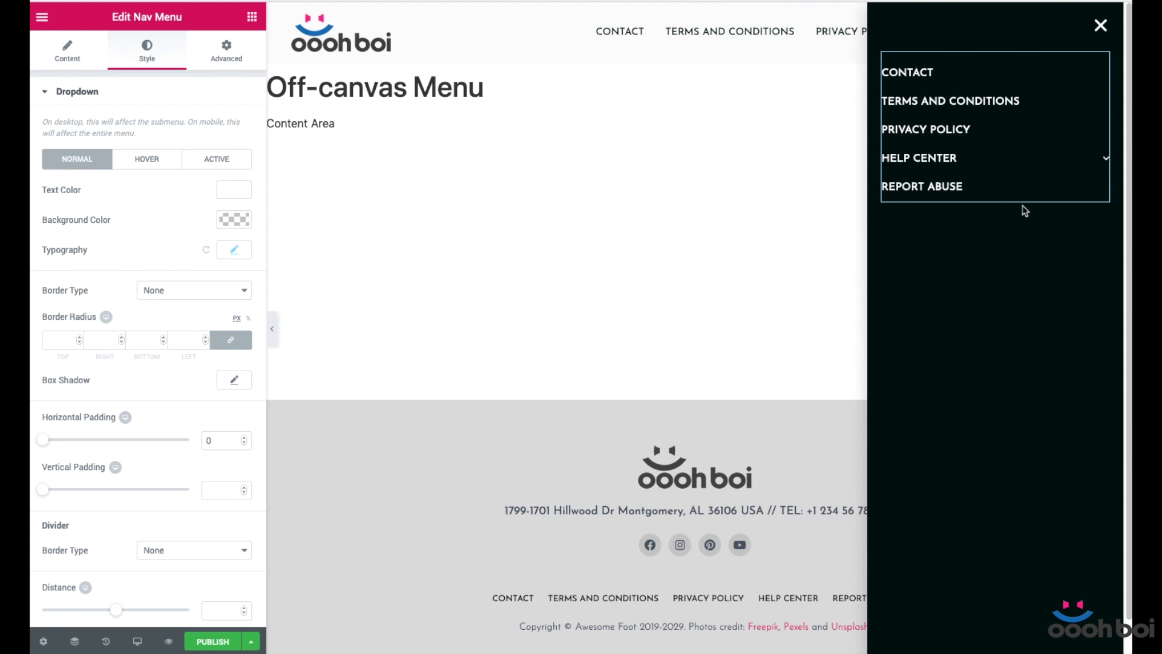
pyautogui.moveTo(996, 535)
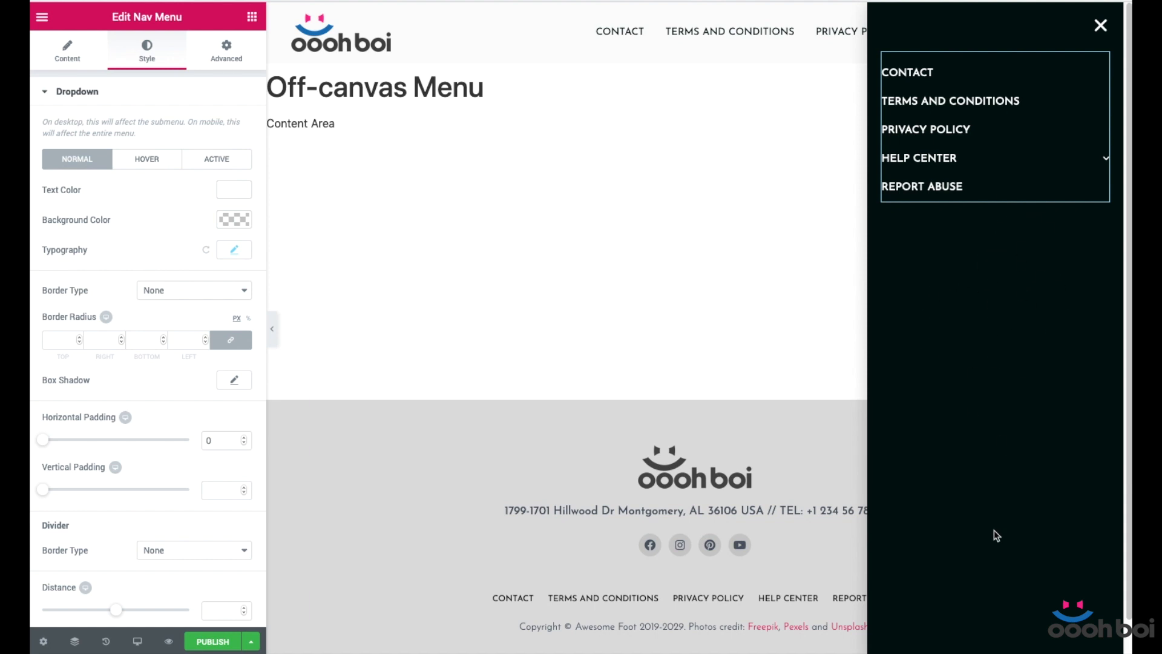
pyautogui.moveTo(906, 291)
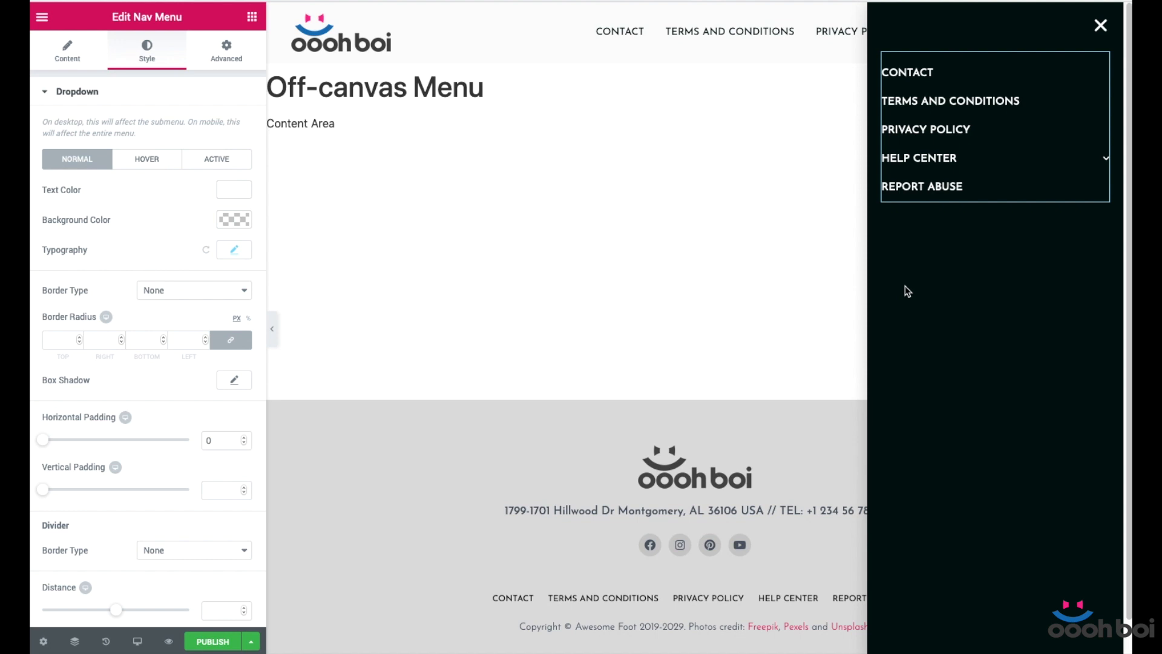
pyautogui.moveTo(908, 291)
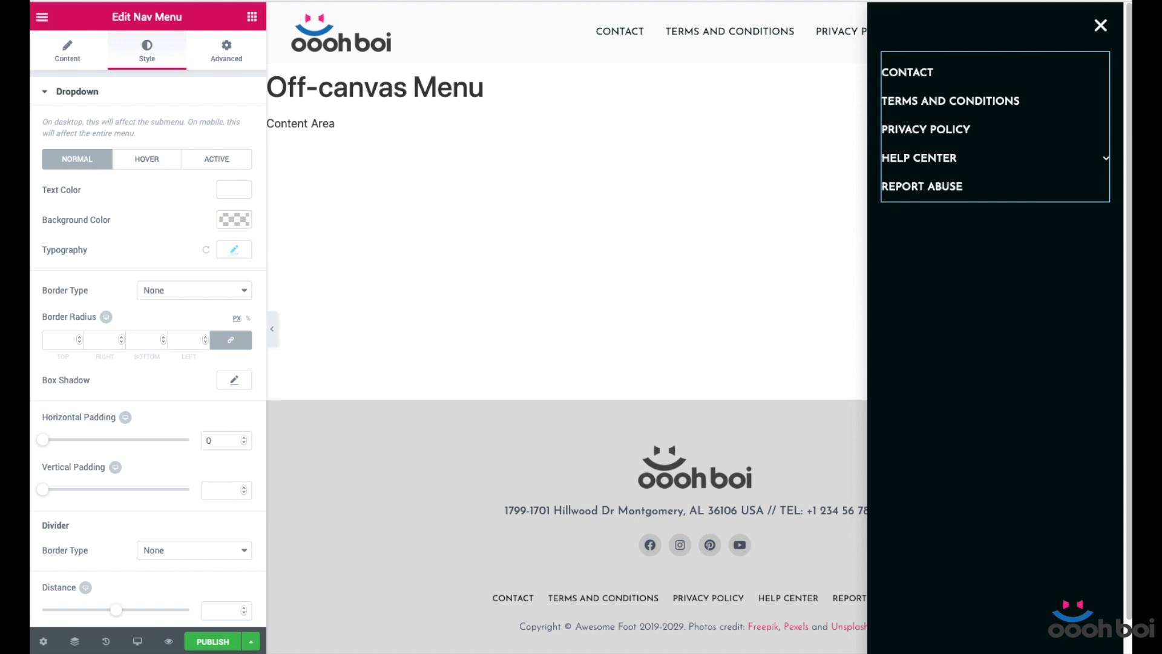
pyautogui.moveTo(966, 331)
pyautogui.write('My off-canv')
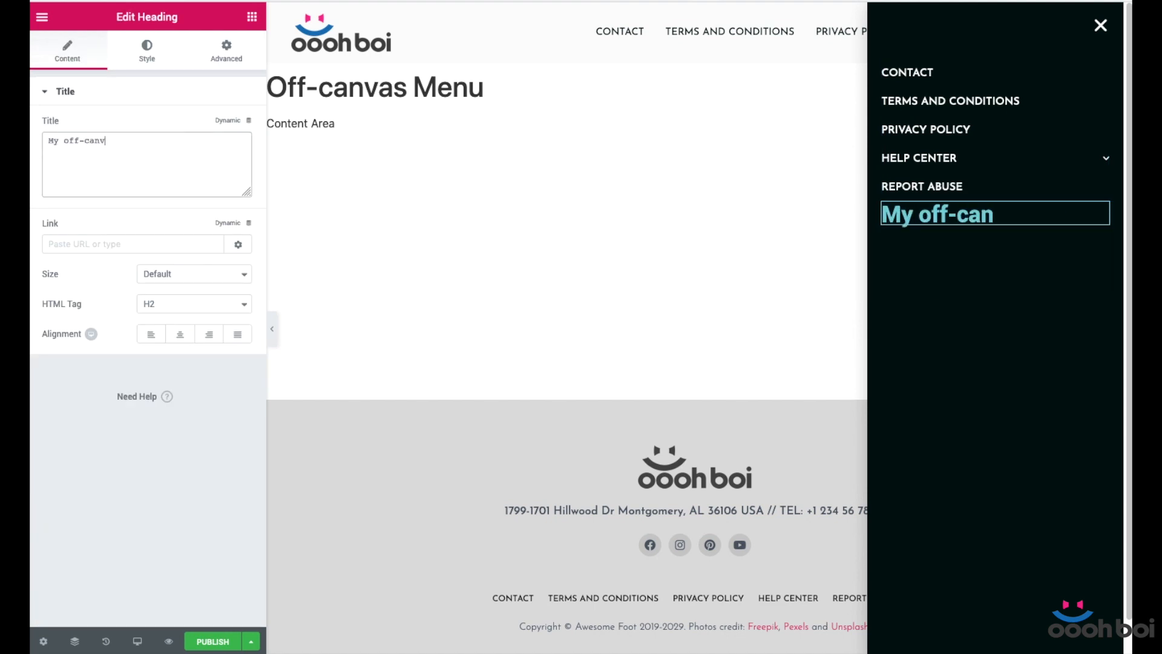
# - Add a zigzag divider, image, 'My off-canvas title' heading and paragraph under the menu links
pyautogui.click(147, 49)
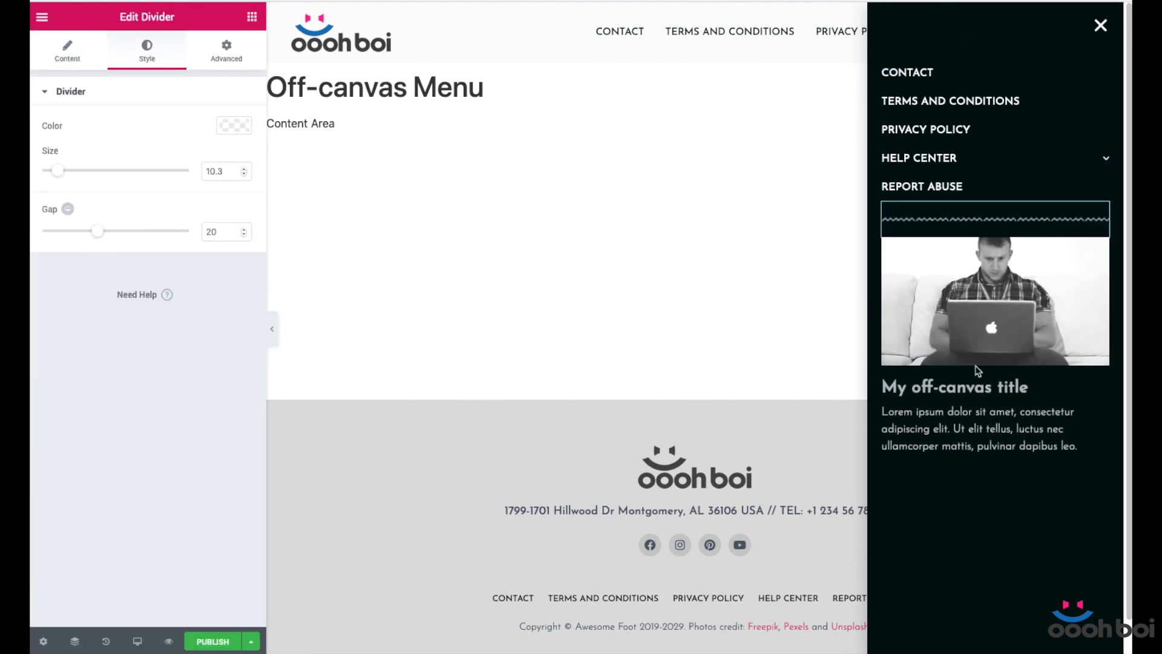
pyautogui.moveTo(415, 349)
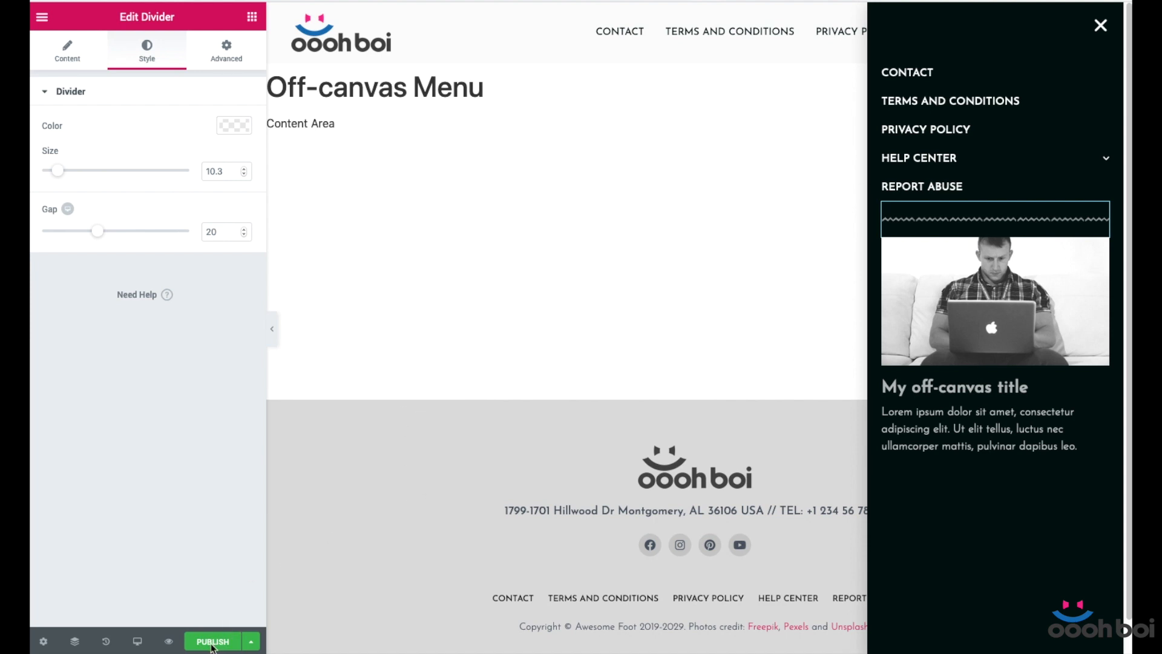
# - Publish the popup with an Include > Entire Site display condition and Save & Close
pyautogui.click(213, 641)
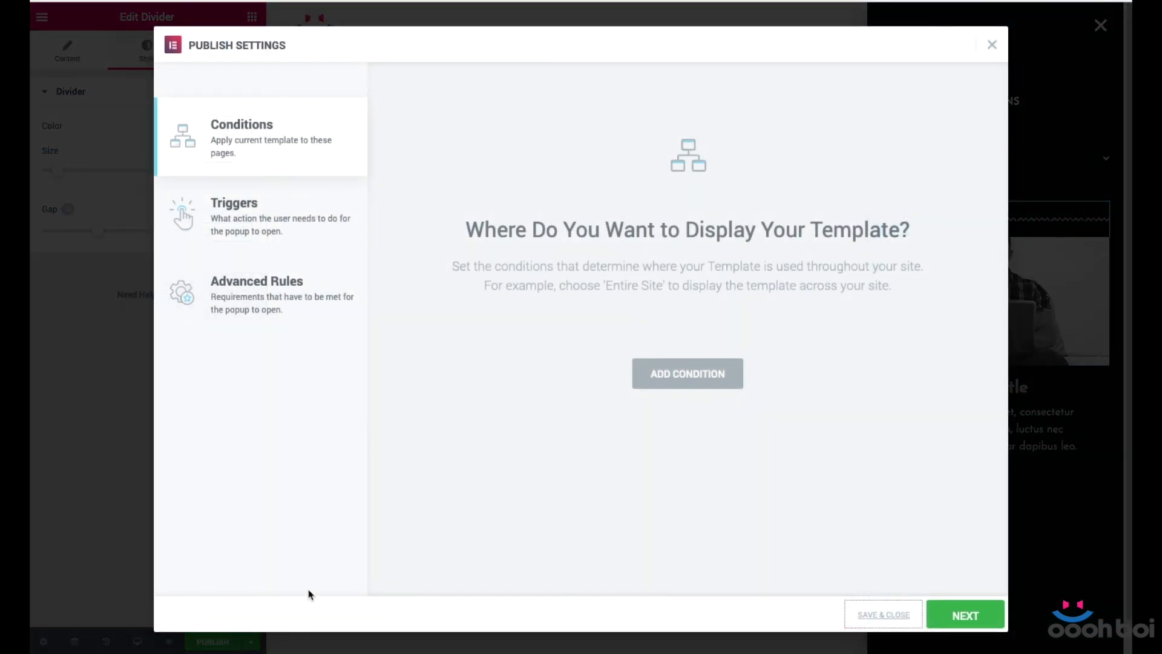
pyautogui.moveTo(672, 397)
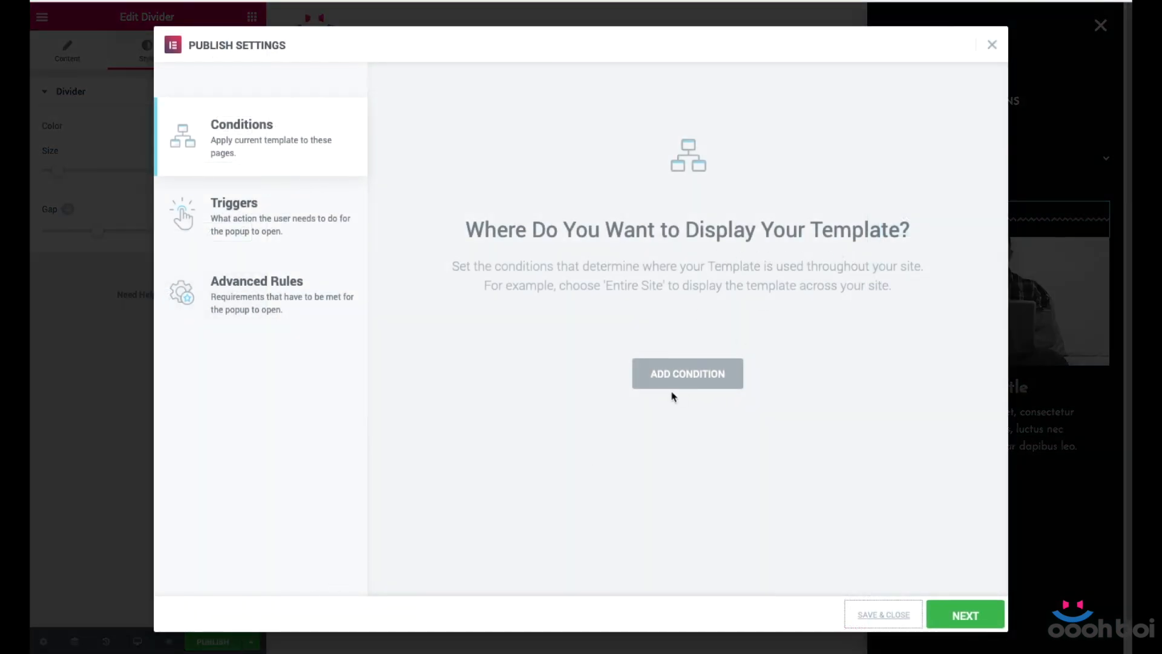
pyautogui.click(686, 373)
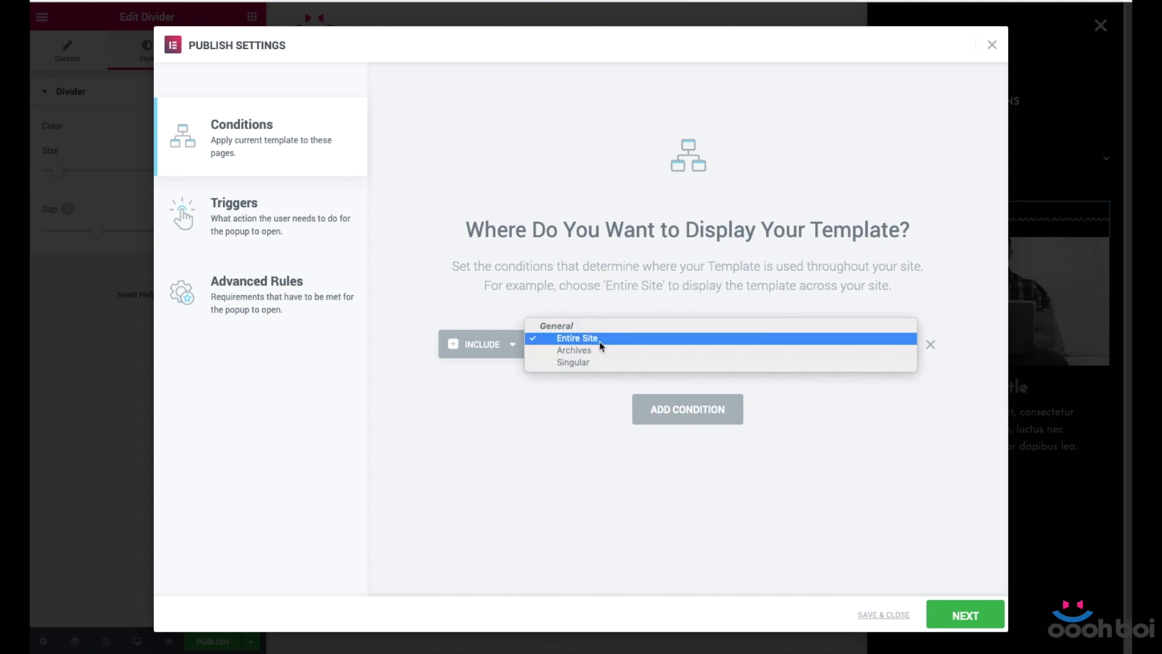
pyautogui.click(576, 338)
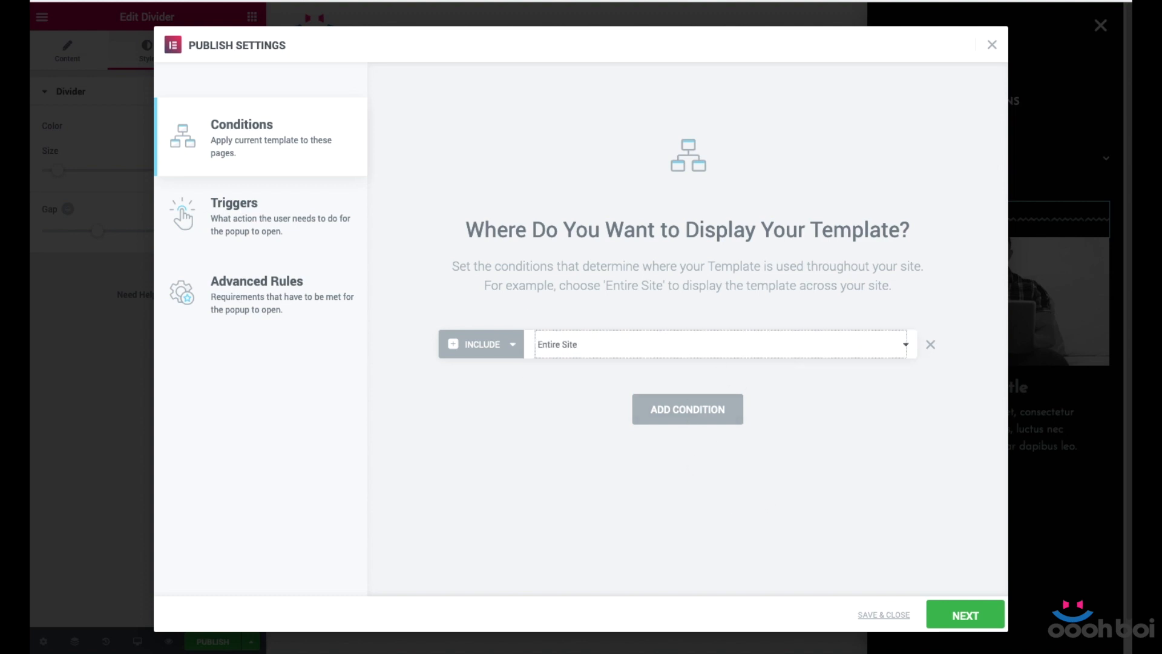
pyautogui.moveTo(839, 500)
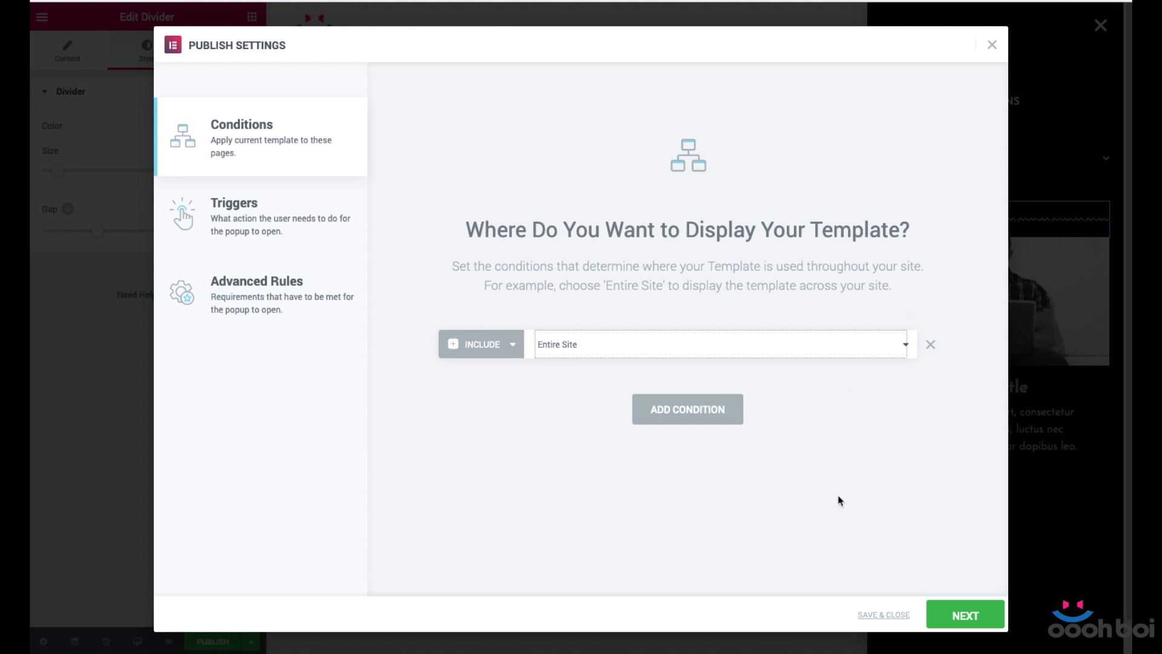
pyautogui.moveTo(705, 488)
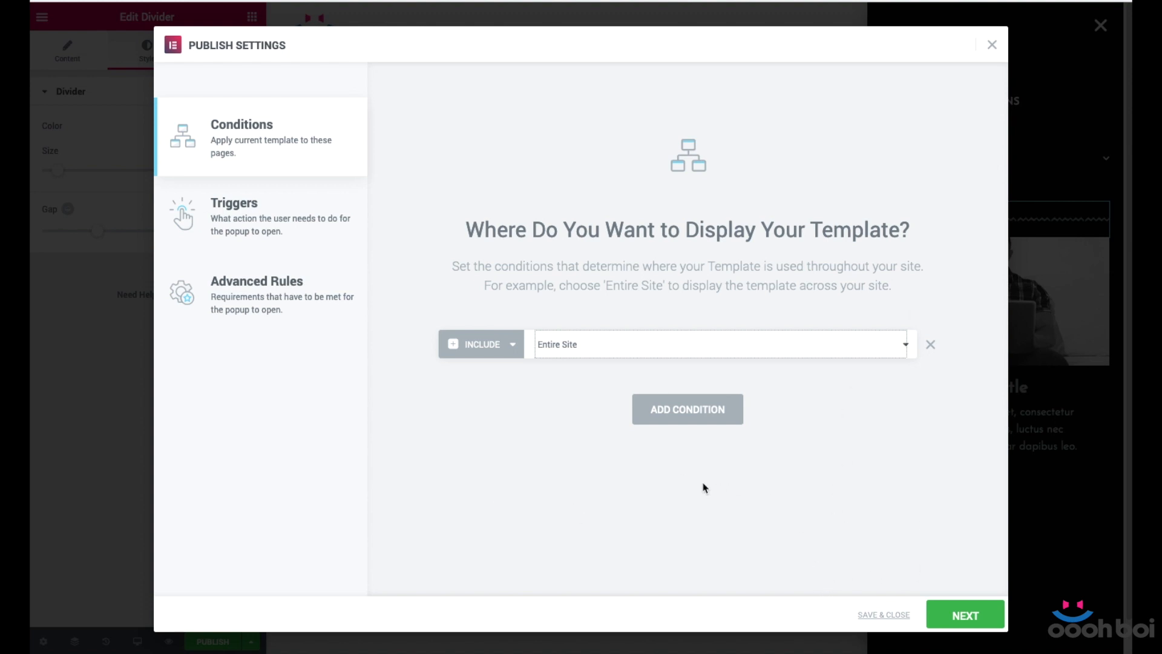
pyautogui.moveTo(565, 408)
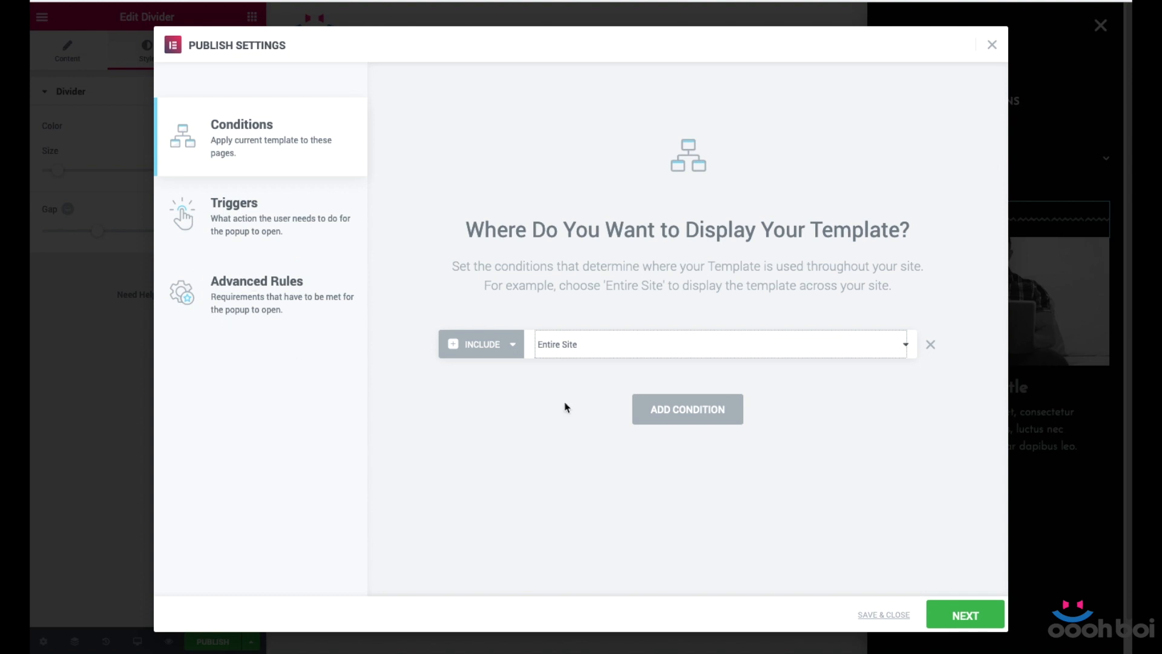
pyautogui.moveTo(883, 615)
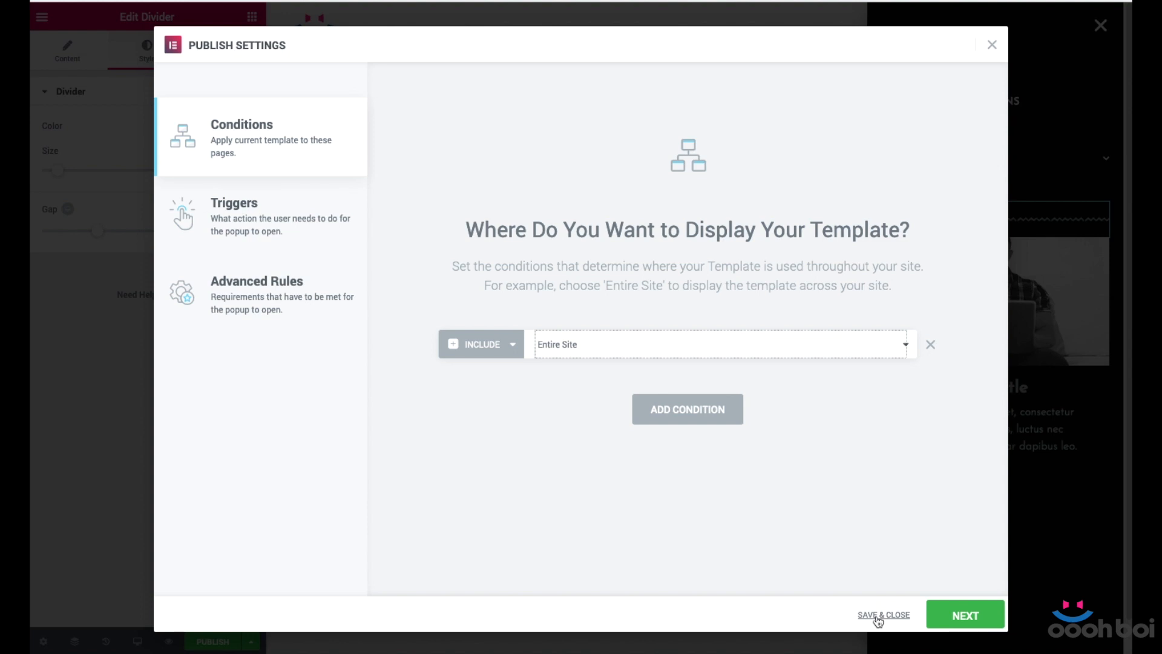
pyautogui.click(883, 615)
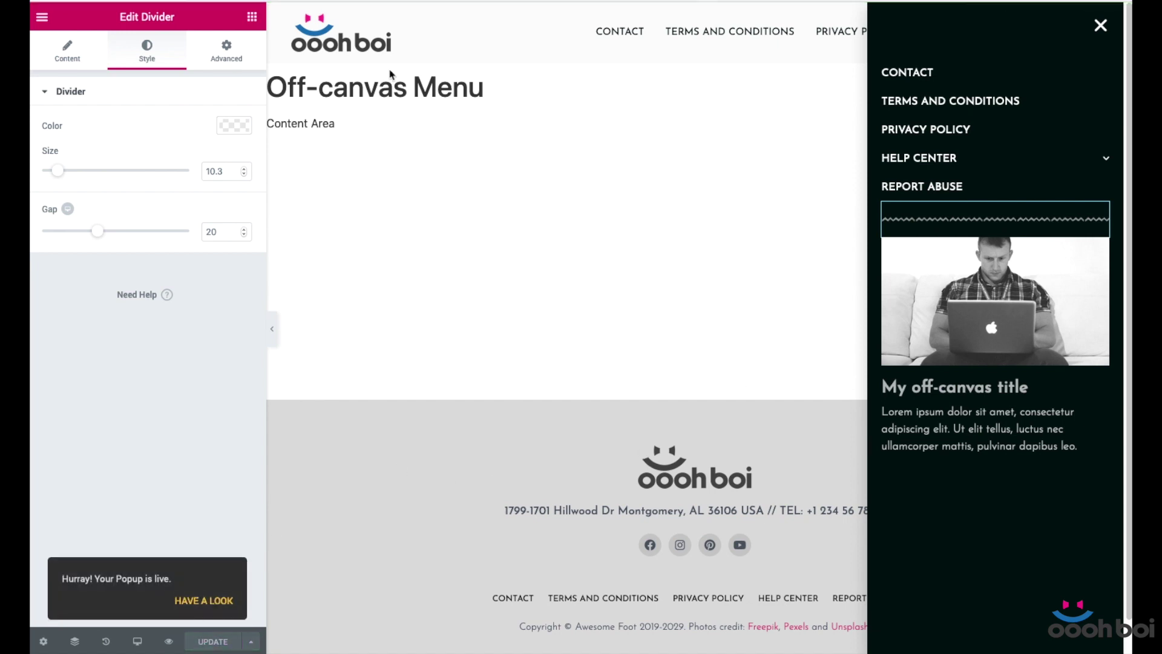
pyautogui.moveTo(694, 4)
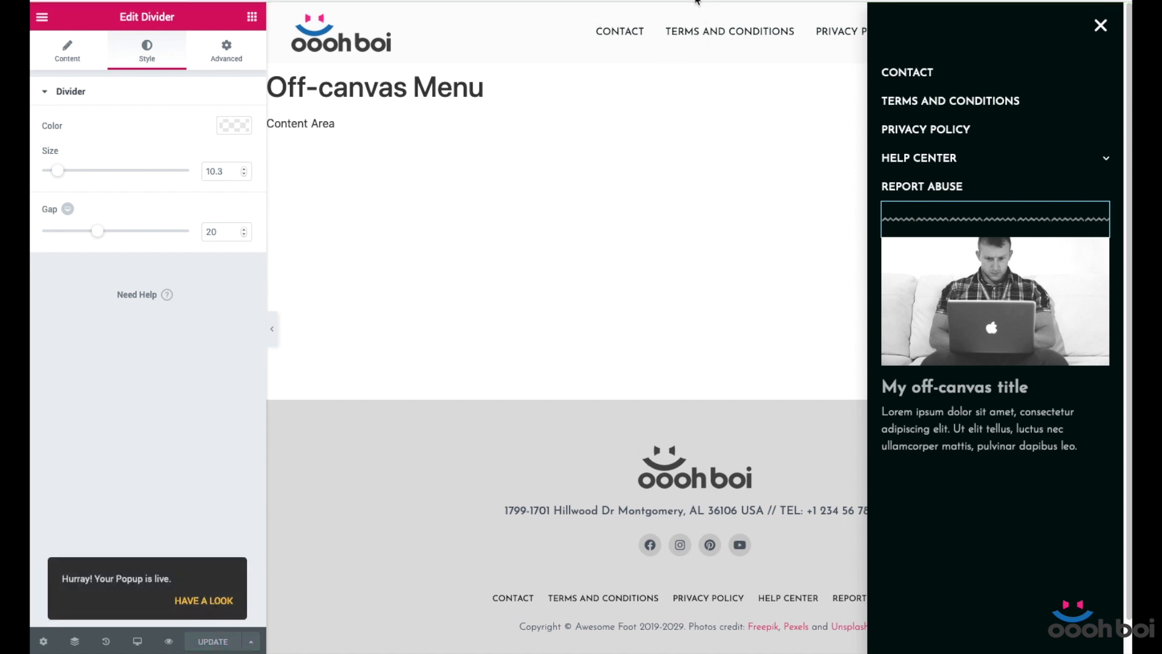
# - View the live home page, reveal the Help Center submenu and list the page's editable templates
pyautogui.click(995, 300)
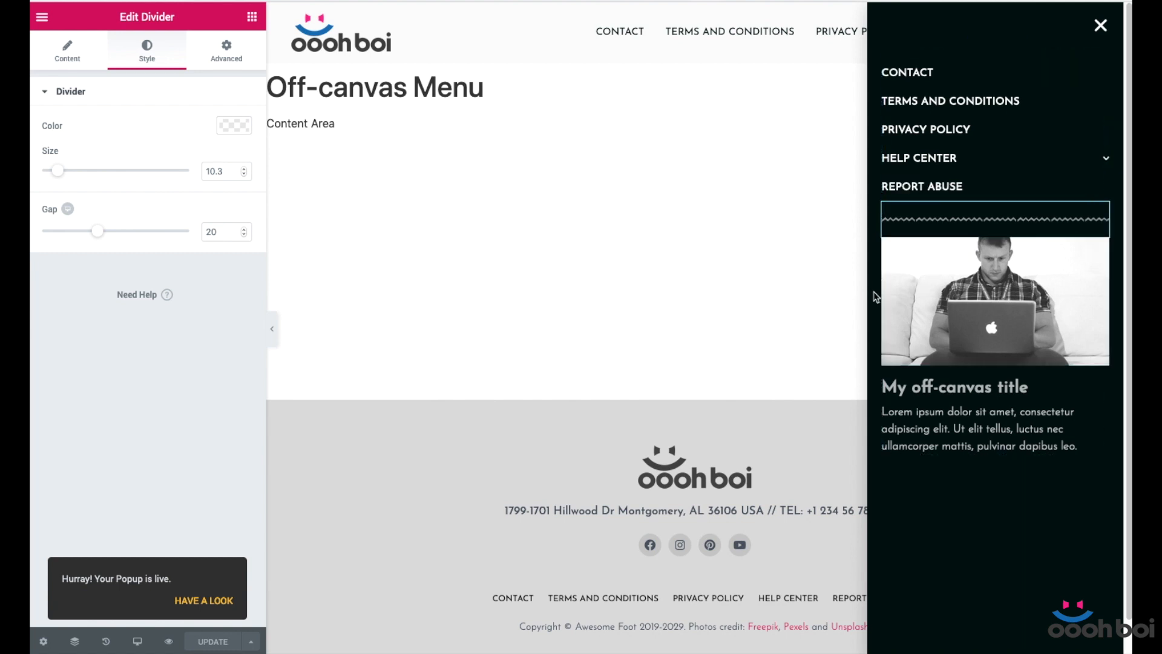
pyautogui.moveTo(794, 322)
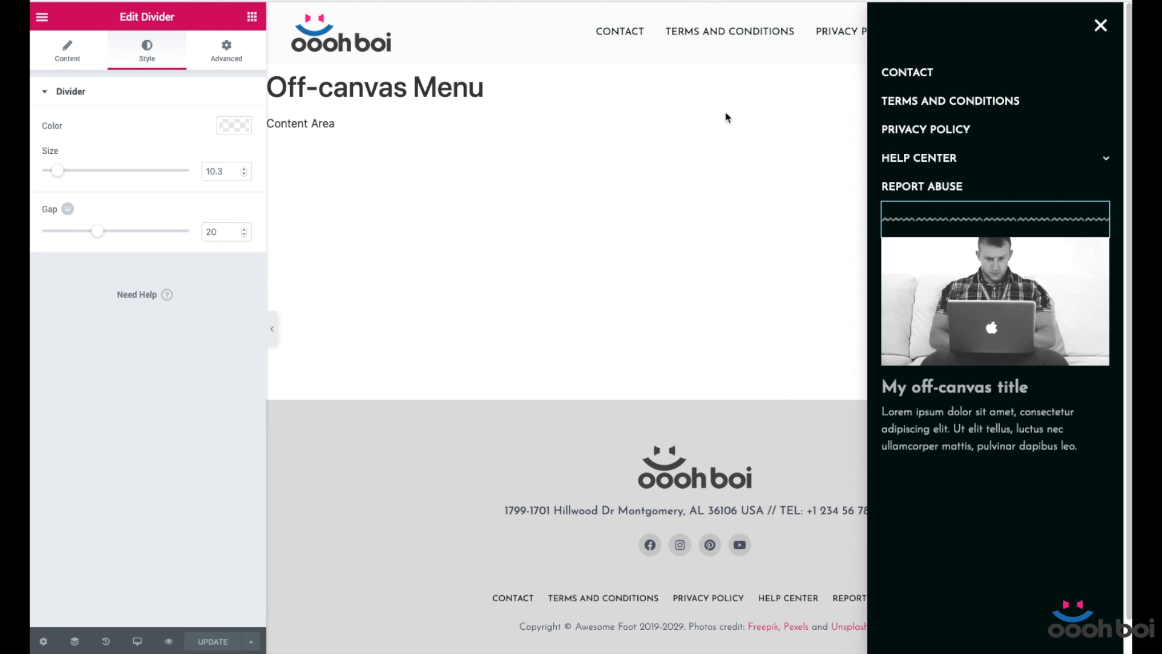
pyautogui.moveTo(751, 35)
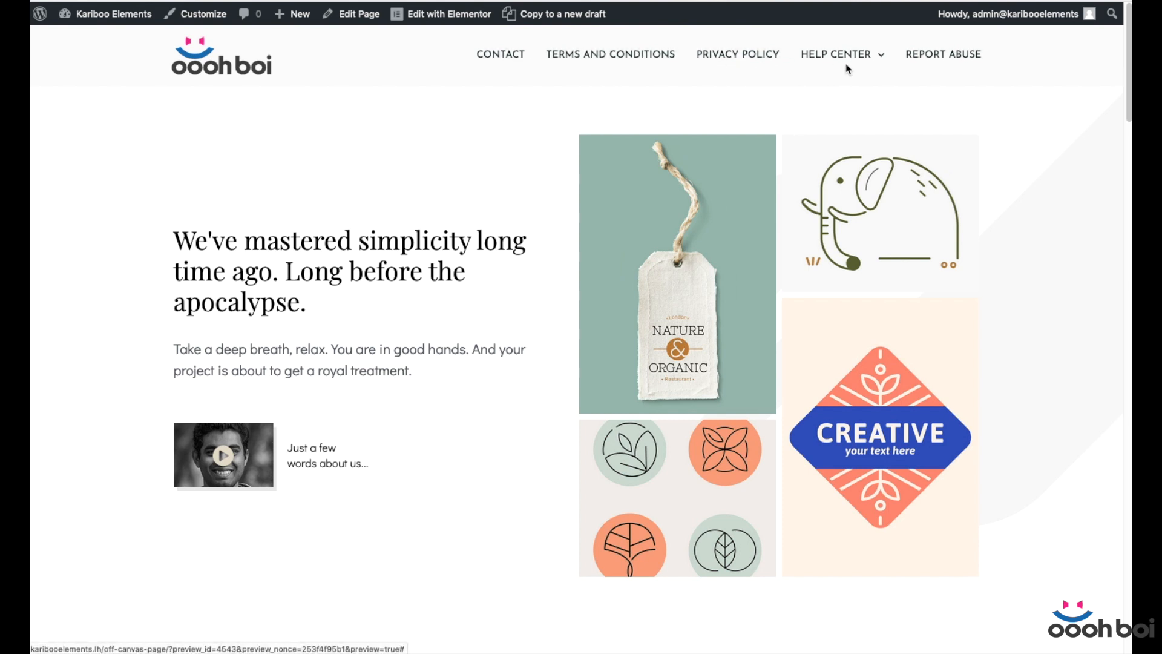
pyautogui.click(836, 55)
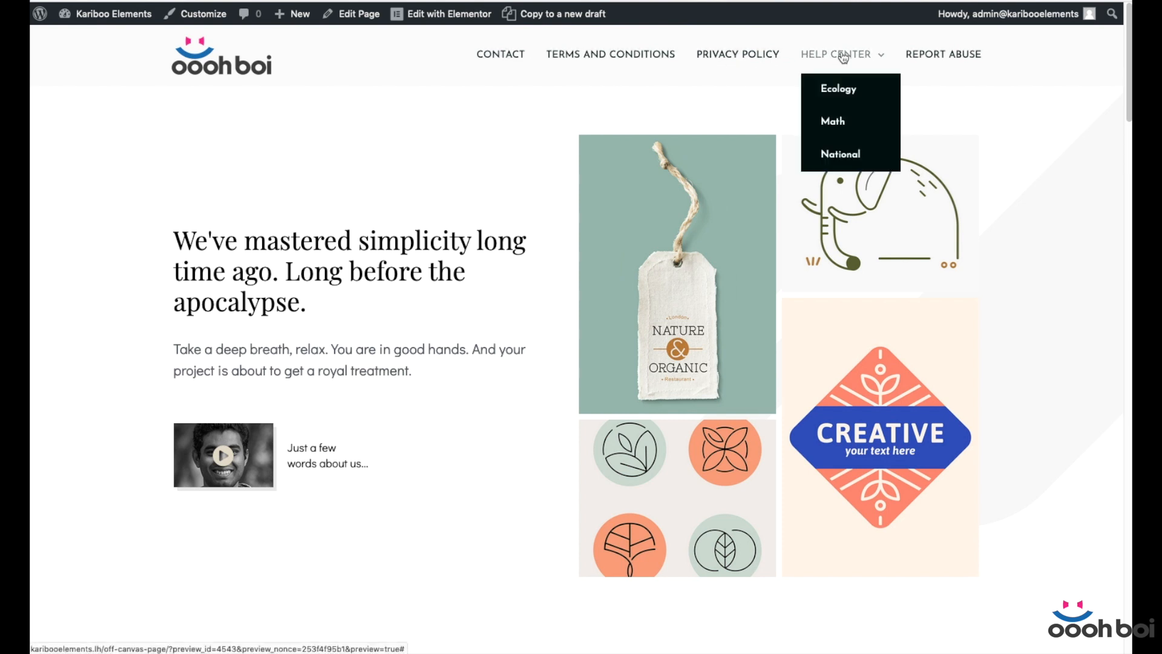
pyautogui.moveTo(1029, 61)
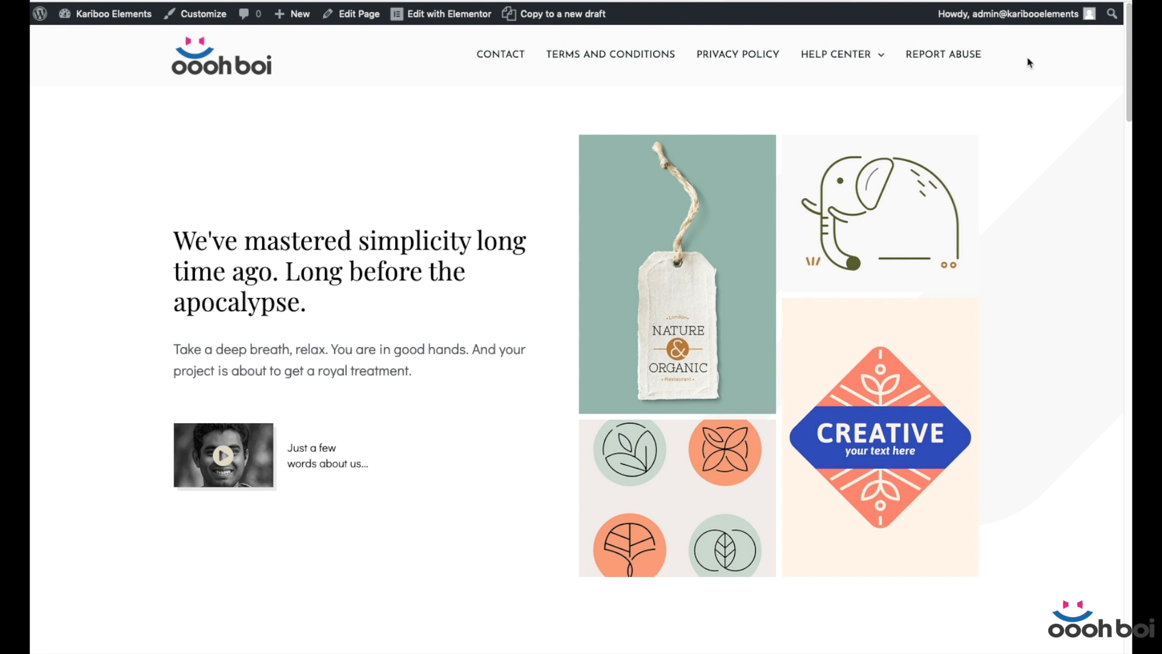
pyautogui.moveTo(795, 95)
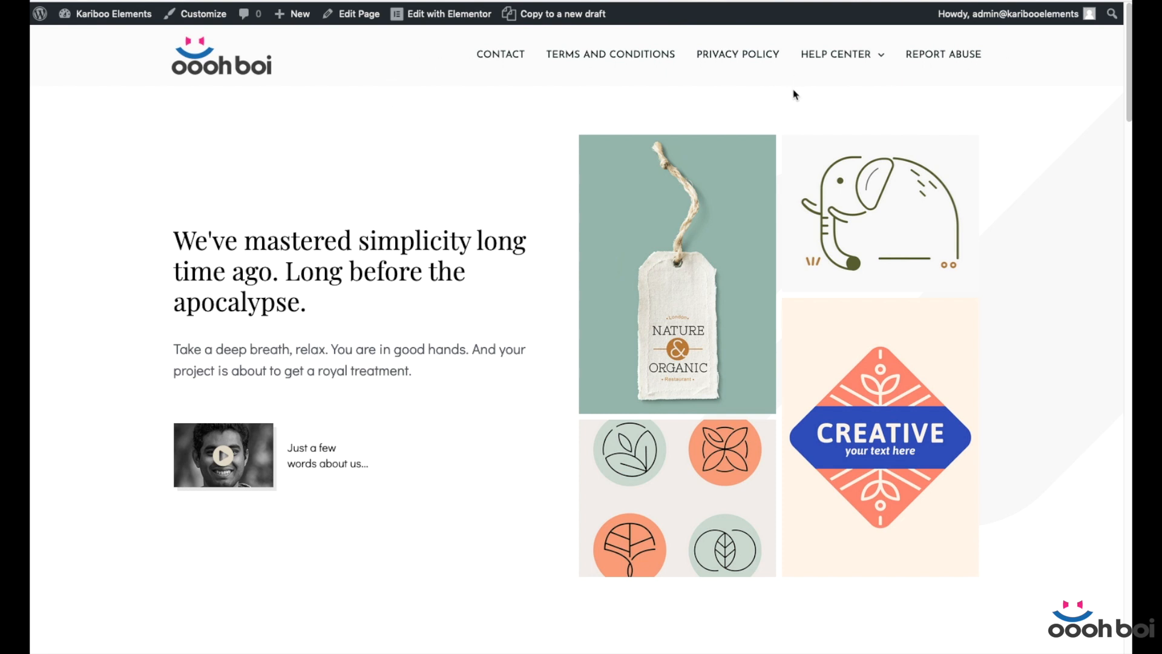
pyautogui.moveTo(1108, 130)
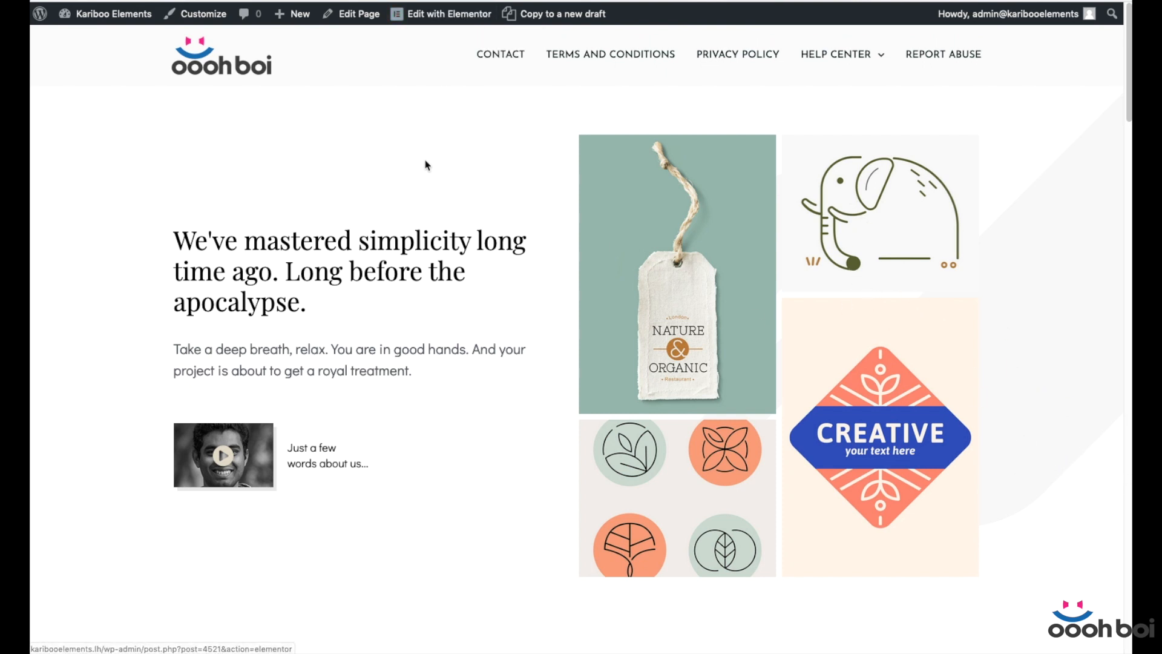
pyautogui.moveTo(709, 143)
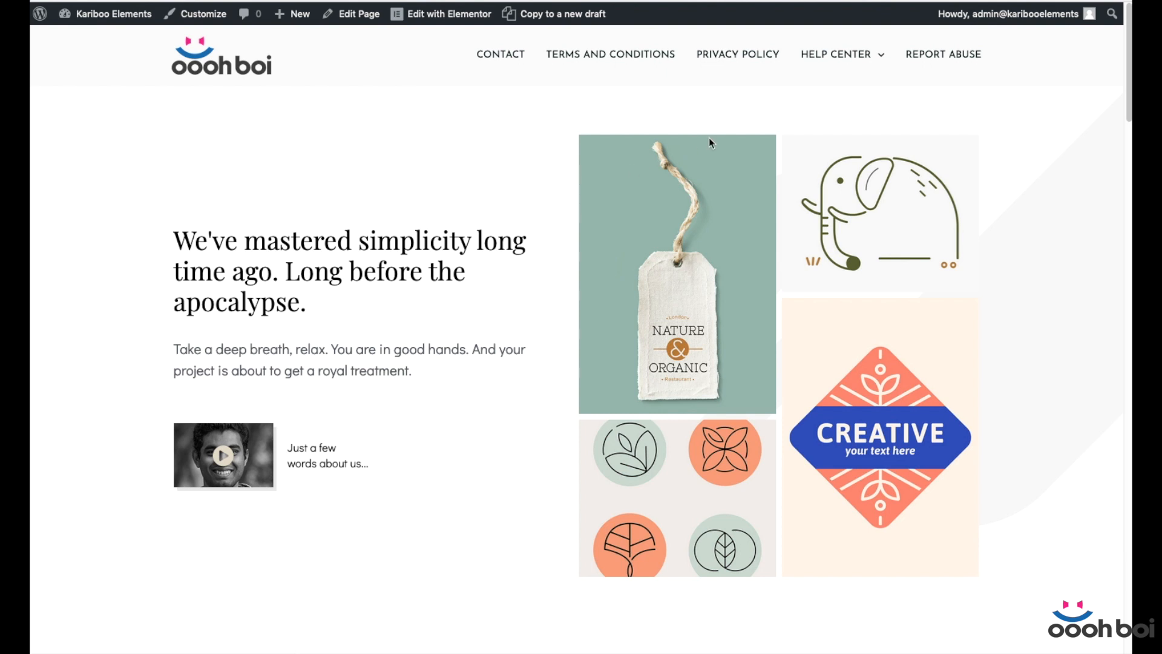
pyautogui.click(448, 14)
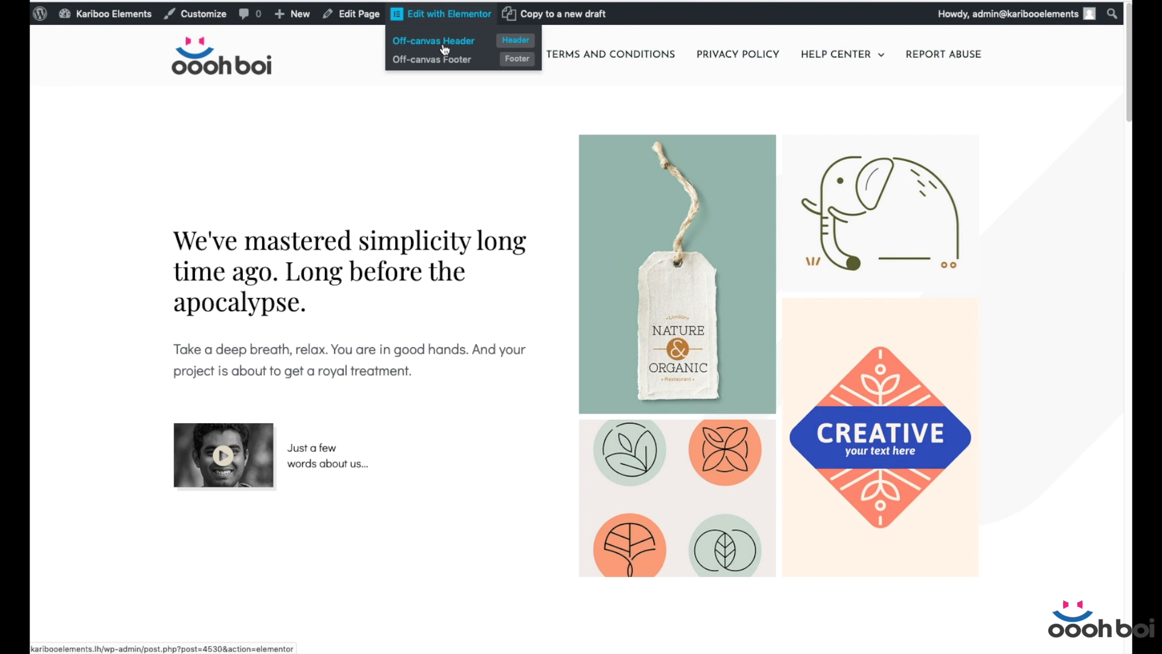
# - Open the Off-canvas Header template in Elementor and bring up the Nav Menu widget's options
pyautogui.click(434, 41)
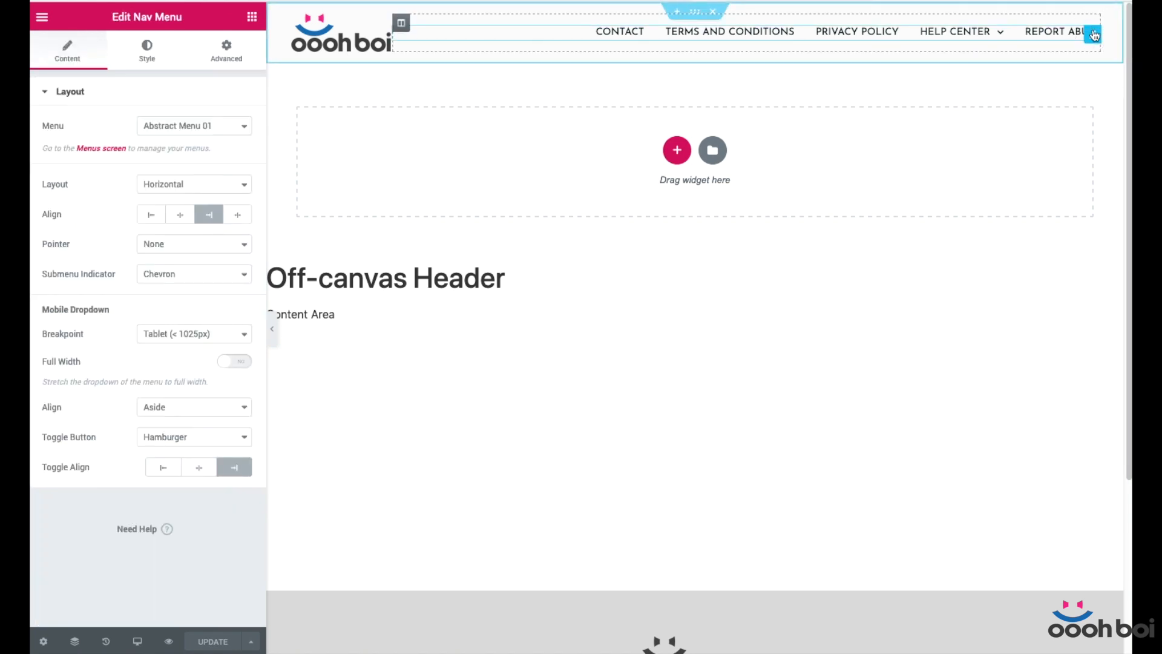
pyautogui.rightClick(1075, 34)
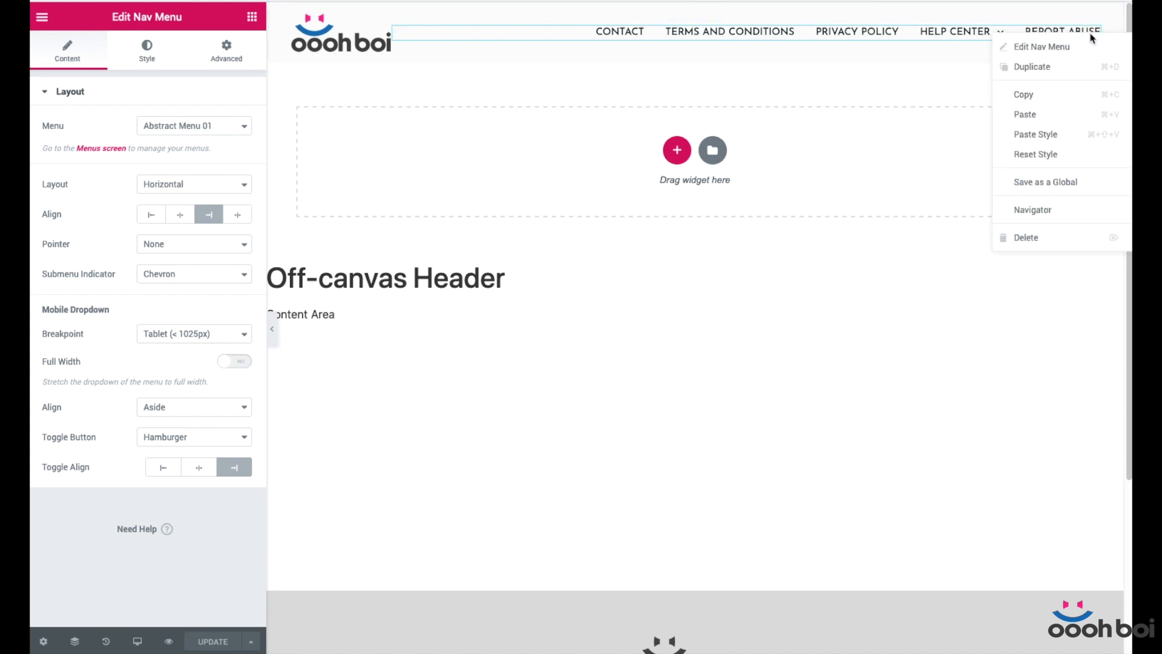
pyautogui.moveTo(1027, 237)
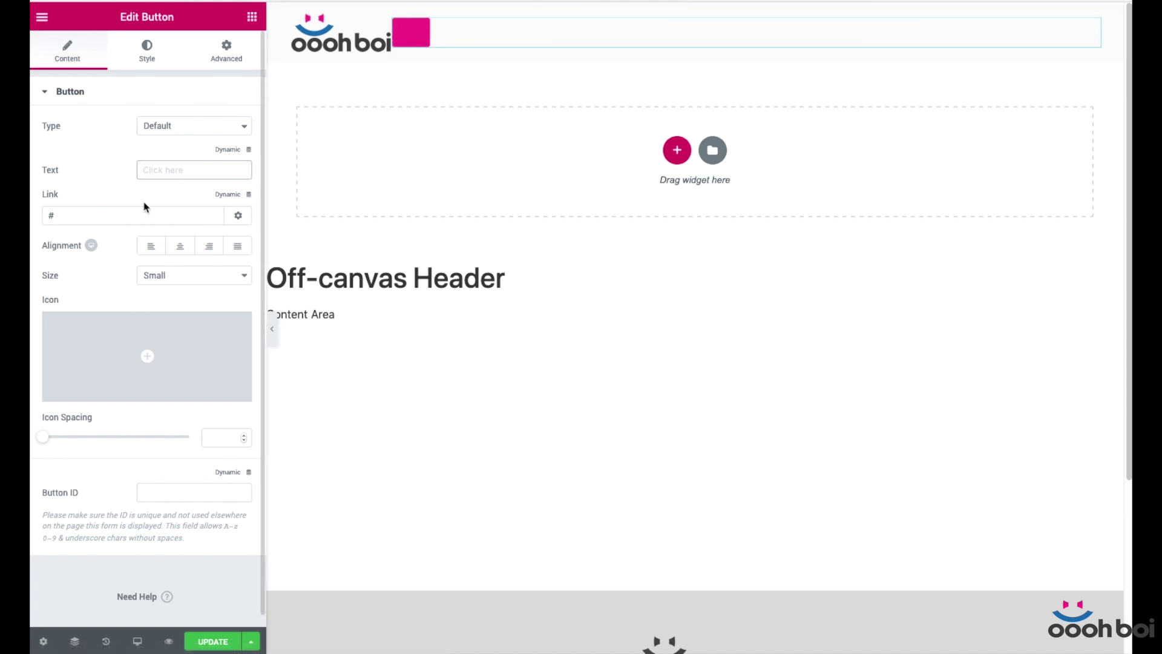
pyautogui.moveTo(177, 216)
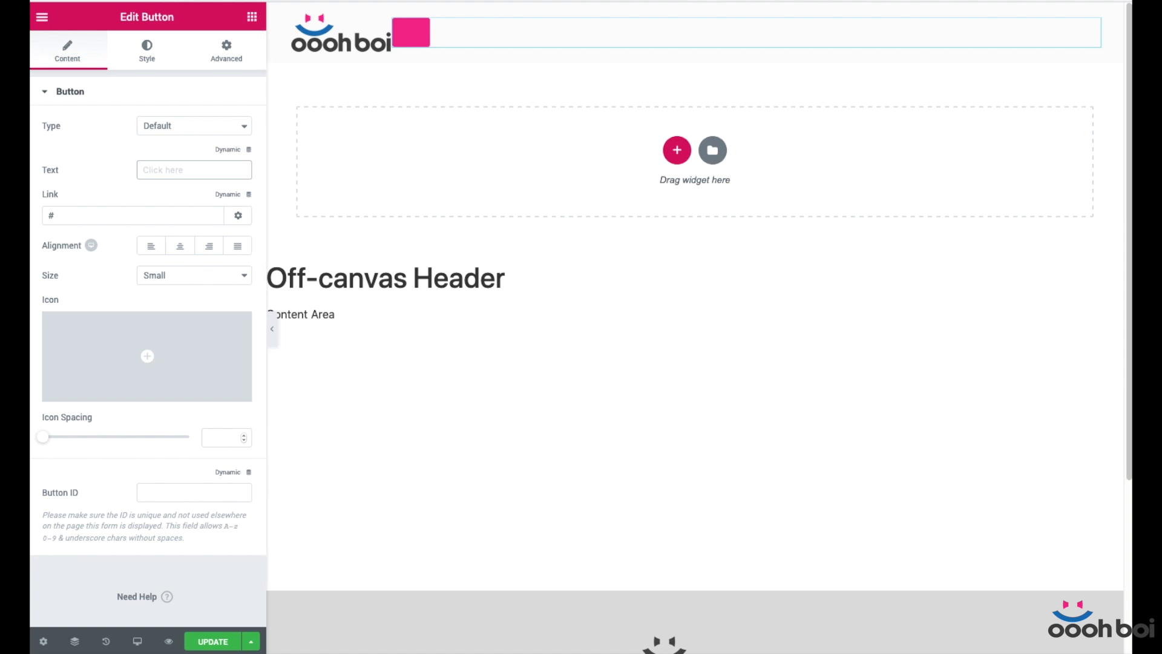
pyautogui.moveTo(320, 196)
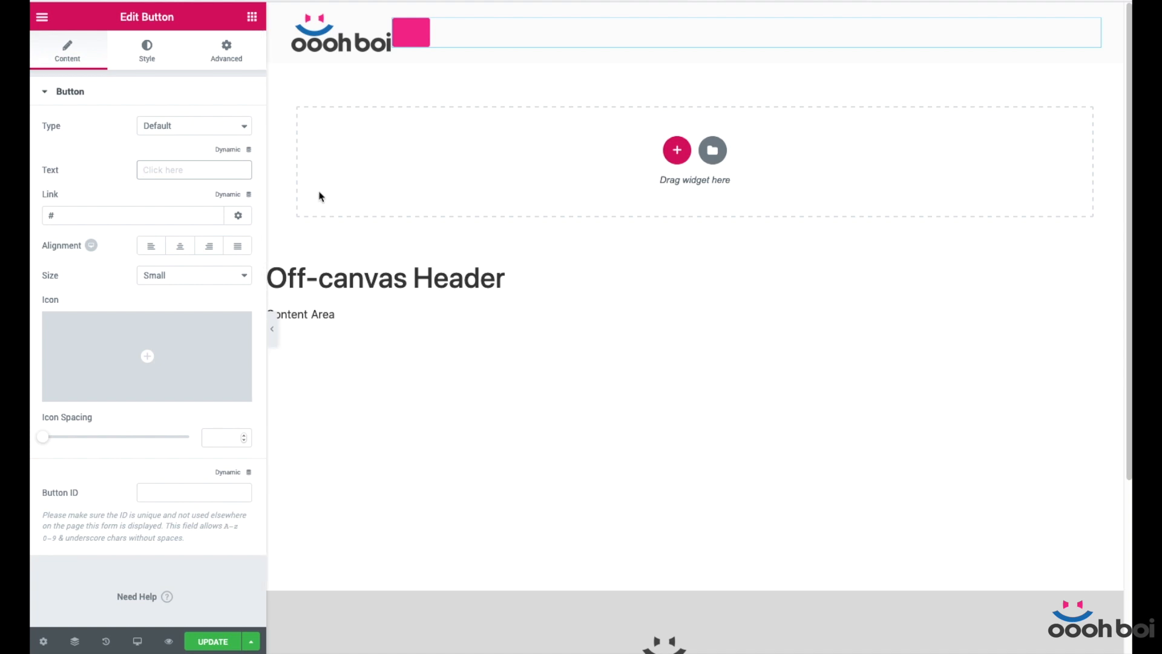
# - Switch the button link to the dynamic Popup option
pyautogui.click(229, 194)
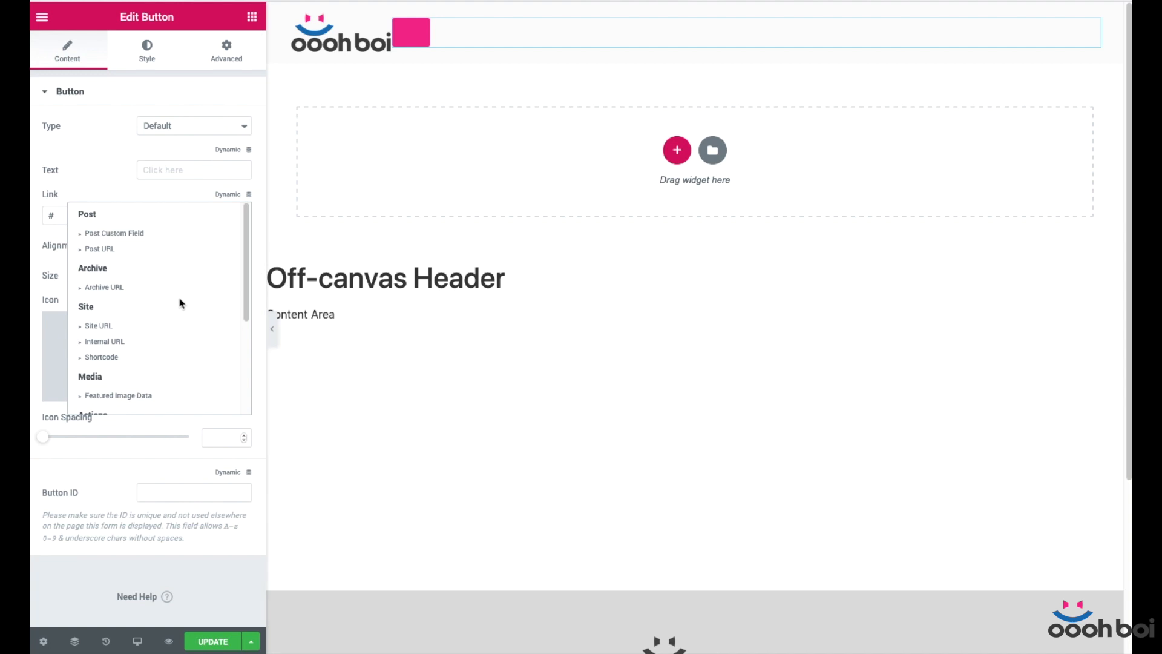
pyautogui.scroll(-3)
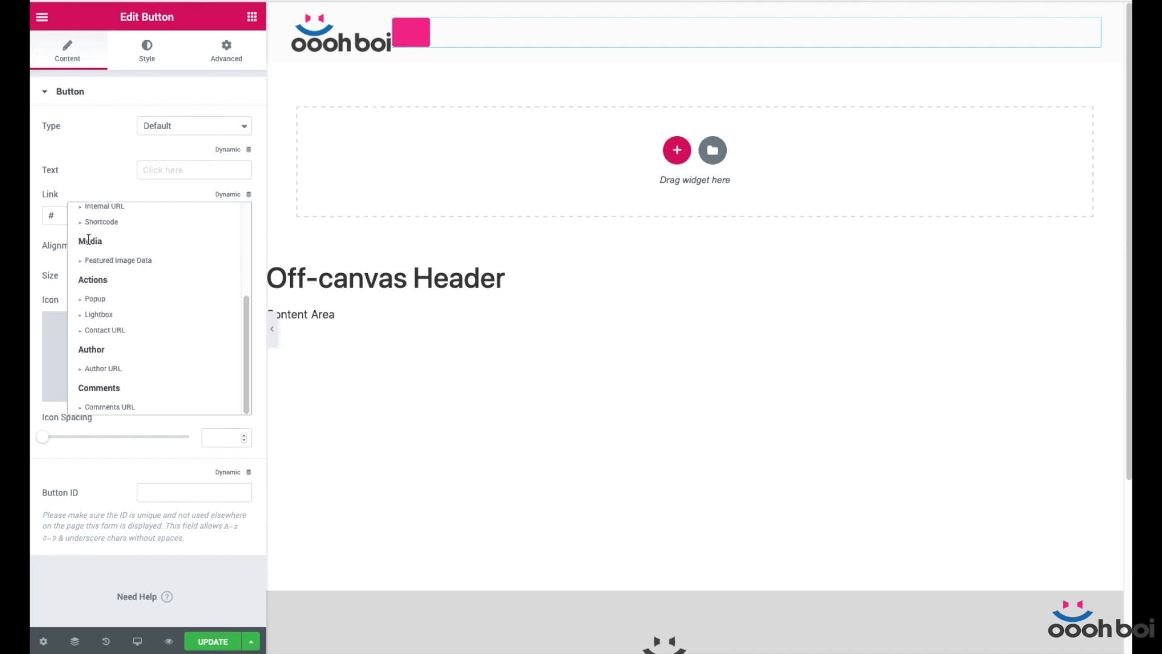
pyautogui.click(95, 298)
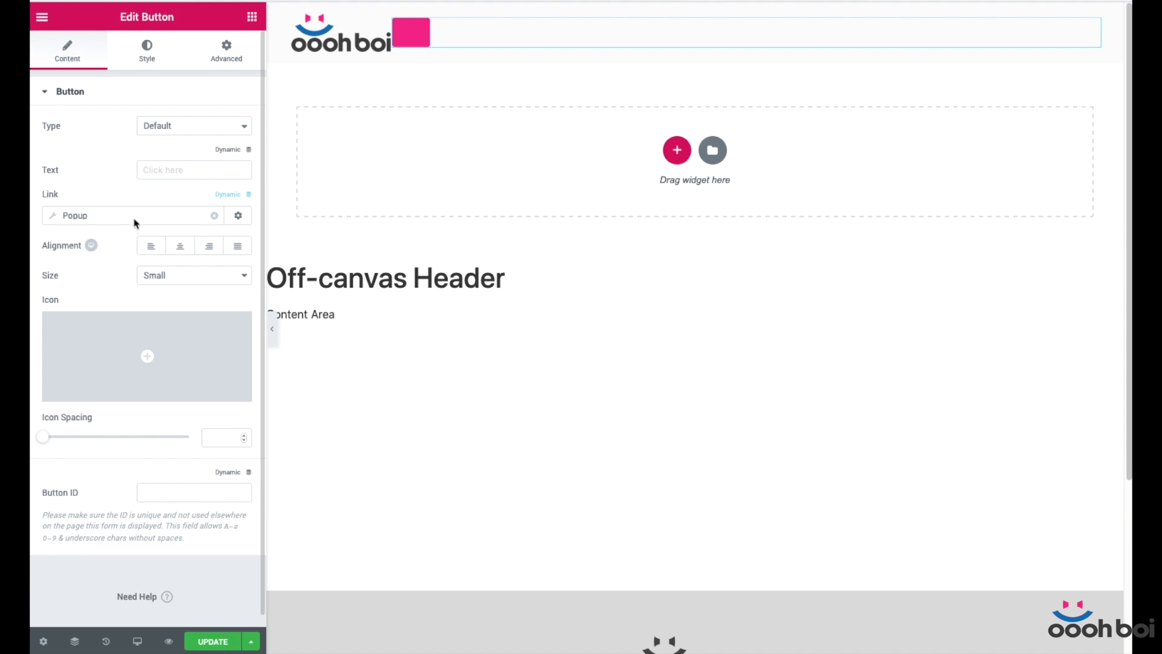
pyautogui.moveTo(154, 217)
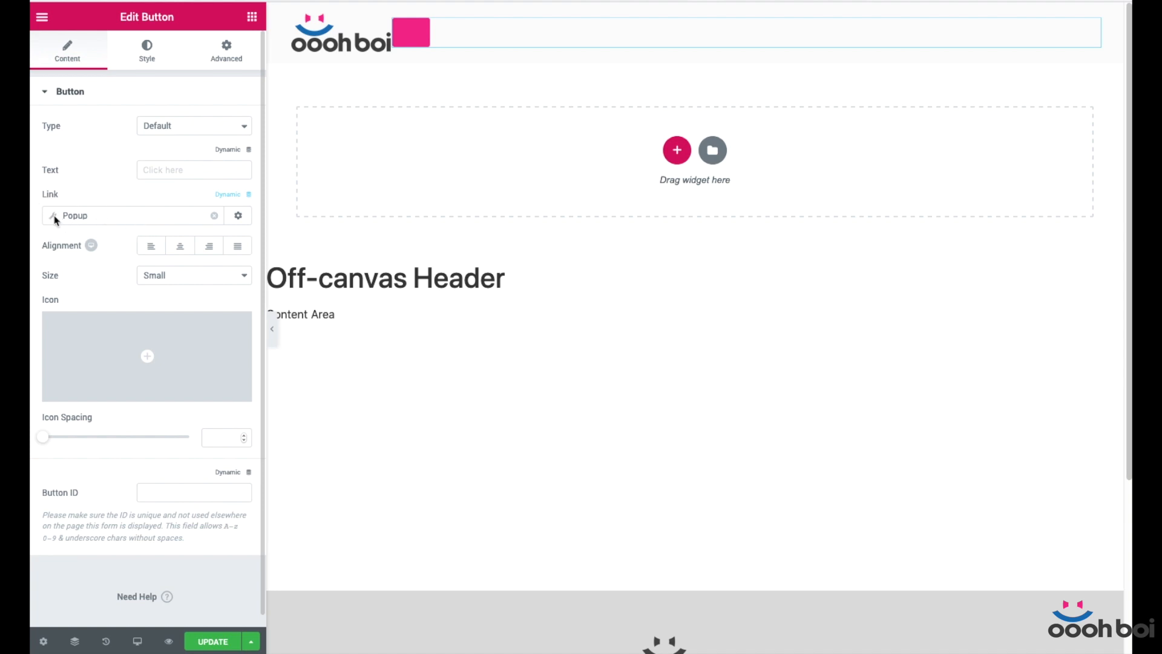
# - Set the popup action to Open Popup targeting the Off-canvas Menu template
pyautogui.click(239, 216)
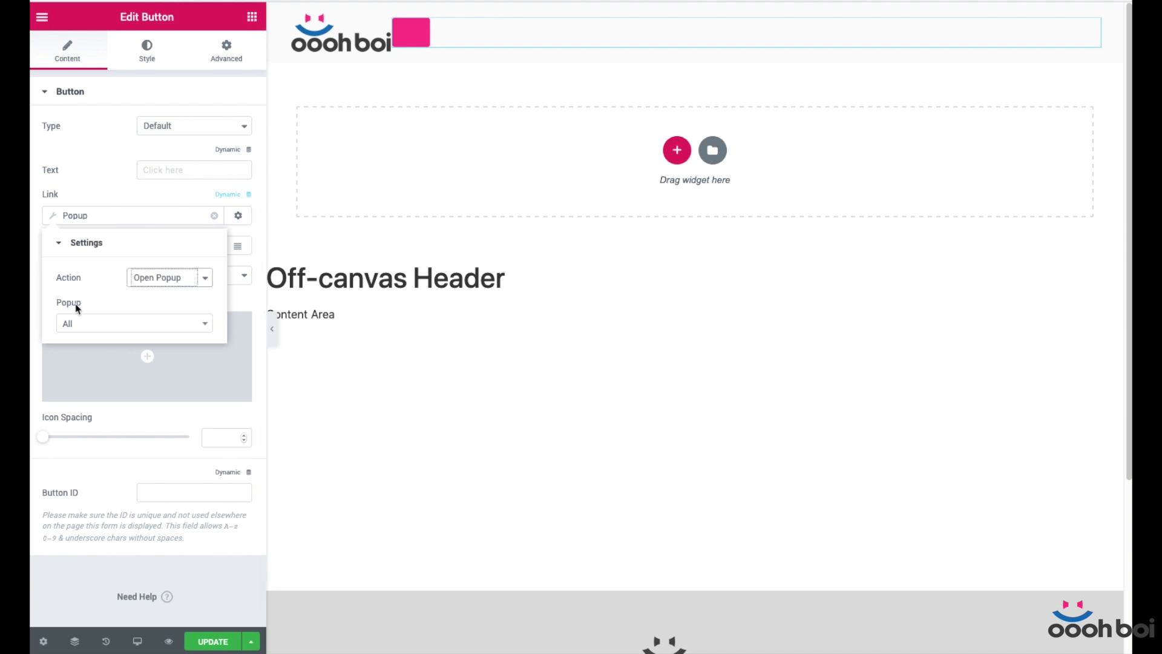
pyautogui.click(133, 324)
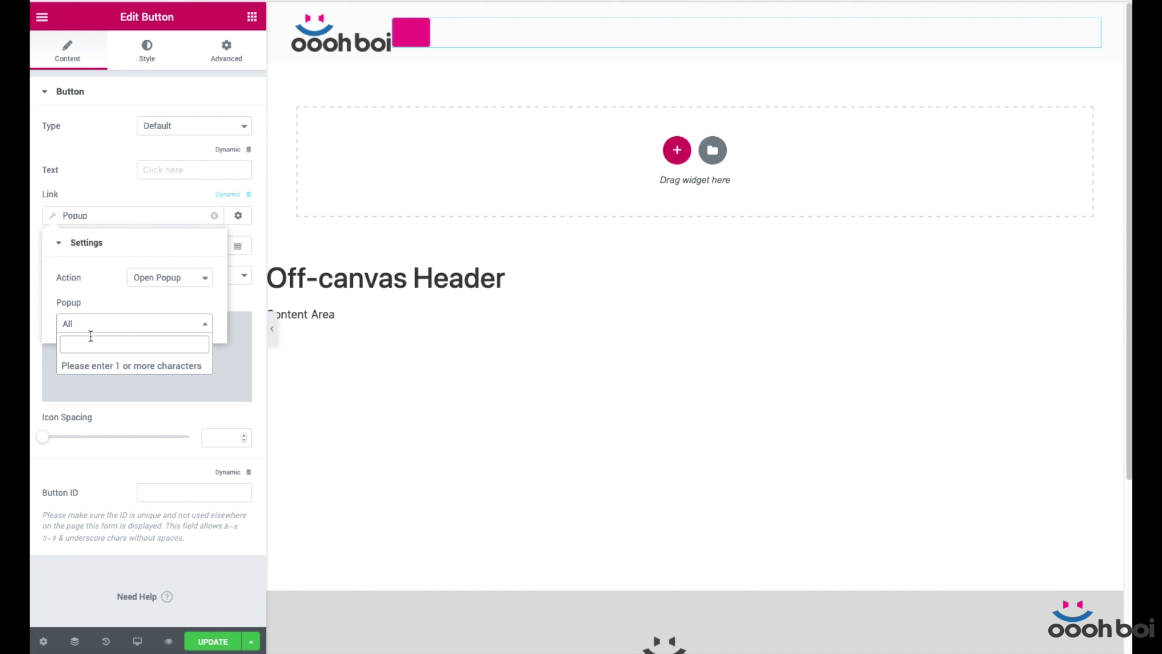
pyautogui.write('off')
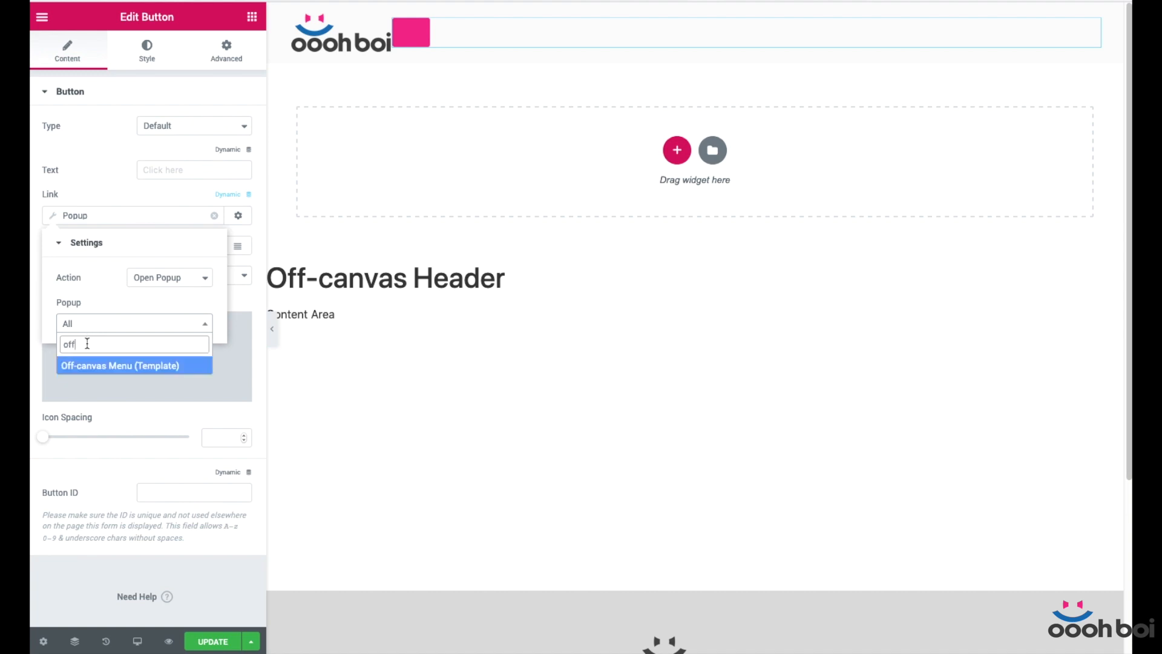
pyautogui.moveTo(78, 369)
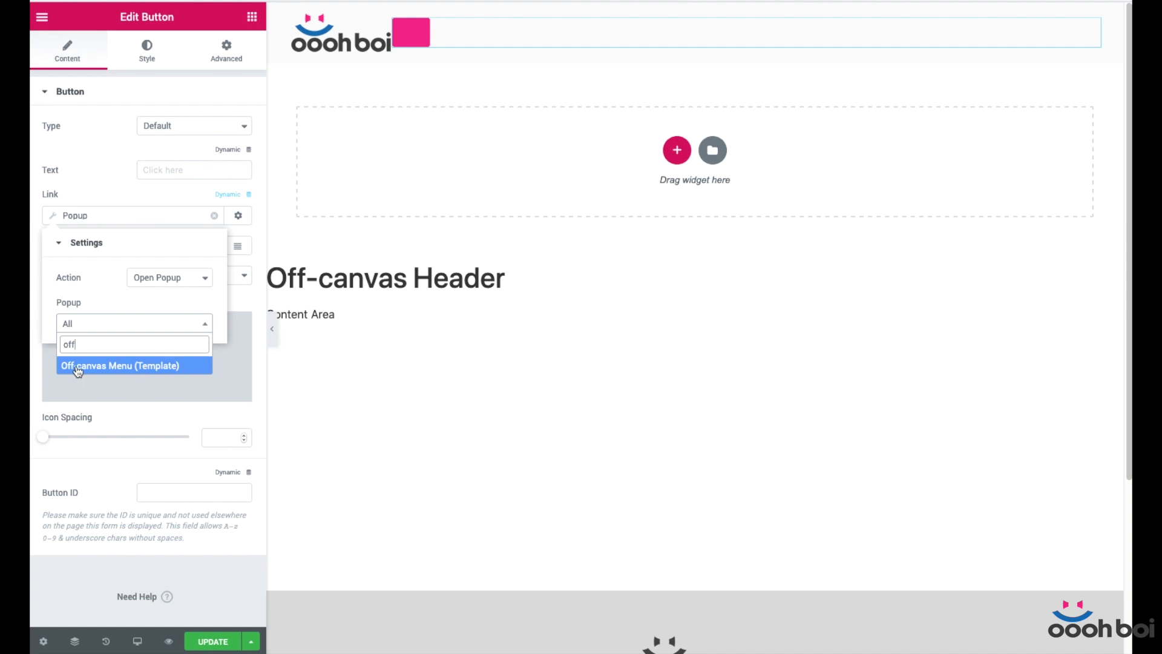
pyautogui.moveTo(108, 368)
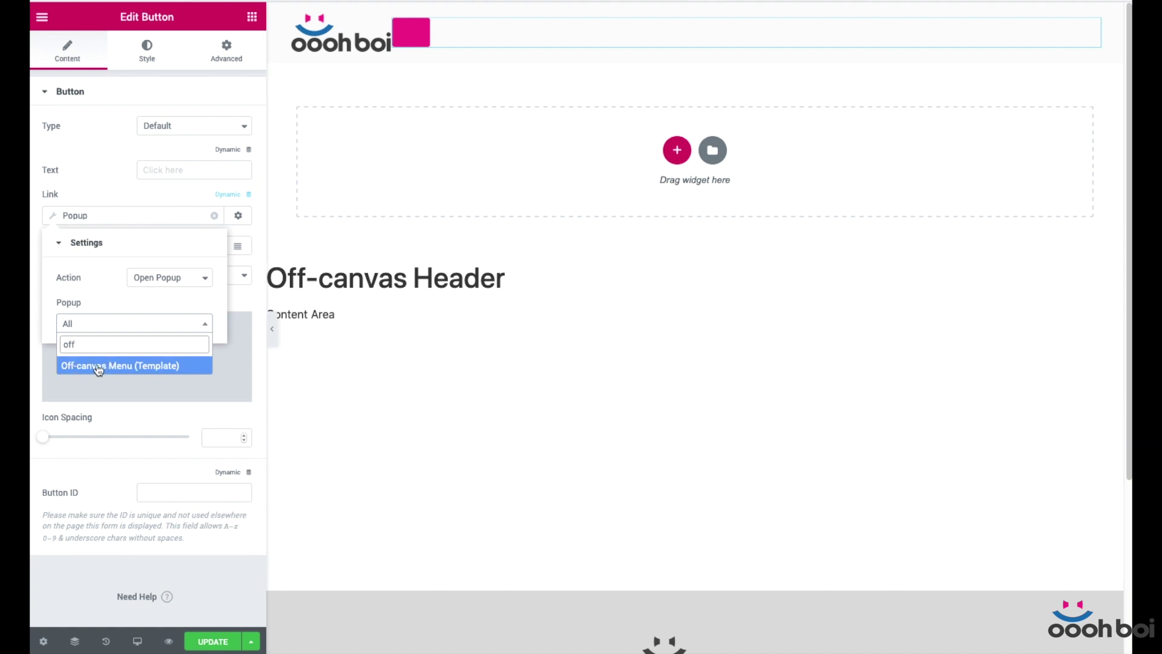
pyautogui.click(120, 365)
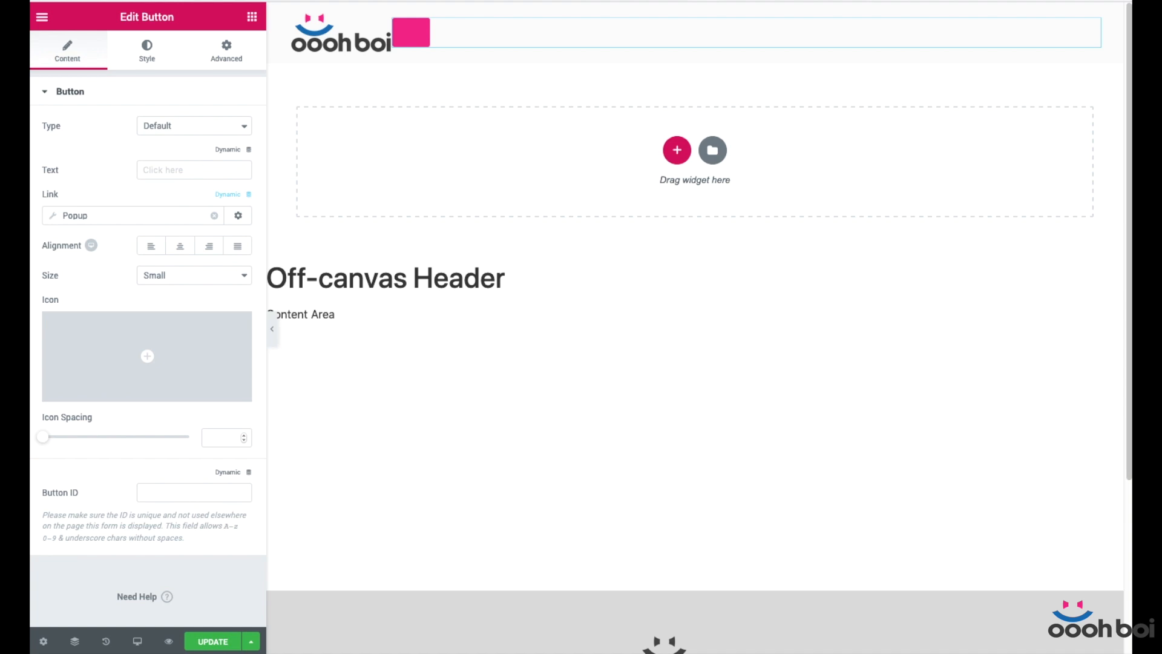
# - Insert the Bars hamburger icon from the Icon Library onto the button
pyautogui.click(208, 246)
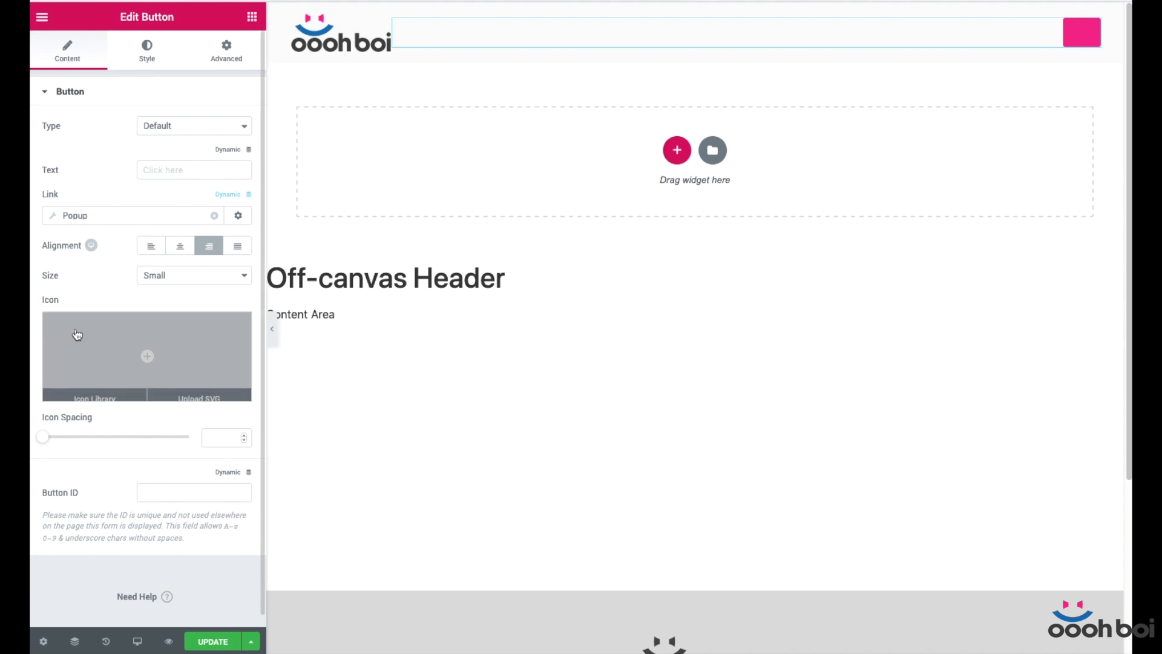
pyautogui.moveTo(148, 360)
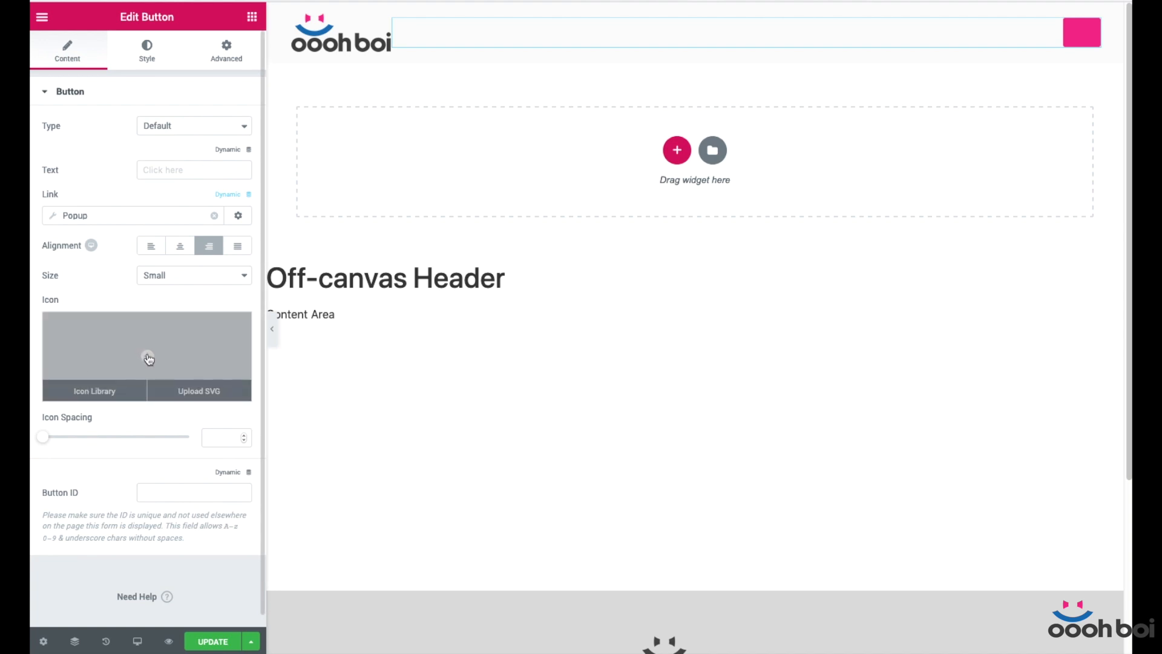
pyautogui.click(95, 391)
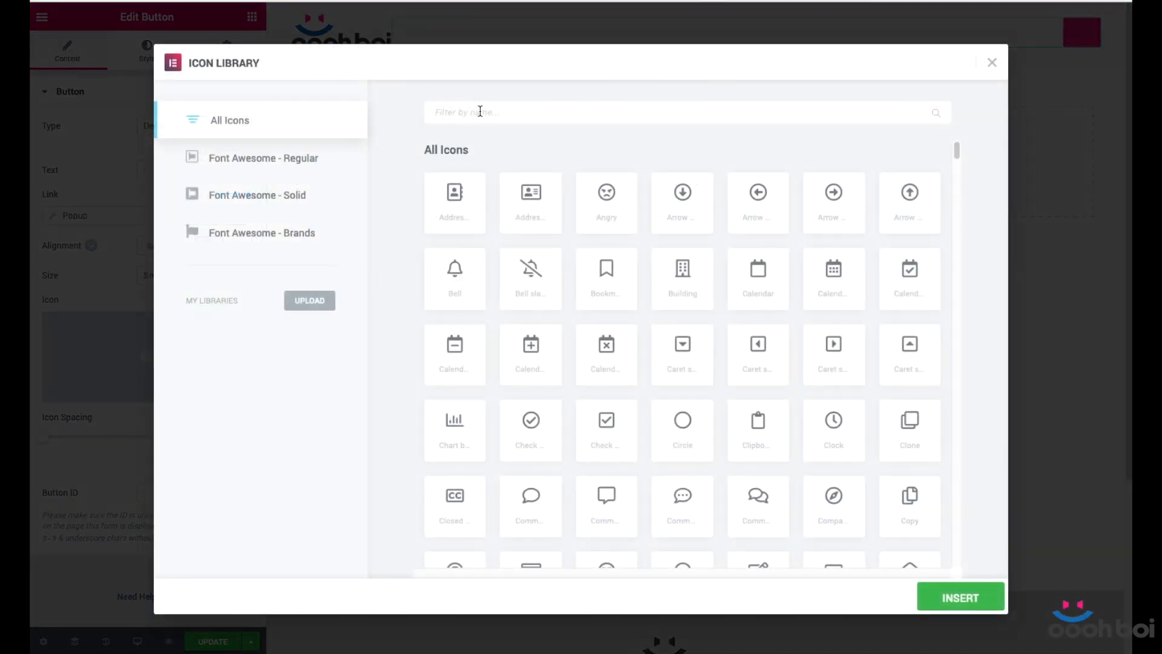
pyautogui.write('bar')
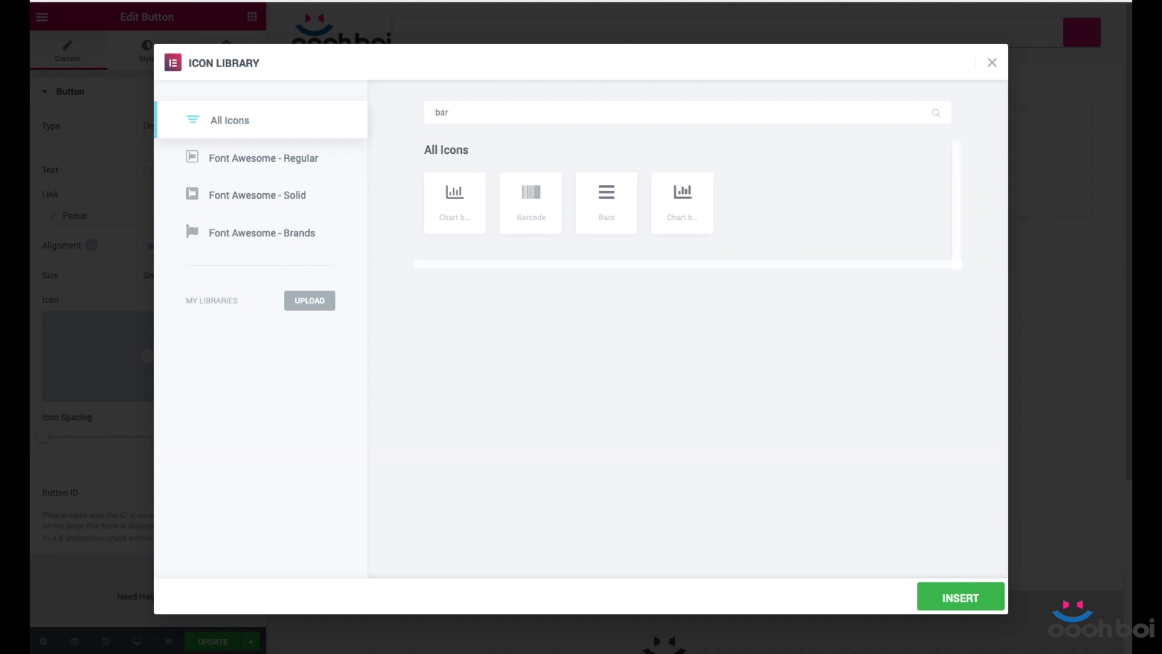
pyautogui.moveTo(606, 200)
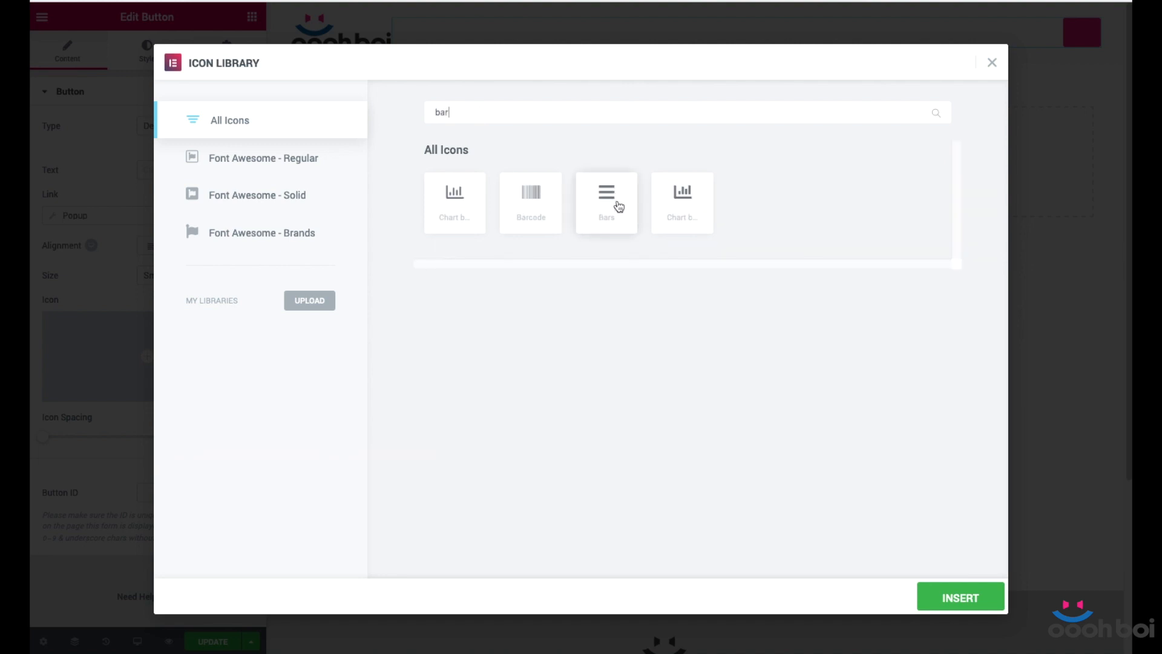
pyautogui.click(606, 192)
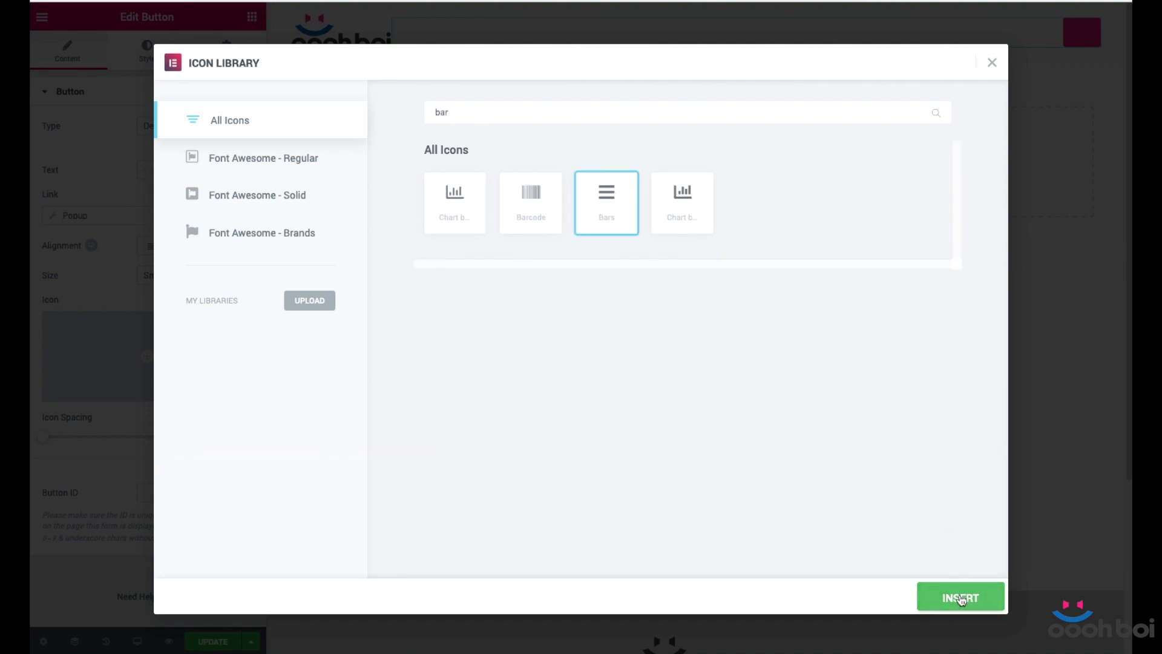
pyautogui.click(960, 597)
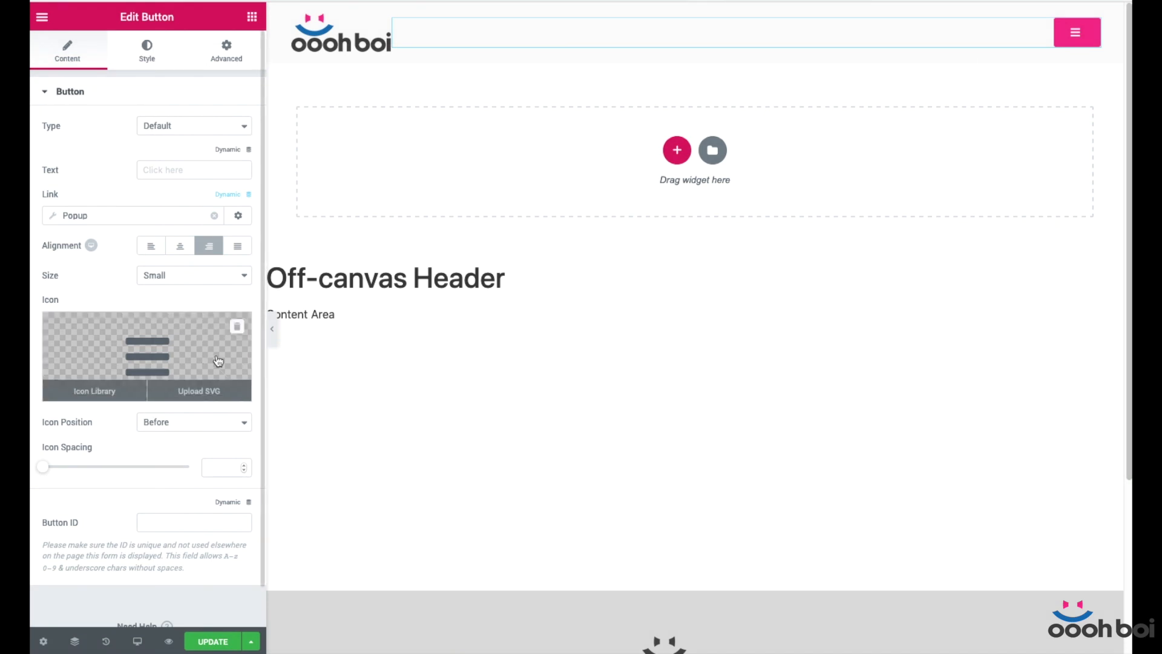
pyautogui.moveTo(133, 317)
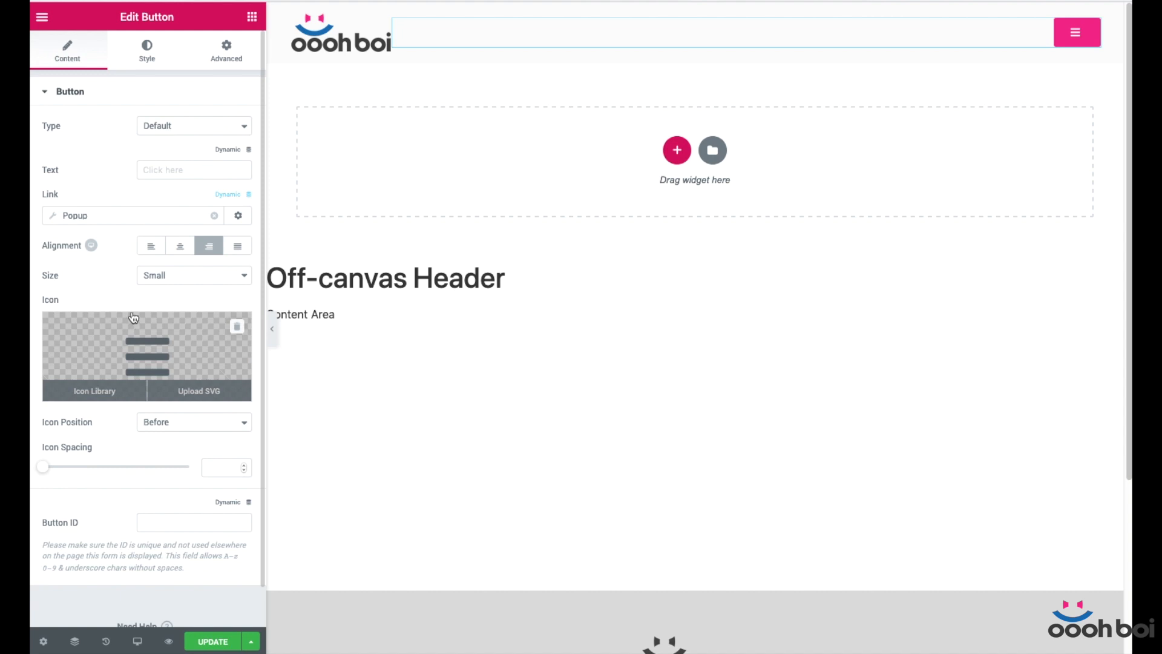
pyautogui.moveTo(167, 391)
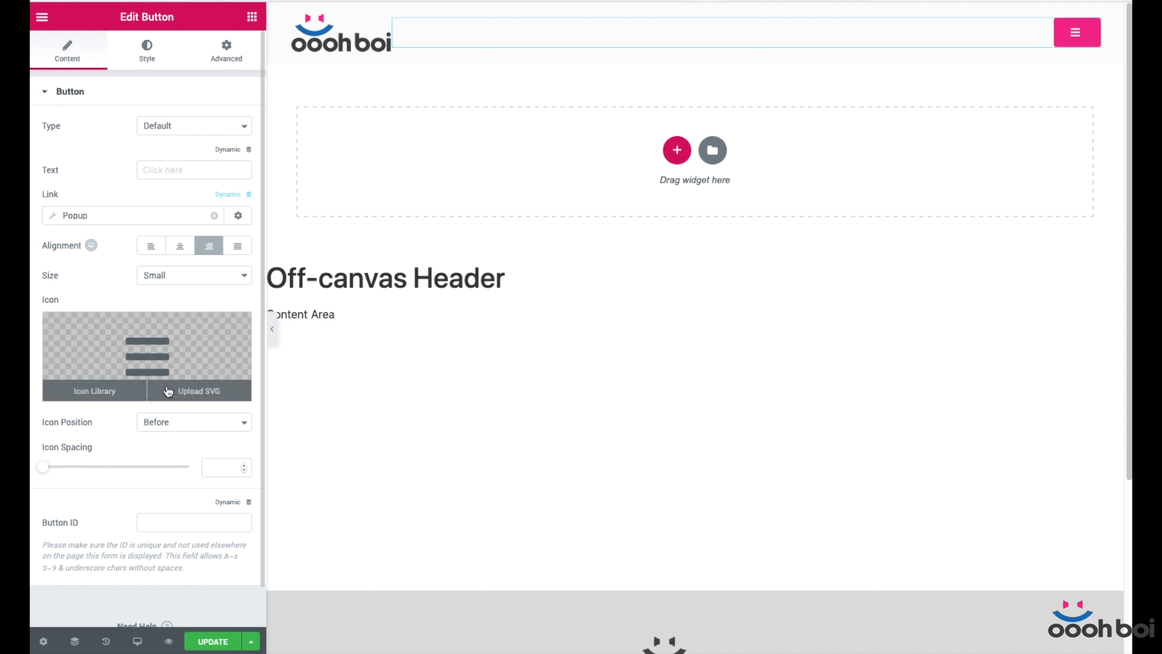
pyautogui.moveTo(225, 467)
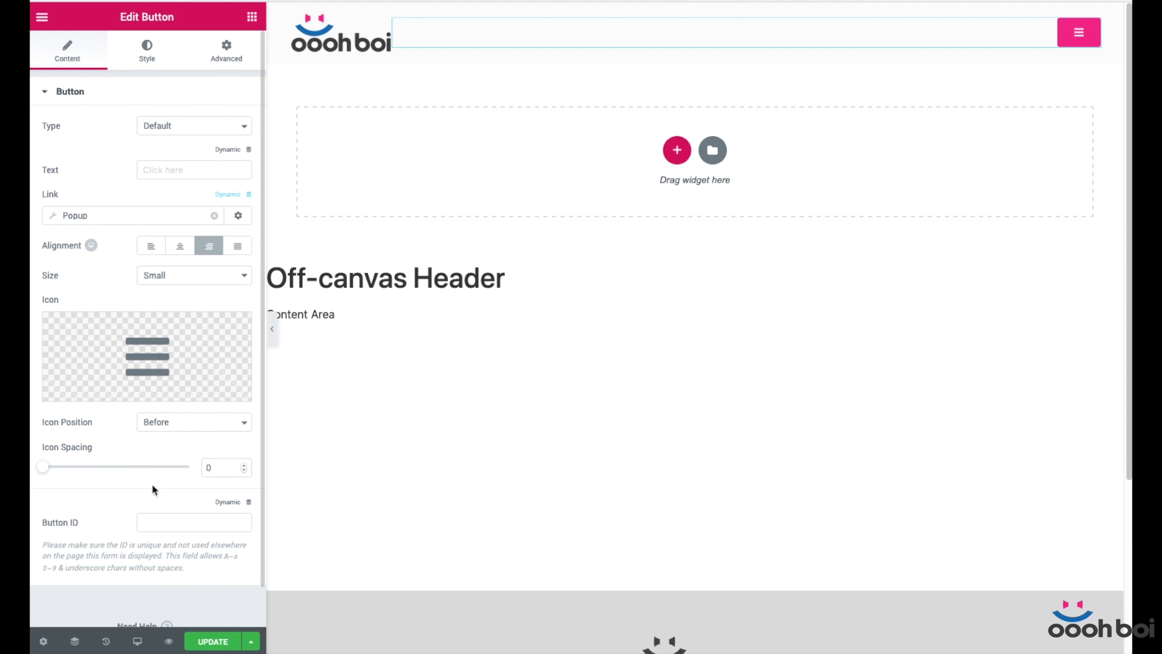
# - Set the button typography size to 30 px in the Style settings
pyautogui.click(146, 51)
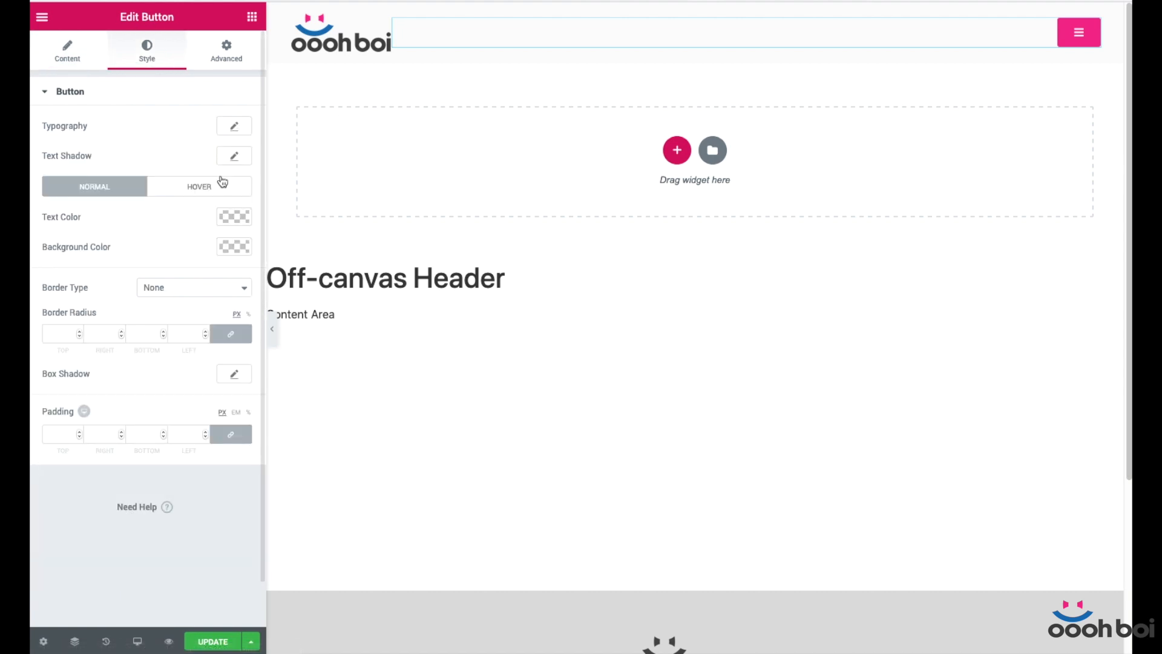
pyautogui.click(234, 124)
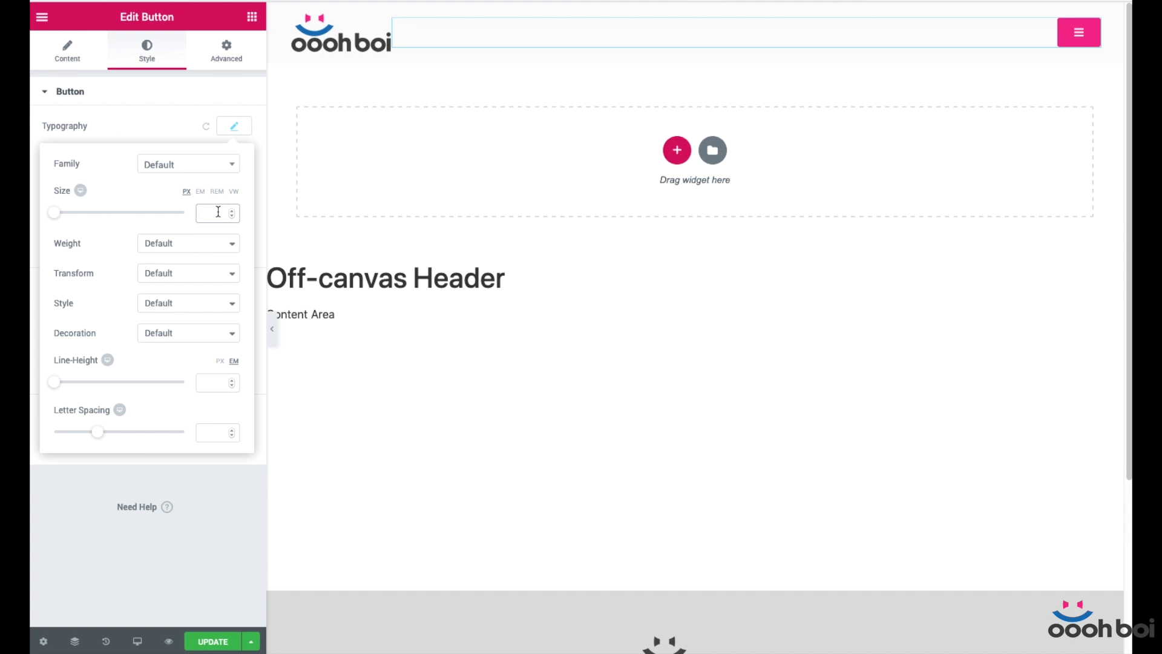
pyautogui.write('30')
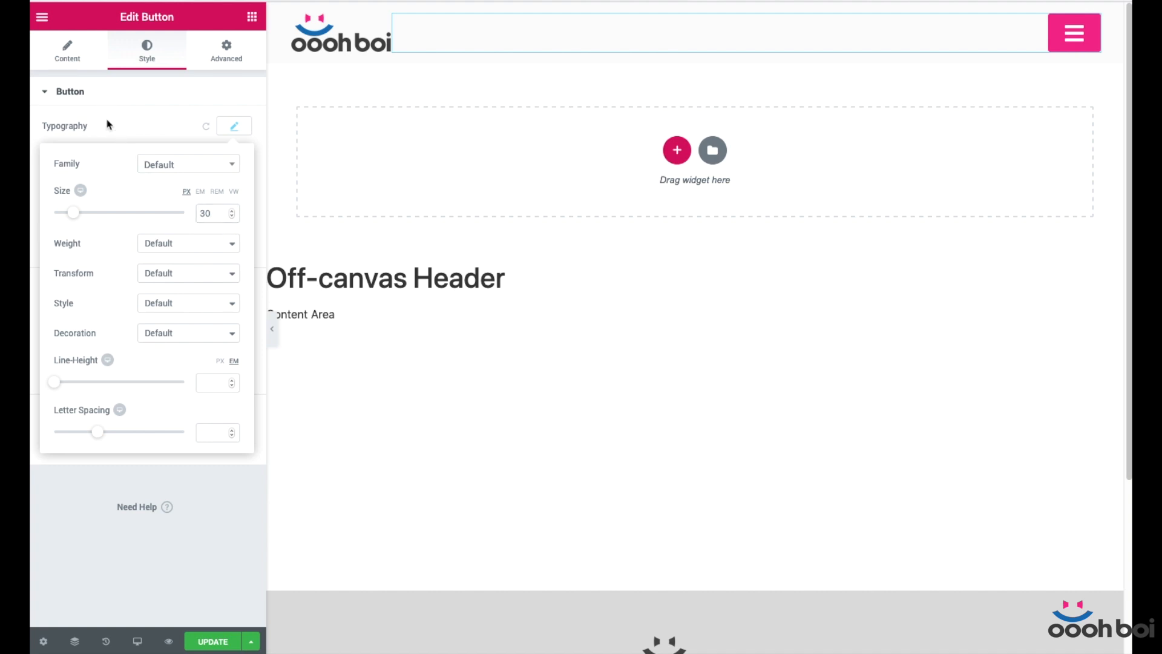
pyautogui.click(1072, 32)
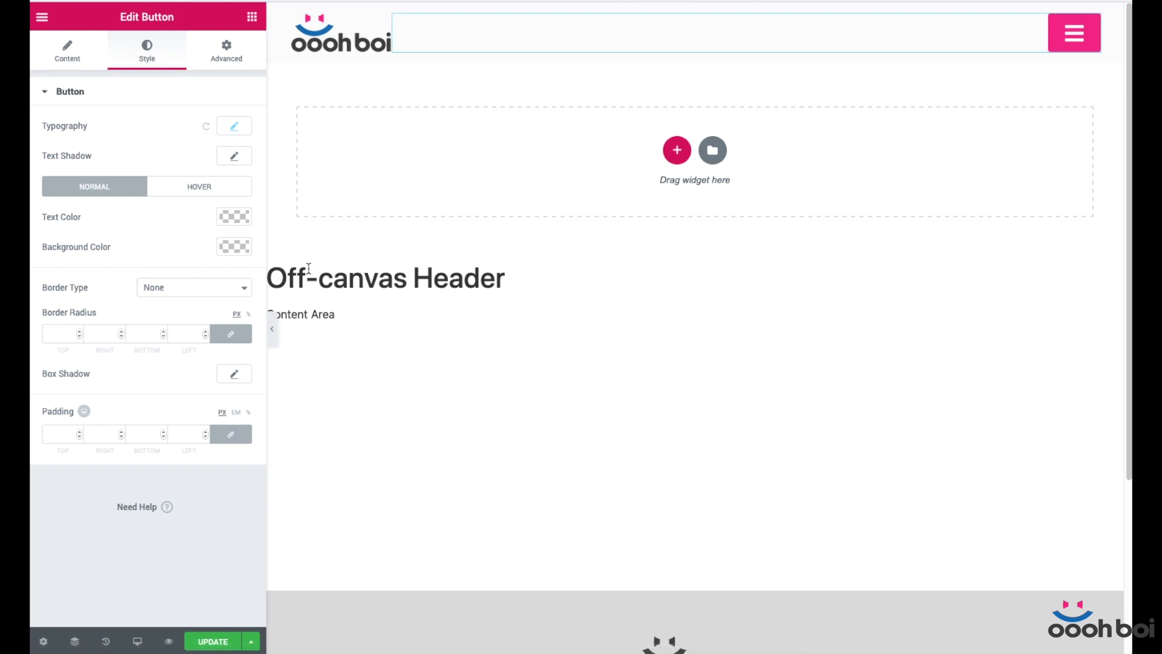
# - Colour the icon black, make the background transparent, and set padding to 5 px
pyautogui.click(234, 217)
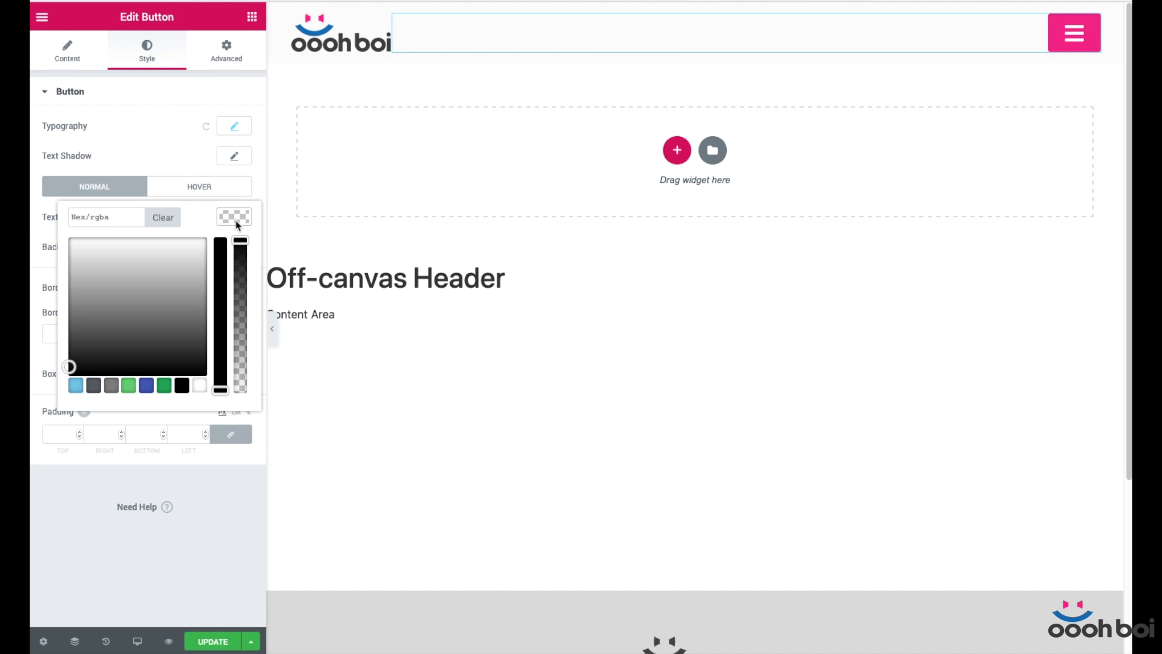
pyautogui.moveTo(217, 279)
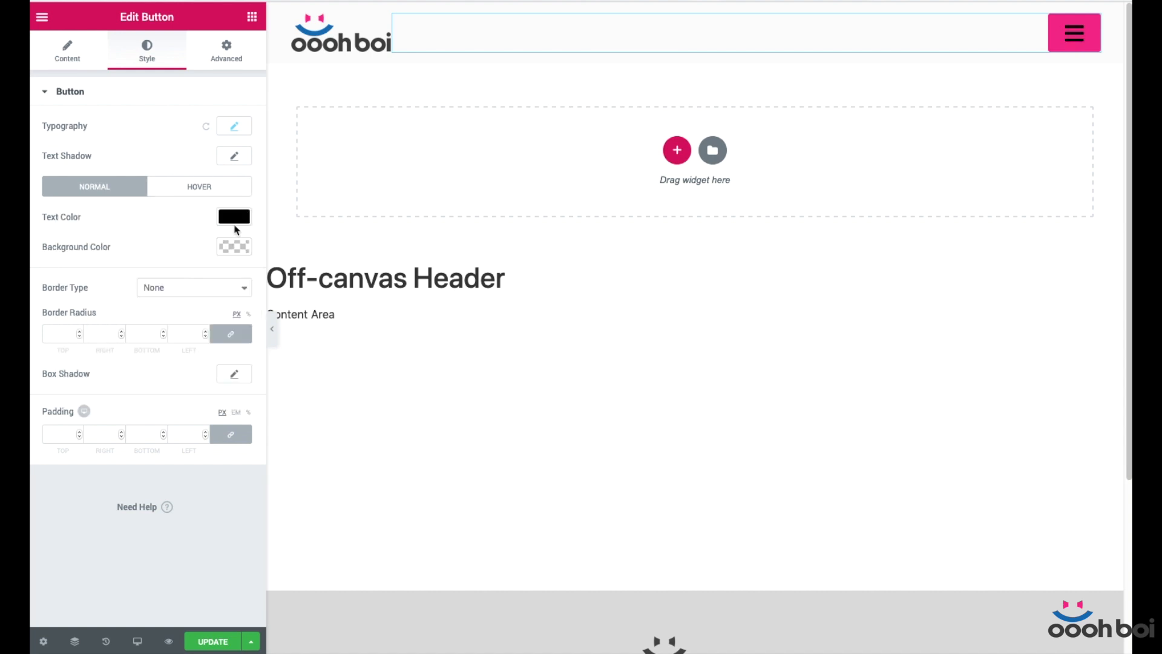
pyautogui.click(233, 246)
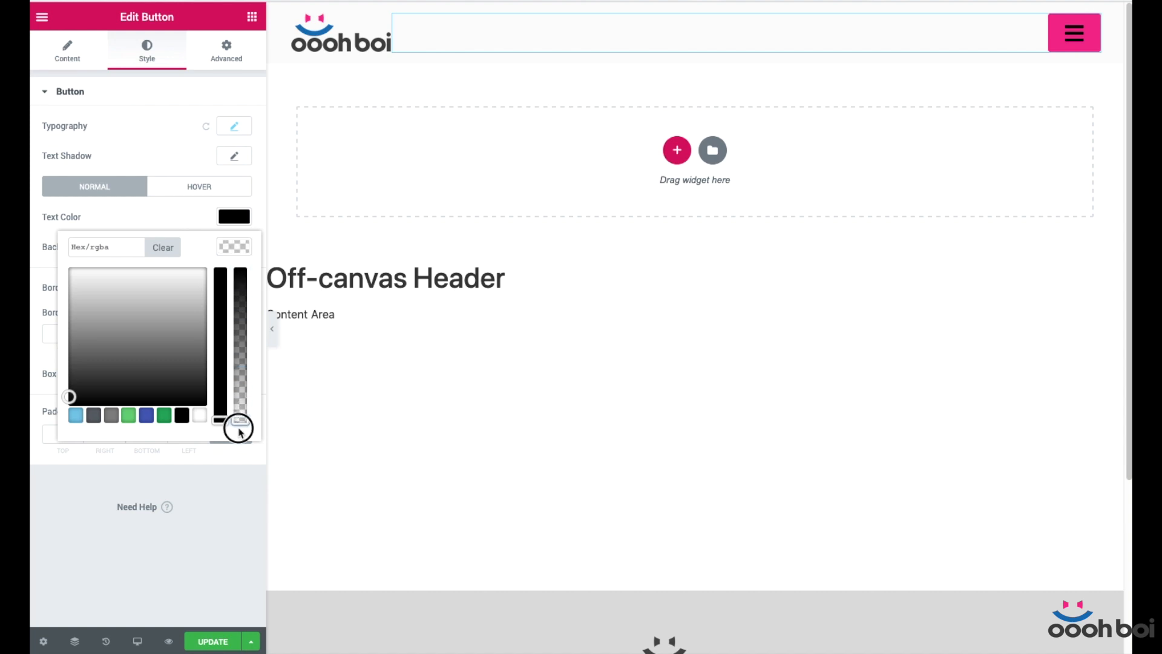
pyautogui.click(198, 186)
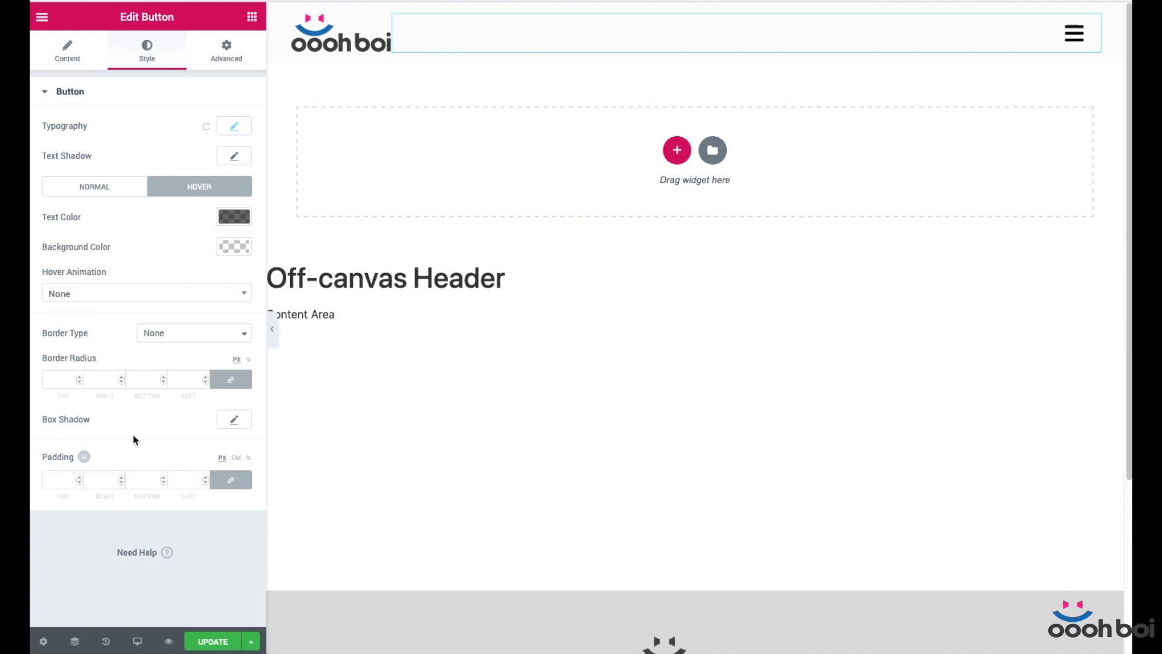
pyautogui.moveTo(154, 333)
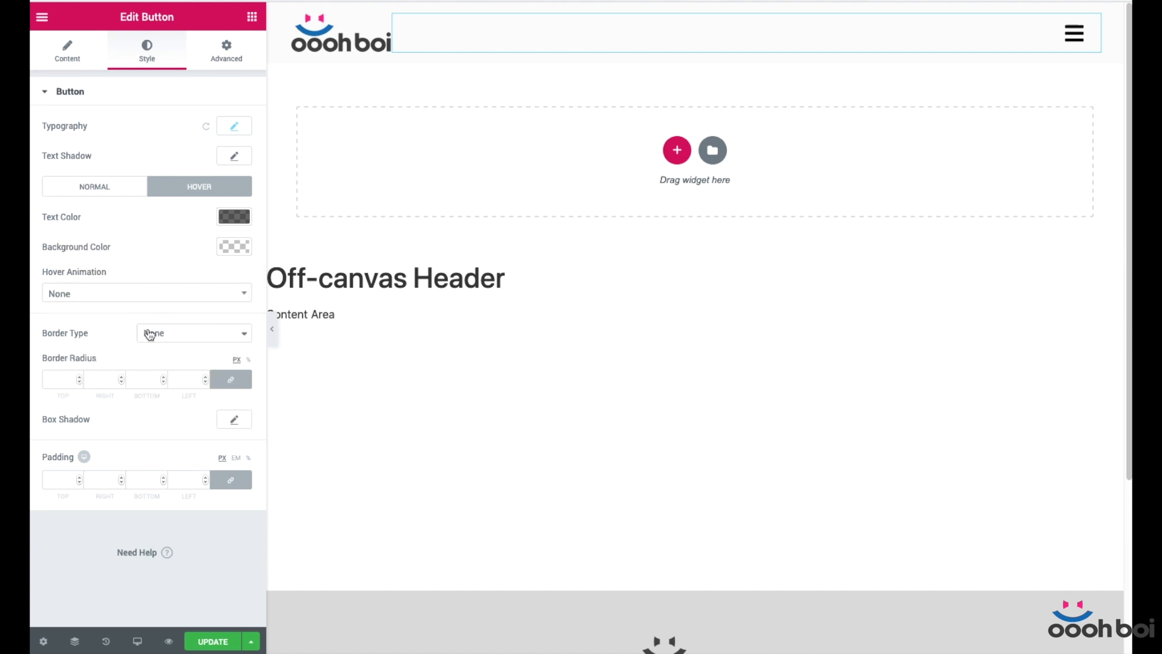
pyautogui.moveTo(198, 490)
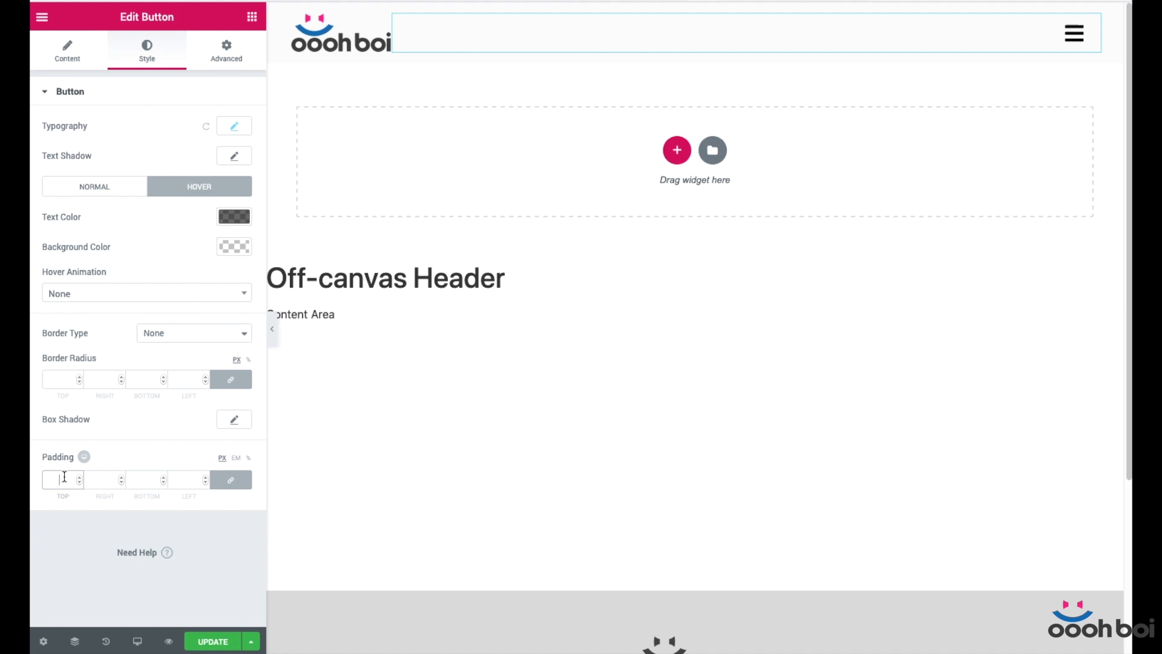
pyautogui.write('5')
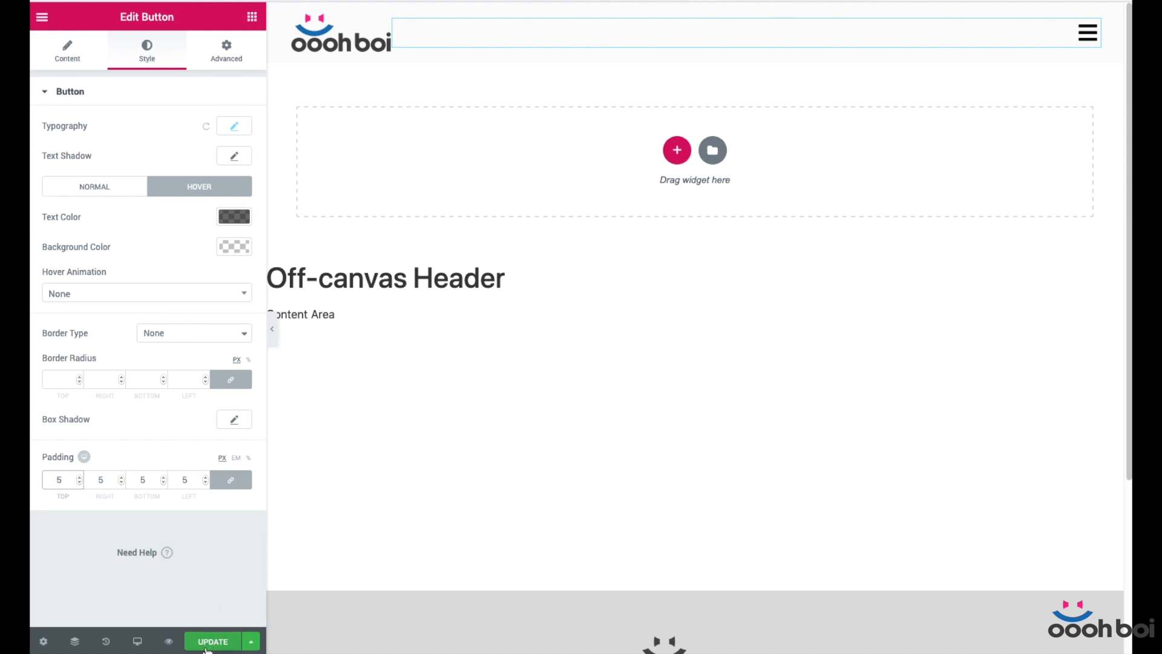
pyautogui.moveTo(250, 610)
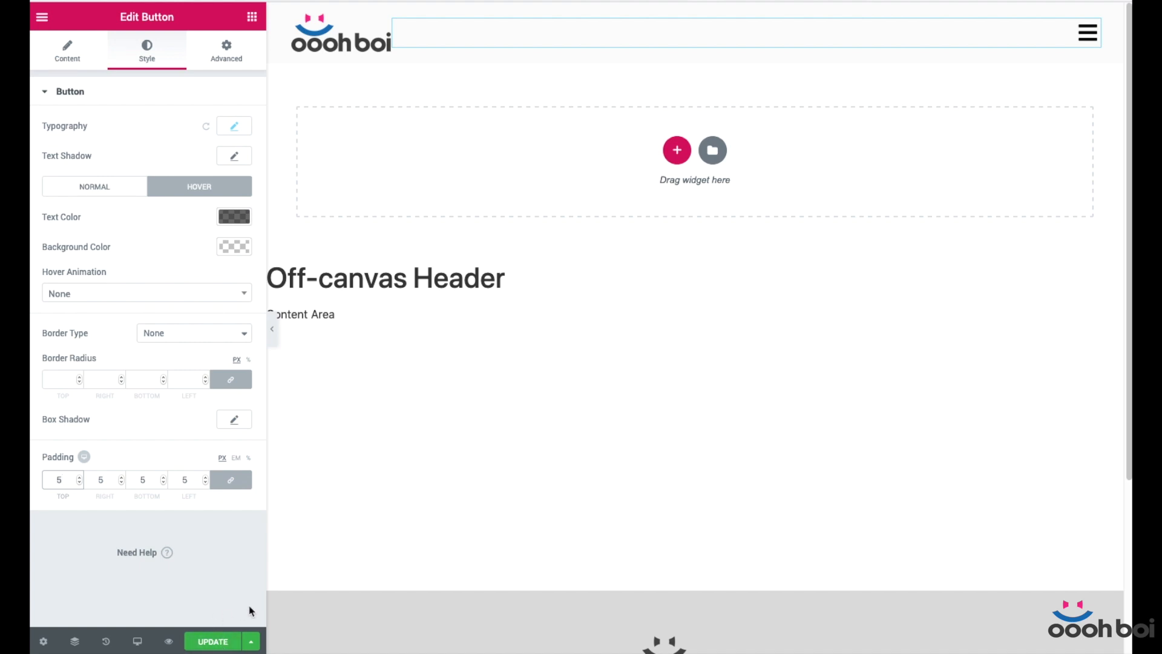
# - Update the template to save the header changes
pyautogui.click(1087, 33)
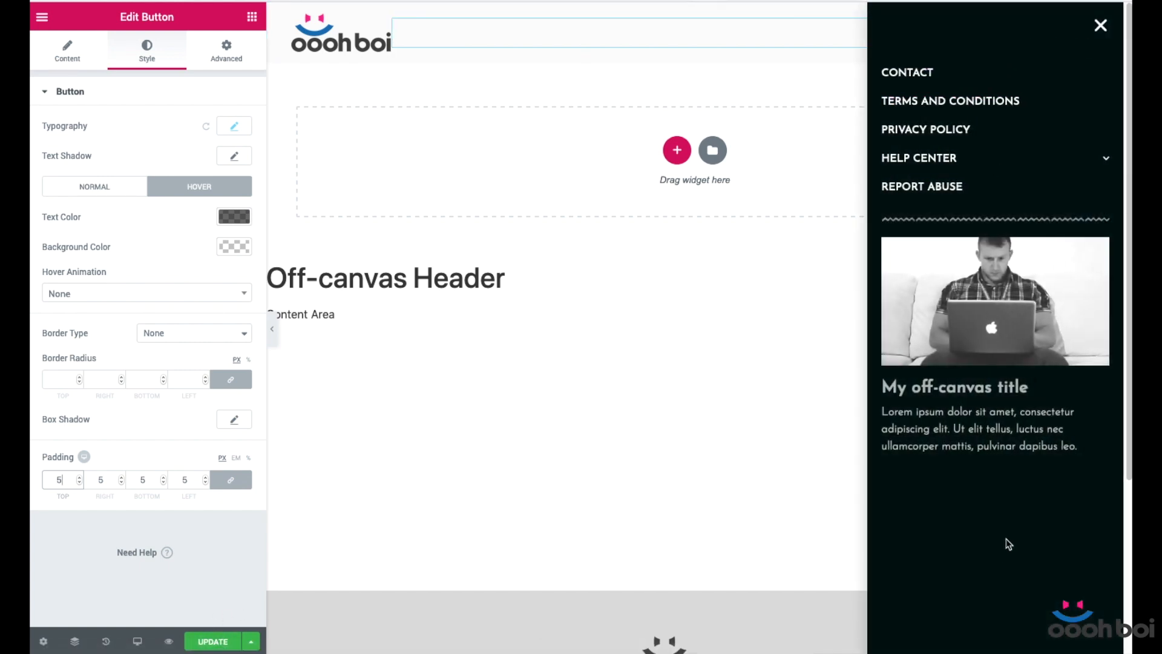
pyautogui.moveTo(1082, 335)
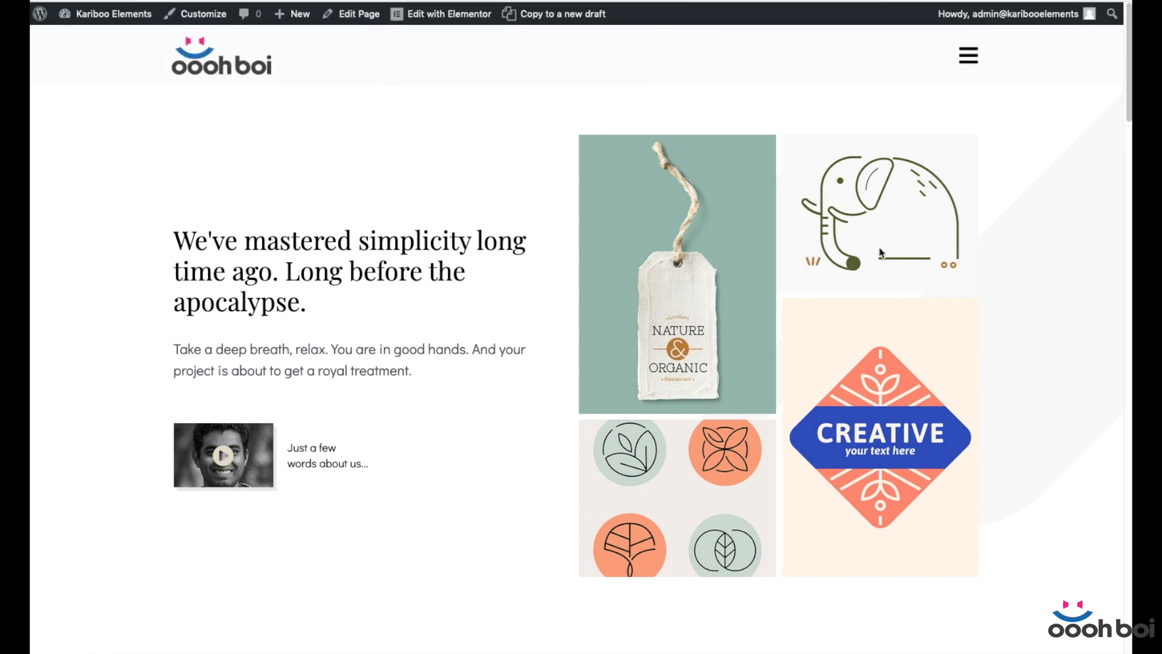
pyautogui.moveTo(984, 65)
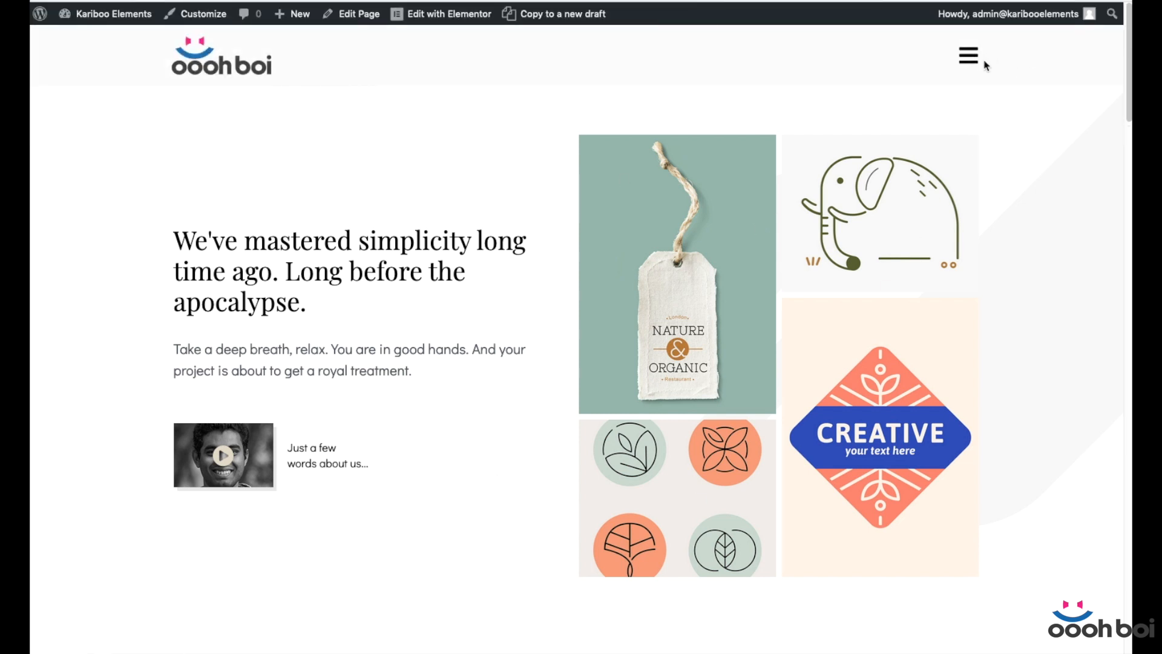
# - Open the off-canvas menu on the live page and toggle the Help Center submenu
pyautogui.click(969, 55)
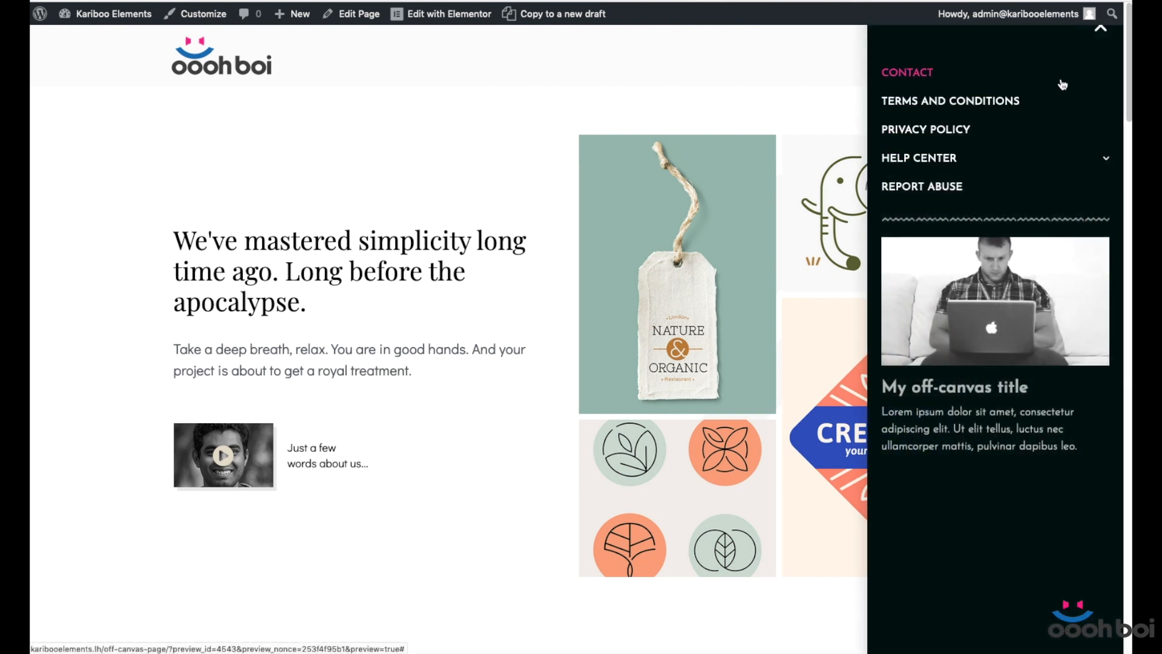
pyautogui.click(919, 158)
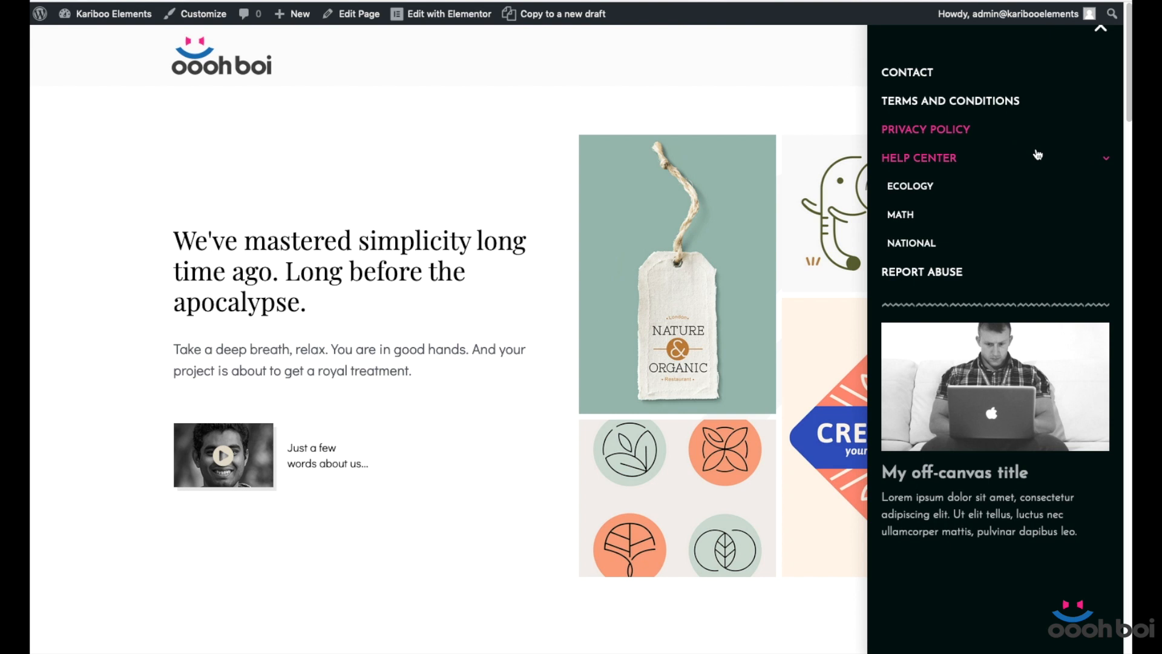
pyautogui.click(919, 157)
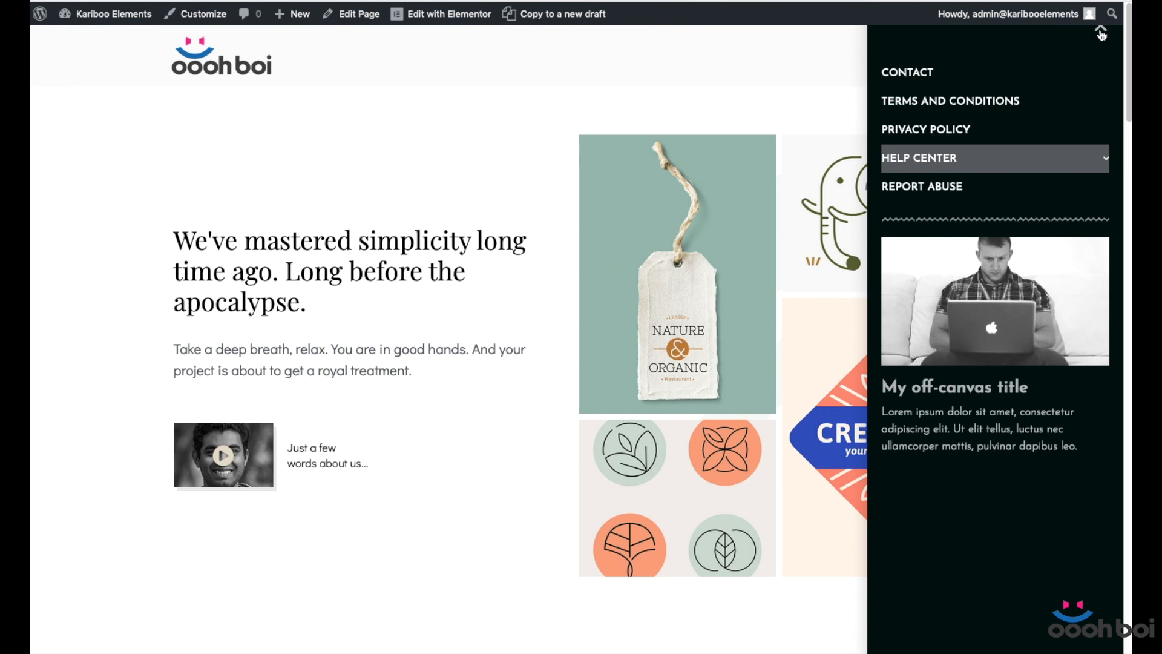
pyautogui.moveTo(1104, 35)
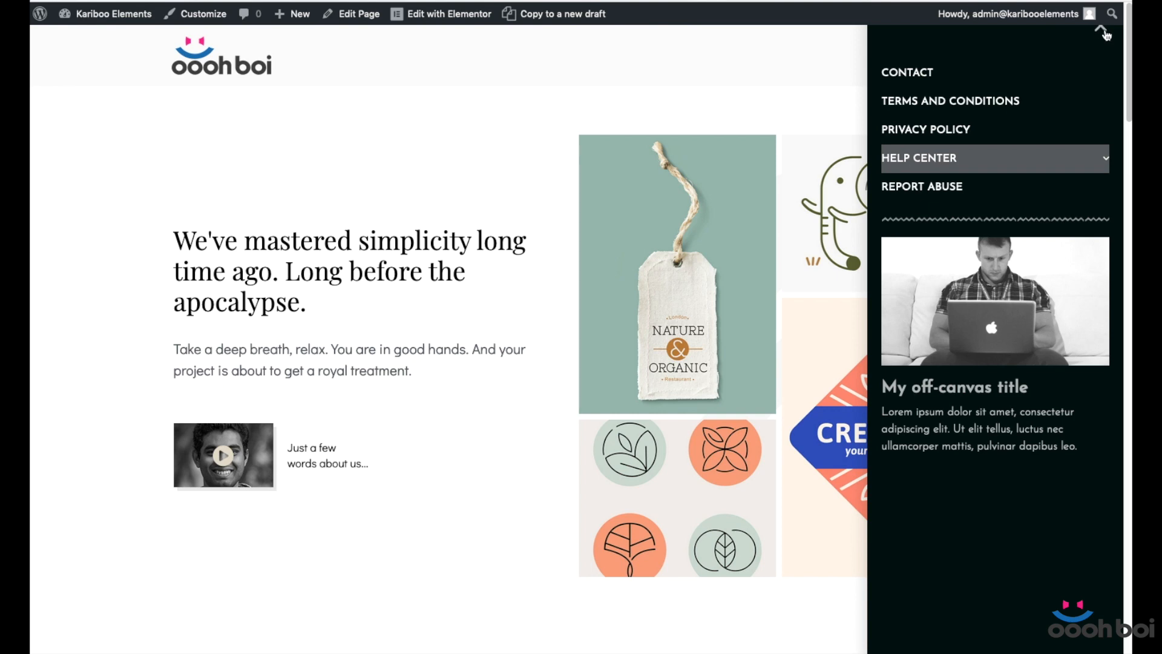
pyautogui.click(1105, 35)
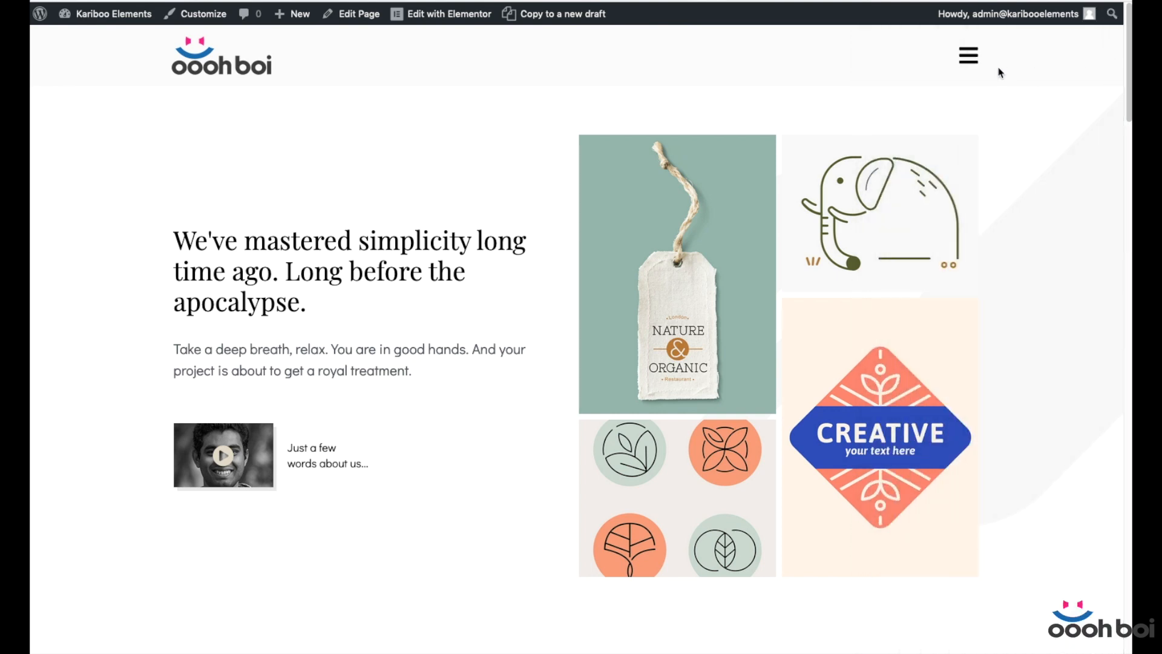
# - Reopen the popup, check Help Center's grey focus background, then clear the focus
pyautogui.click(968, 55)
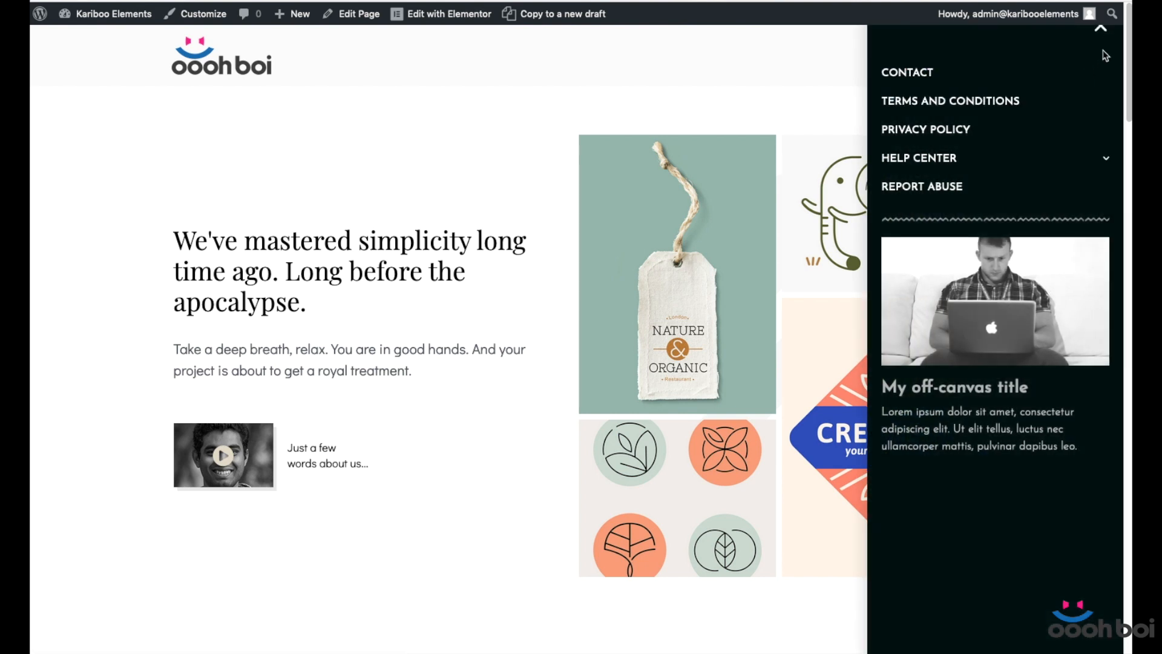
pyautogui.moveTo(919, 157)
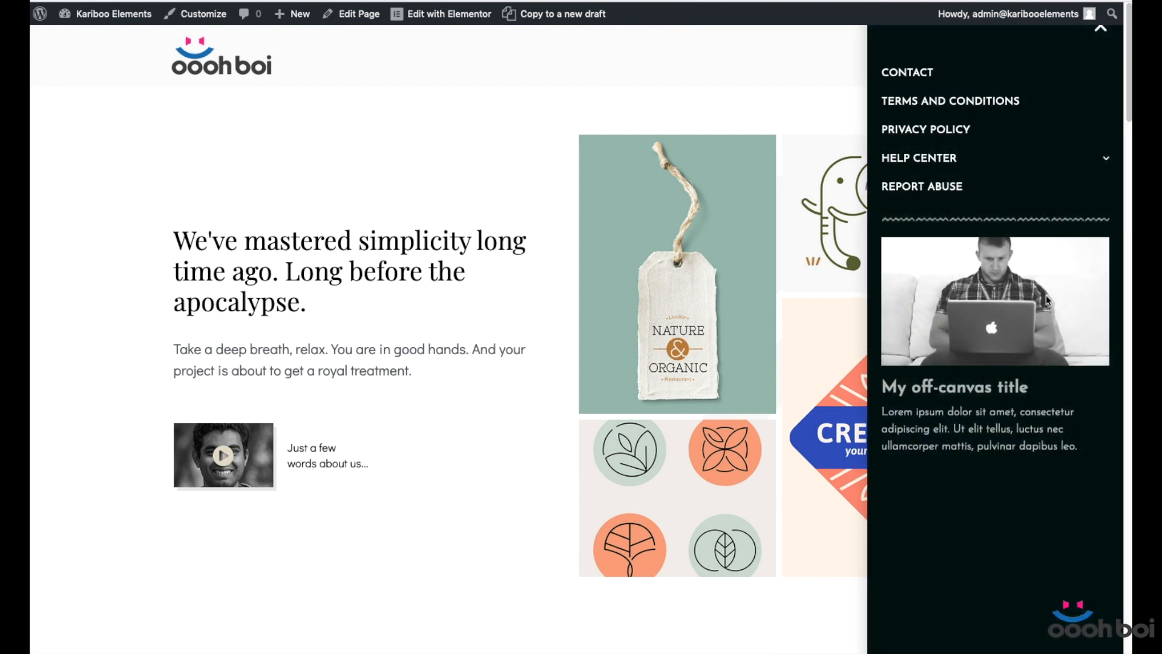
pyautogui.click(919, 157)
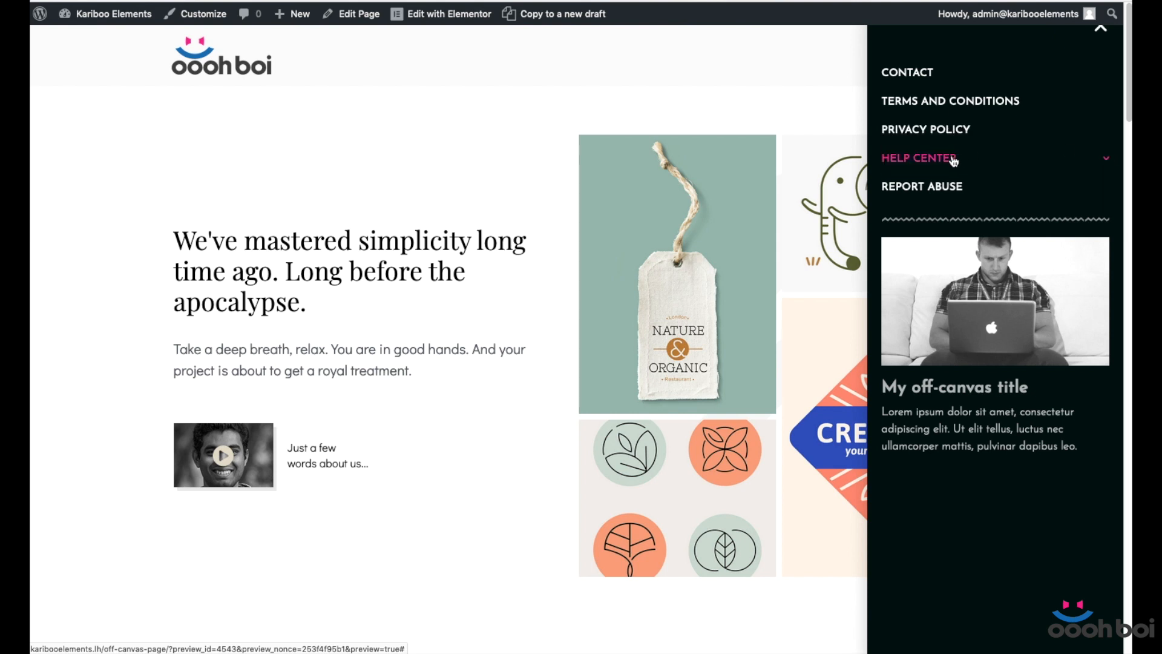
pyautogui.moveTo(1079, 159)
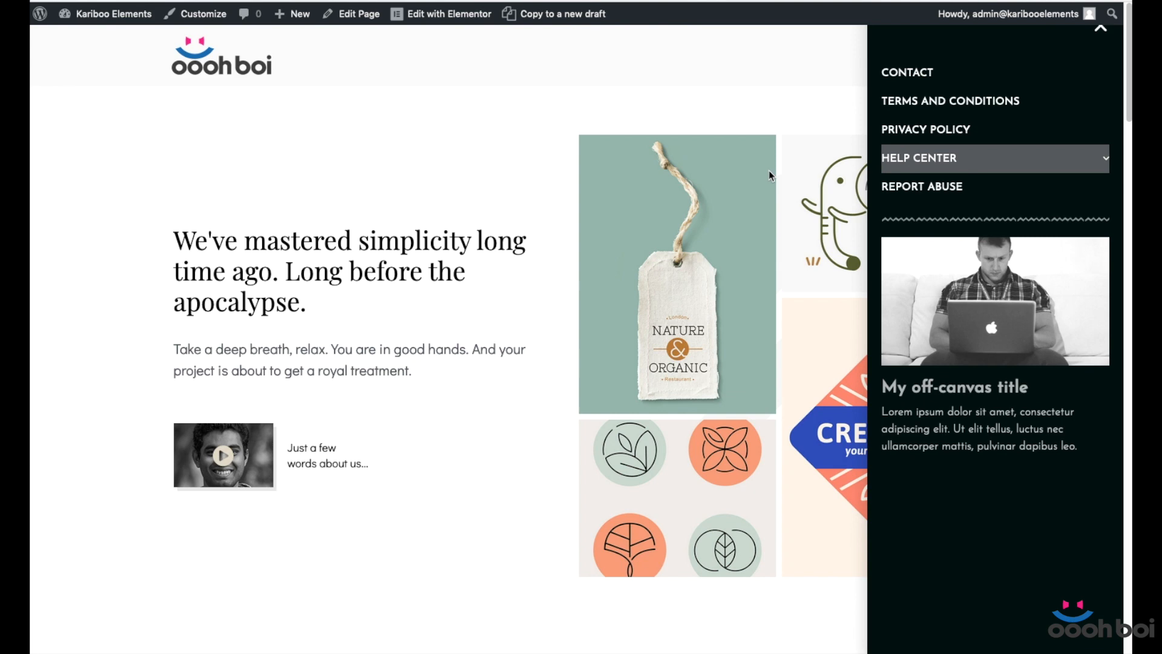
pyautogui.click(1101, 27)
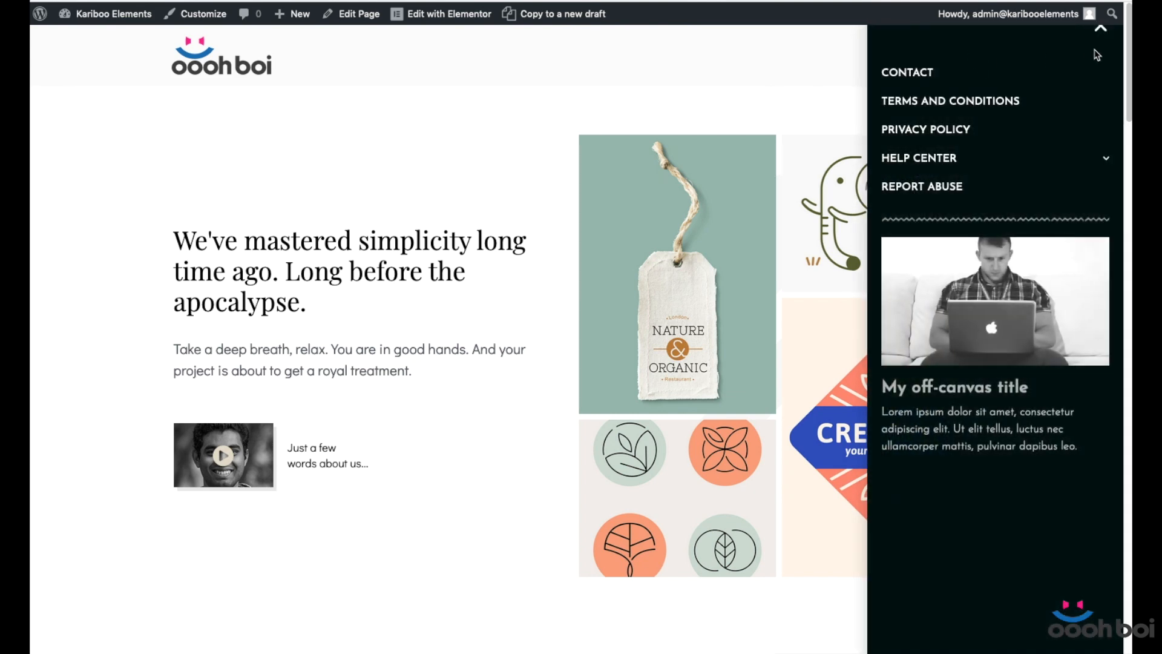
pyautogui.moveTo(919, 157)
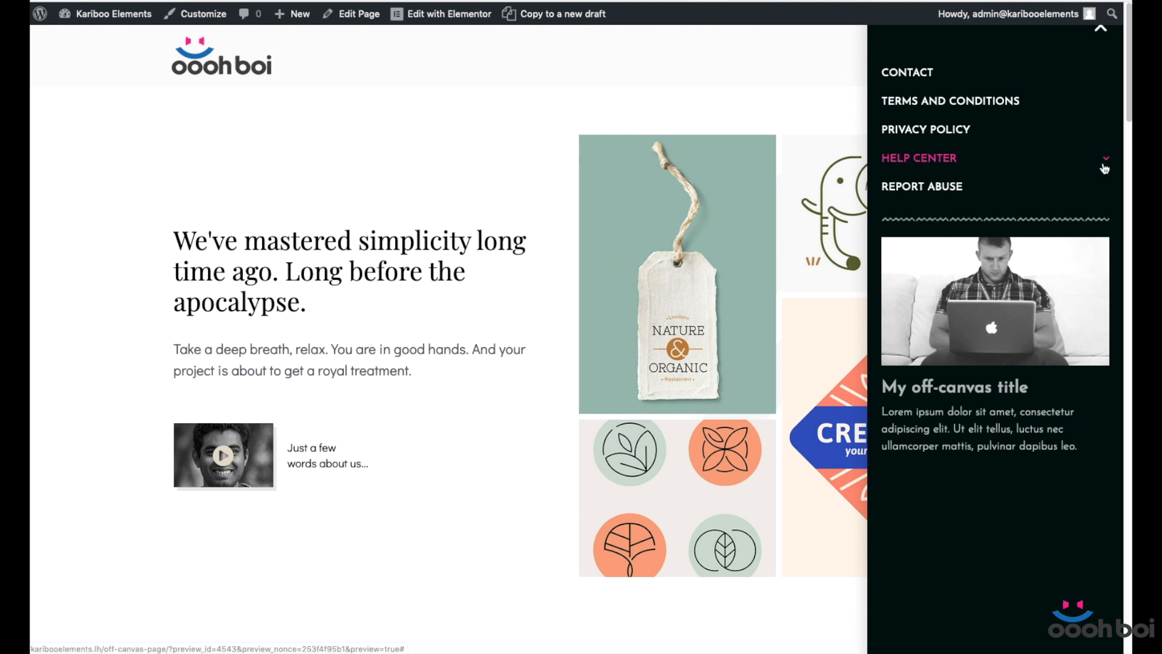
pyautogui.click(993, 157)
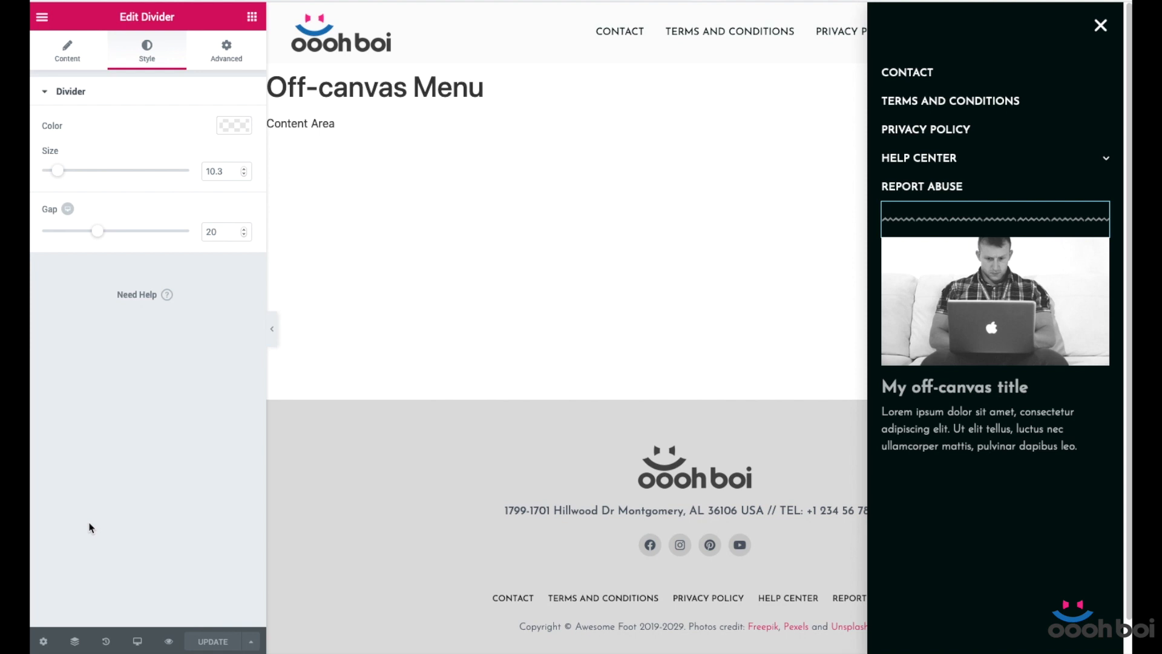
pyautogui.moveTo(798, 417)
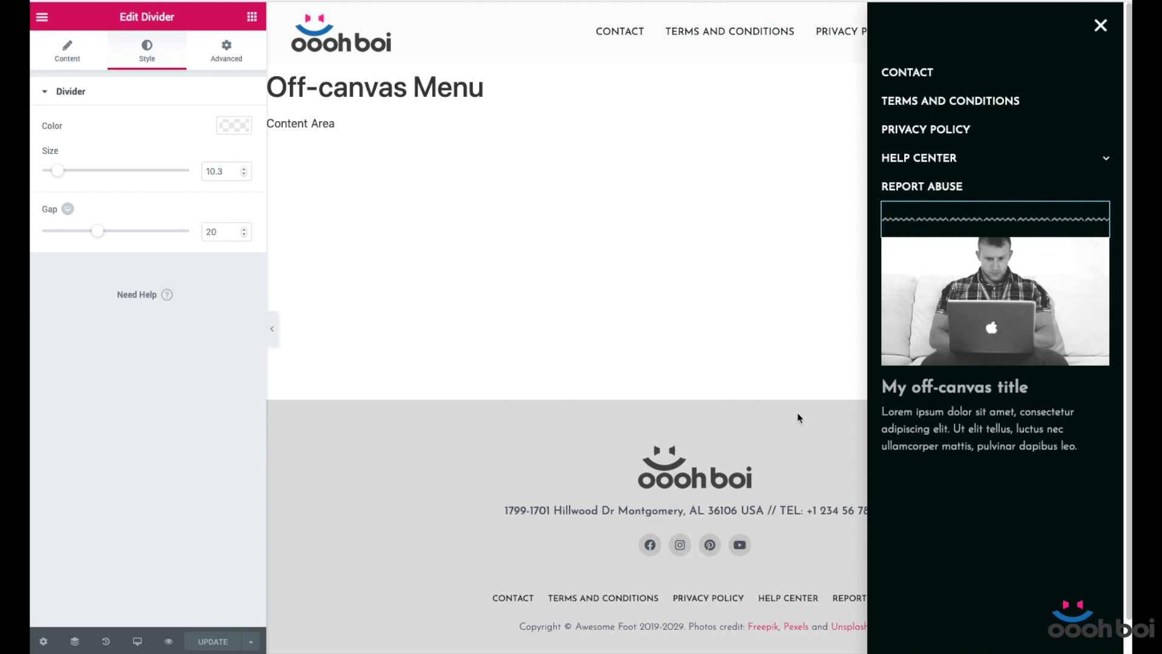
pyautogui.moveTo(655, 295)
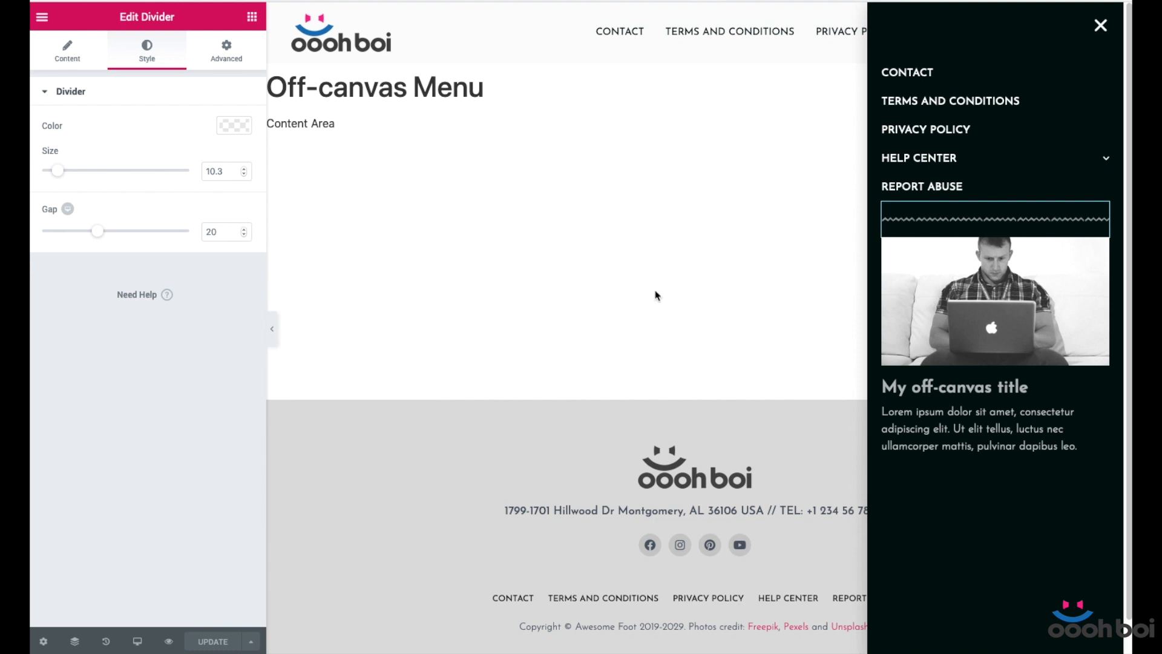
pyautogui.moveTo(42, 641)
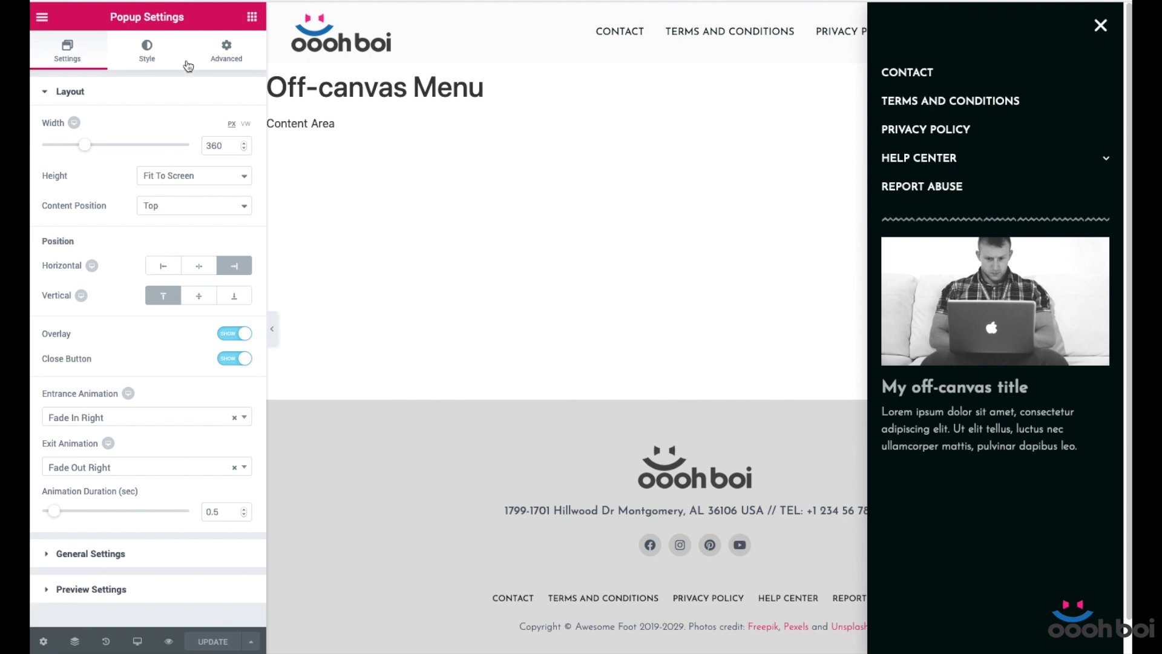
pyautogui.moveTo(121, 316)
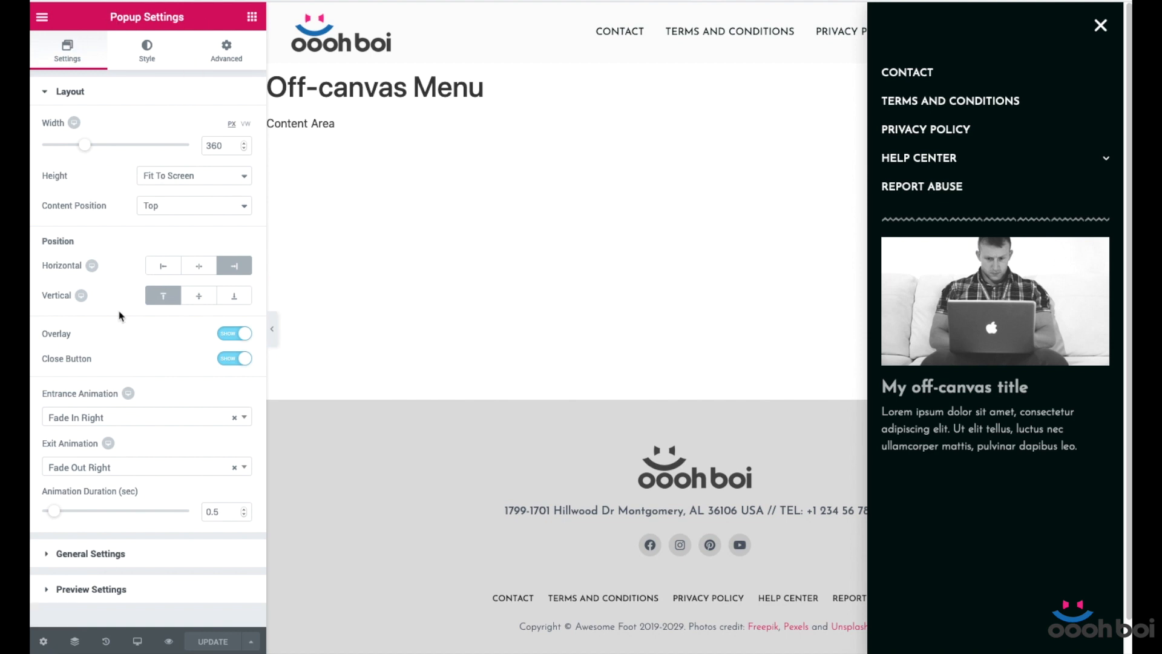
# - Set the Close Button vertical position to 34 px in the popup's style settings
pyautogui.click(147, 51)
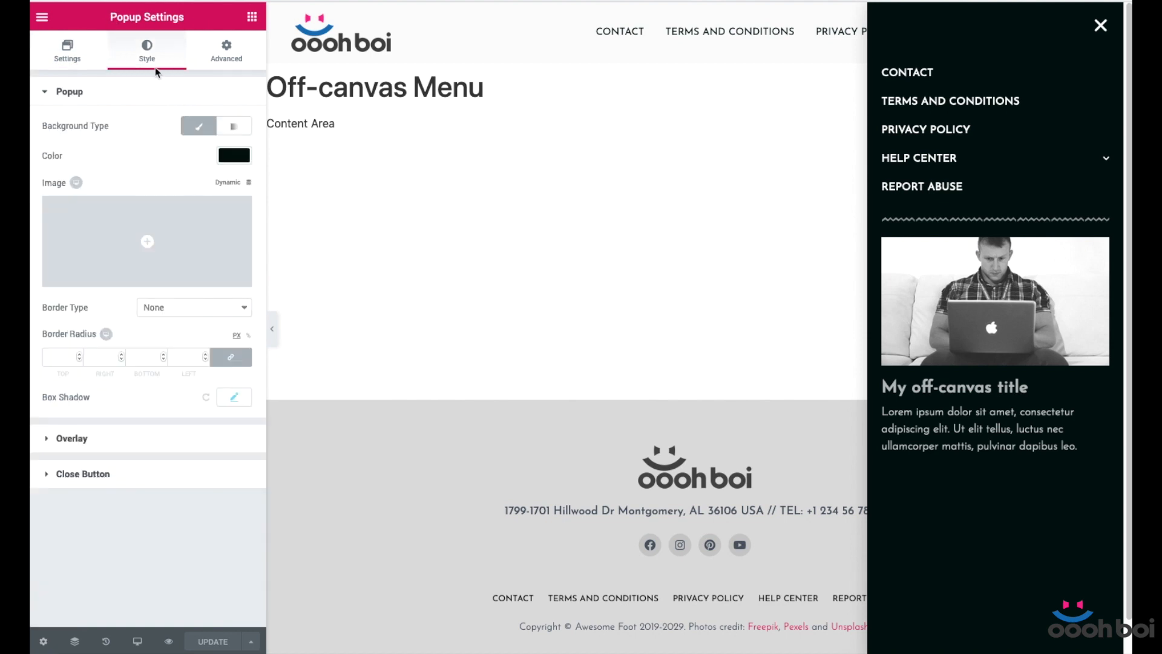
pyautogui.click(84, 473)
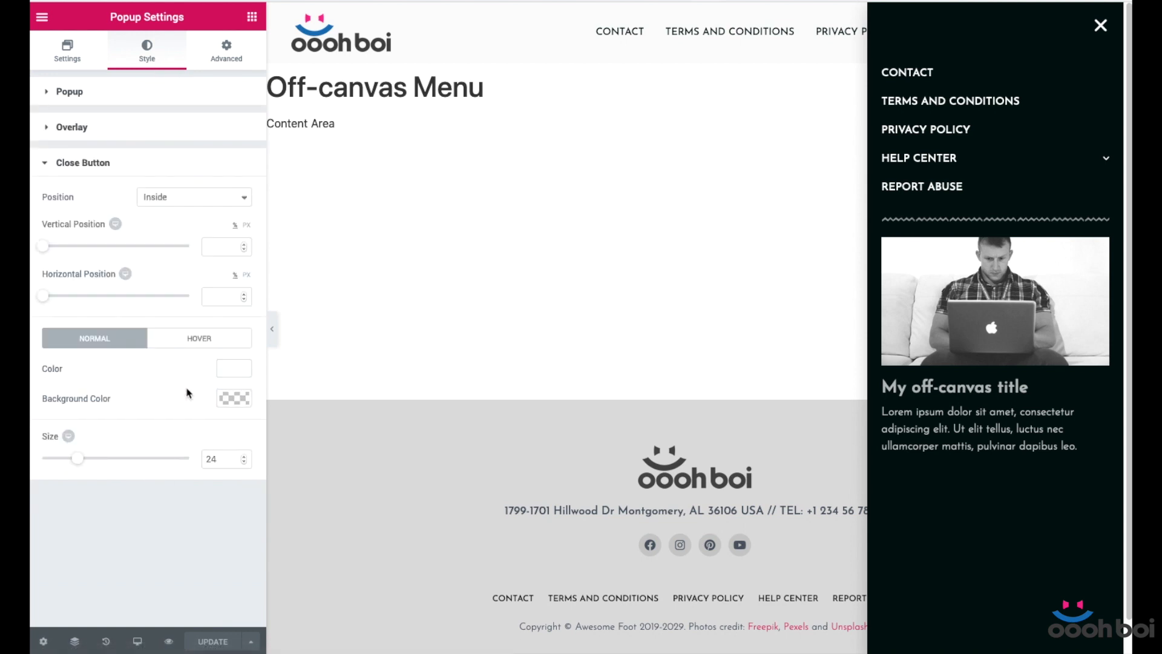
pyautogui.moveTo(184, 237)
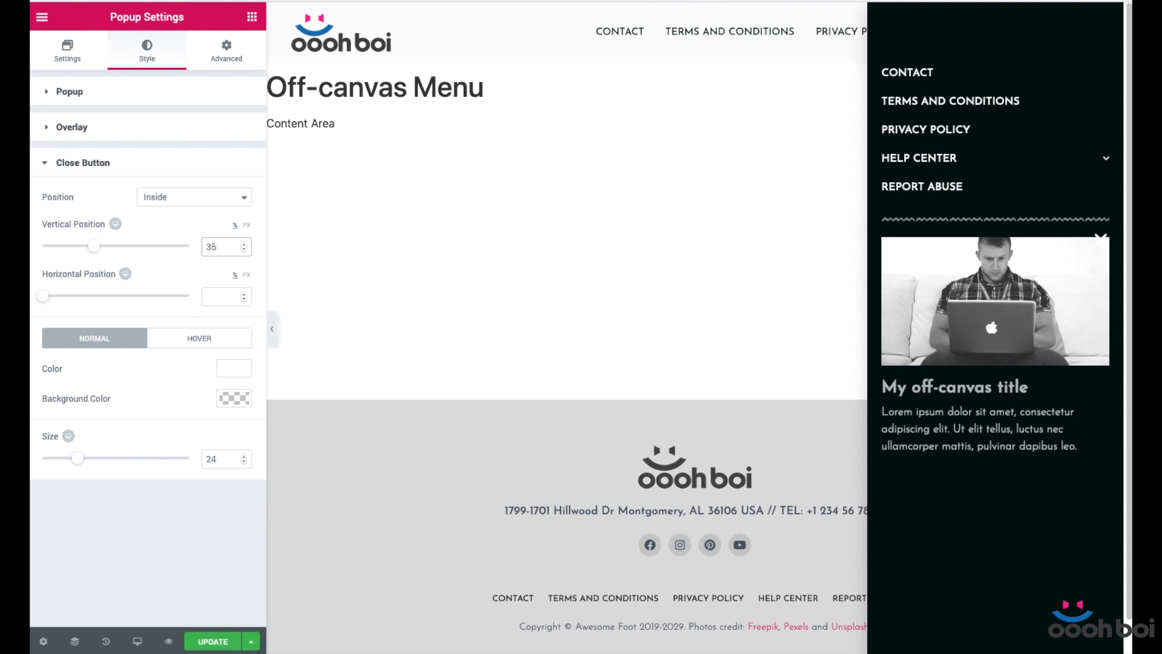
pyautogui.click(223, 246)
pyautogui.write('30')
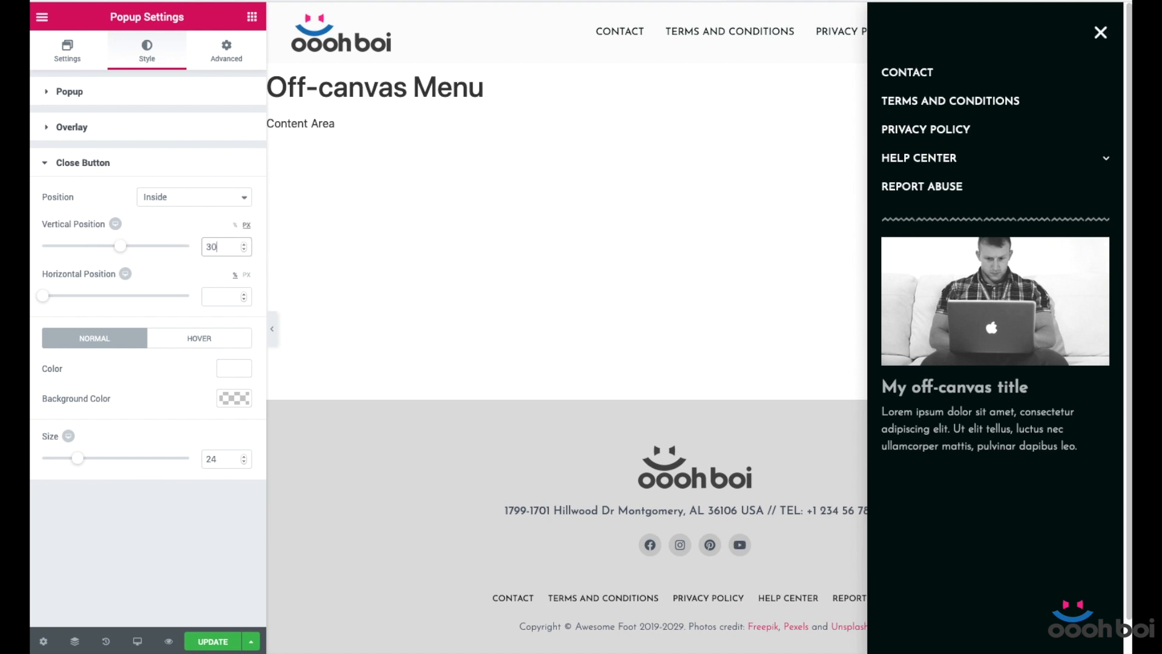
pyautogui.click(247, 243)
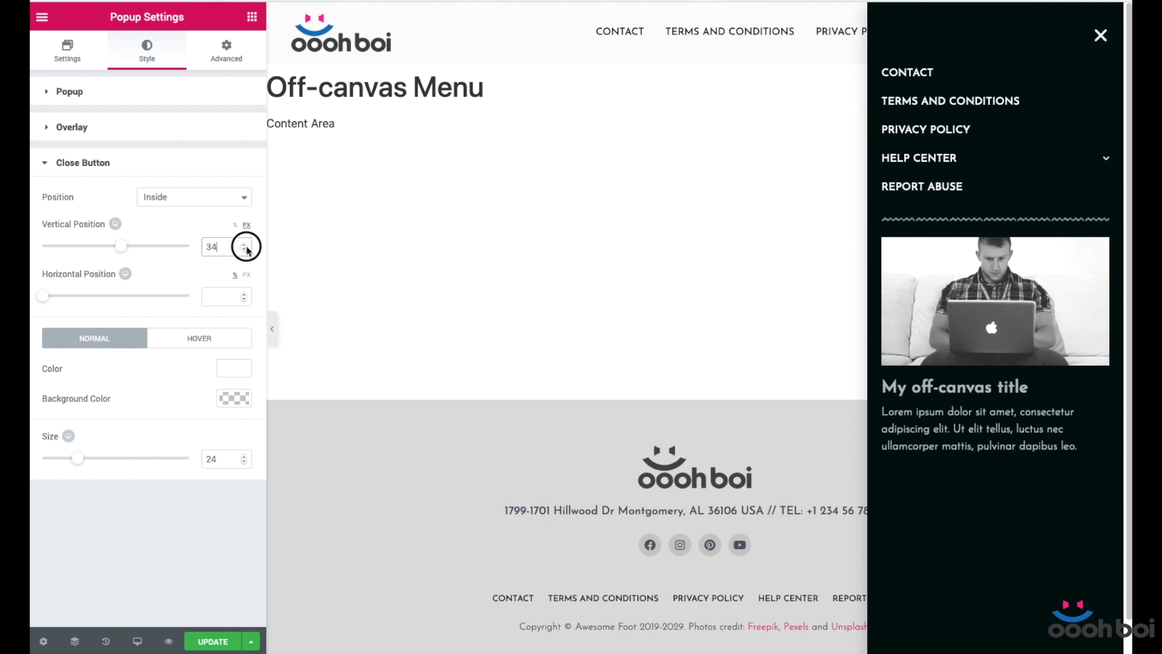
pyautogui.click(67, 50)
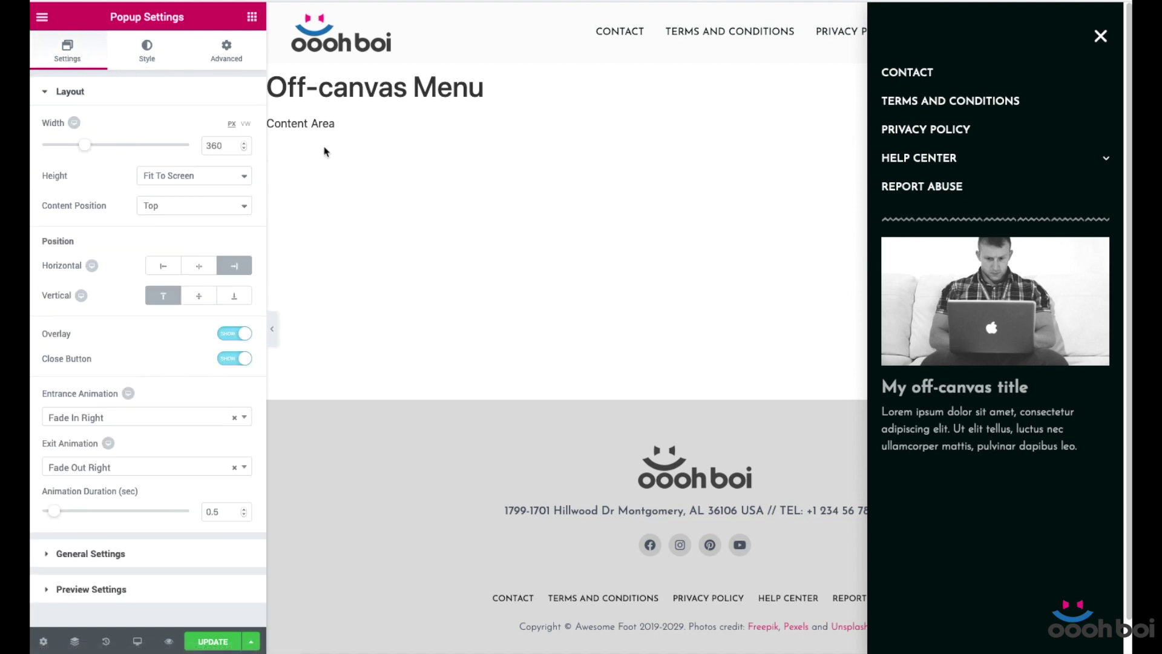
# - Select the nav menu widget inside the popup
pyautogui.click(222, 511)
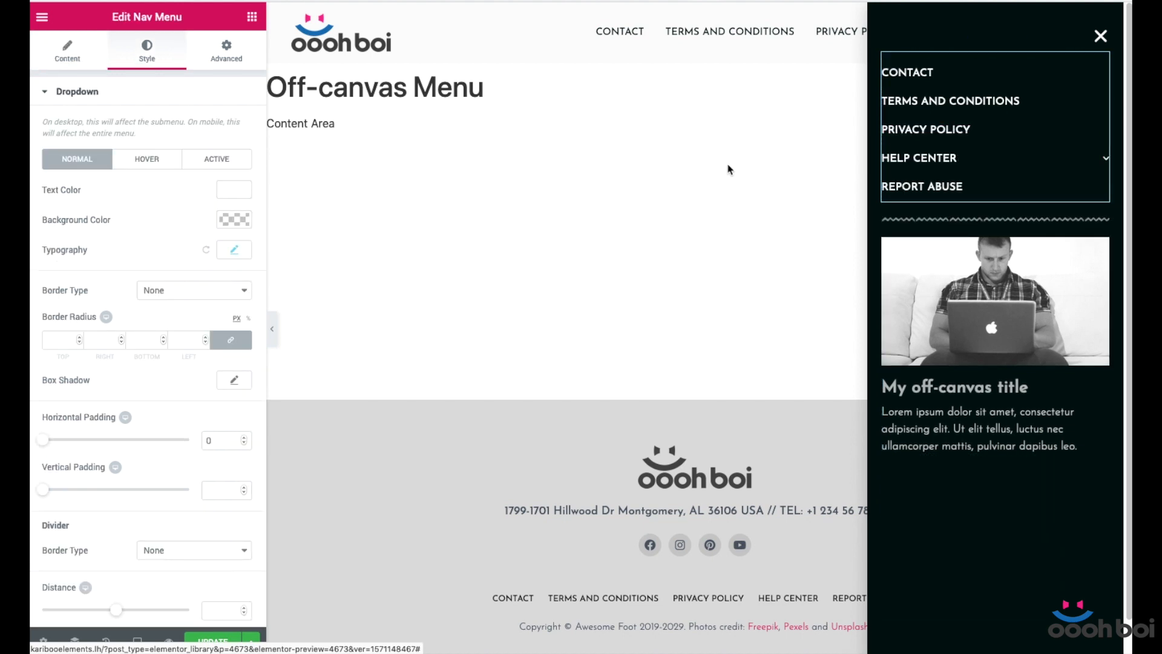
# - Enter custom CSS 'selector .menu-item > a:focus { background: none; }' under Advanced
pyautogui.click(227, 51)
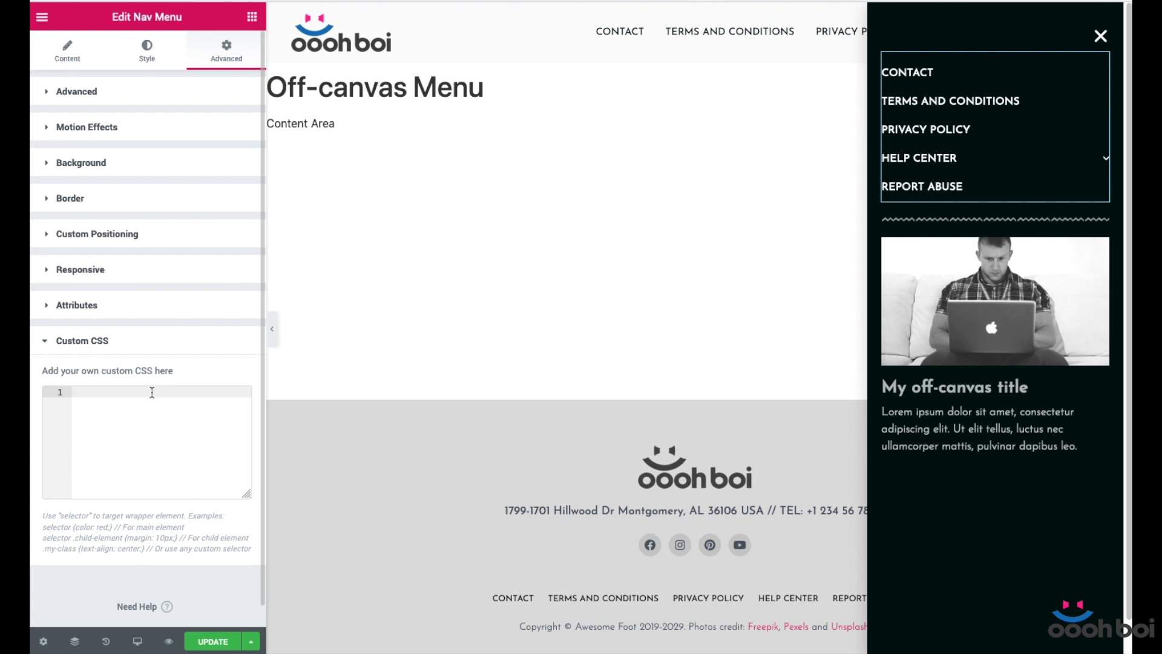
pyautogui.write('sel')
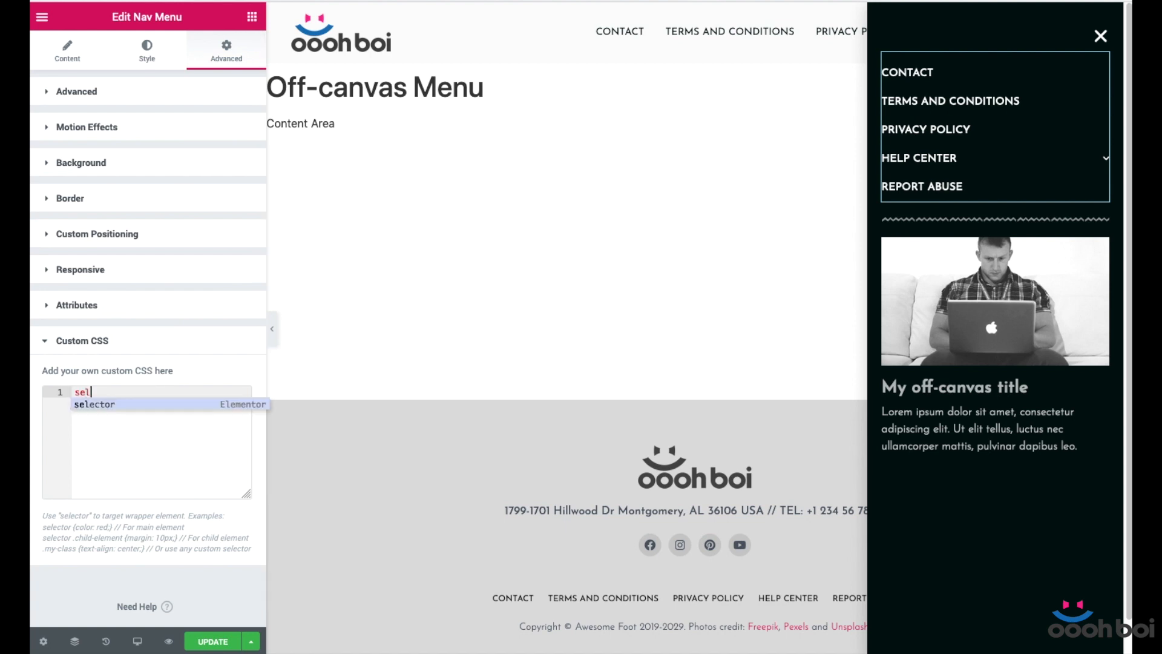
pyautogui.write('selector .men')
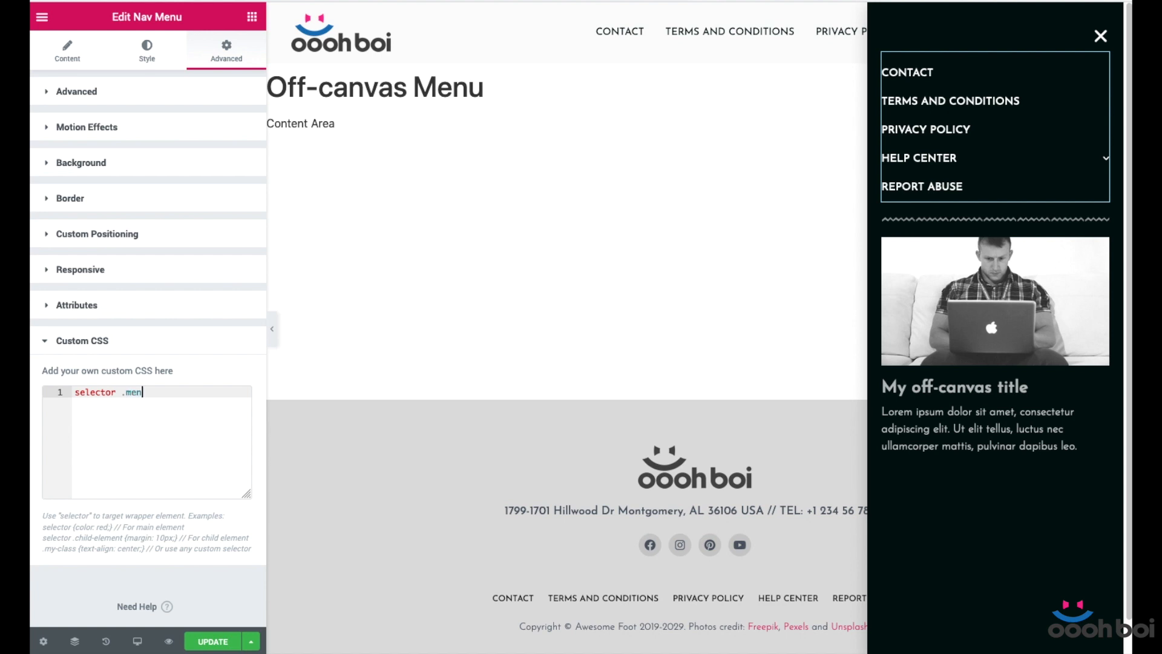
pyautogui.write('u-item')
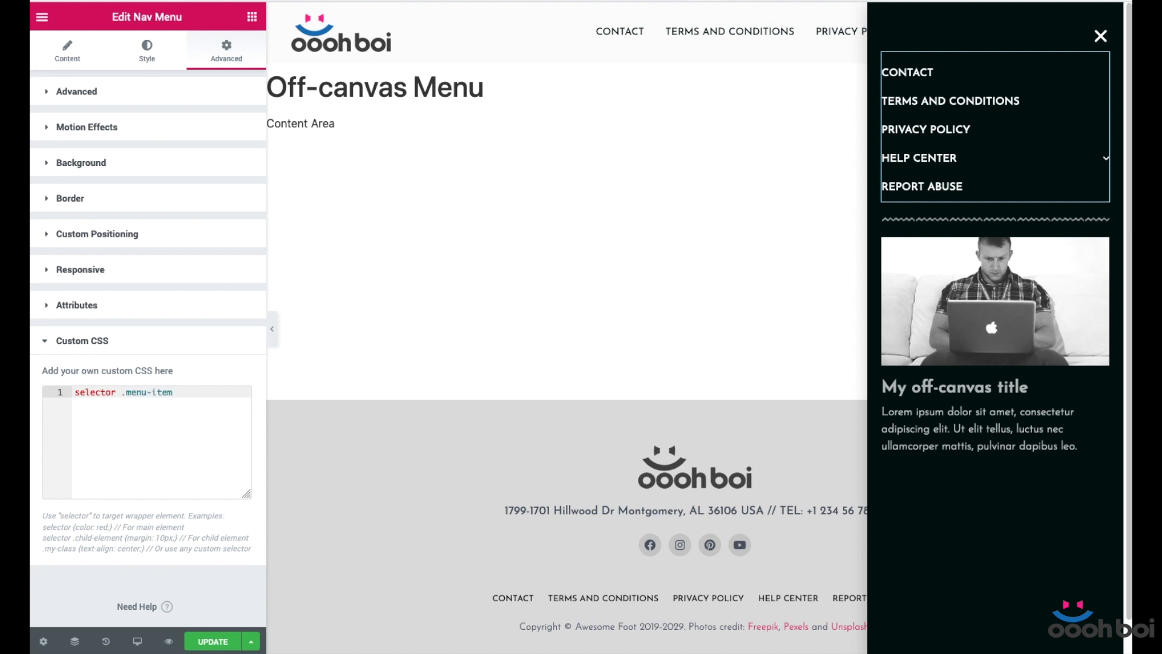
pyautogui.write('> a')
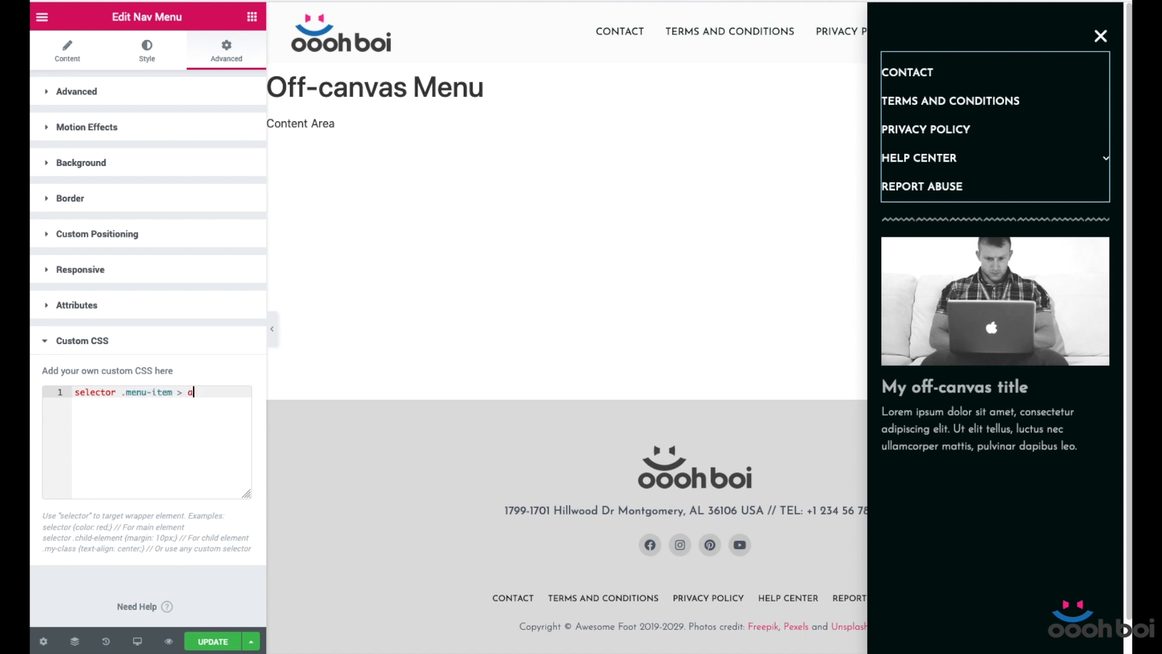
pyautogui.write(':')
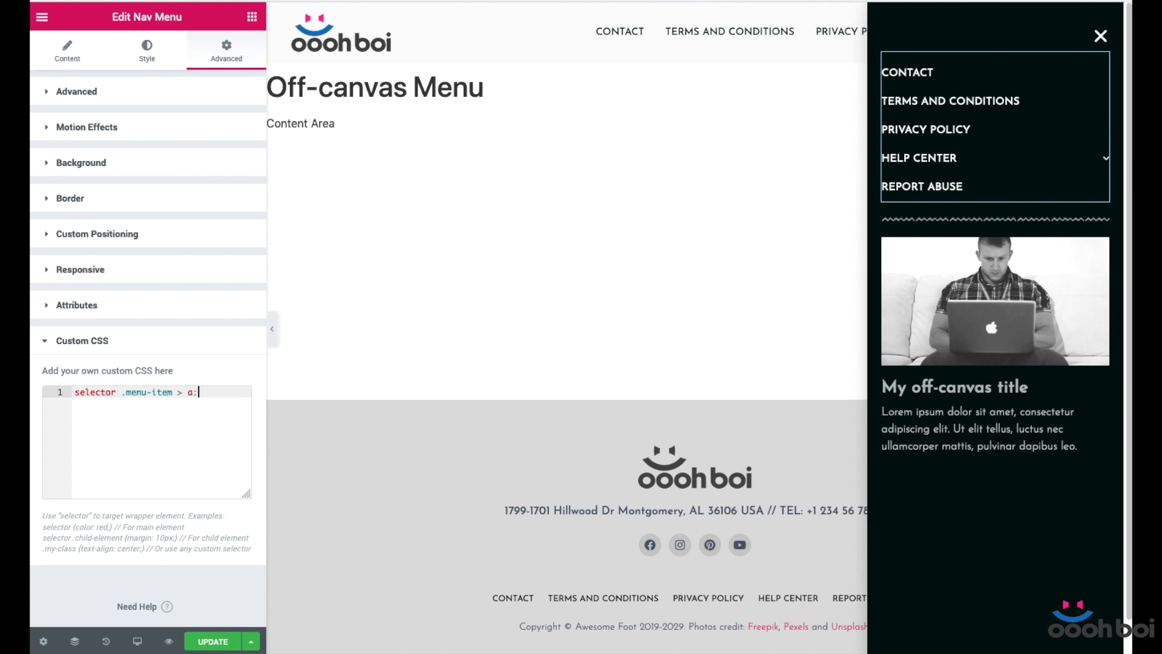
pyautogui.write('focus')
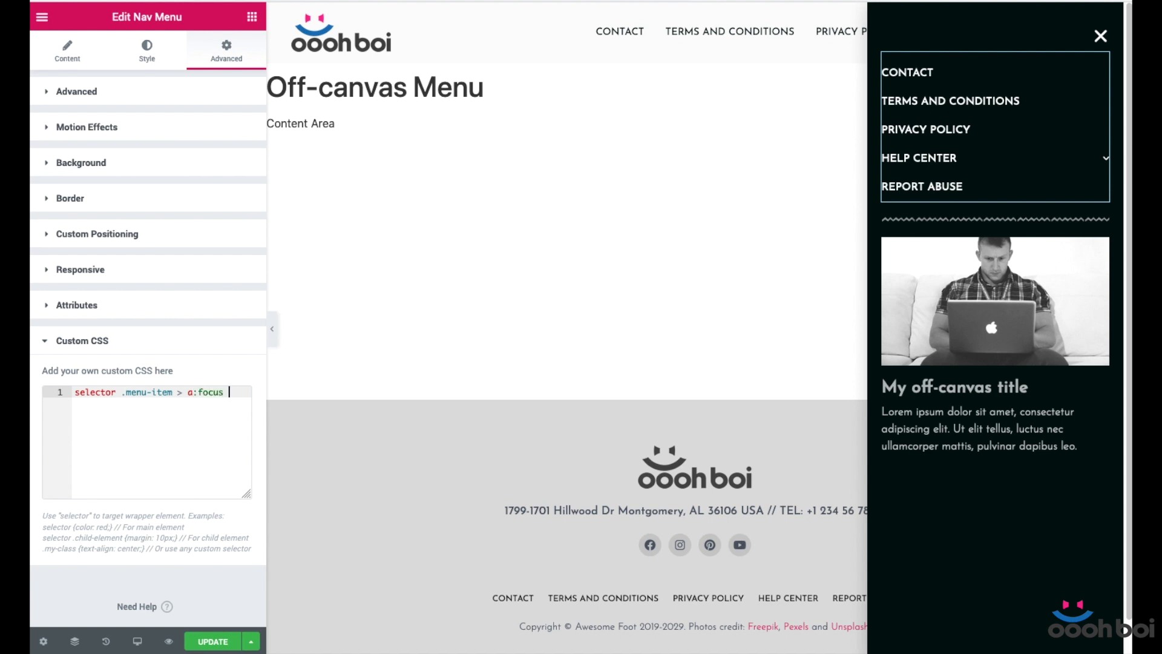
pyautogui.write('{')
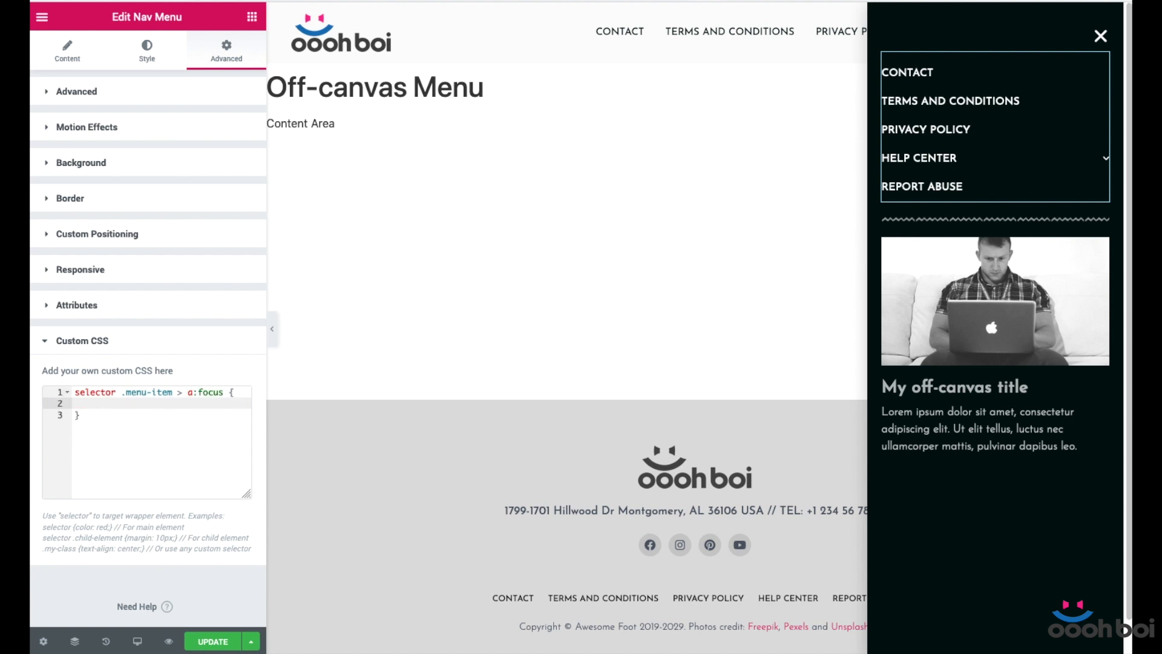
pyautogui.write('background:')
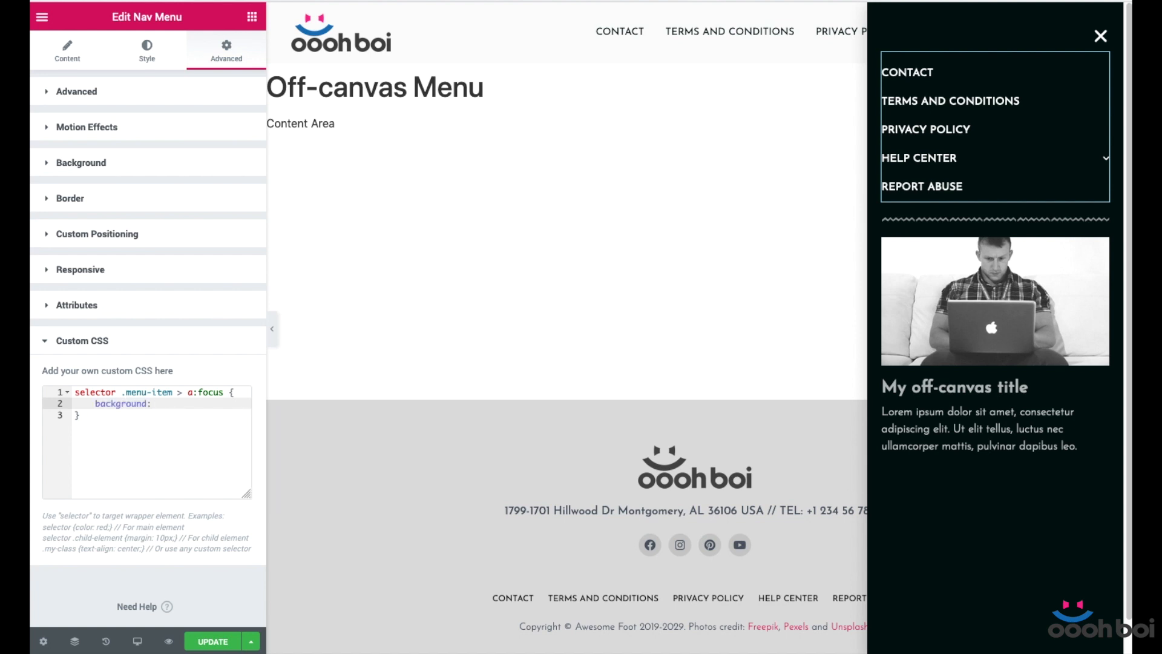
pyautogui.write('none;')
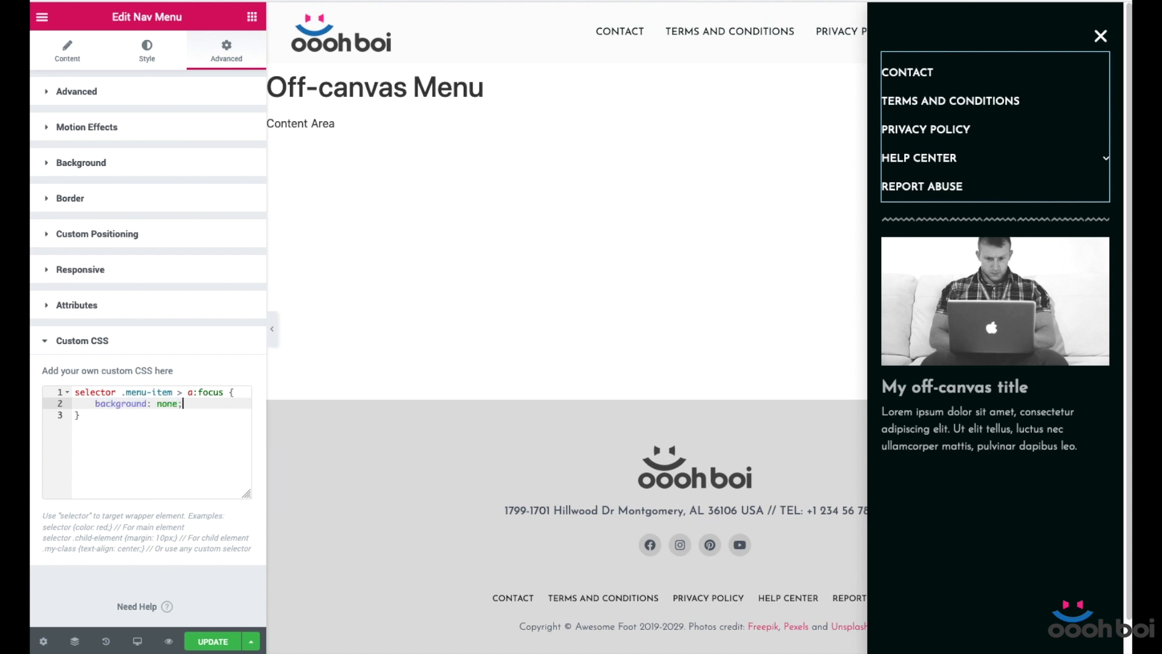
pyautogui.moveTo(168, 306)
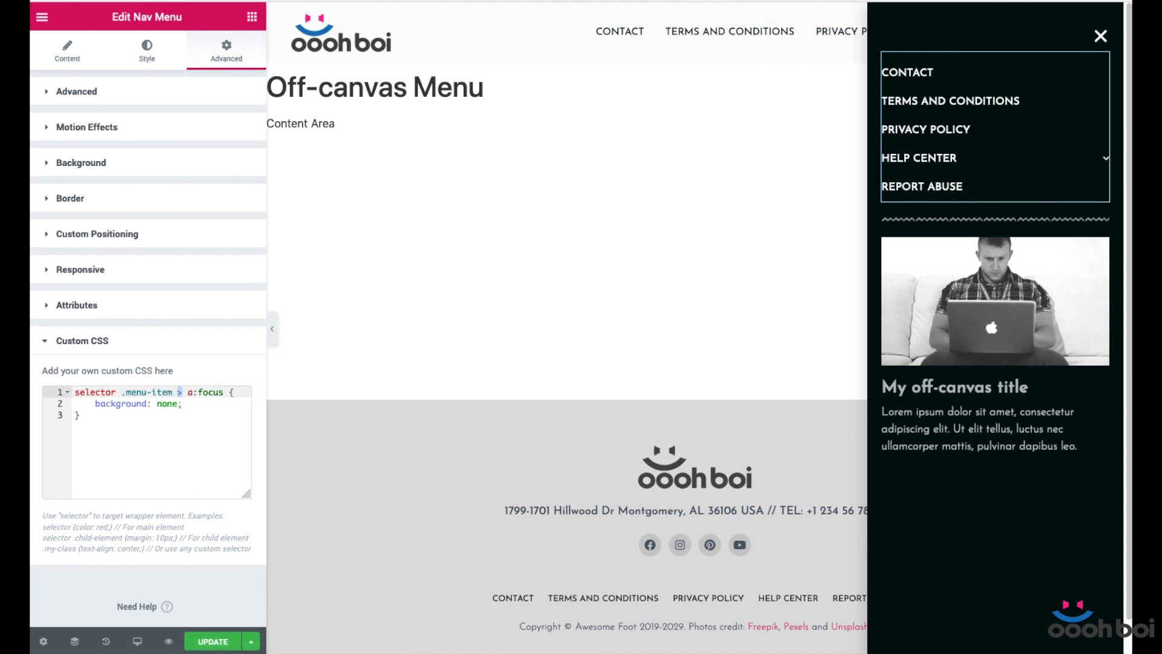
pyautogui.moveTo(391, 495)
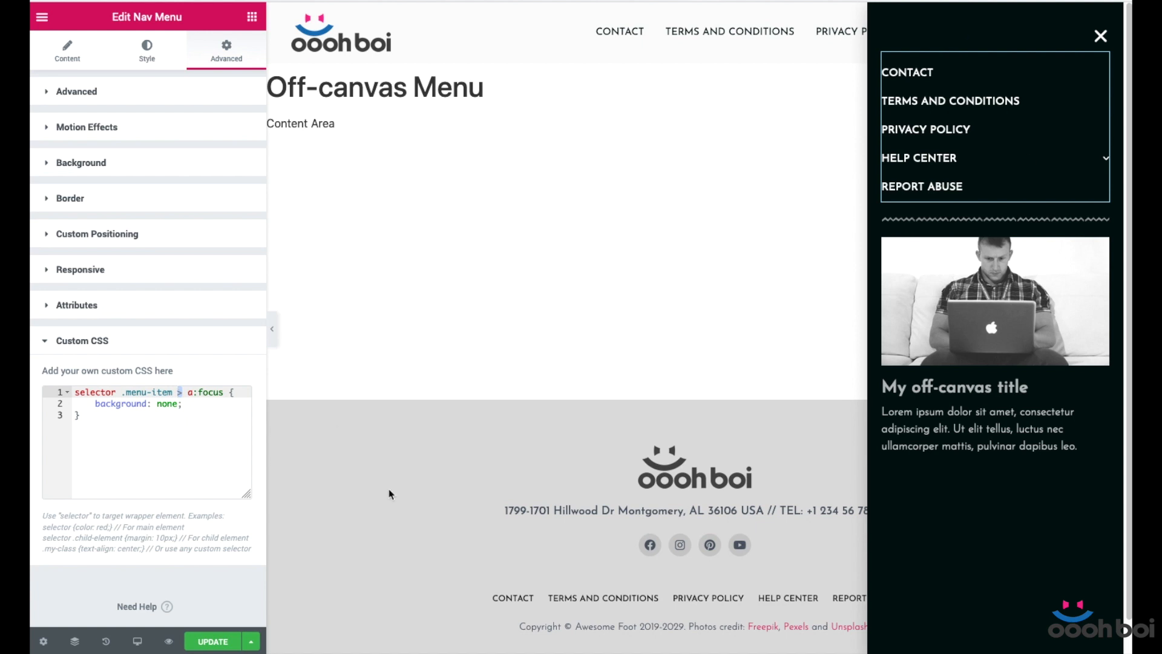
# - Save the CSS change with Update and view the live page
pyautogui.click(212, 641)
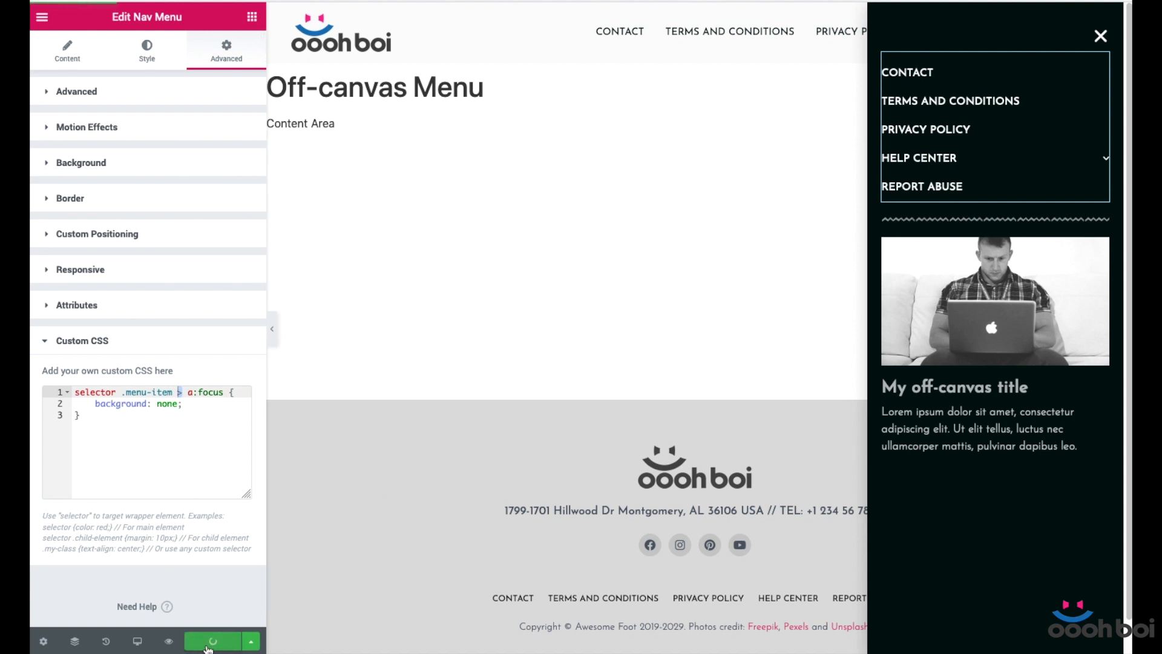
pyautogui.click(214, 641)
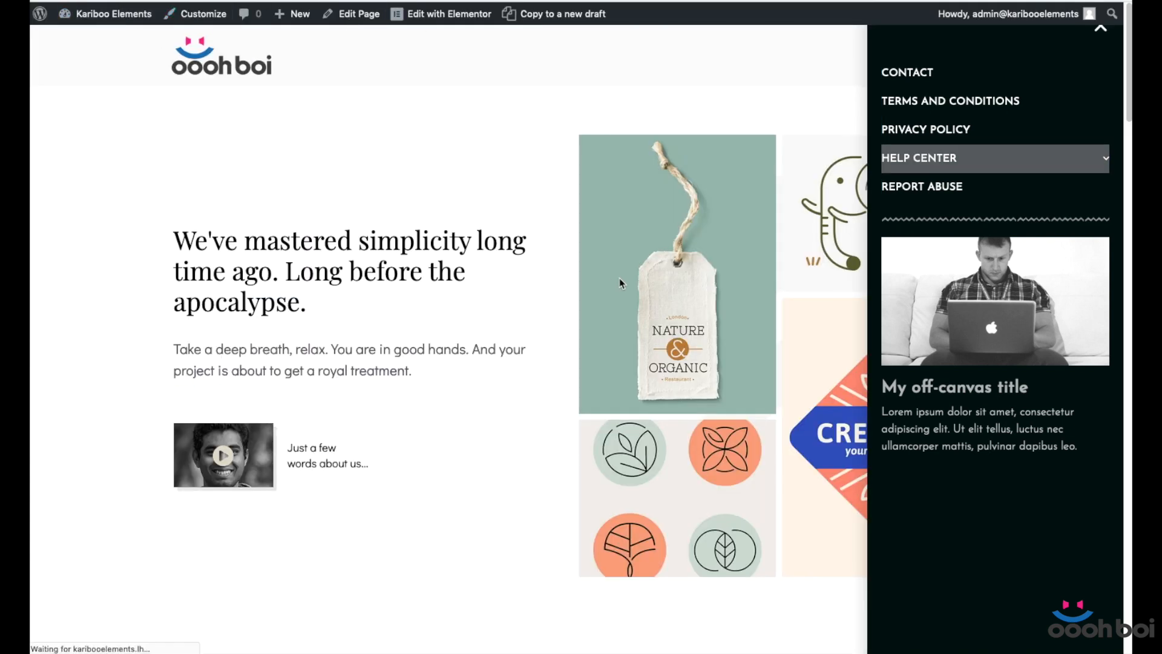
pyautogui.click(1100, 27)
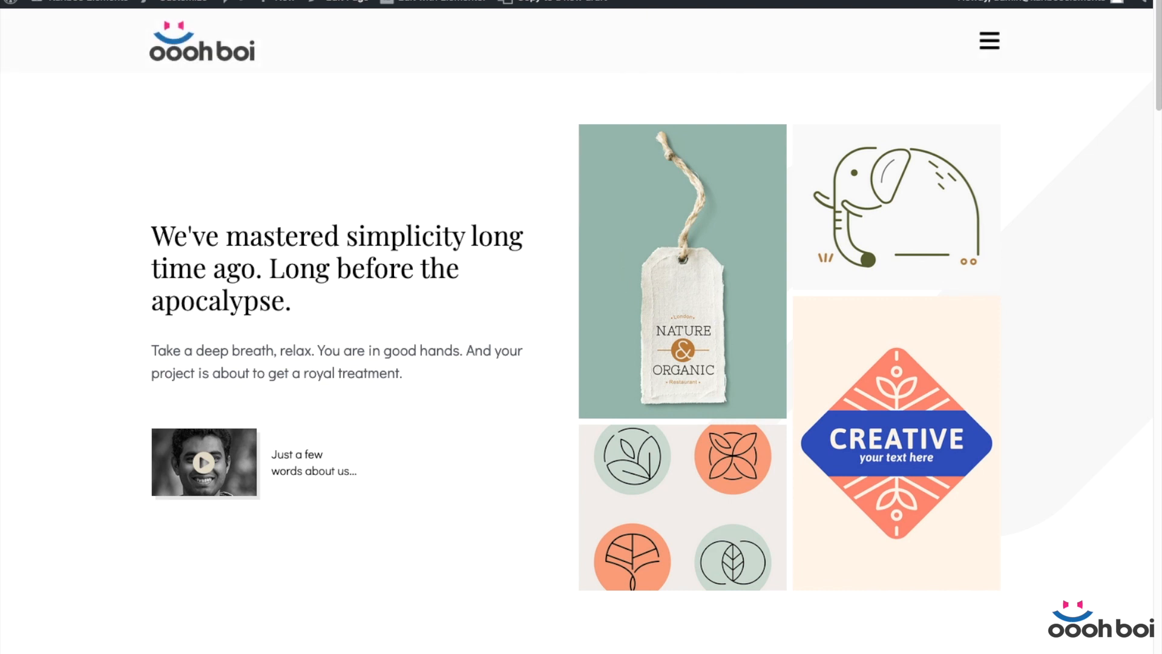
pyautogui.click(988, 40)
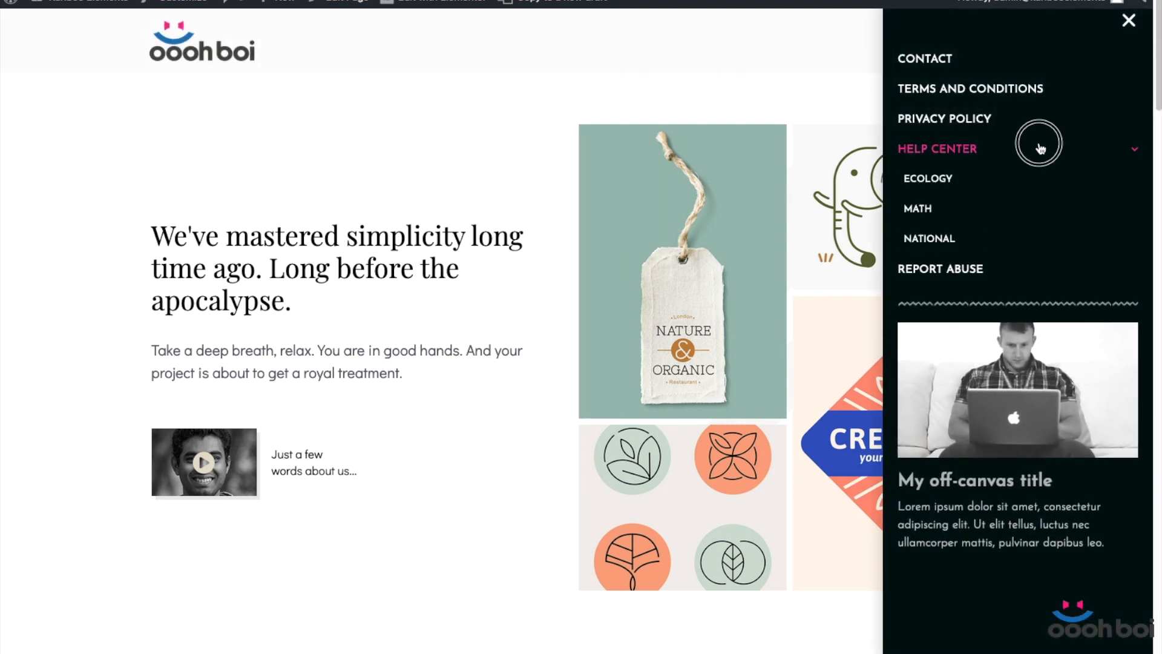
pyautogui.moveTo(918, 209)
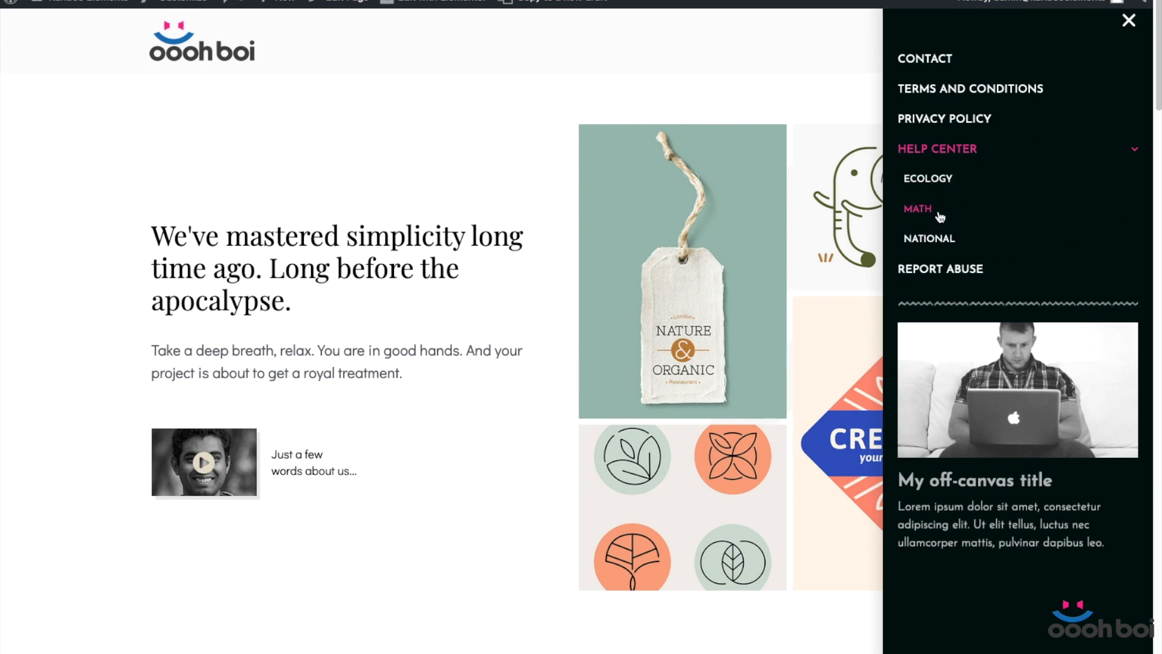
pyautogui.click(1127, 20)
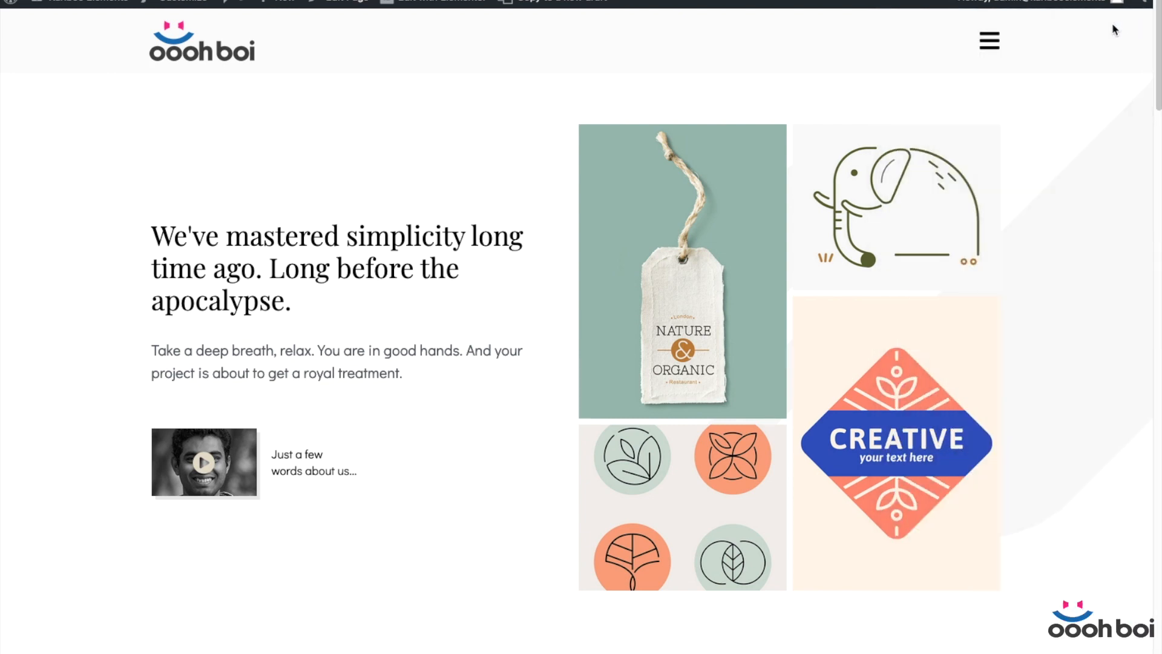
pyautogui.click(989, 41)
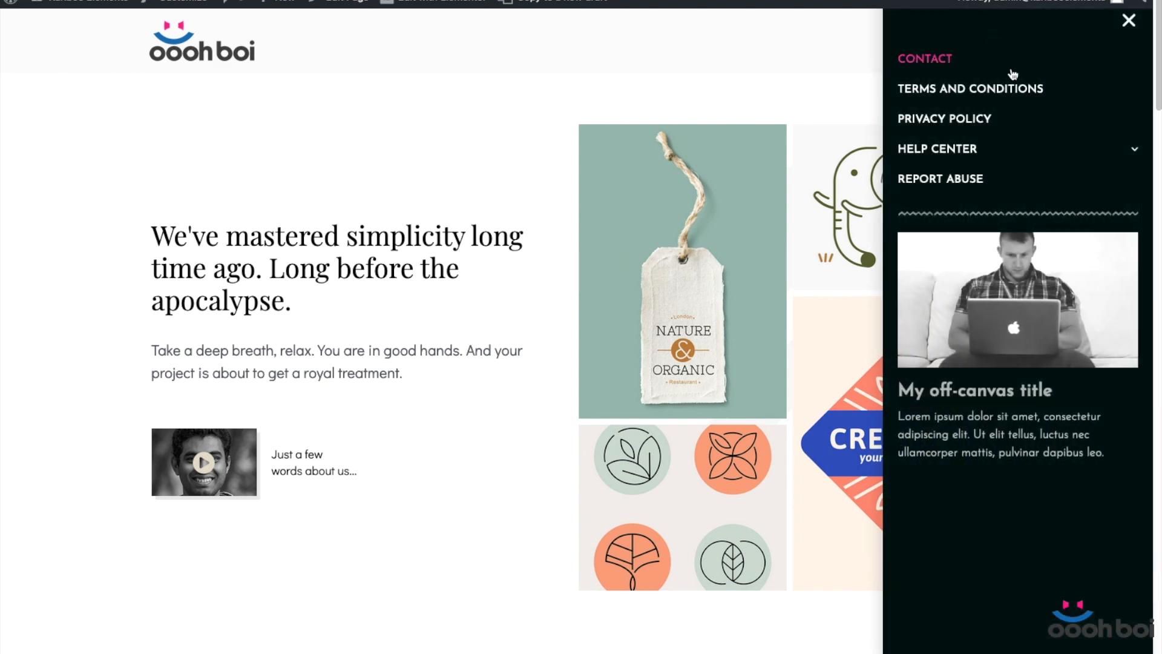
pyautogui.click(937, 147)
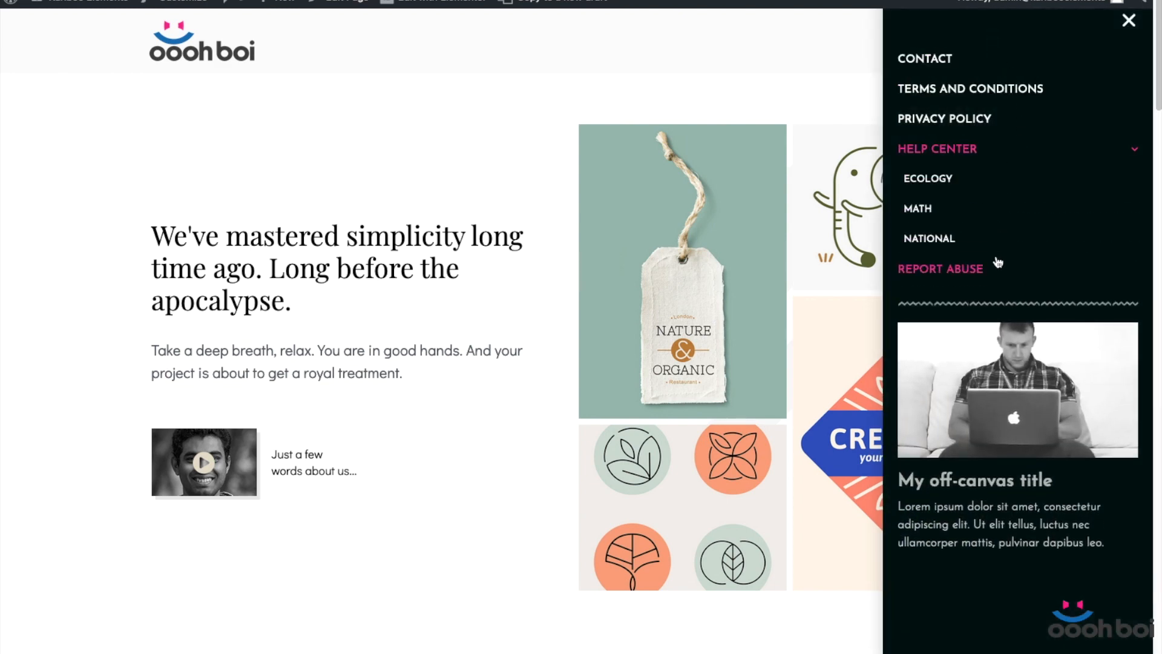
pyautogui.moveTo(1069, 173)
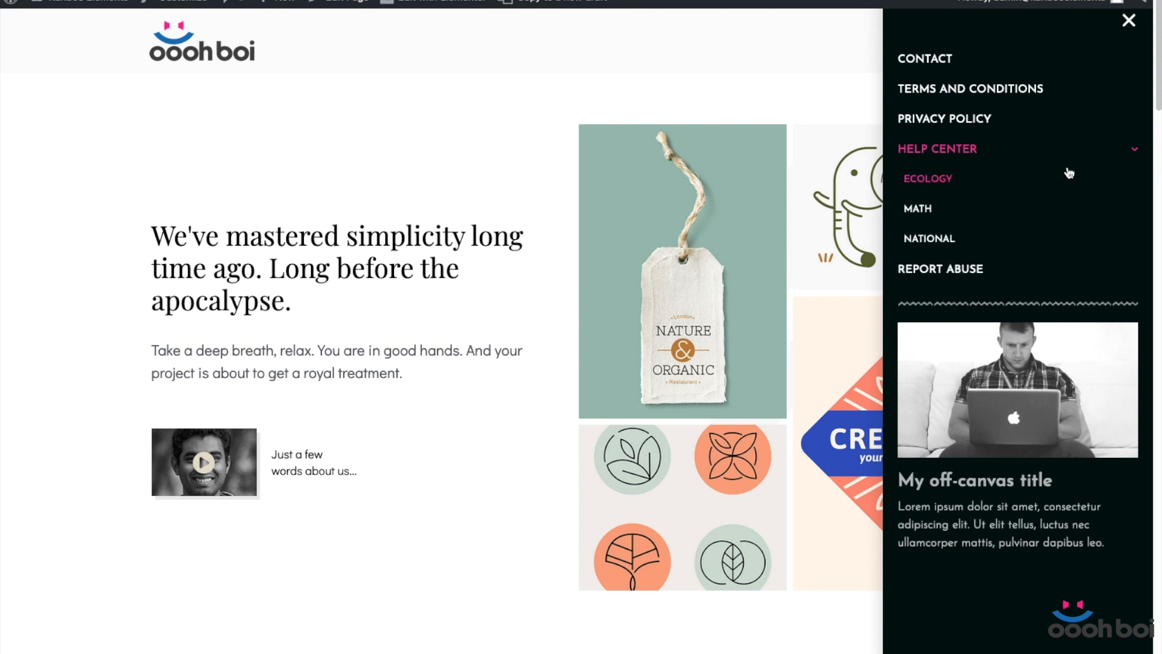
pyautogui.click(937, 148)
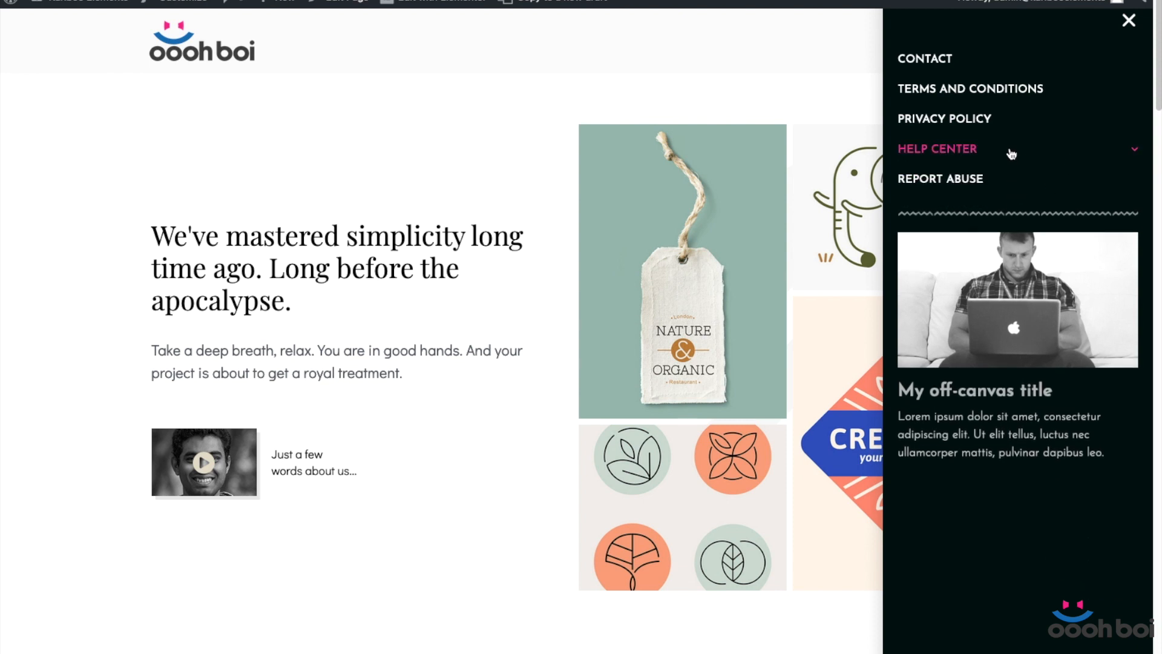
pyautogui.click(937, 148)
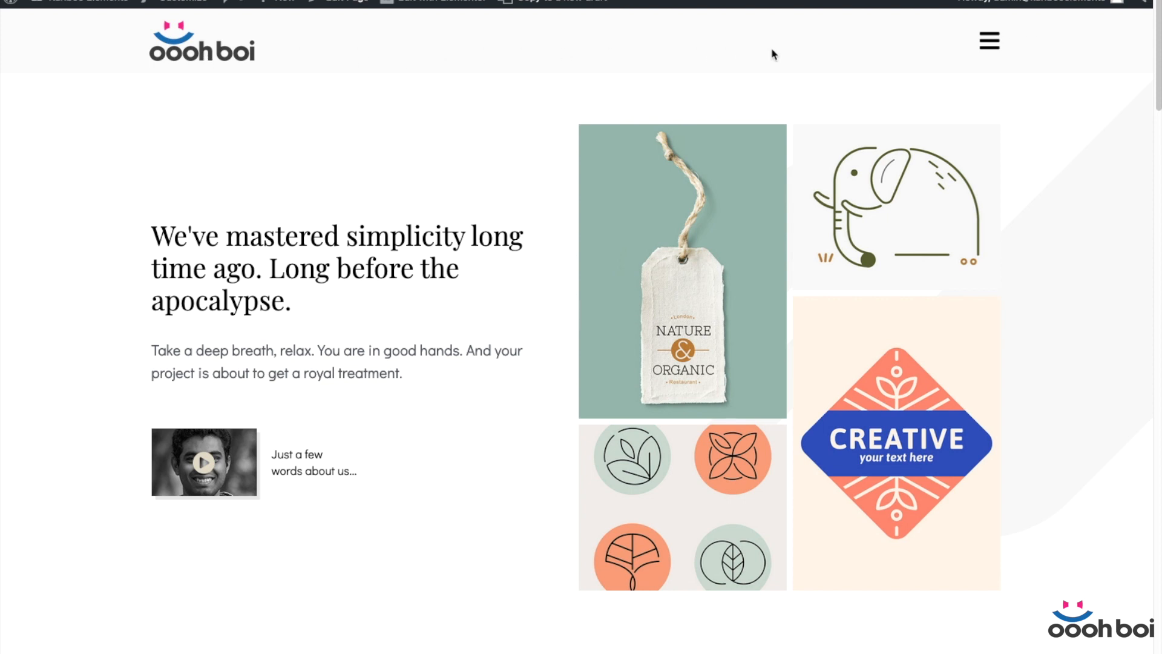
pyautogui.moveTo(461, 28)
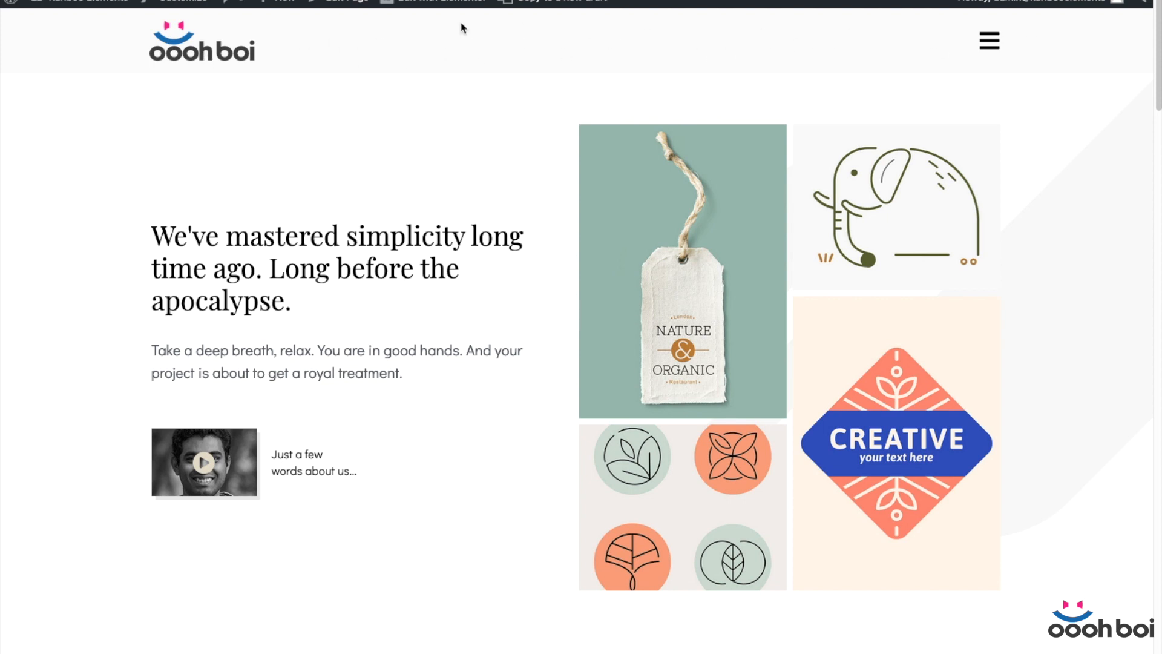
pyautogui.moveTo(857, 83)
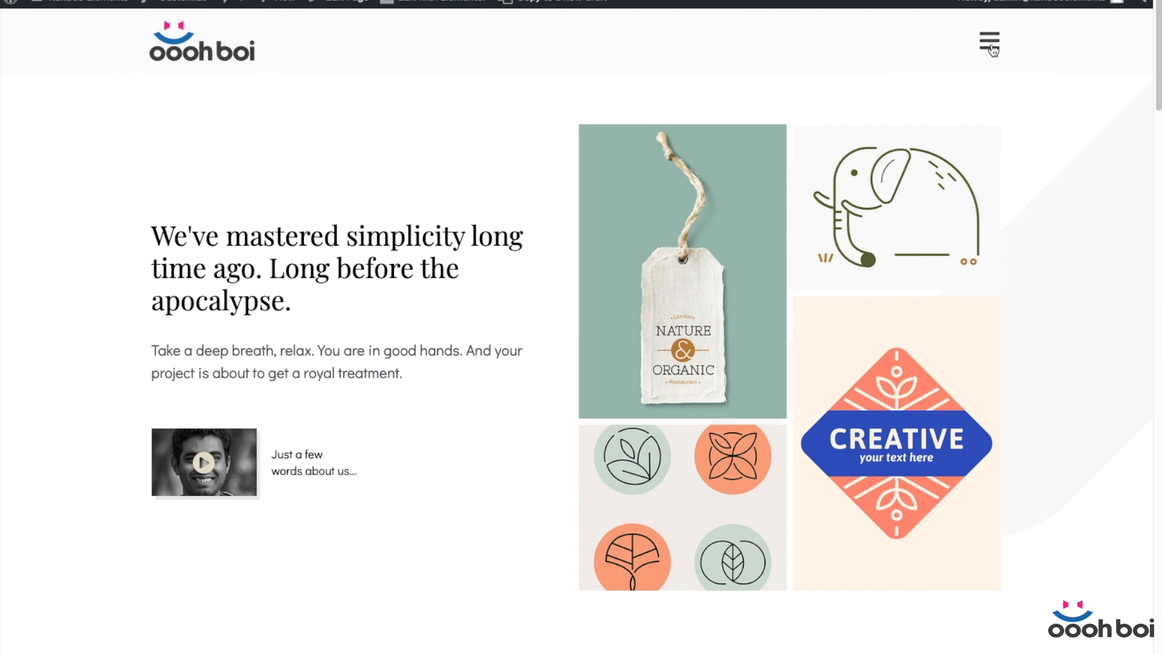
pyautogui.scroll(-3)
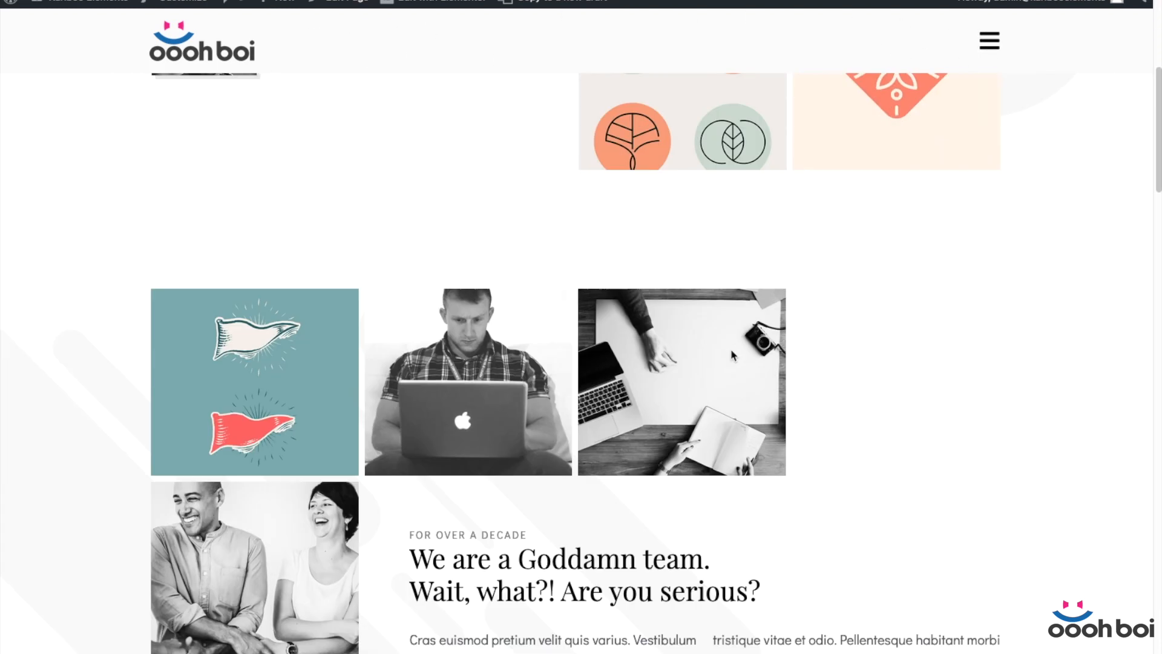
pyautogui.scroll(-3)
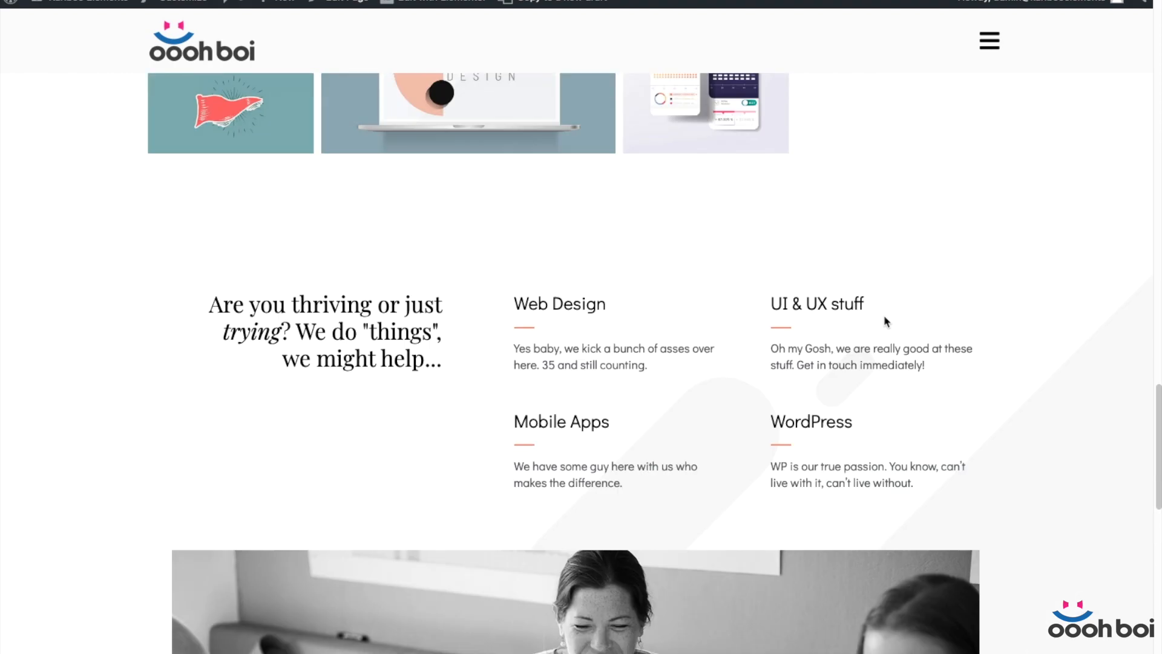
pyautogui.scroll(-3)
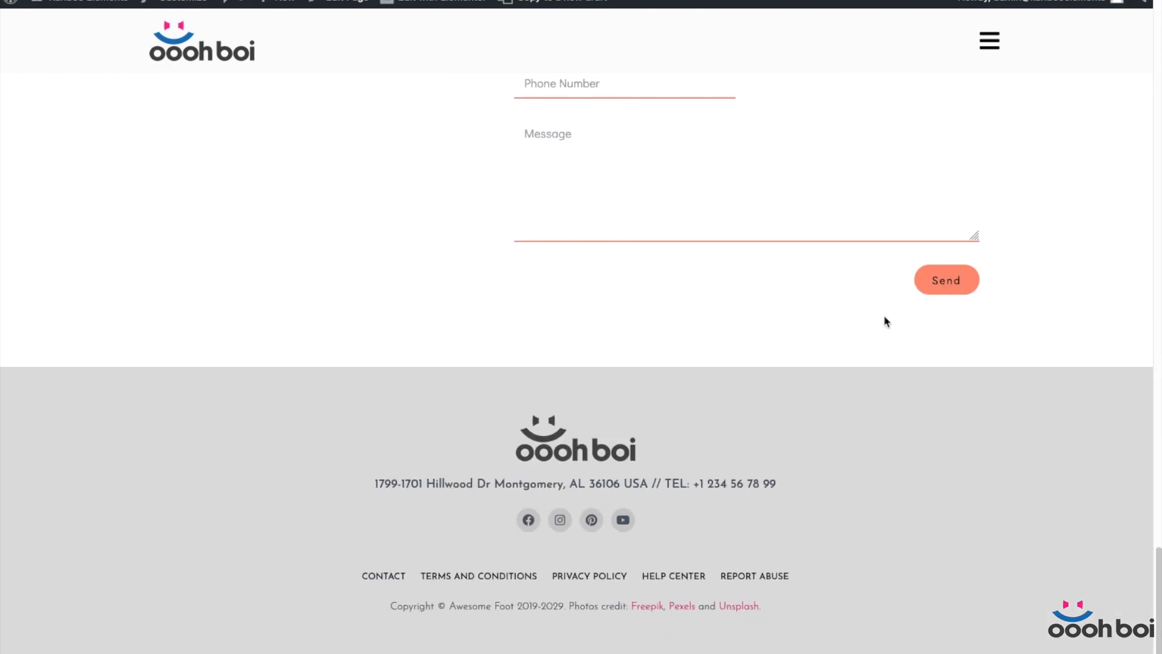
pyautogui.scroll(3)
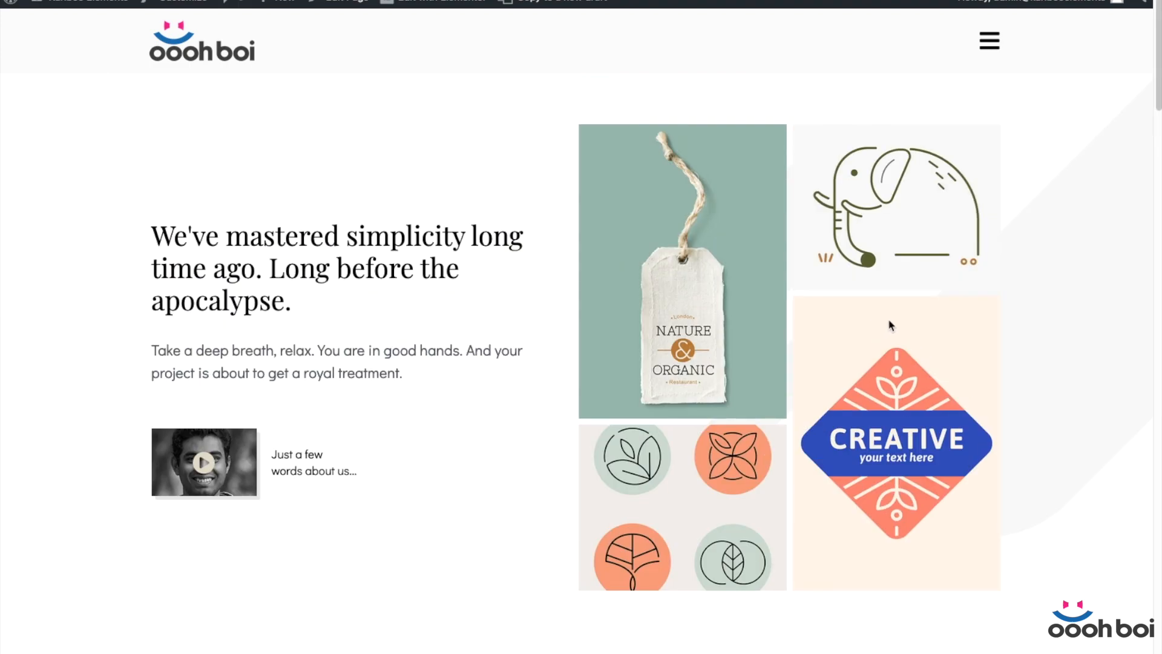
pyautogui.scroll(-3)
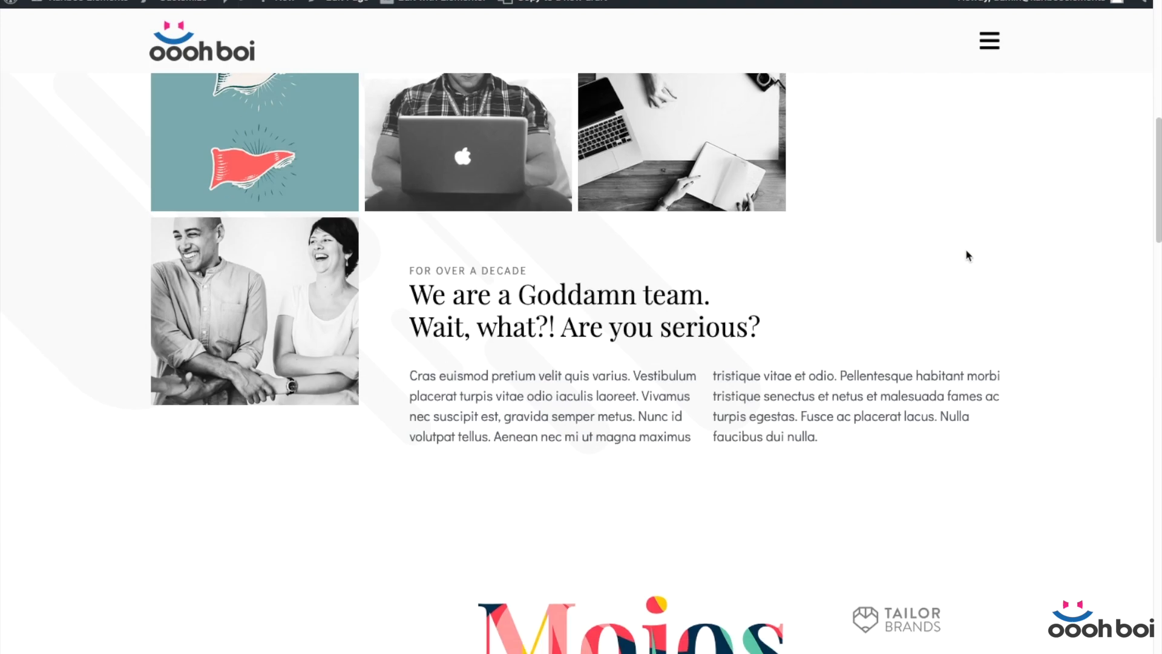
pyautogui.scroll(-3)
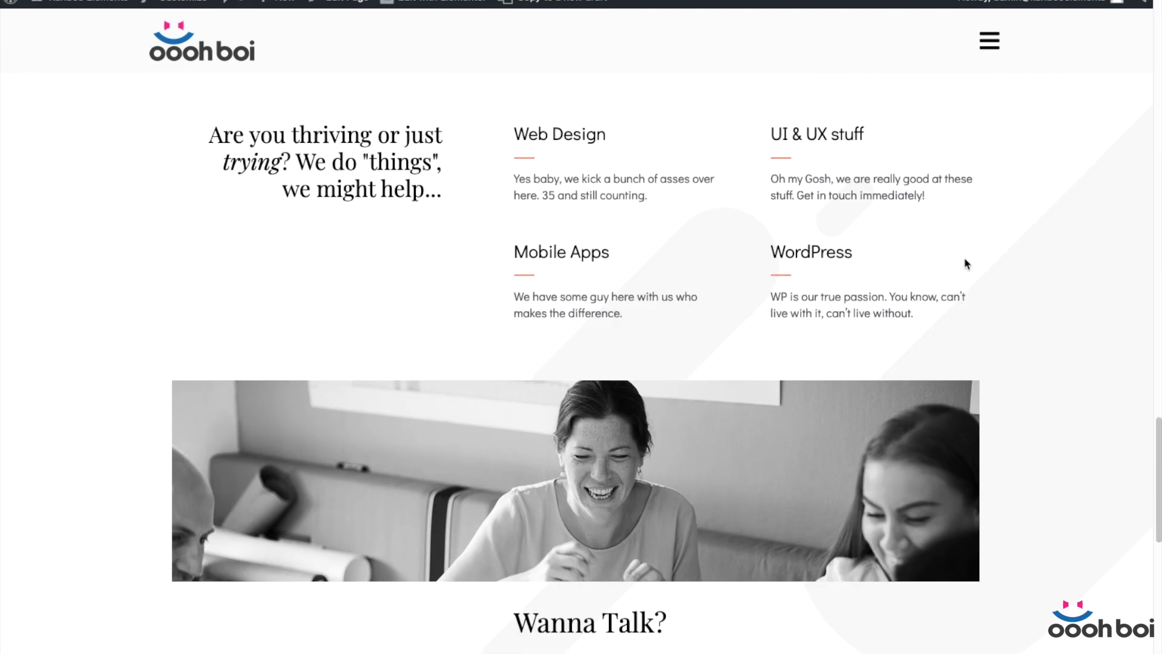
pyautogui.scroll(-3)
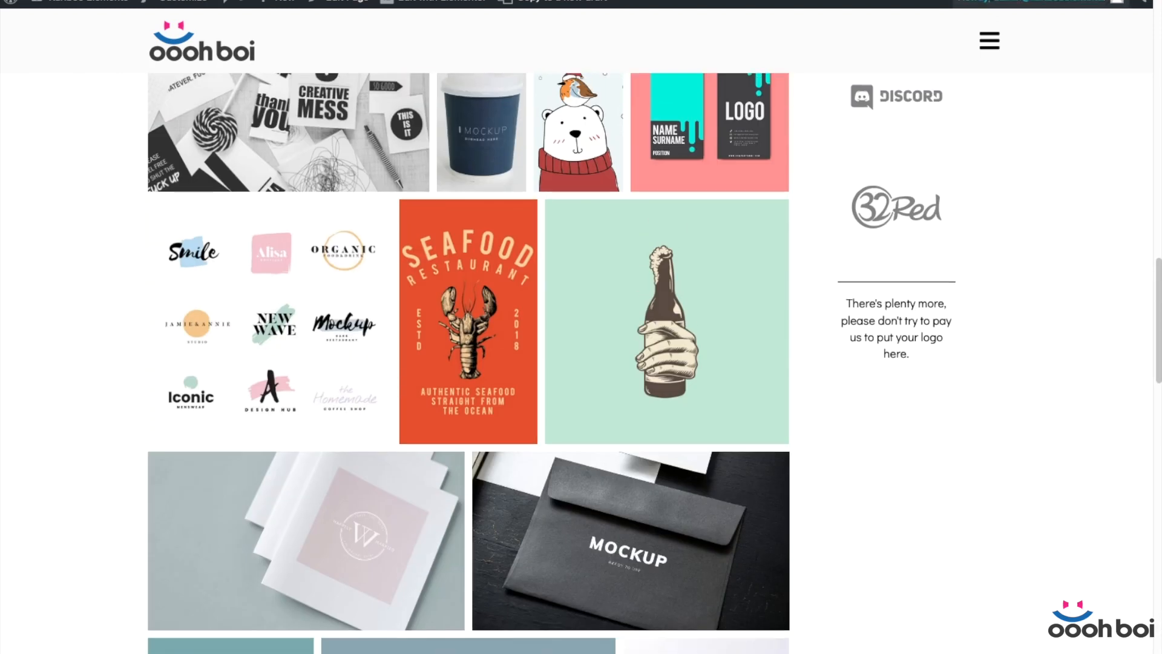
pyautogui.click(989, 40)
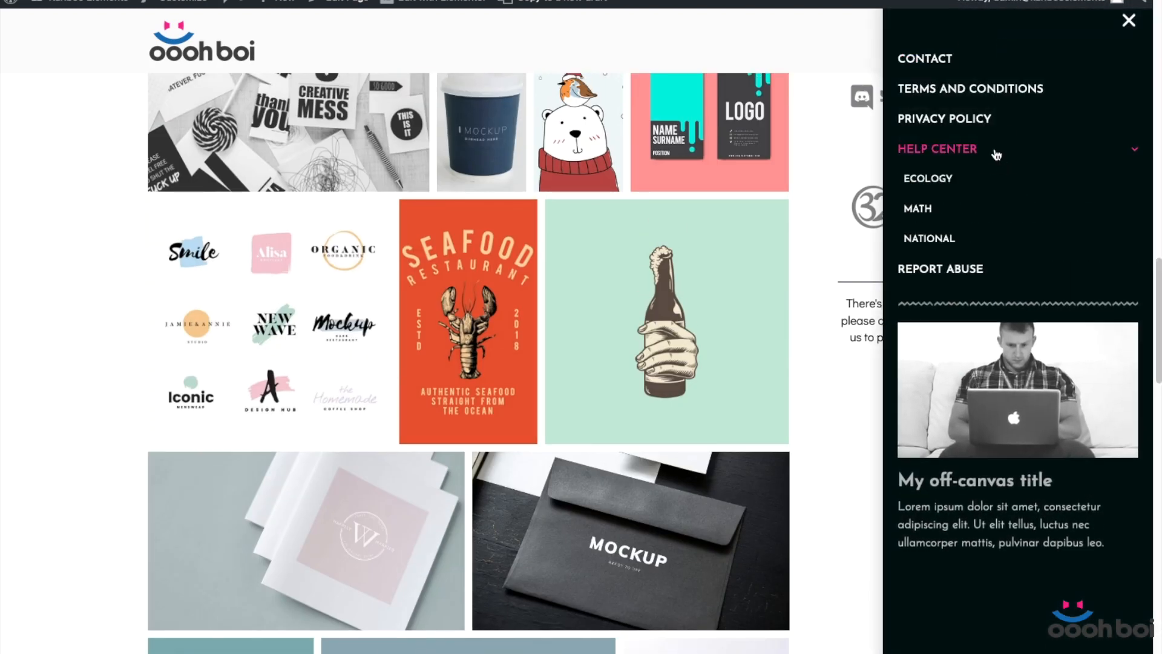
pyautogui.click(937, 147)
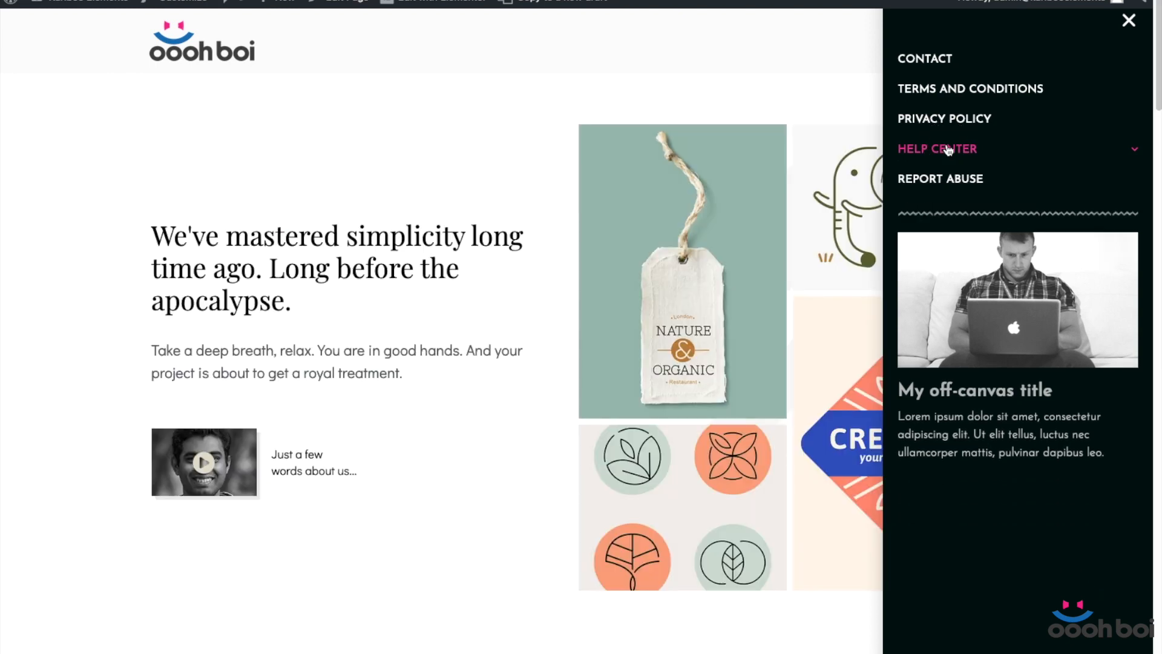
pyautogui.click(937, 148)
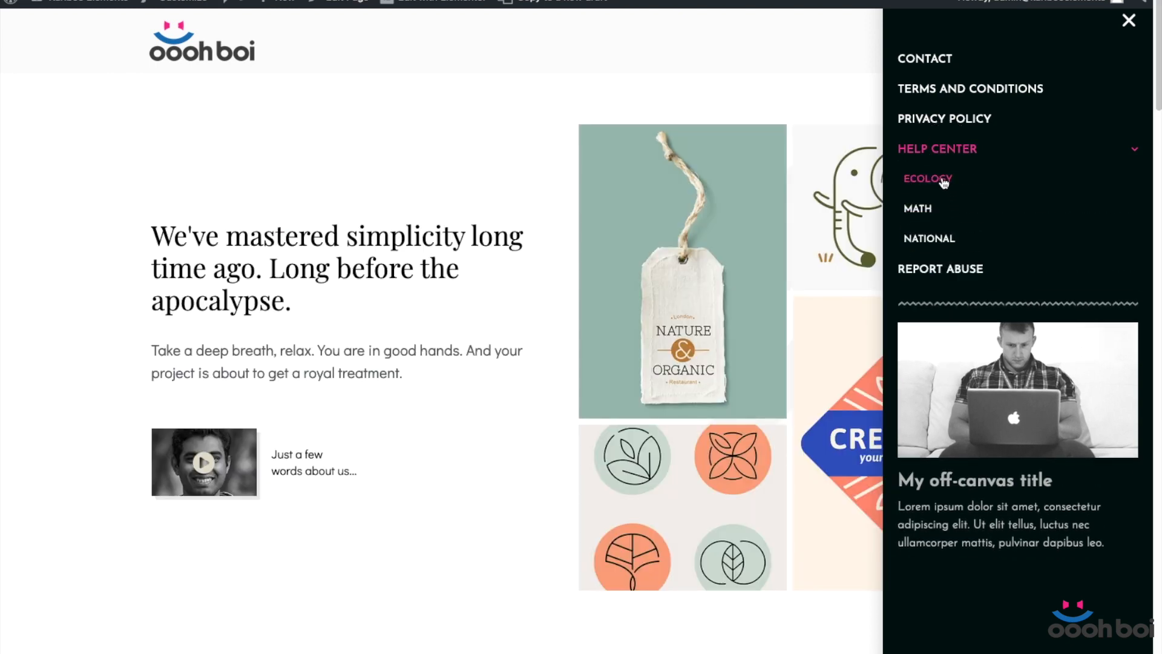
pyautogui.click(1128, 20)
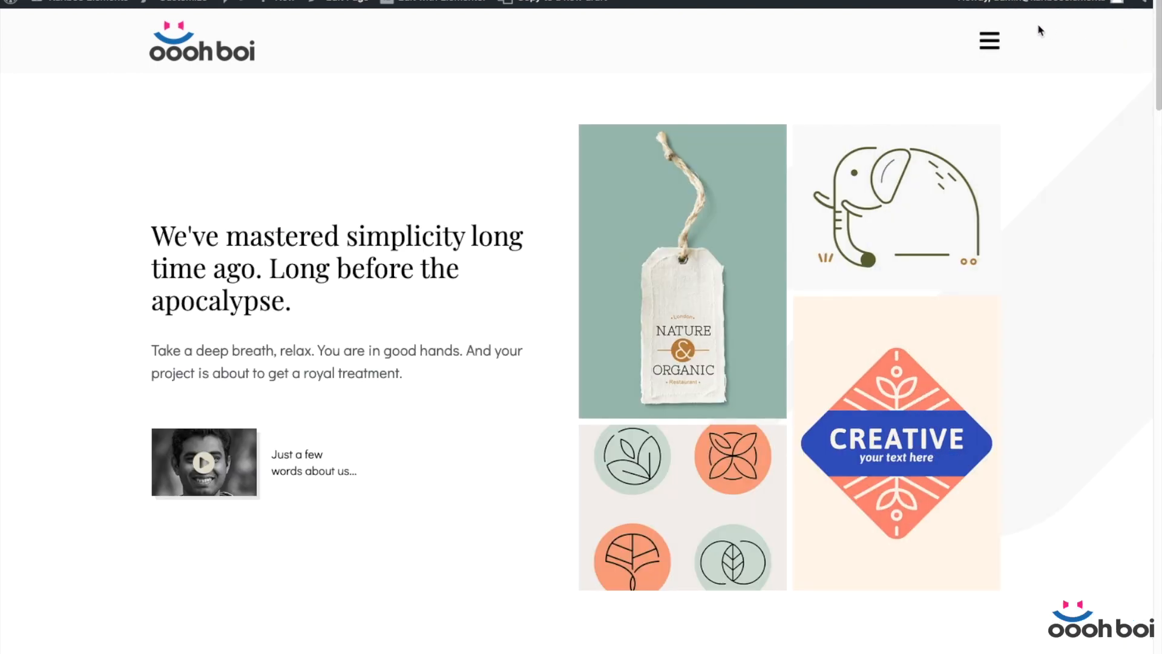
pyautogui.moveTo(738, 283)
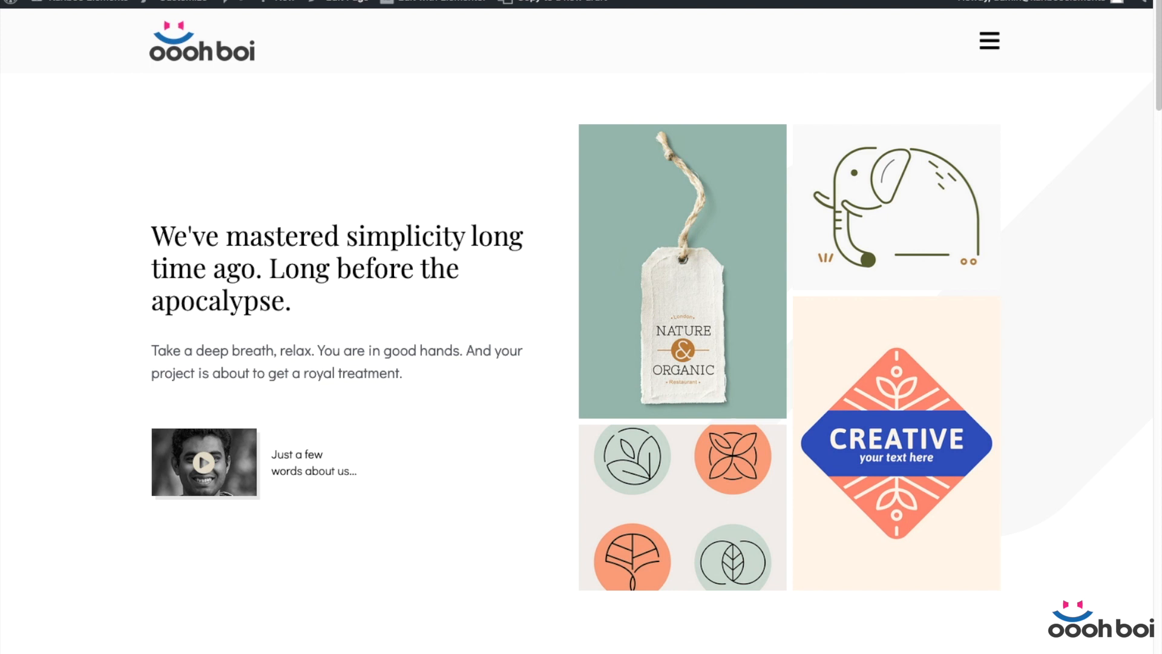
pyautogui.moveTo(985, 243)
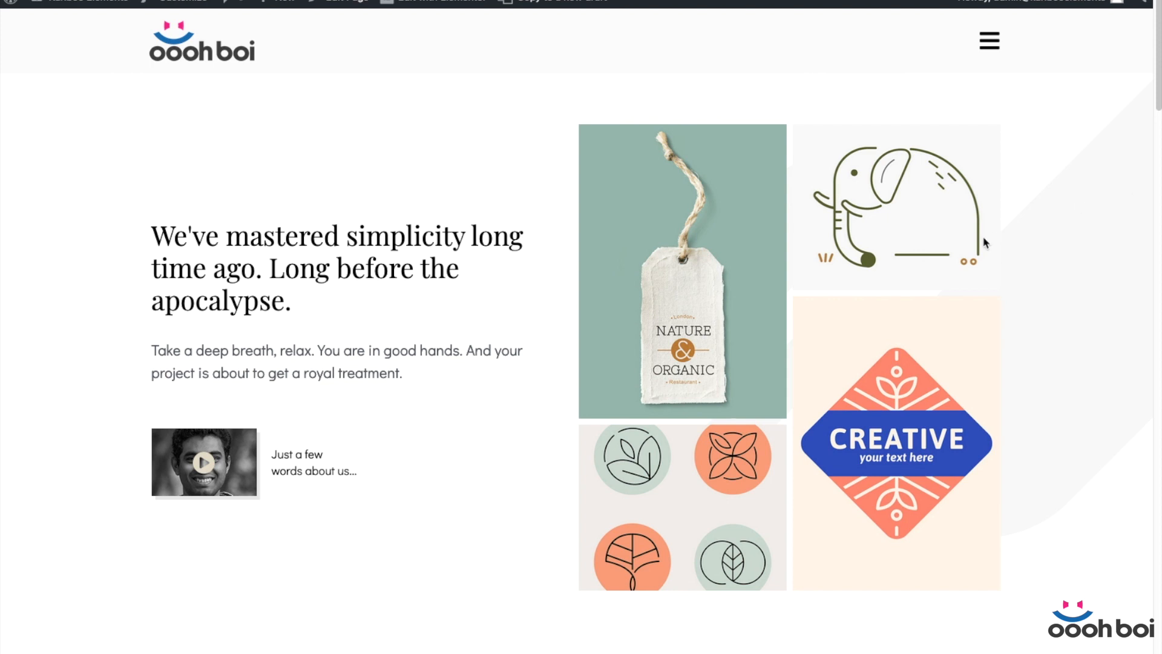
pyautogui.moveTo(722, 369)
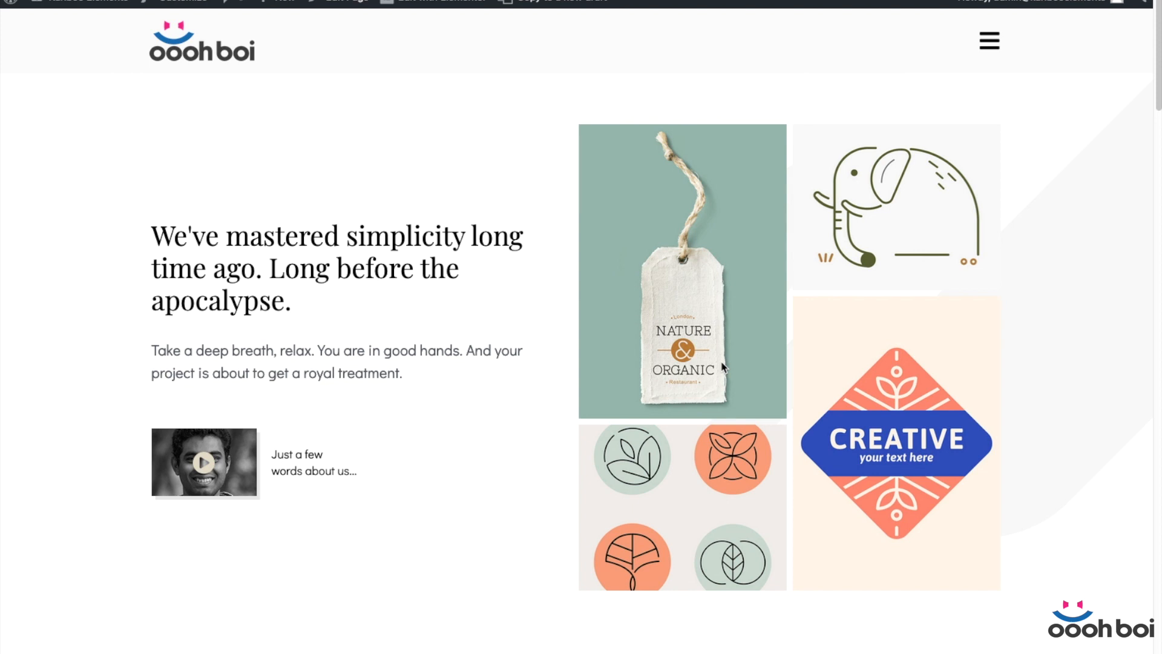